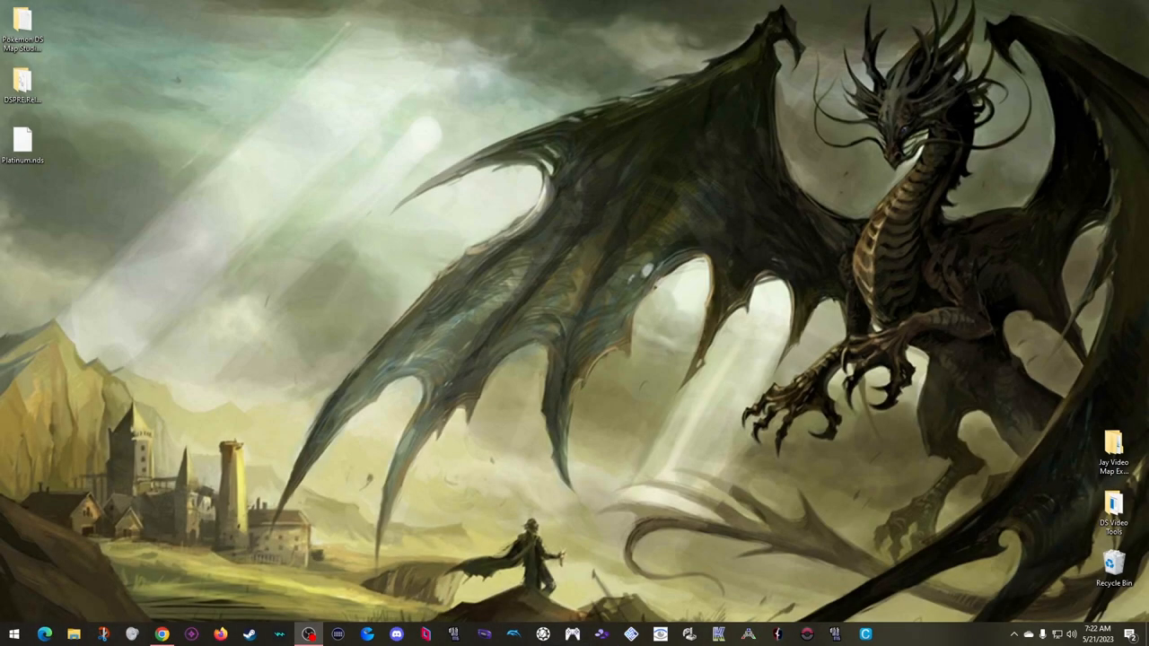
- Launch DSPRE from its program folder and browse the ROM-open dialog to the Desktop for Platinum.nds
left_click(23, 85)
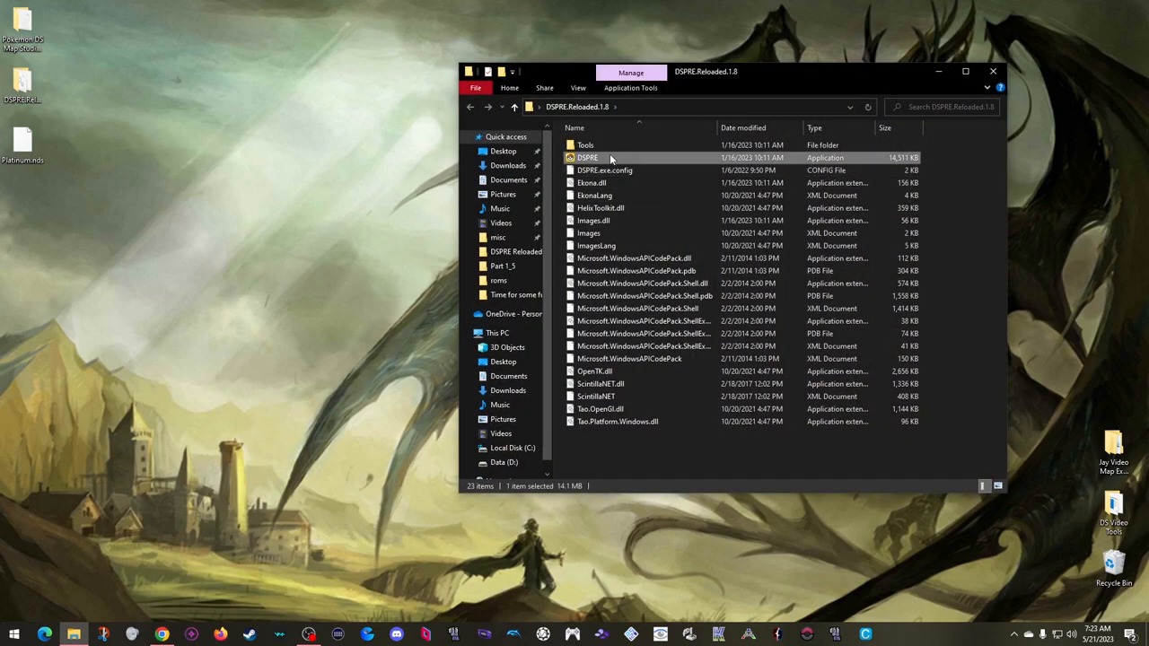
double_click(588, 157)
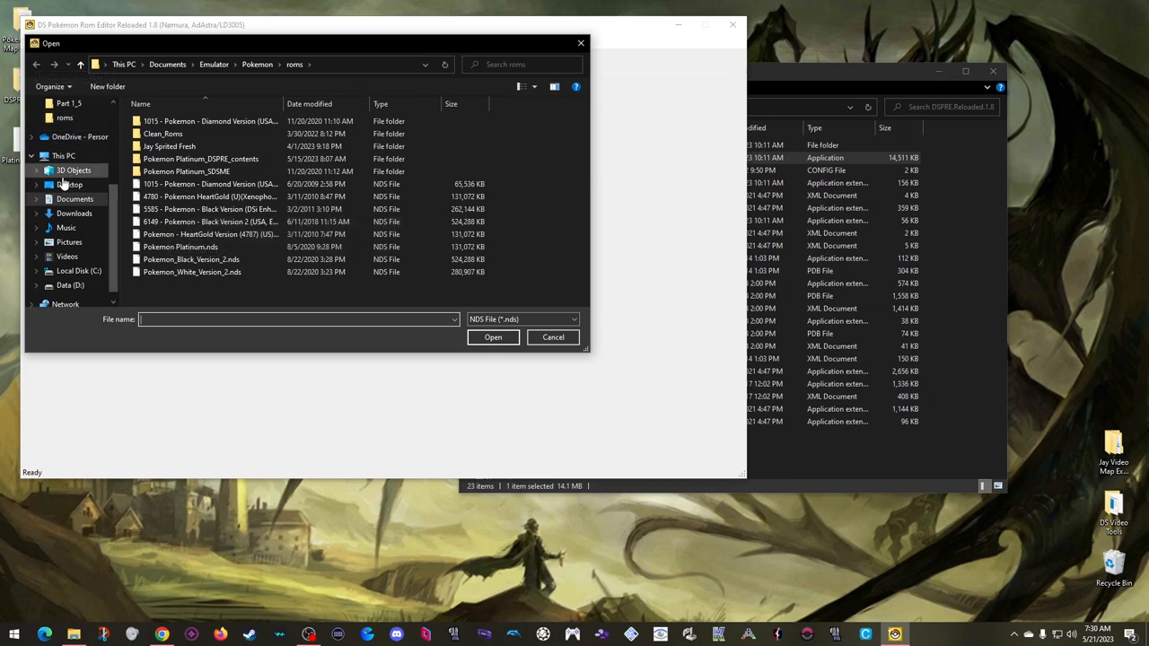
left_click(70, 185)
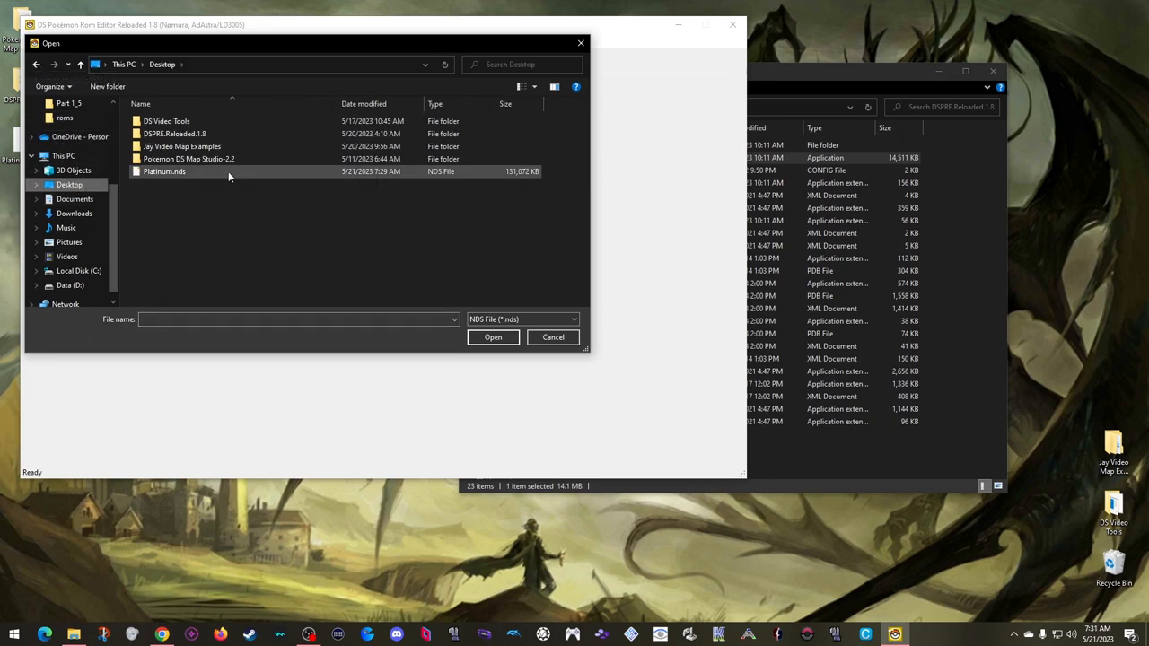
mouse_move(195, 175)
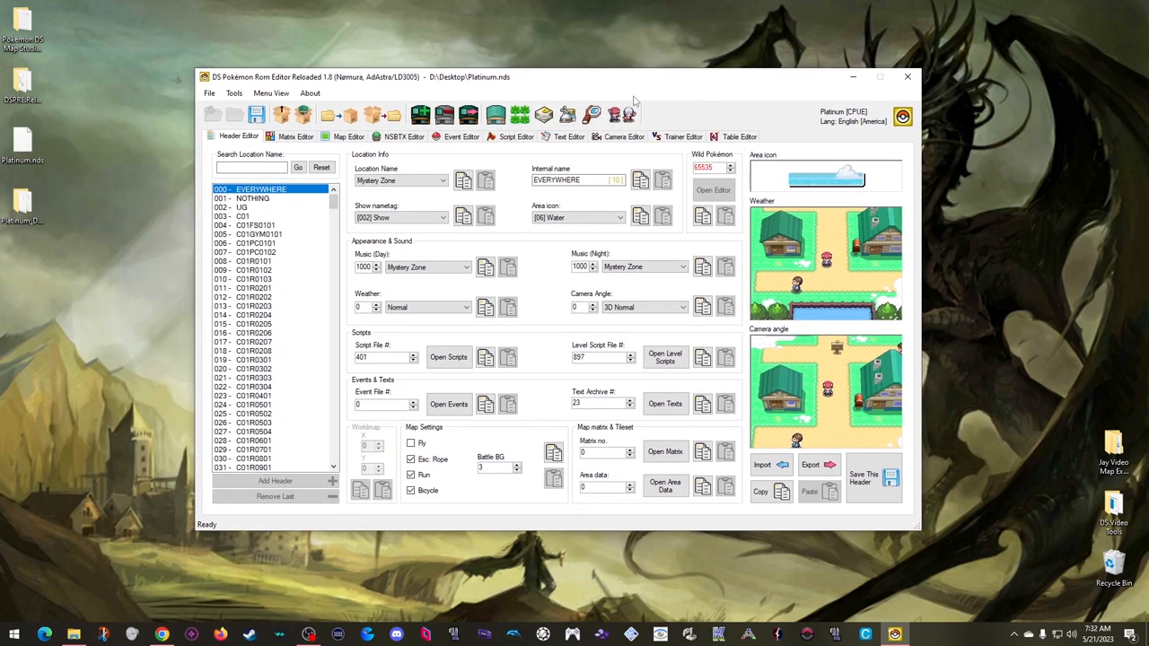
mouse_move(243, 58)
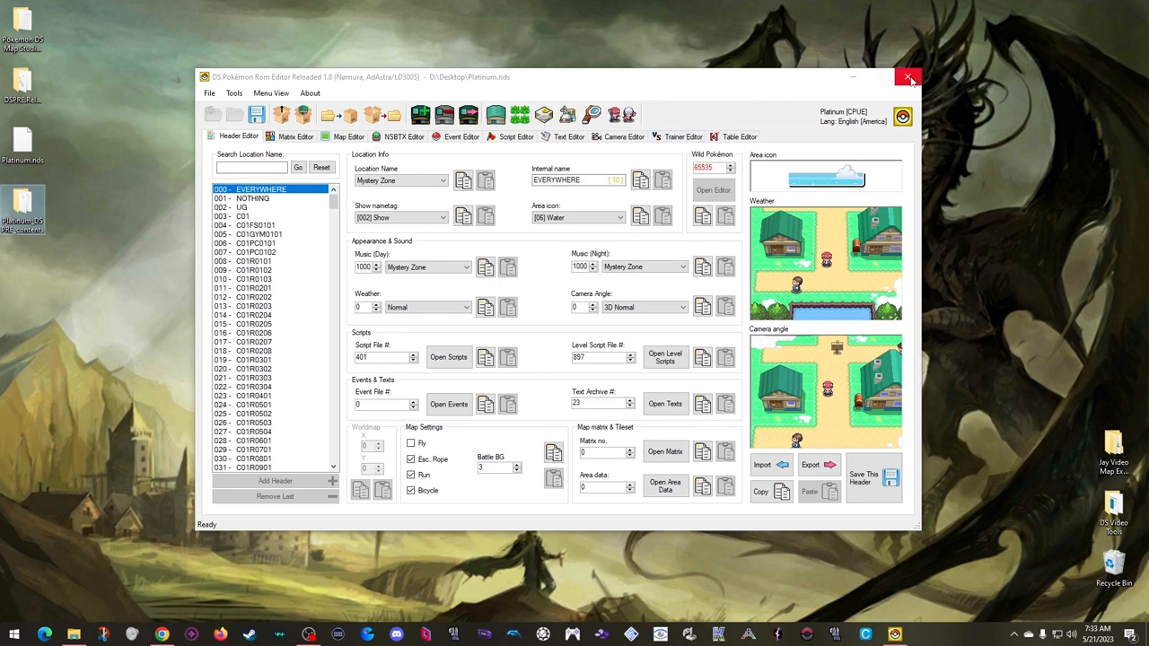
- Quit and relaunch DSPRE, then reopen the ROM using the already extracted data
left_click(906, 76)
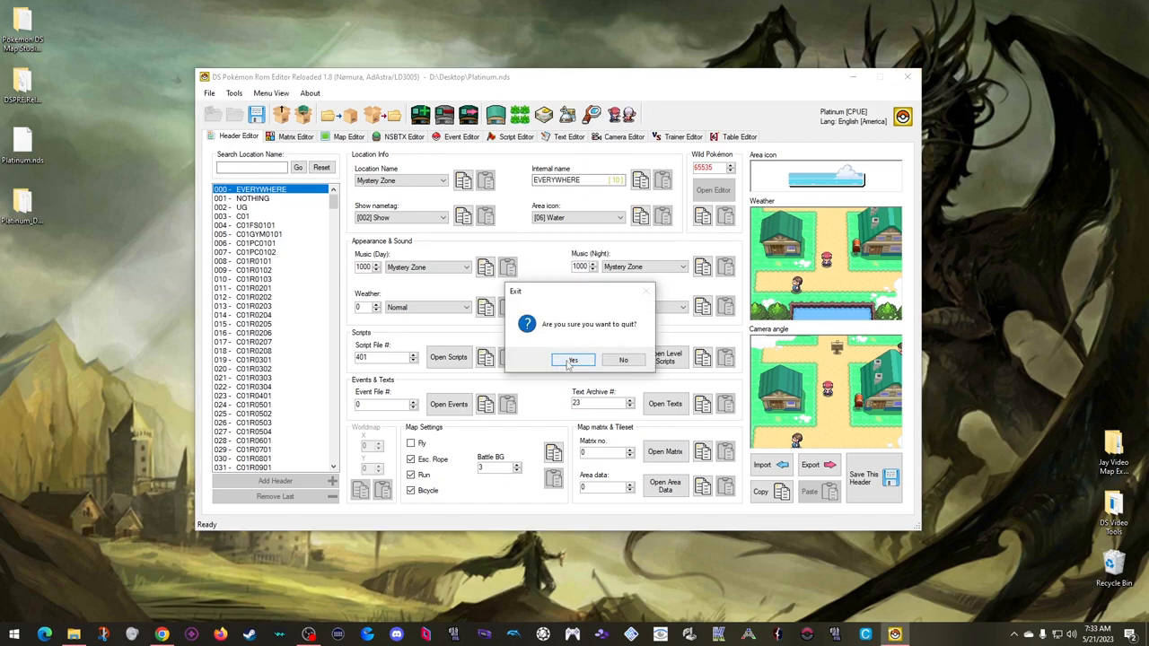
left_click(573, 359)
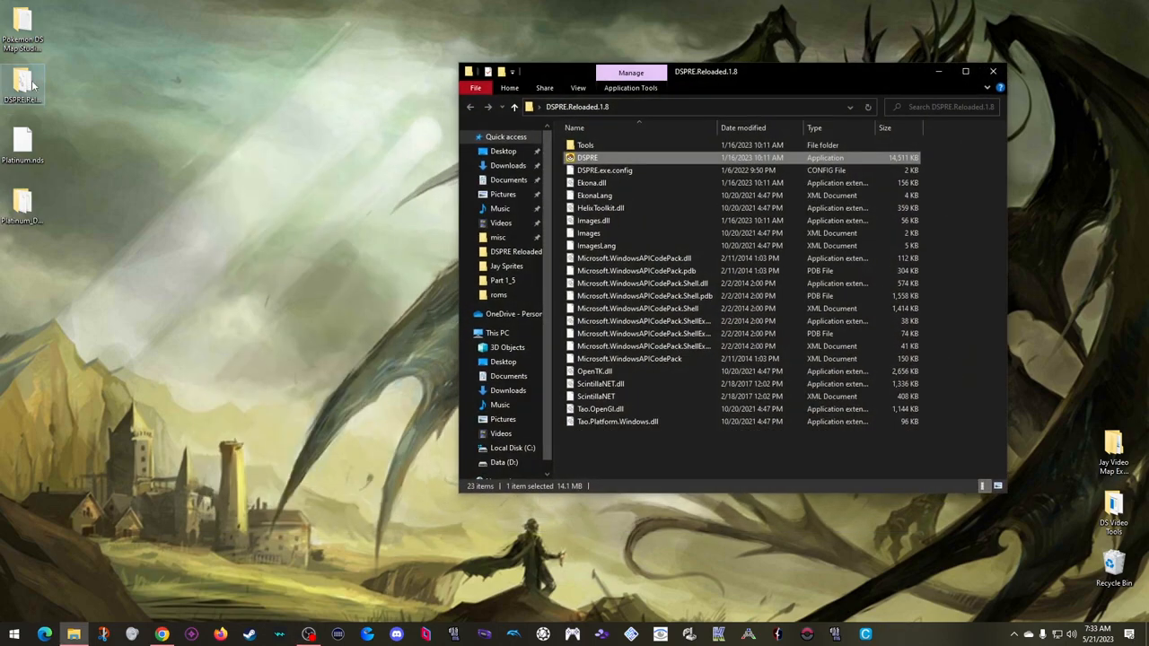
double_click(587, 157)
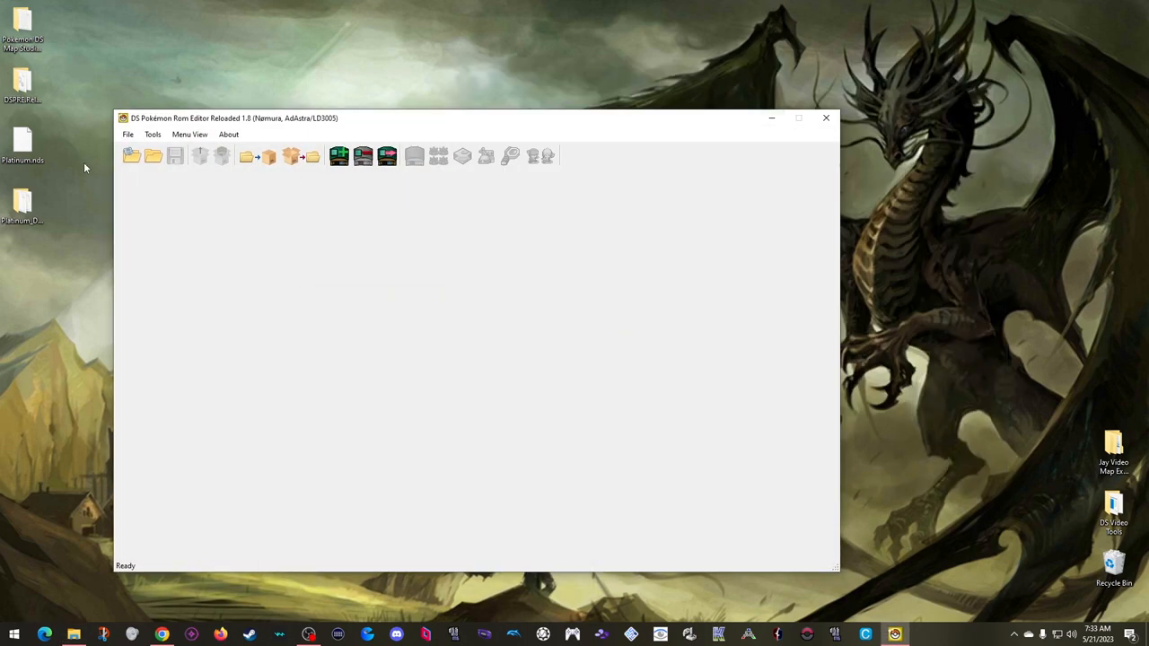
left_click(131, 156)
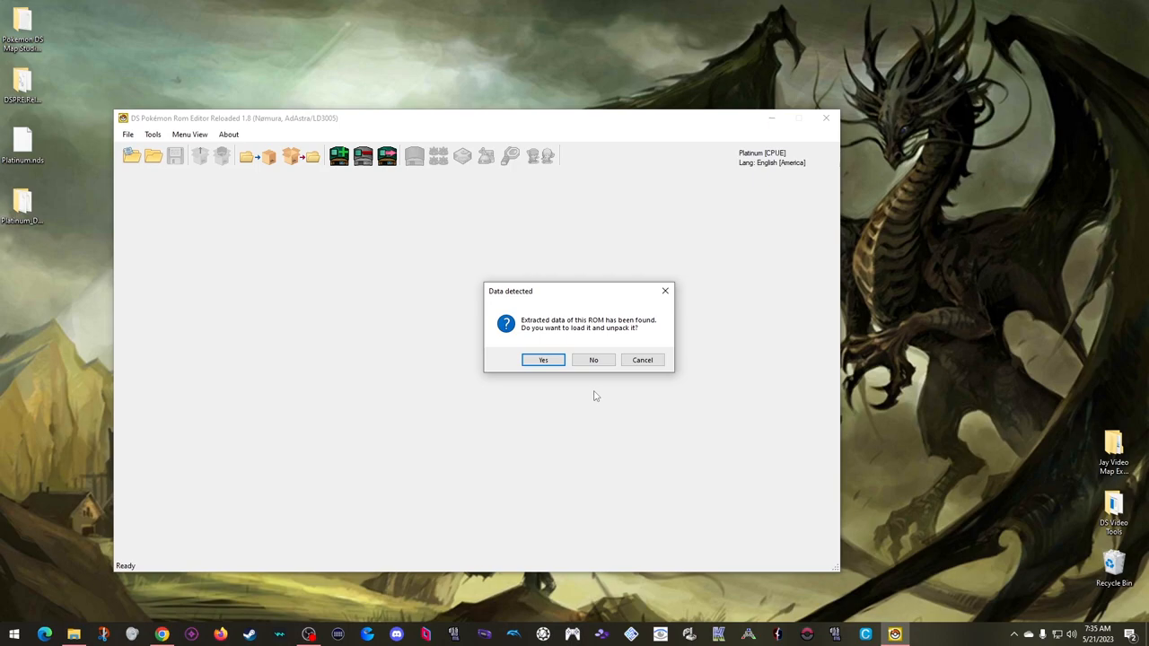
left_click(542, 360)
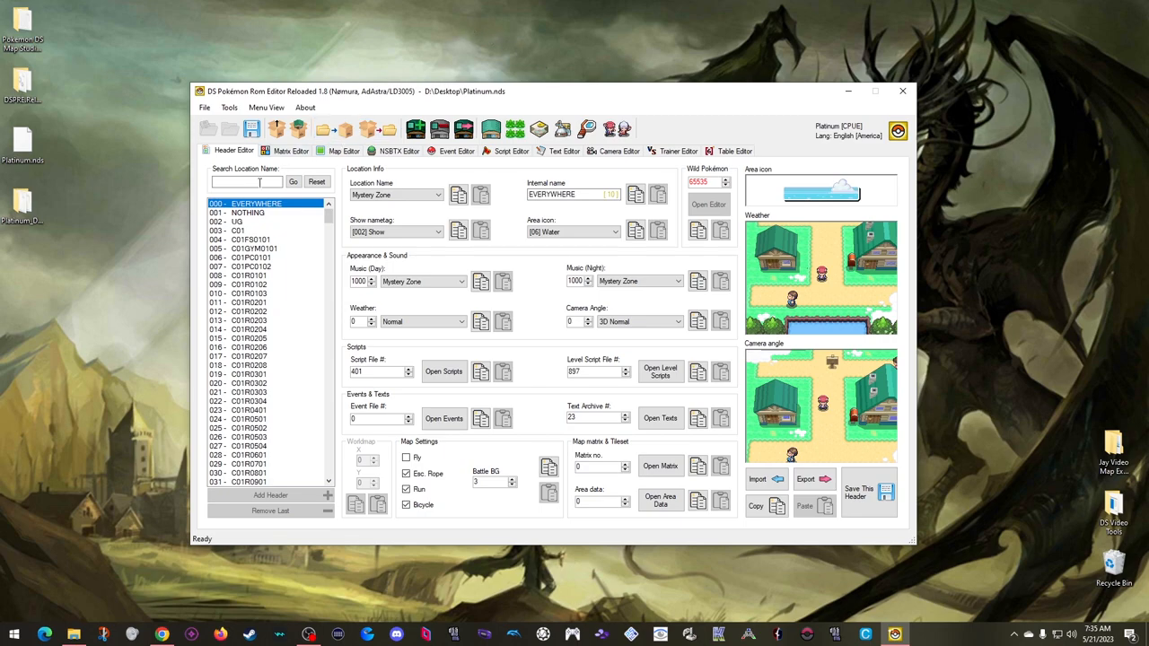
- Search location names for 'twinleaf' and select the Twinleaf Town header 411 T01
left_click(247, 181)
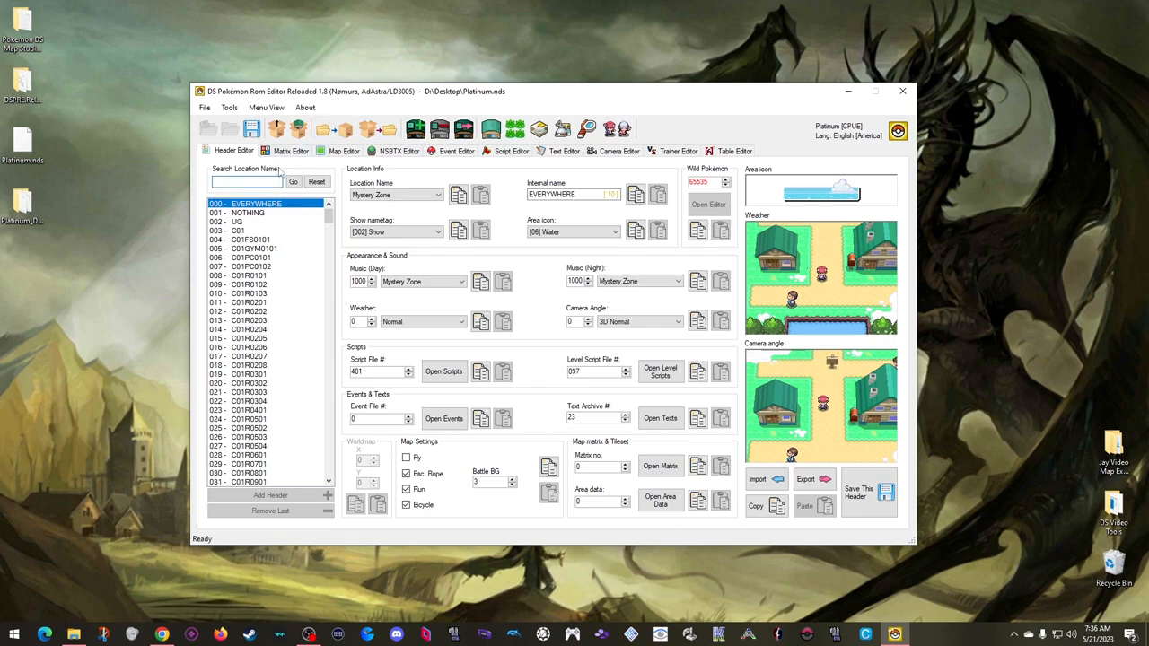
type("twinleaf")
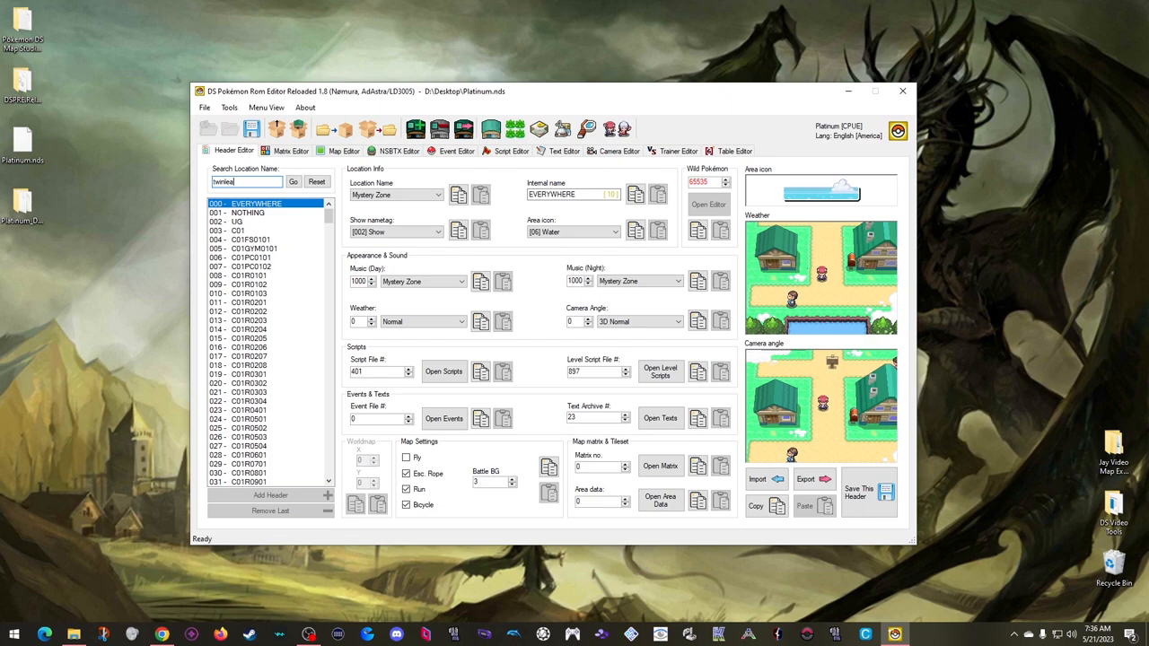
left_click(293, 181)
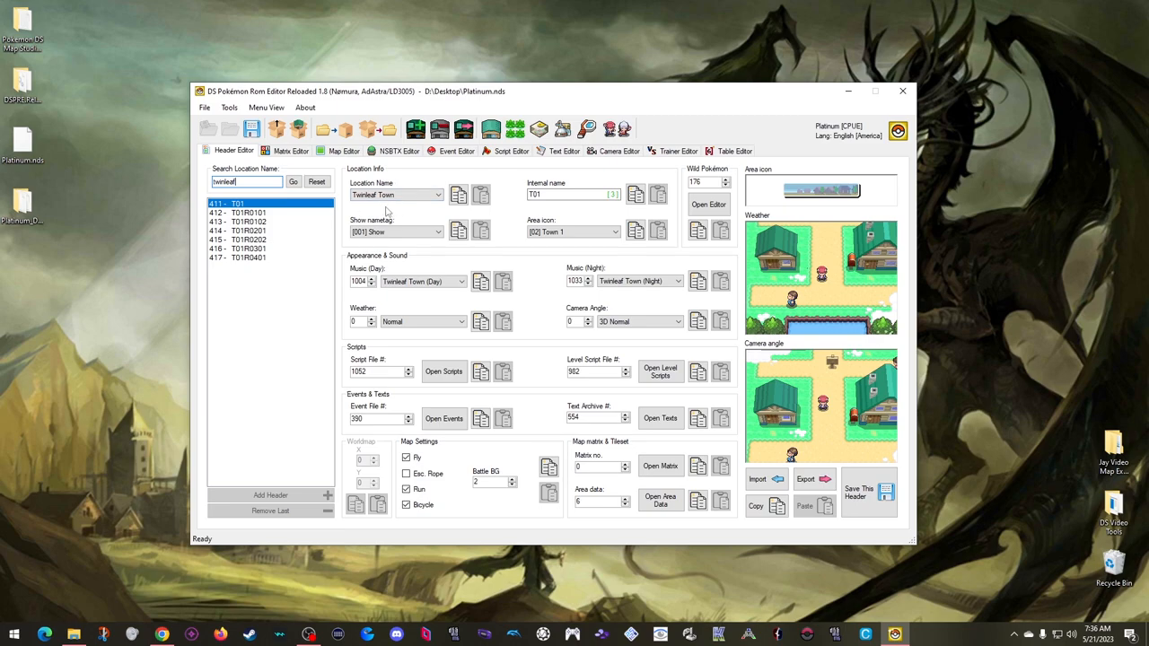
mouse_move(653, 440)
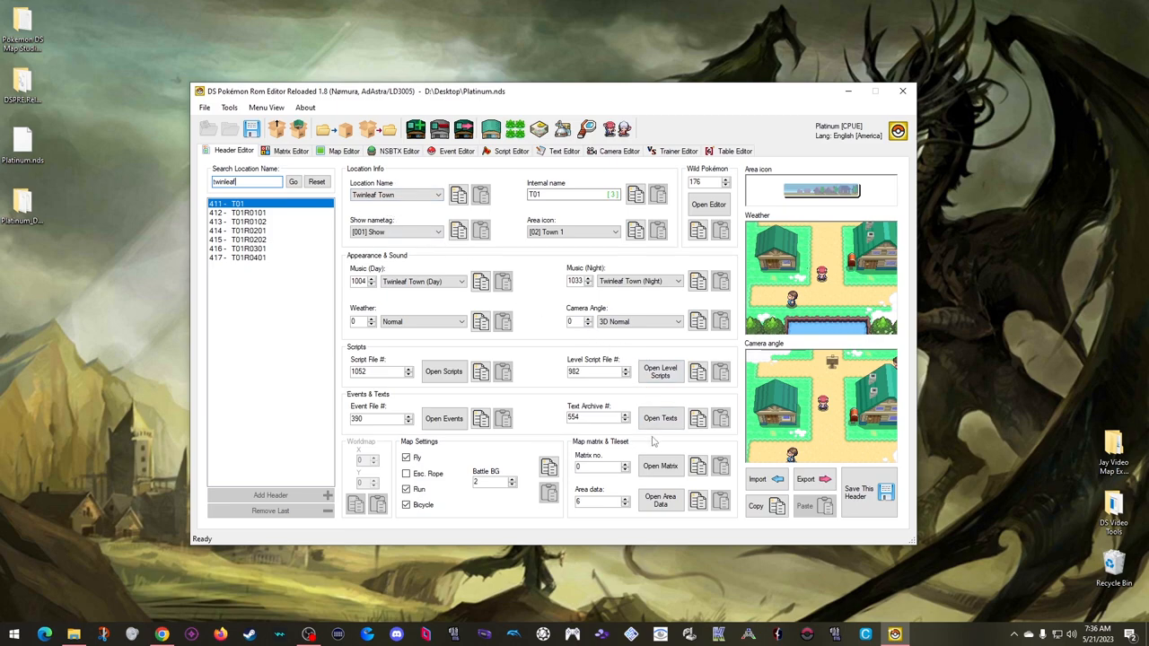
left_click(290, 150)
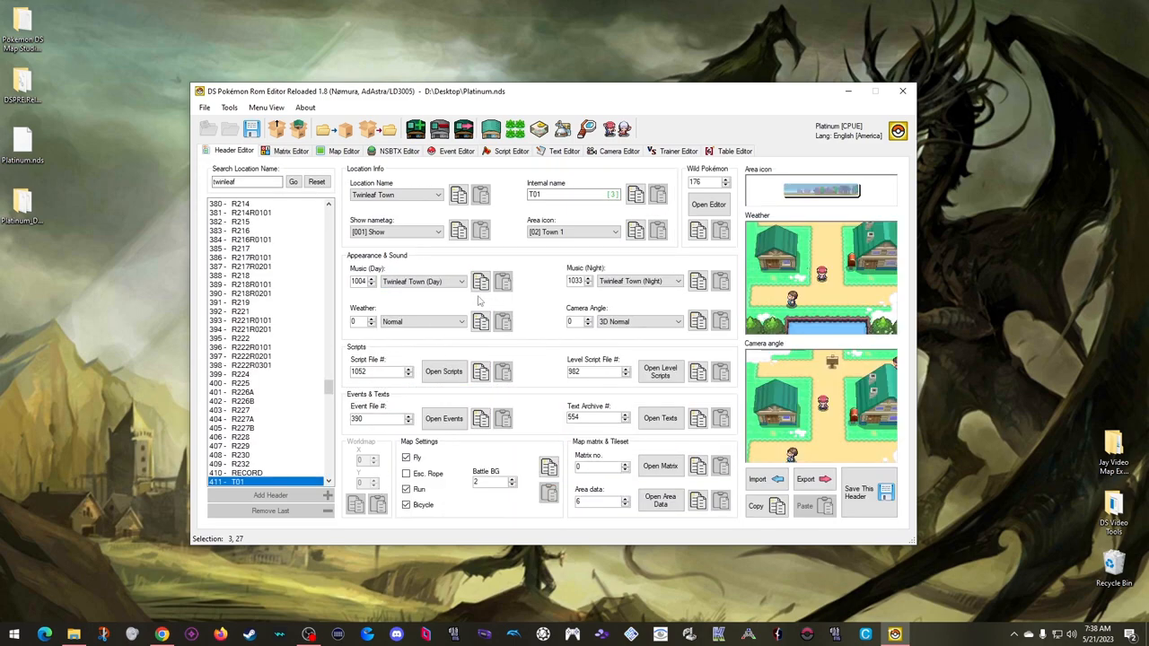
- Show map file numbers in the Matrix Editor and open Twinleaf's map file 000 in the Map Editor
left_click(290, 151)
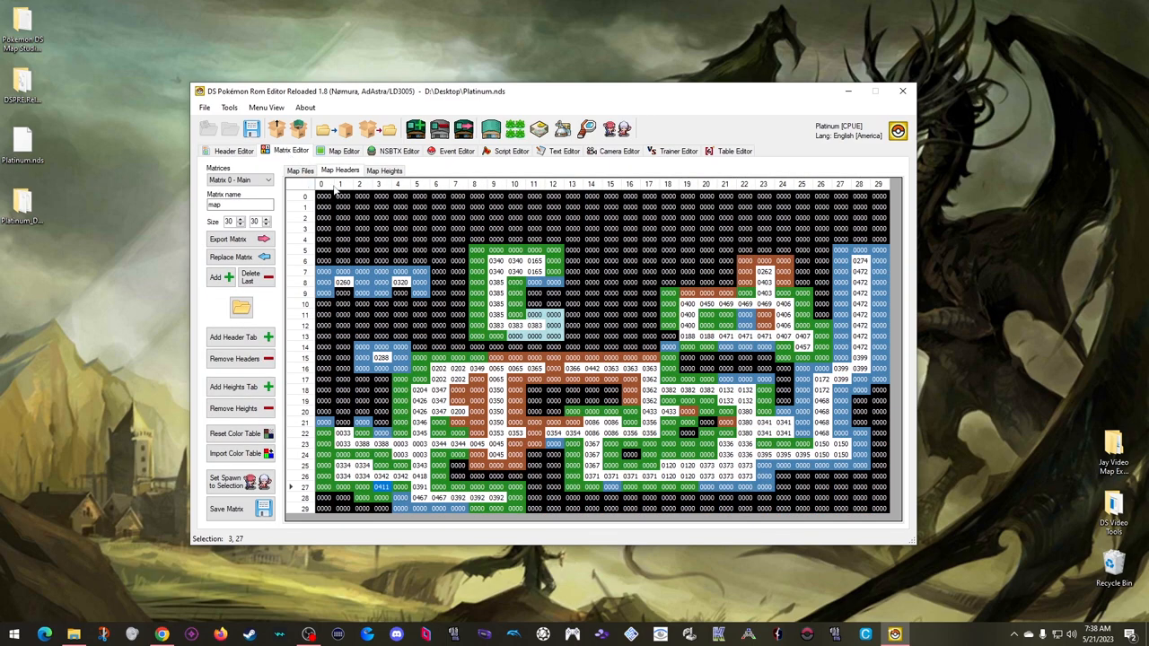
left_click(299, 170)
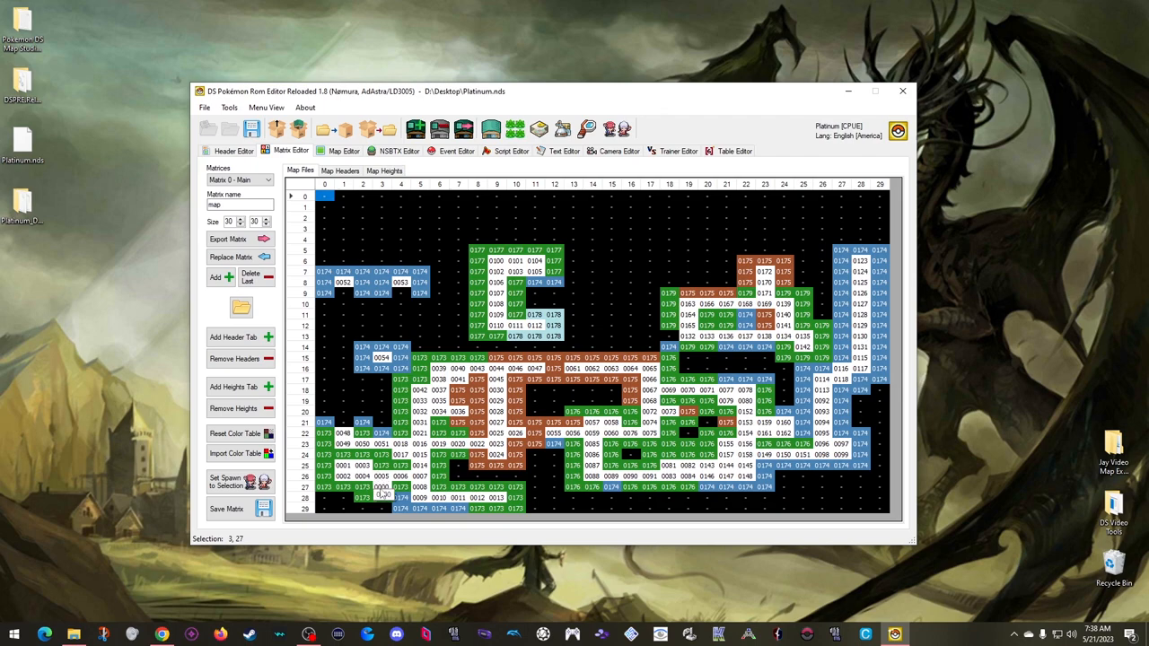
left_click(343, 151)
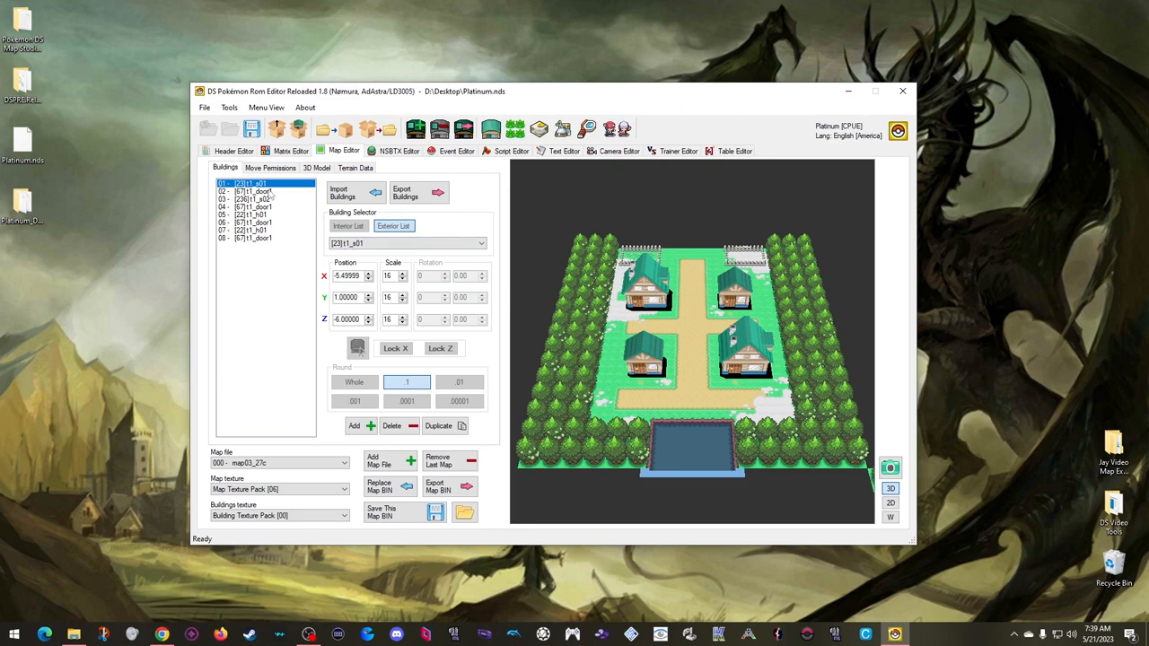
- Import Starting Hills.per from Jay Video Map Examples as the map's movement permissions
left_click(270, 168)
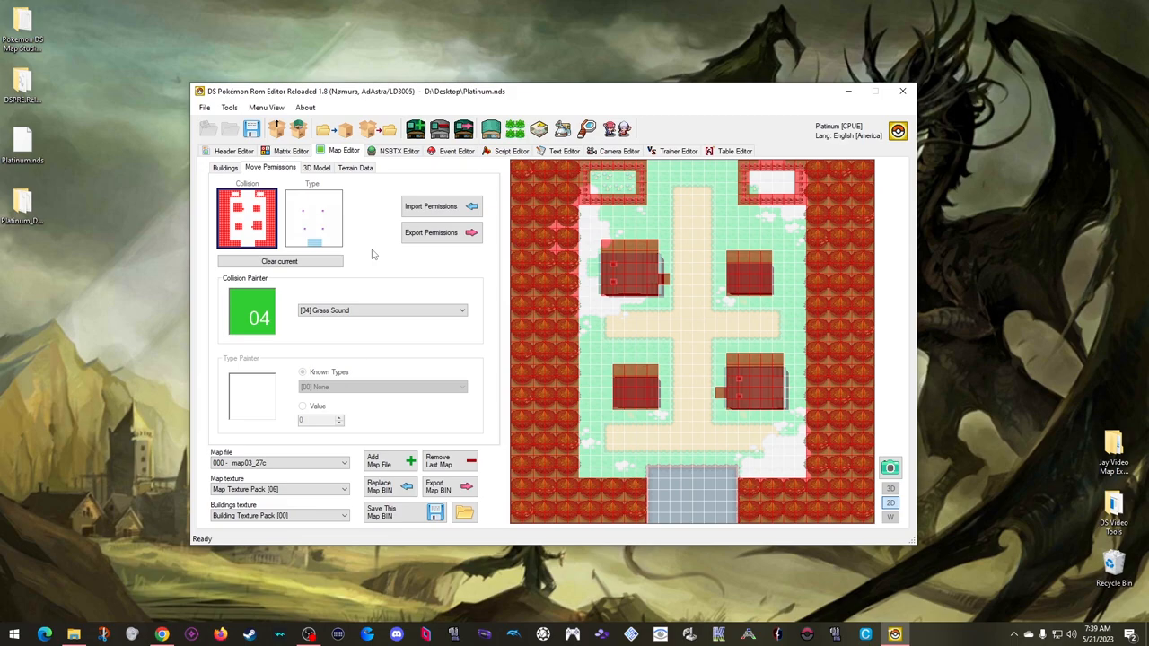
left_click(431, 205)
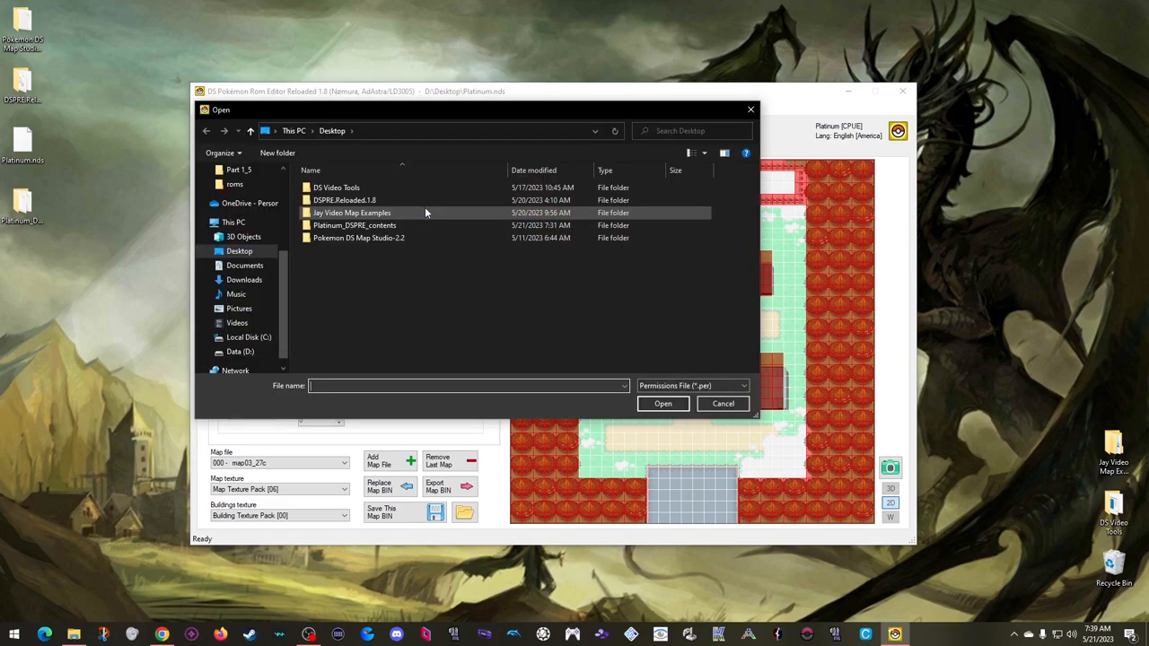
double_click(351, 213)
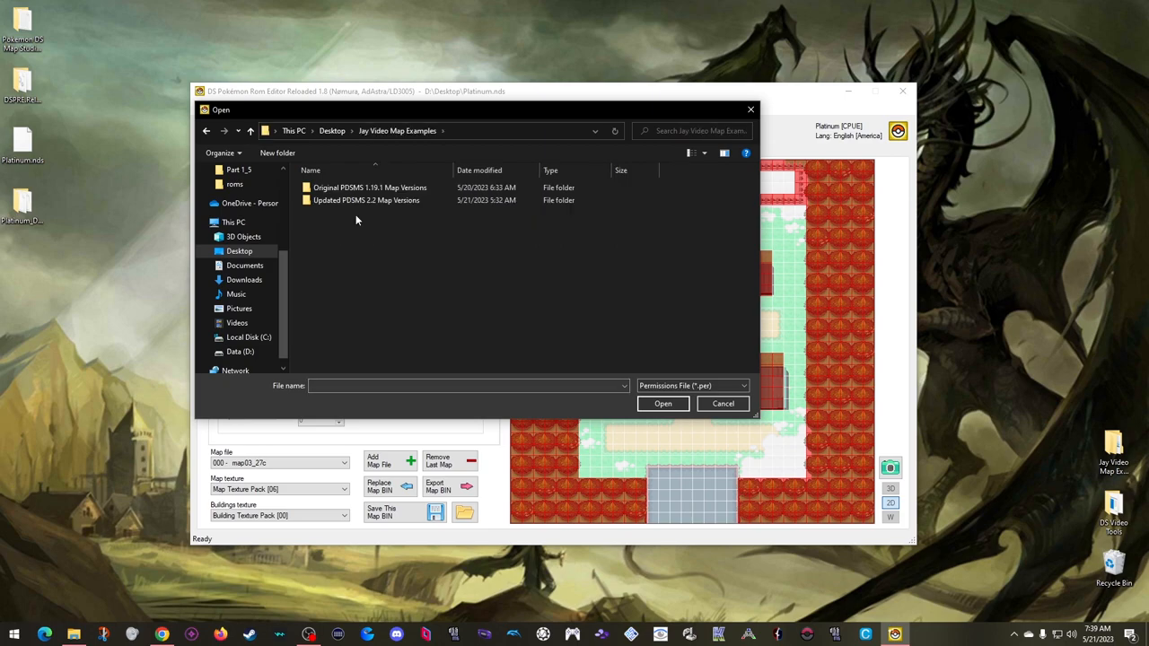
left_click(369, 188)
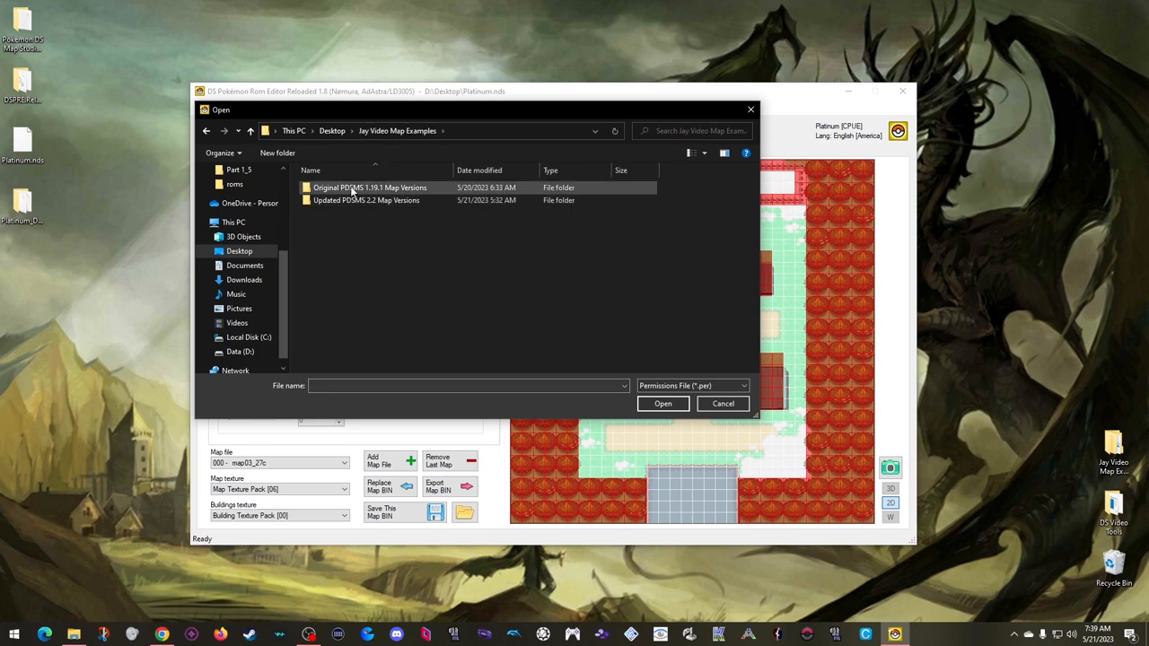
double_click(369, 187)
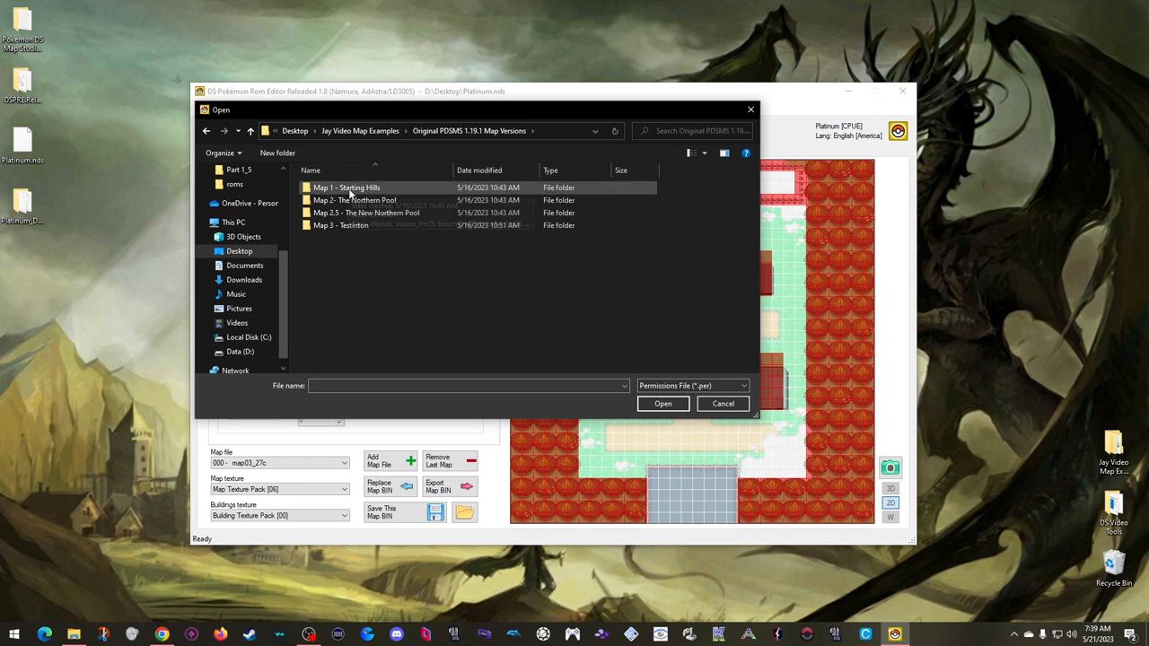
double_click(346, 188)
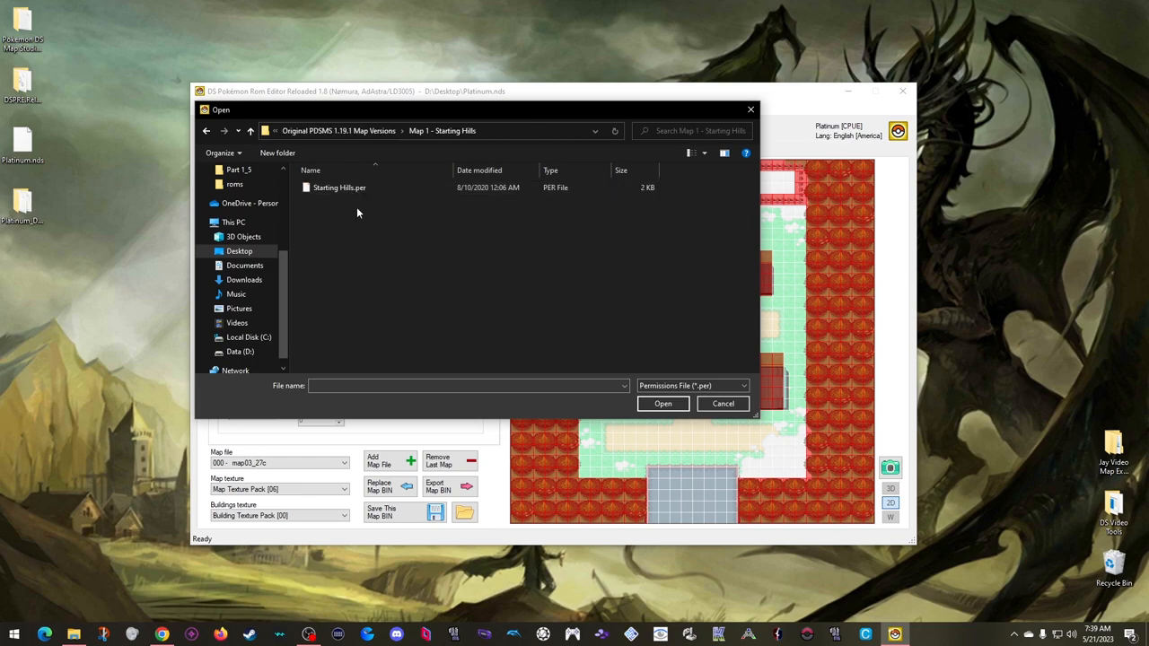
mouse_move(342, 204)
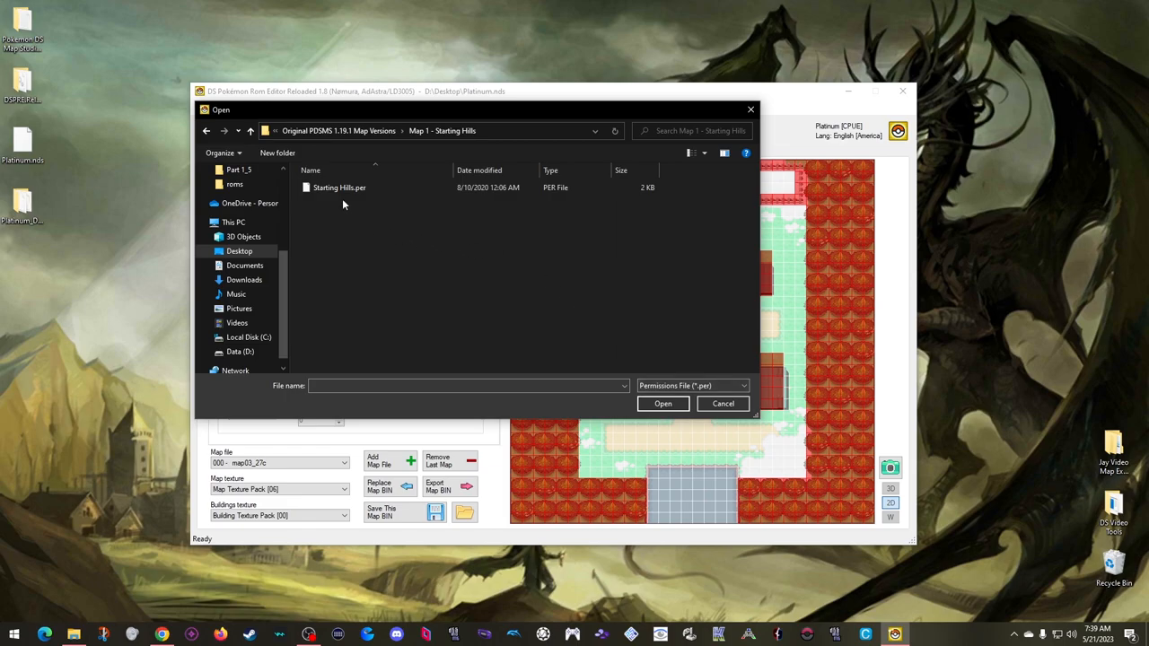
mouse_move(371, 226)
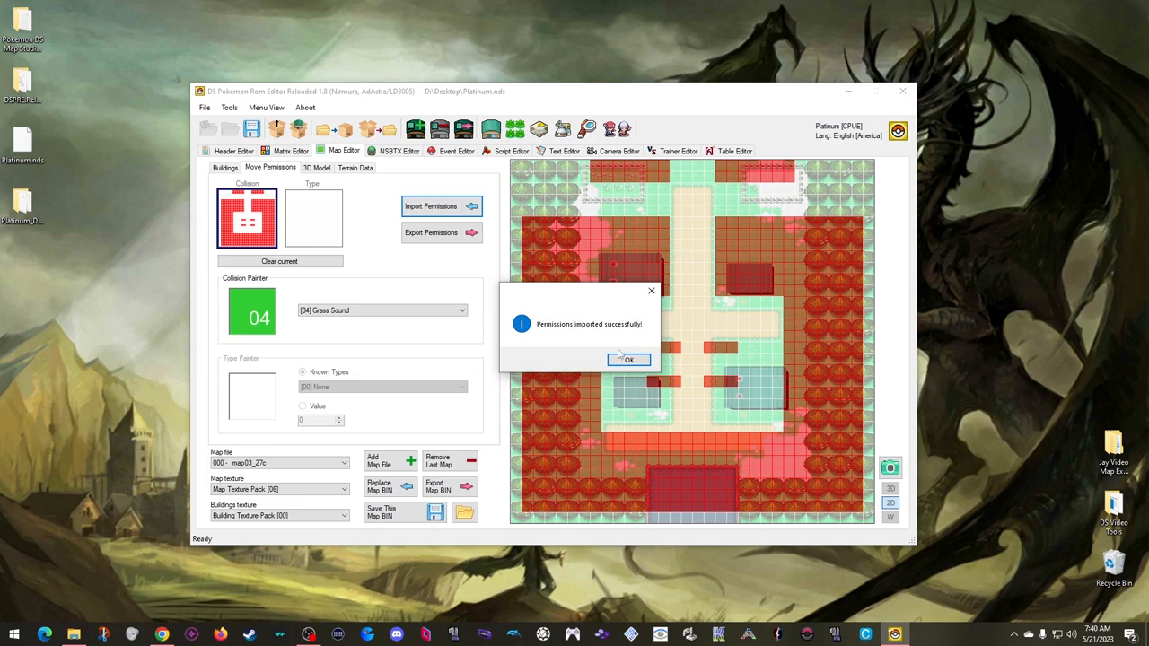
left_click(628, 359)
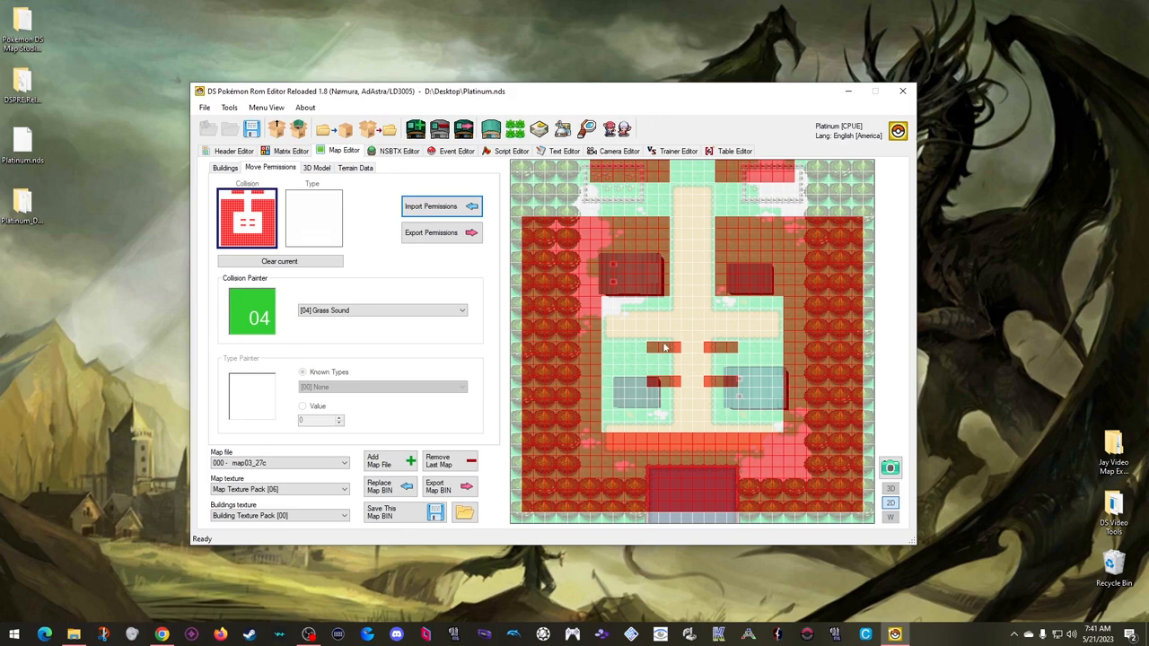
- Import Starting Hills.nsbmd as the map's 3D model
left_click(315, 167)
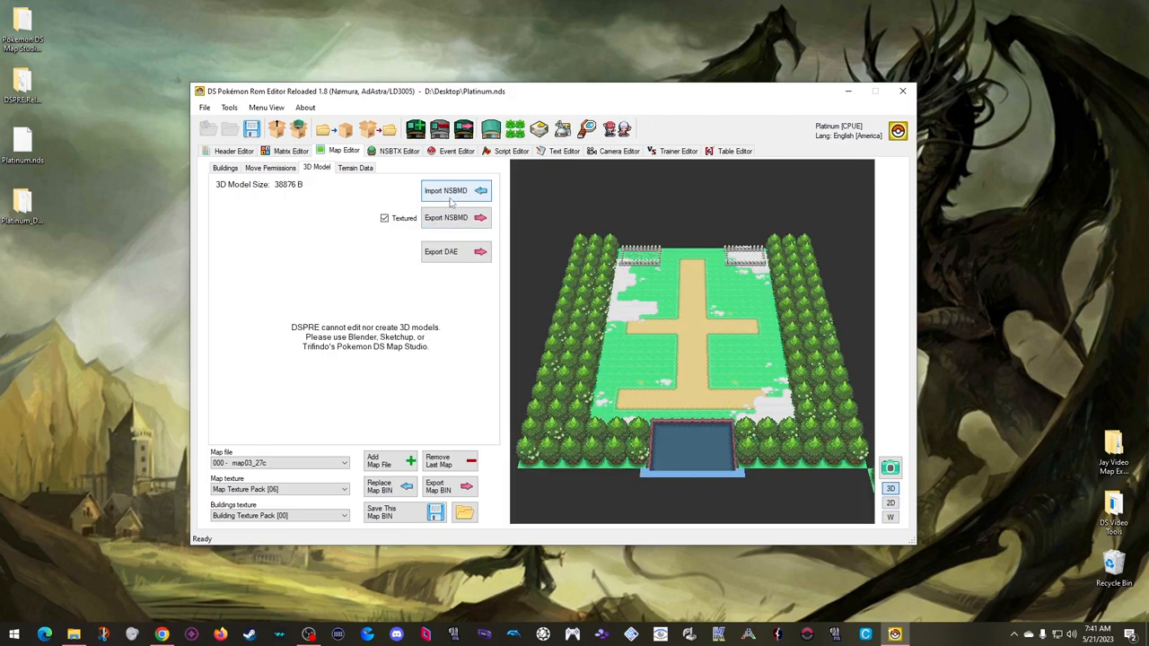
left_click(446, 190)
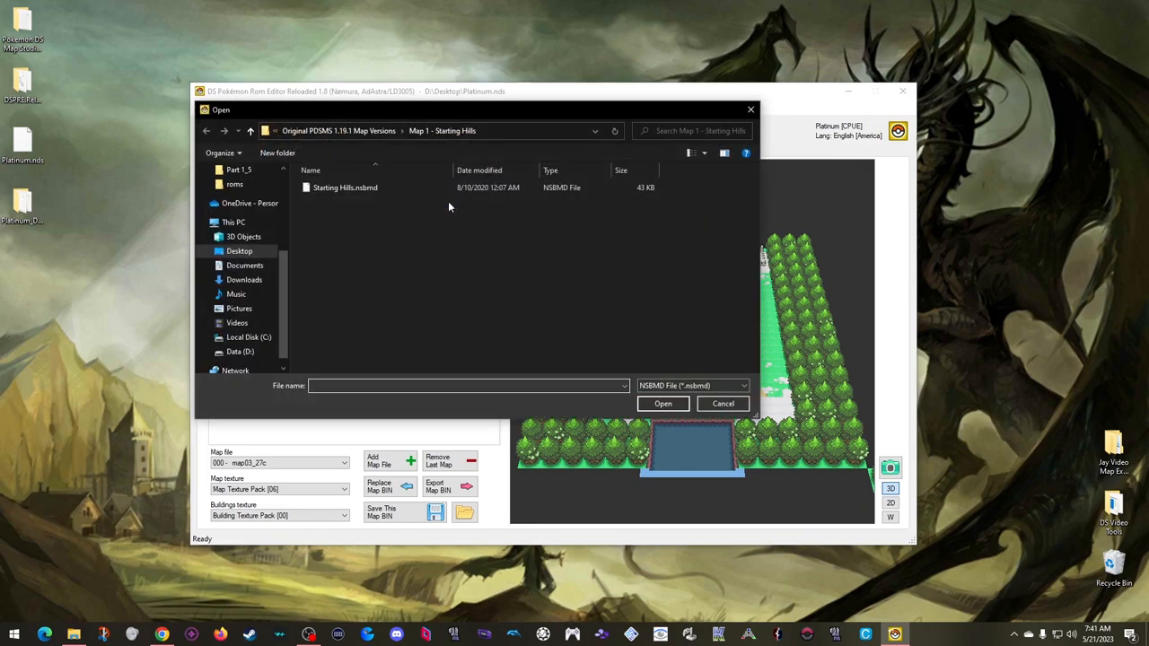
left_click(346, 187)
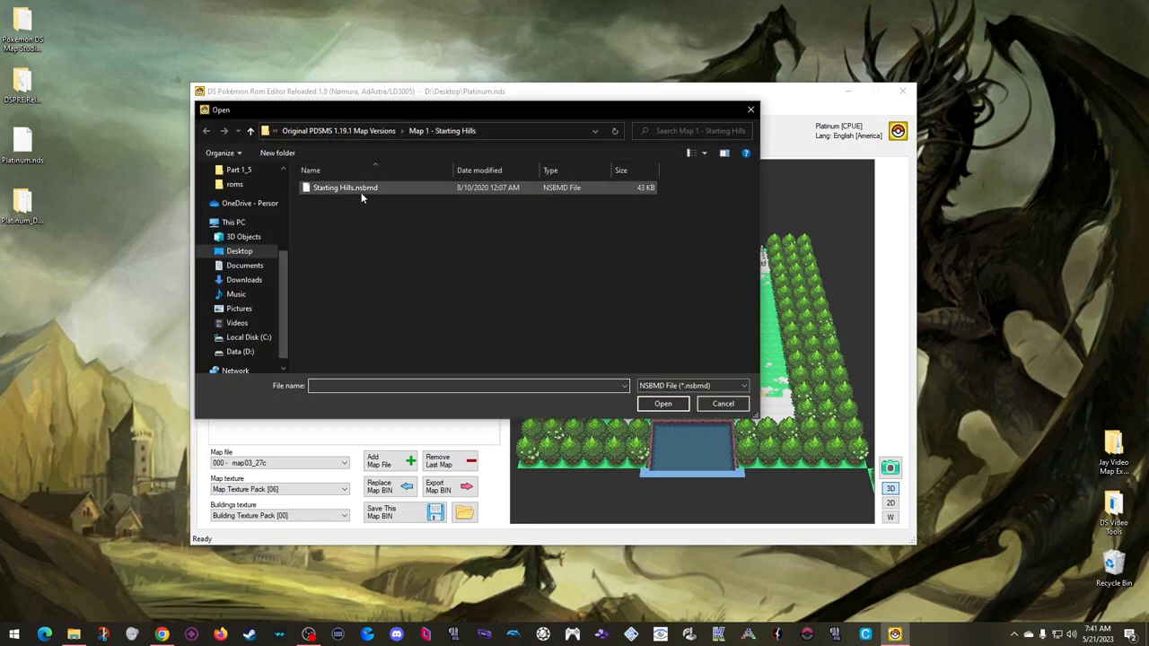
left_click(662, 403)
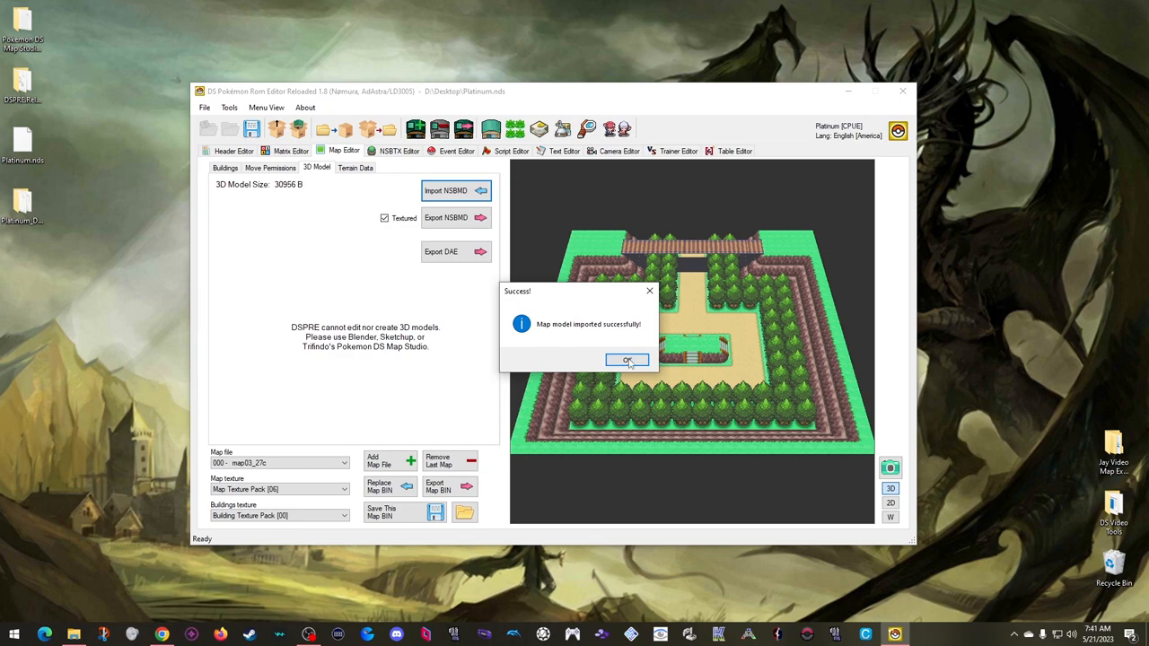
left_click(628, 359)
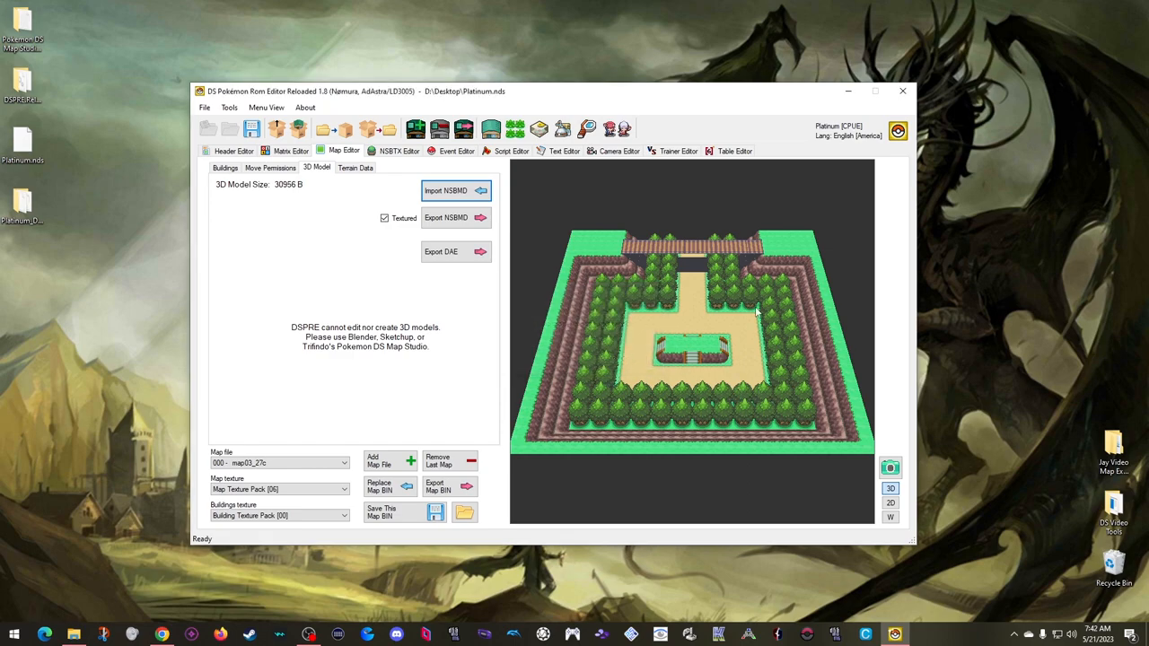
mouse_move(340, 213)
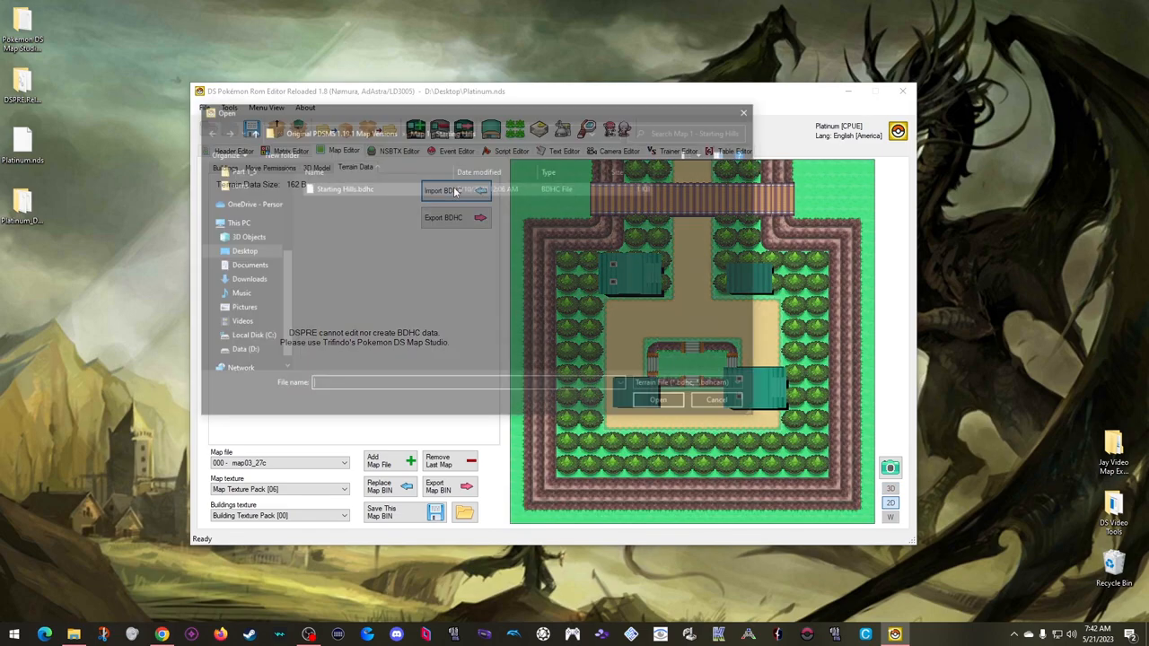
- Import Starting Hills.bdhc as the map's terrain data and show its building list
left_click(658, 399)
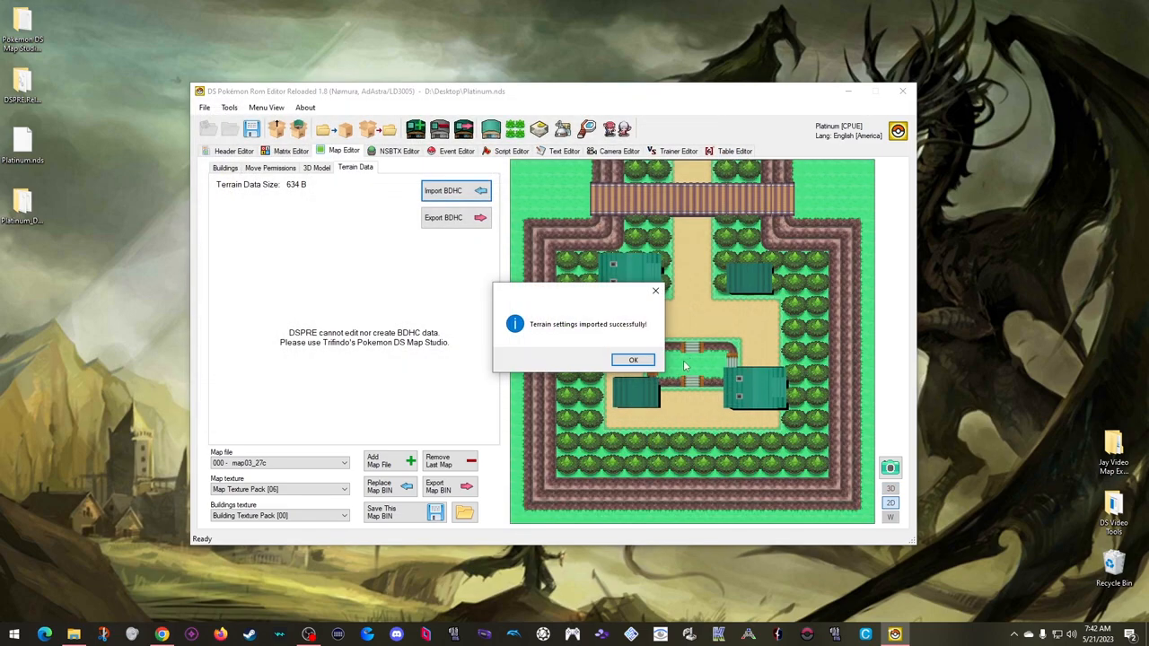
left_click(633, 360)
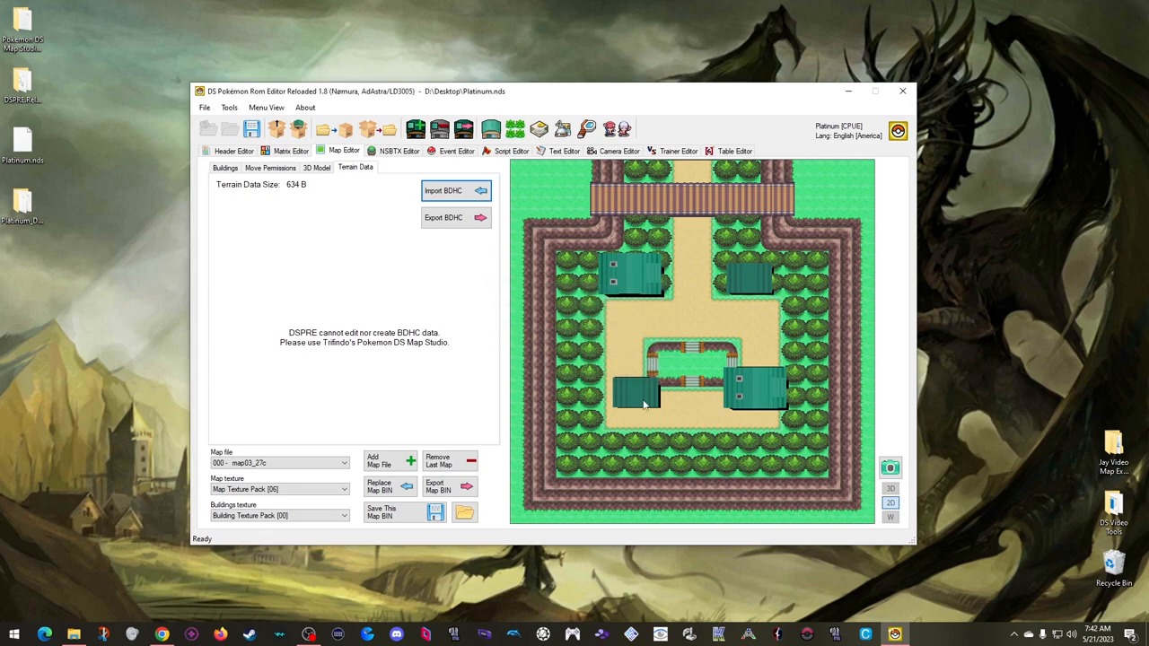
mouse_move(666, 350)
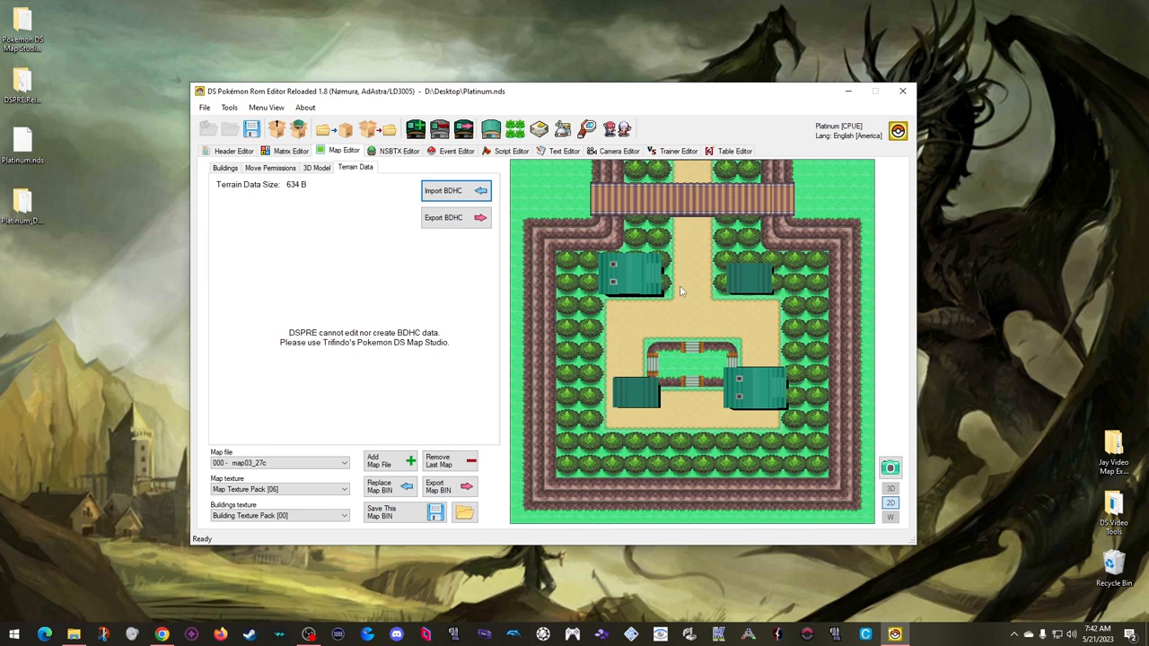
mouse_move(799, 324)
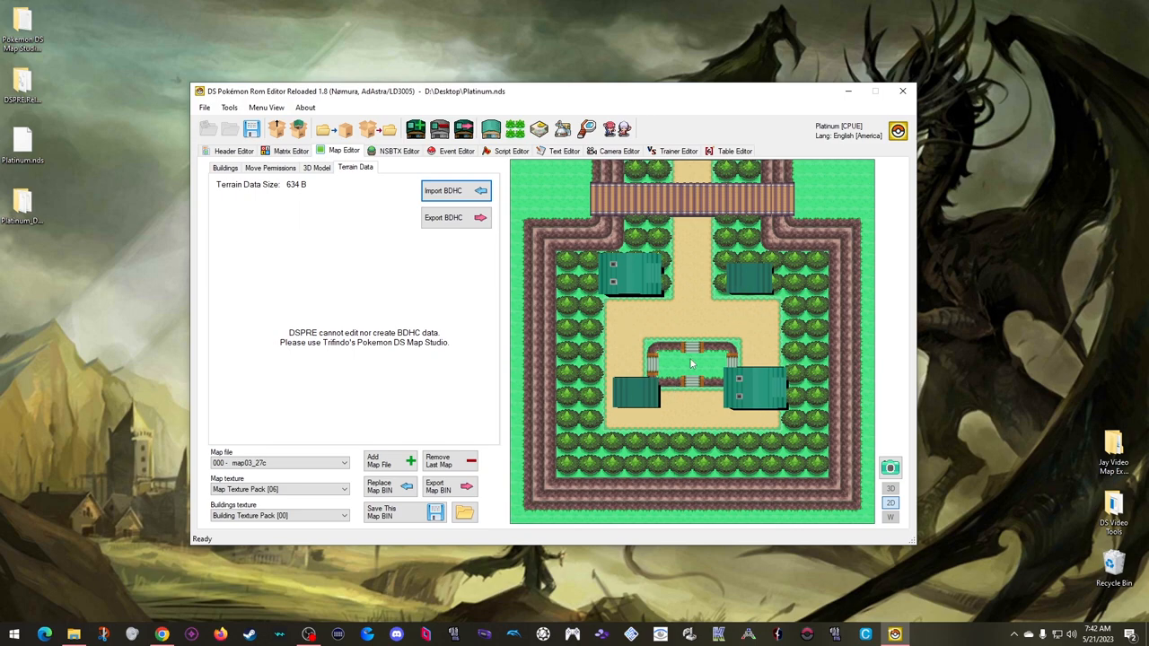
mouse_move(673, 350)
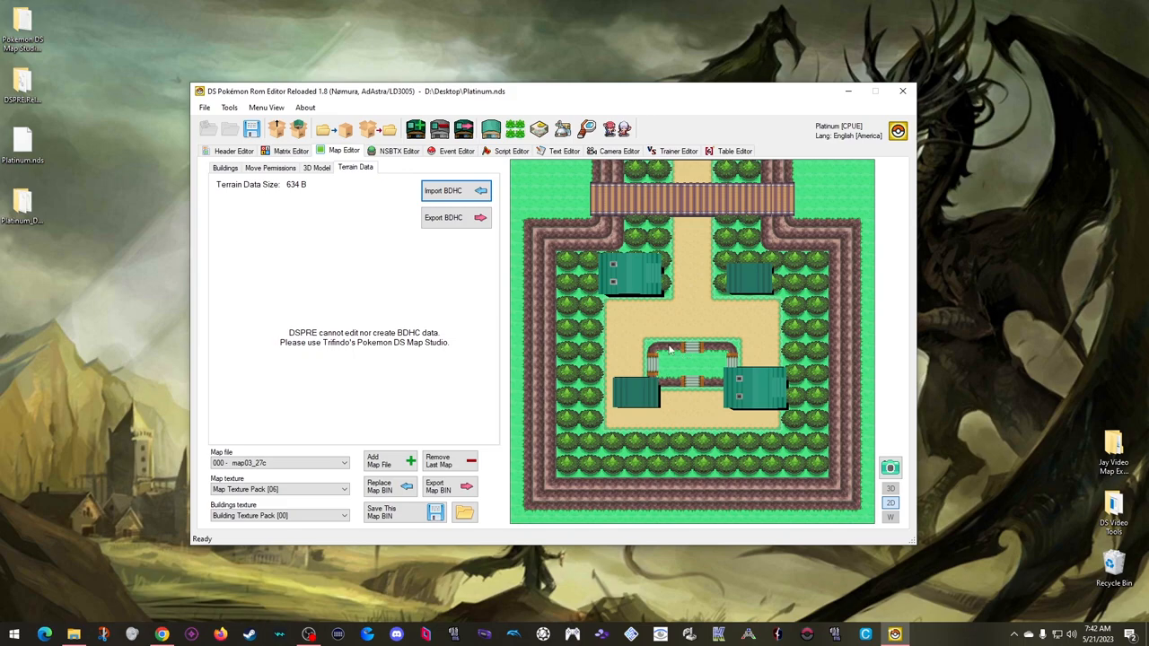
left_click(224, 168)
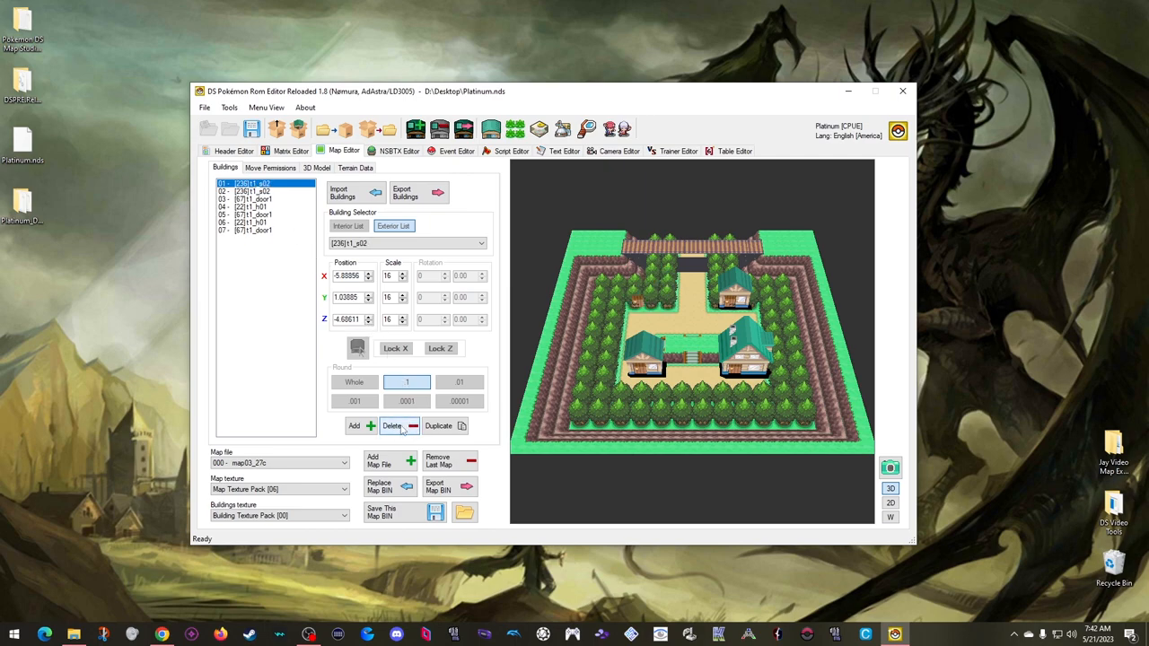
- Delete the remaining buildings so the map's building list is empty
left_click(392, 426)
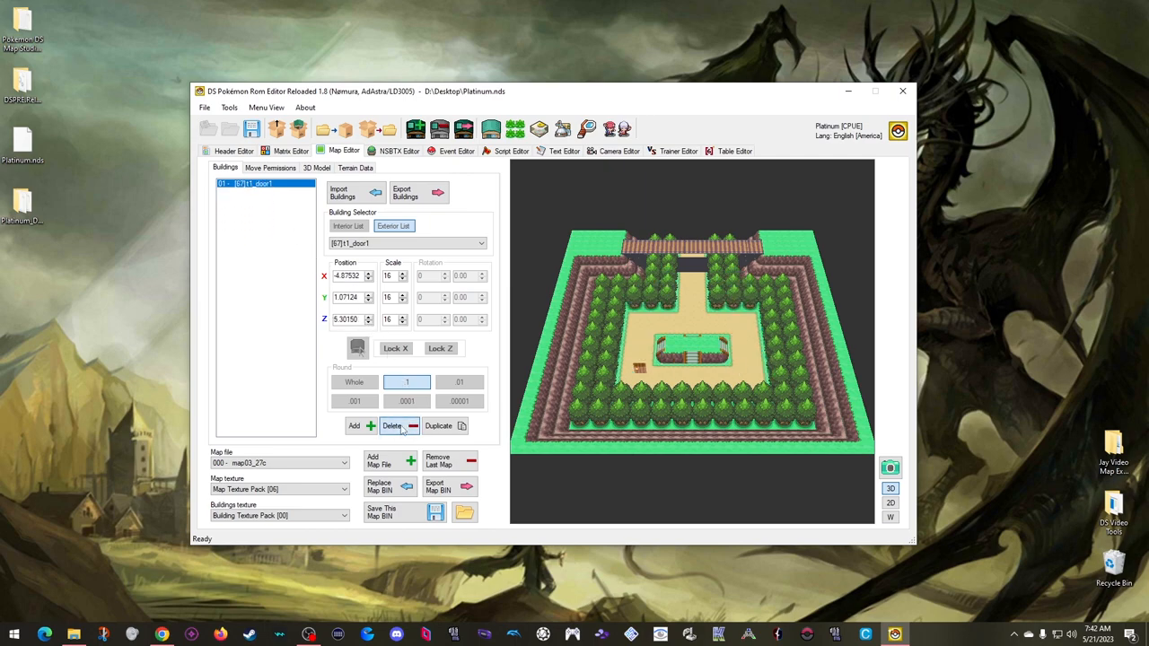
left_click(392, 425)
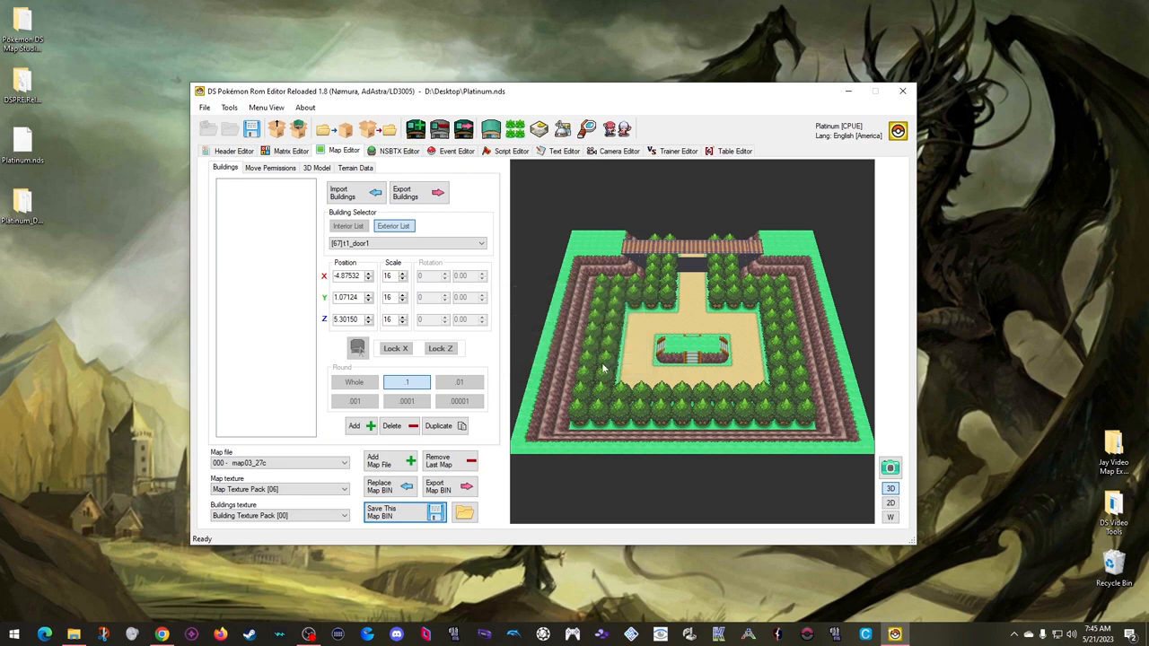
mouse_move(582, 359)
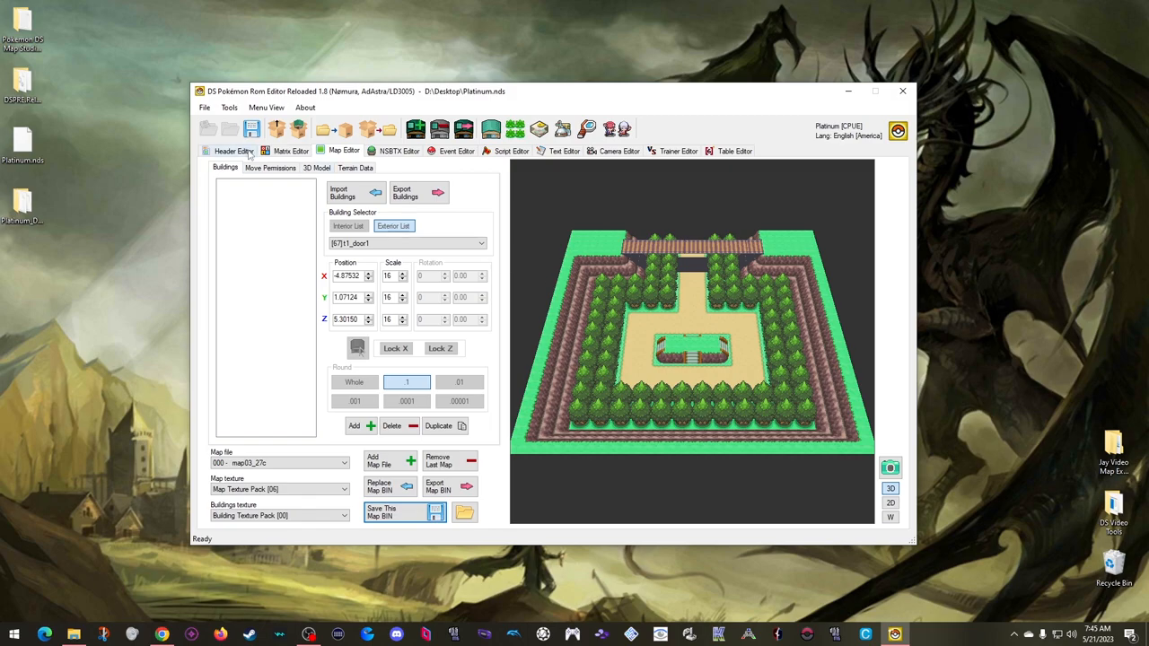
- From the T01 header open event file 390 and remove its hidden item spawnable
left_click(233, 151)
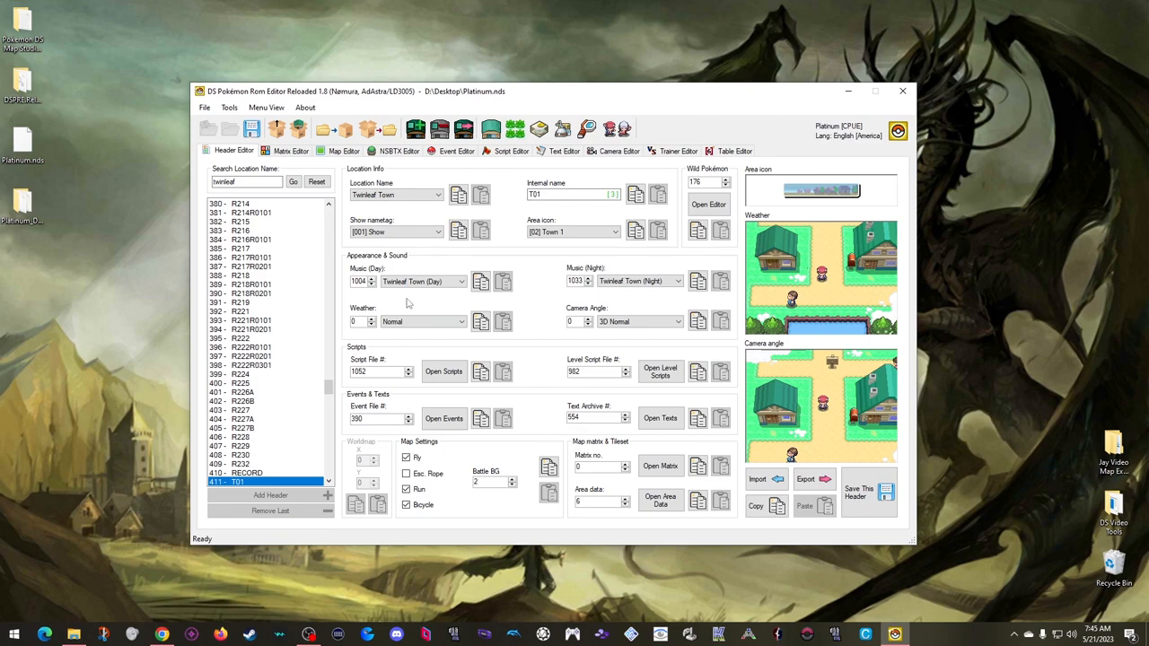
mouse_move(502, 349)
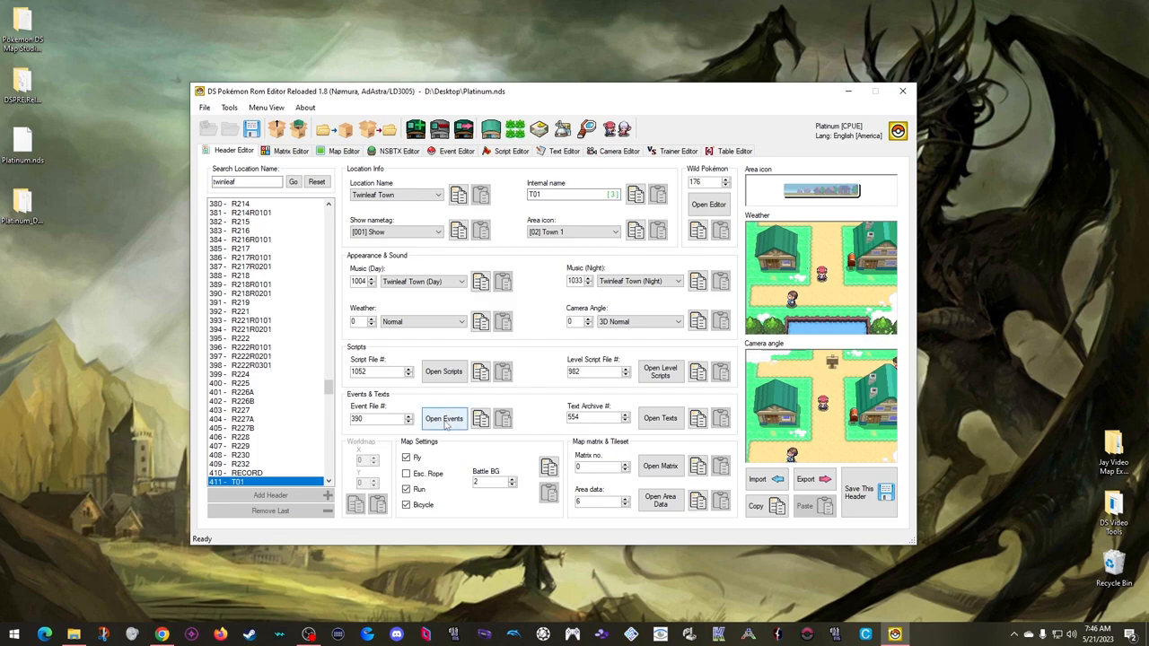
left_click(443, 418)
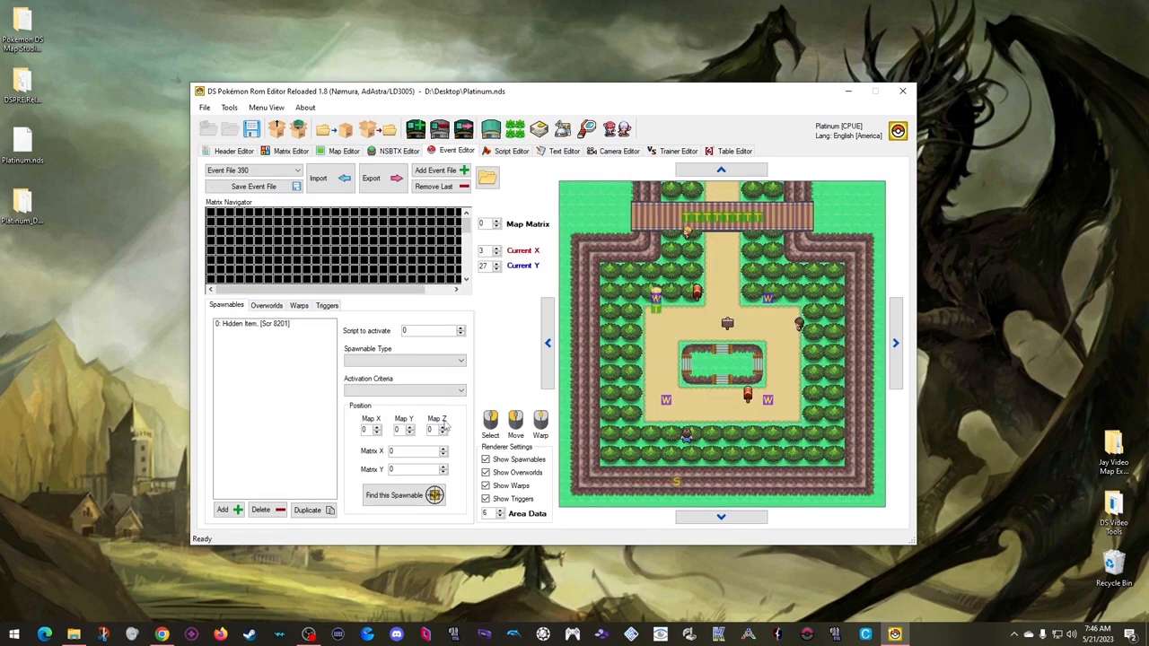
left_click(251, 170)
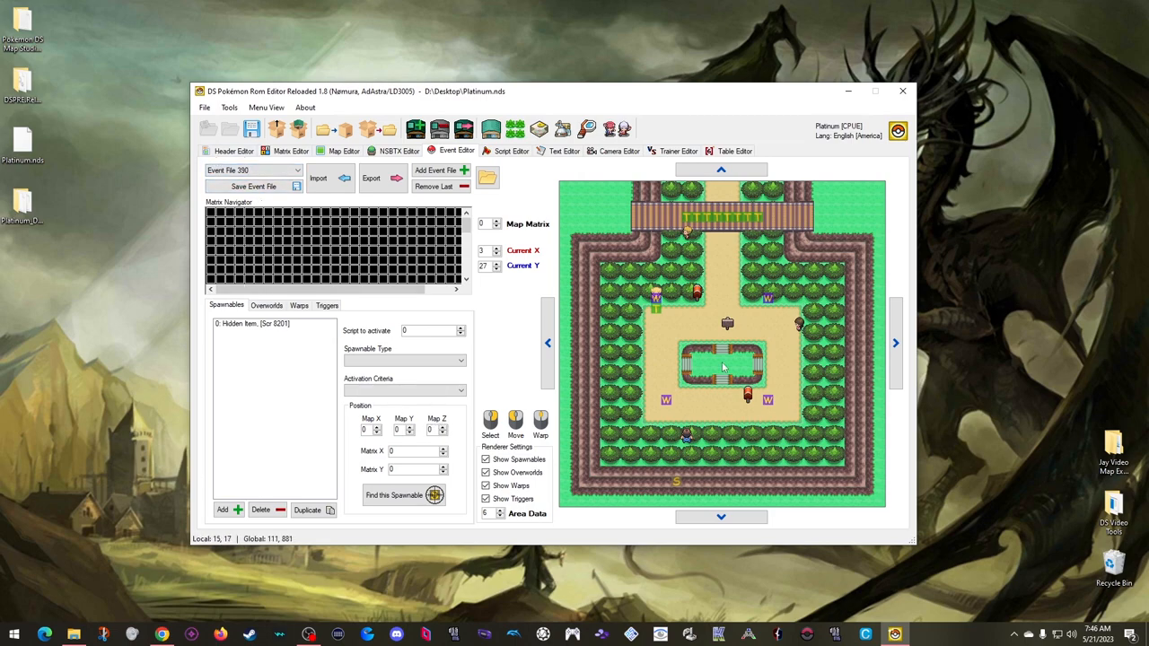
mouse_move(718, 339)
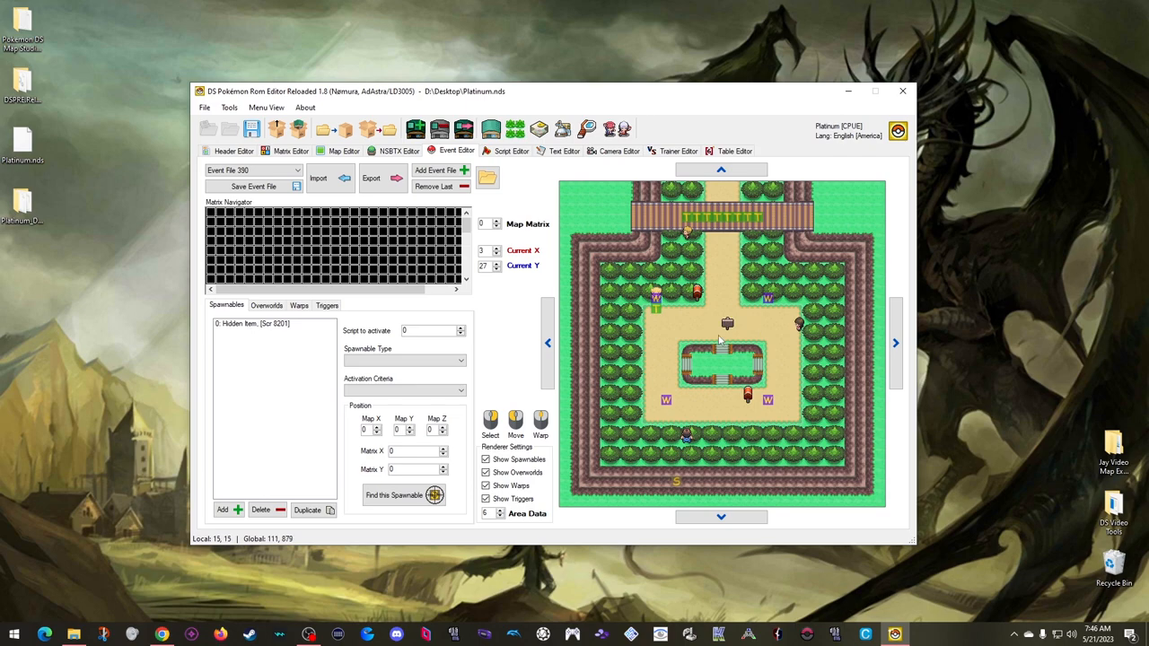
mouse_move(767, 323)
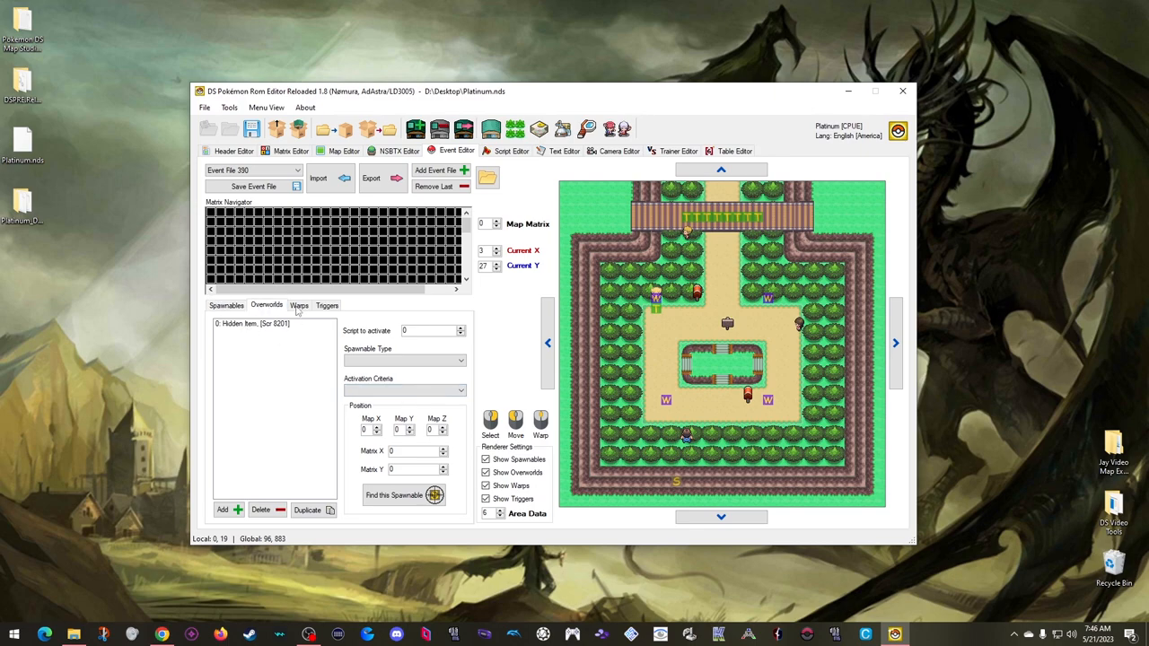
left_click(327, 305)
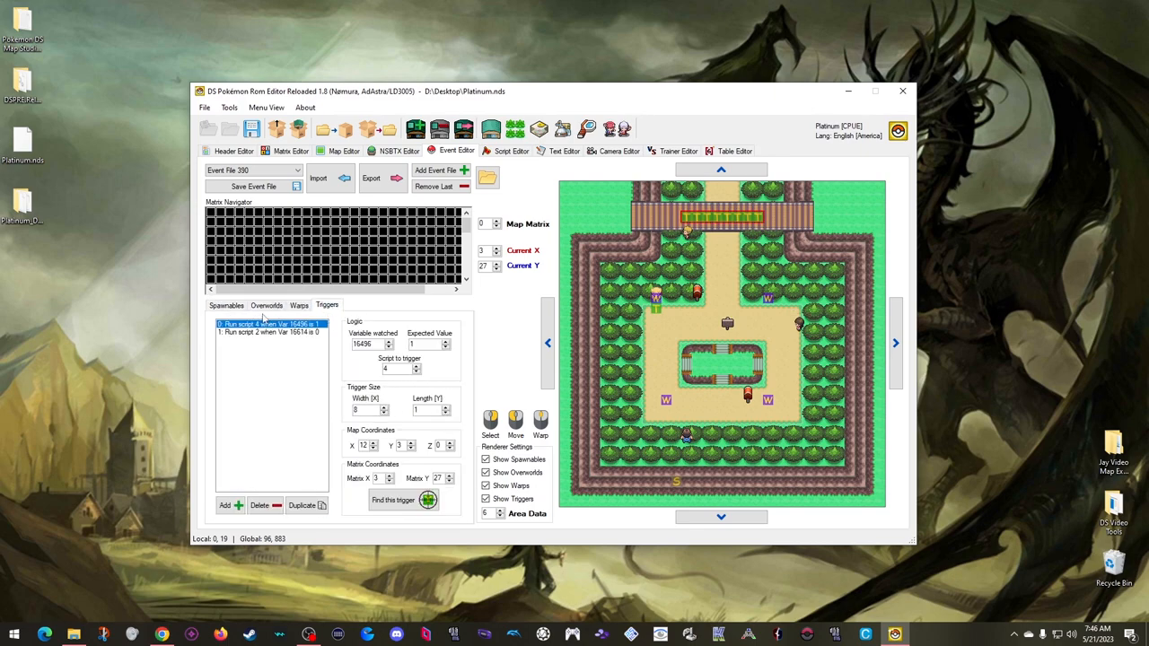
left_click(226, 305)
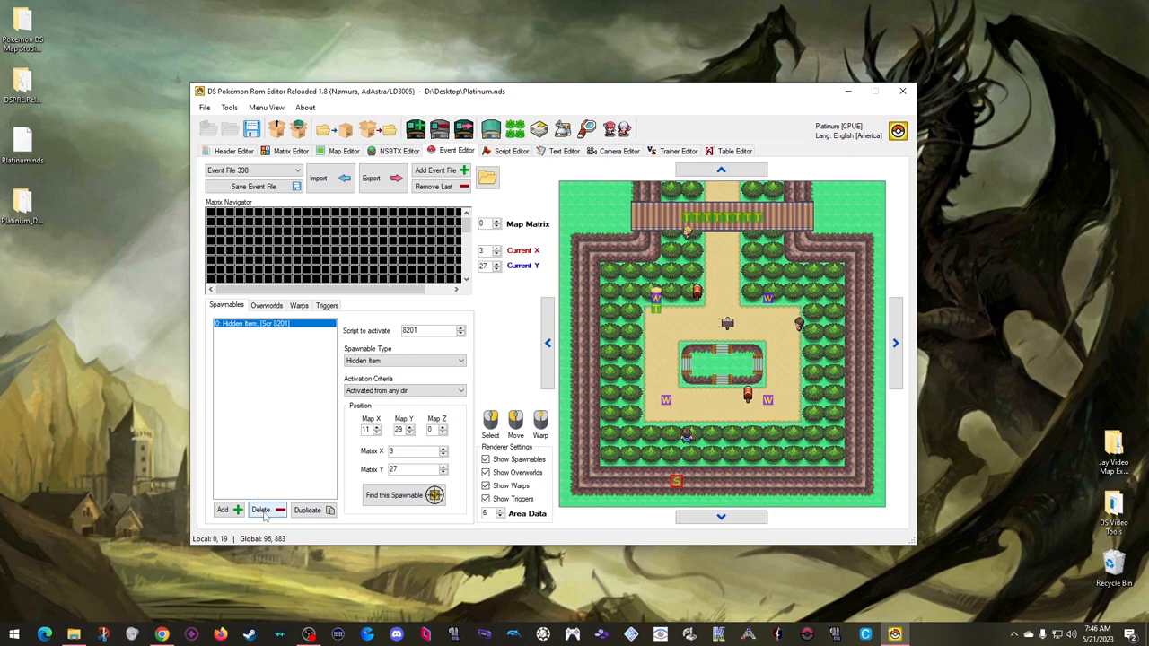
left_click(266, 305)
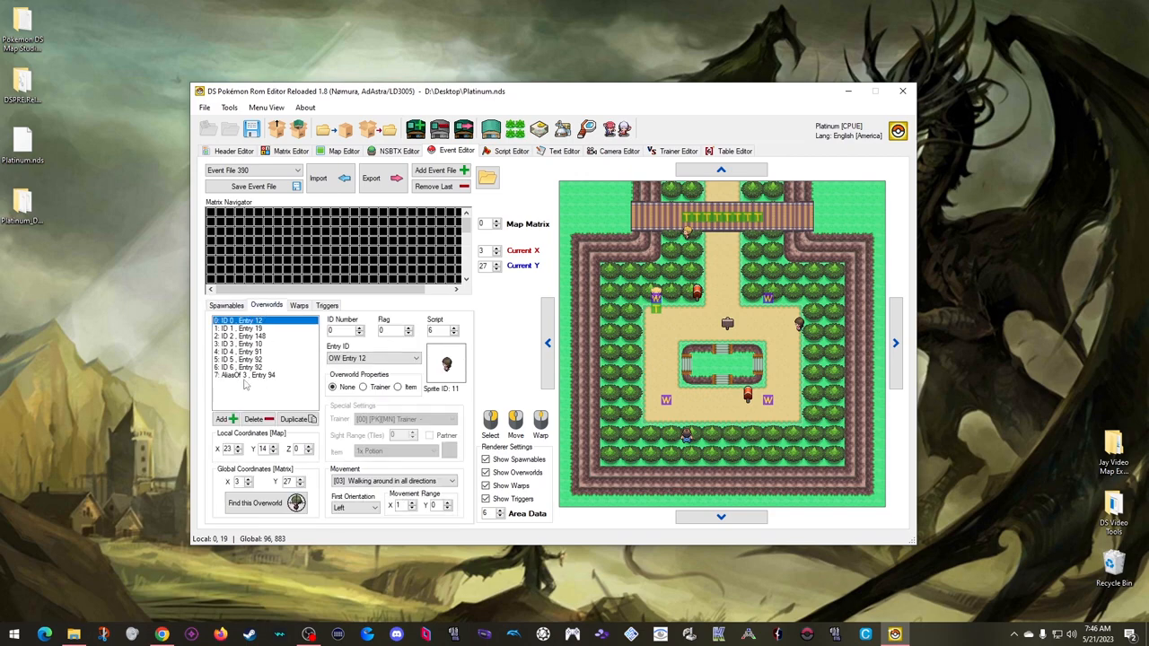
- Delete all overworld characters and triggers from event file 390
left_click(242, 352)
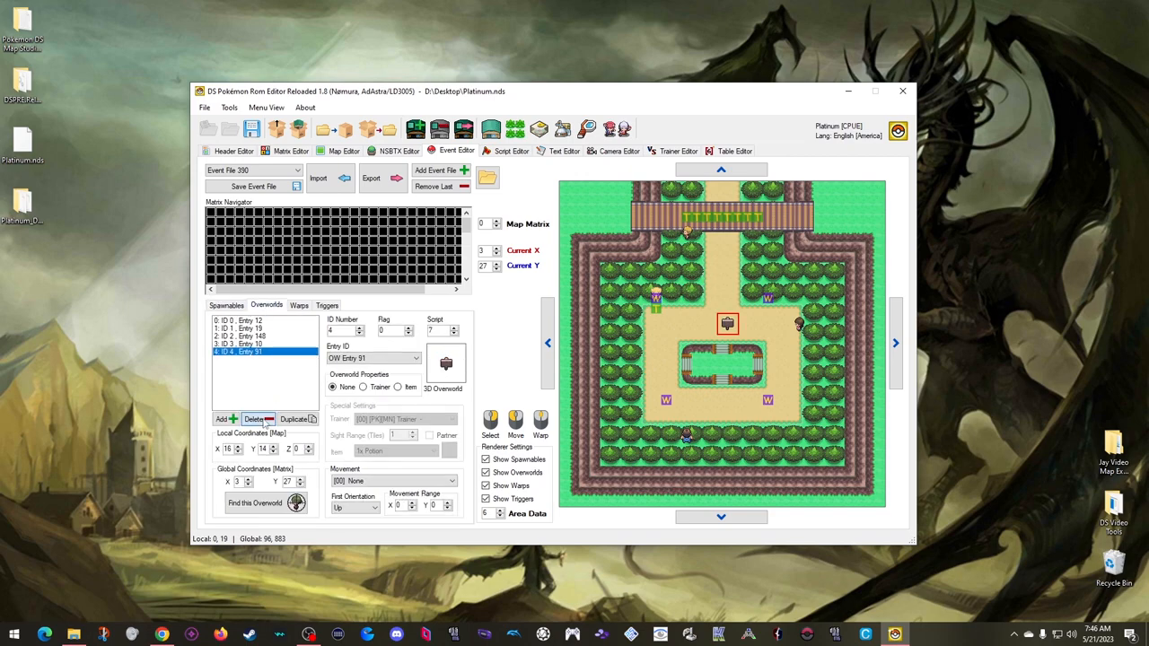
left_click(299, 305)
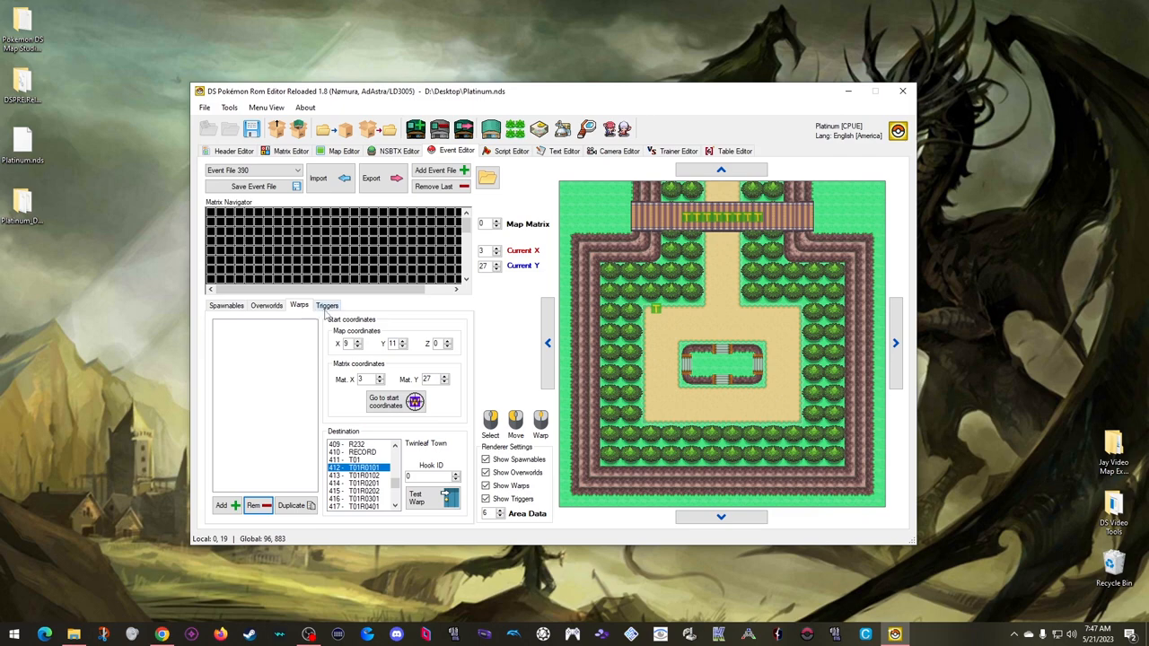
left_click(327, 305)
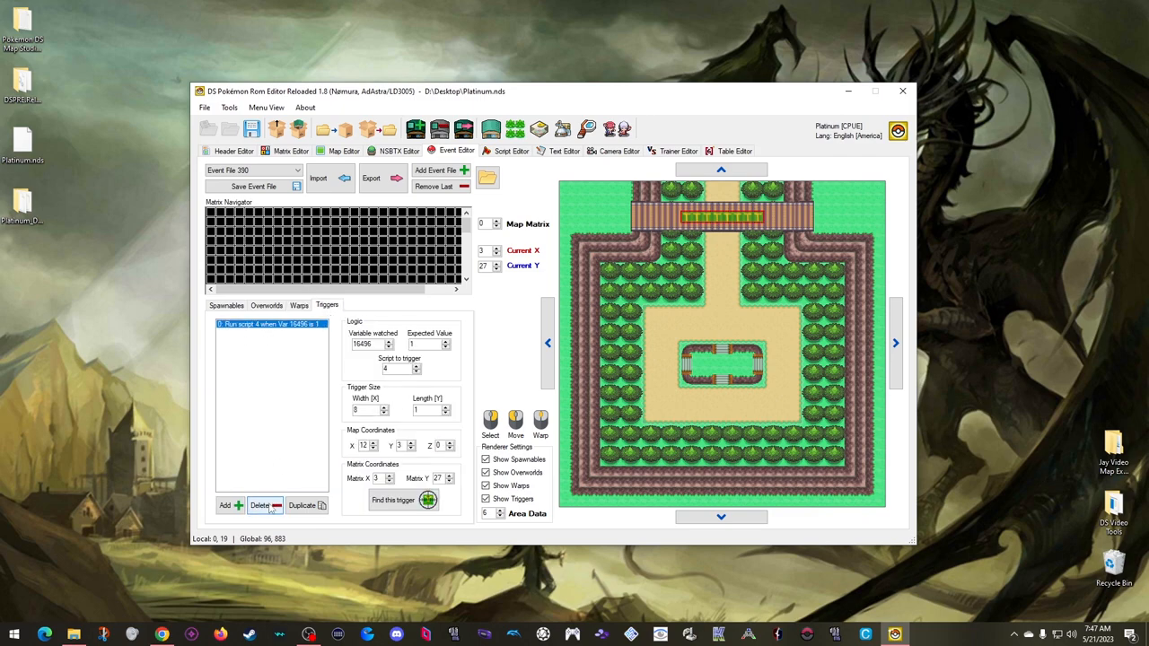
left_click(264, 504)
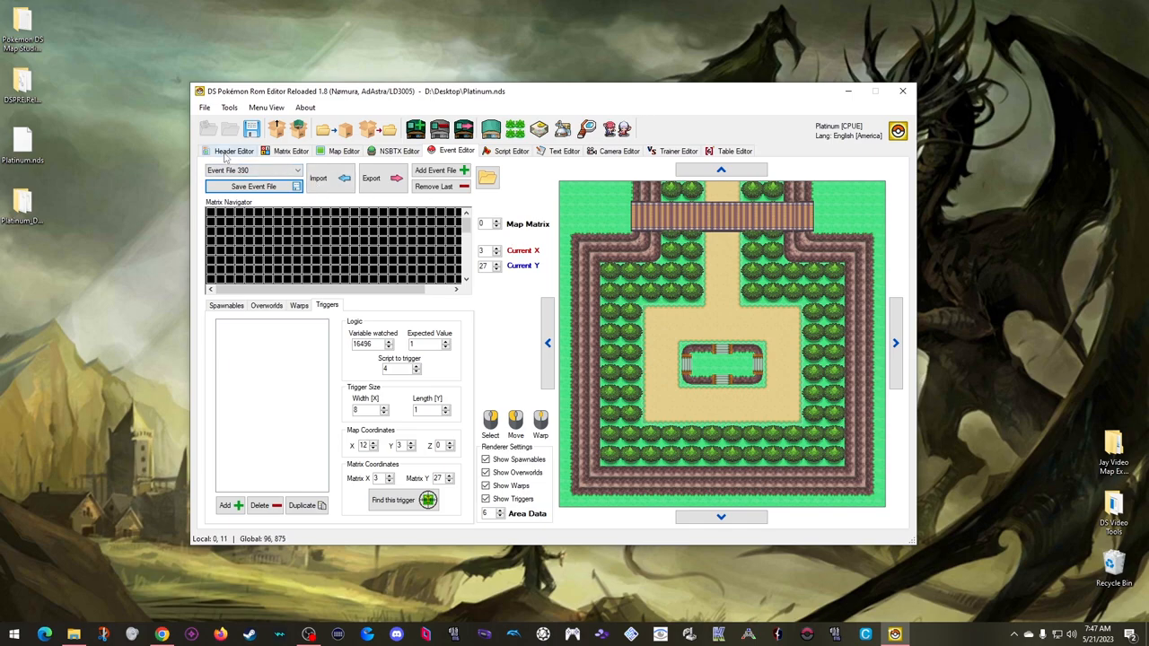
- Reopen the town's events and look up its cell position in the Matrix Editor
left_click(233, 151)
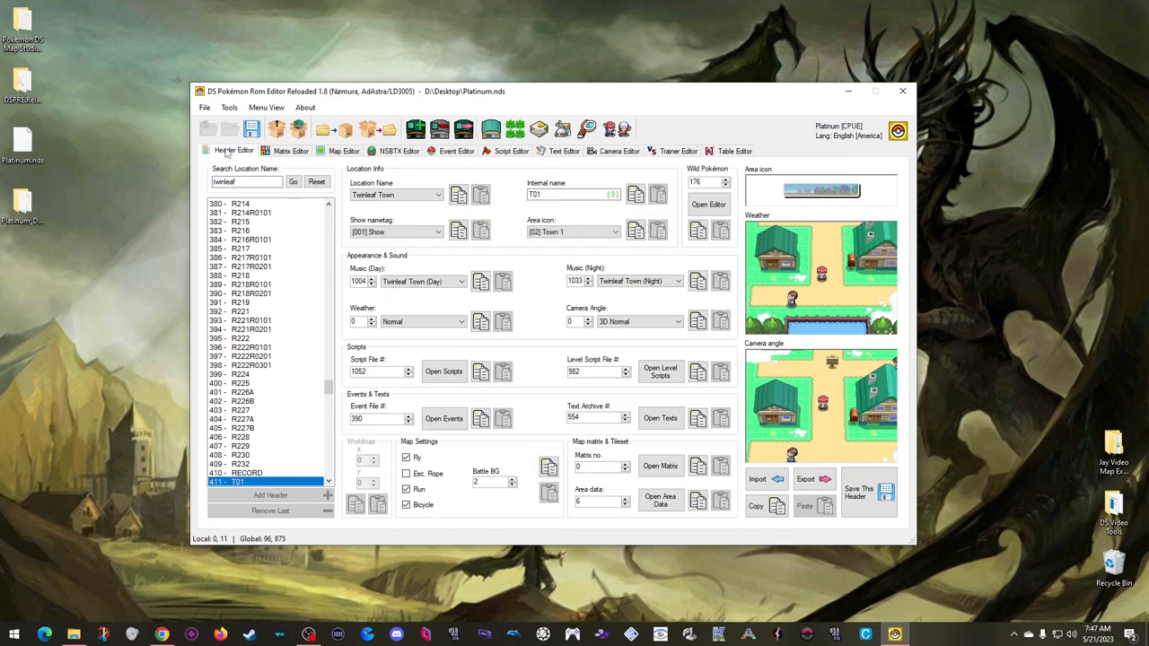
left_click(451, 151)
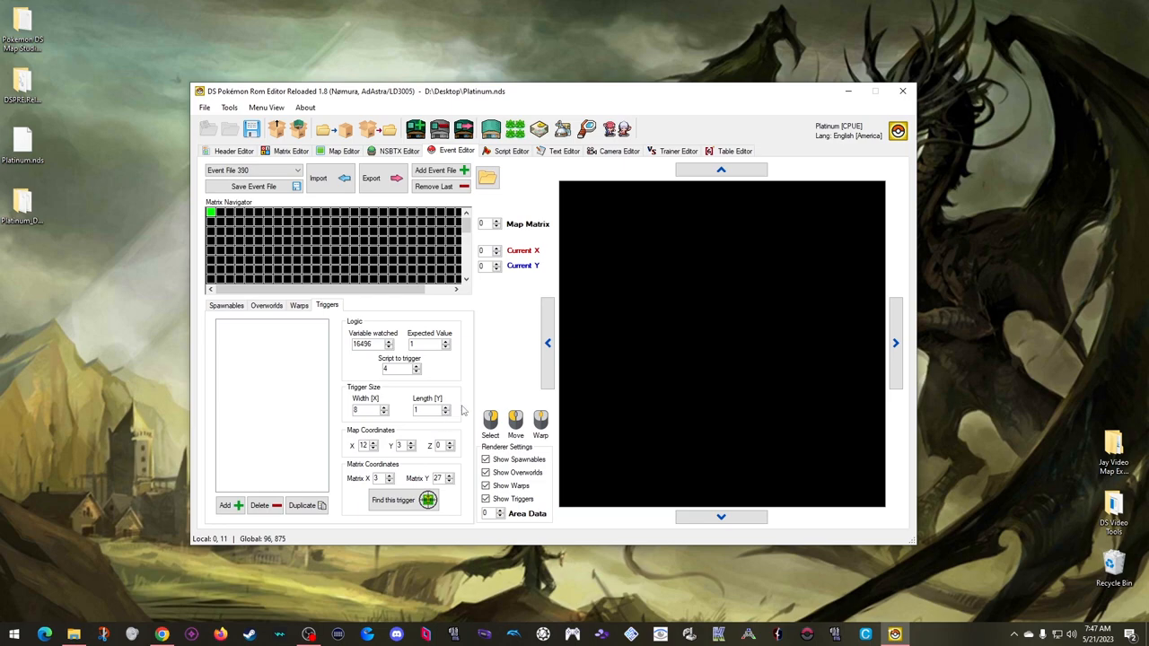
mouse_move(525, 372)
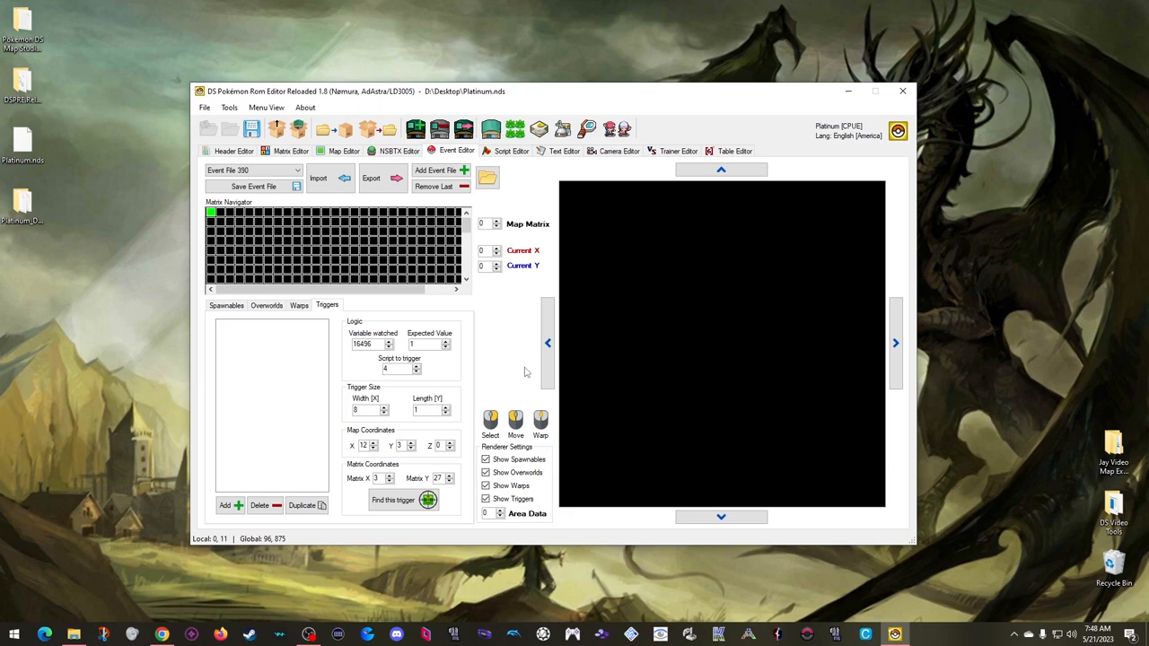
mouse_move(589, 366)
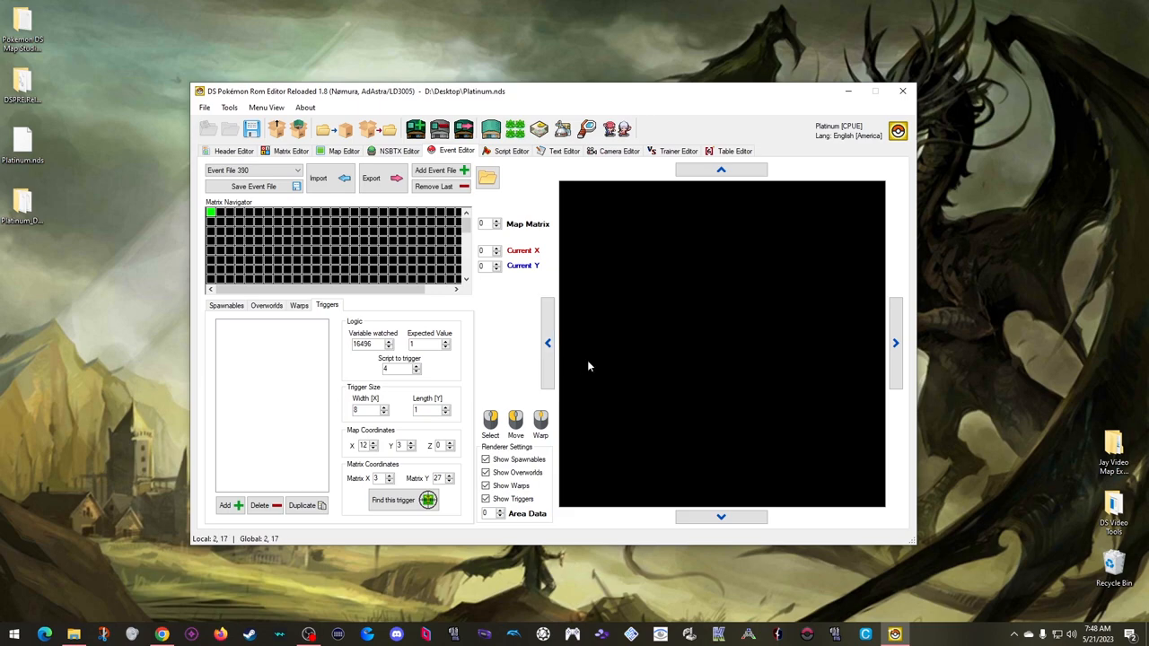
left_click(298, 128)
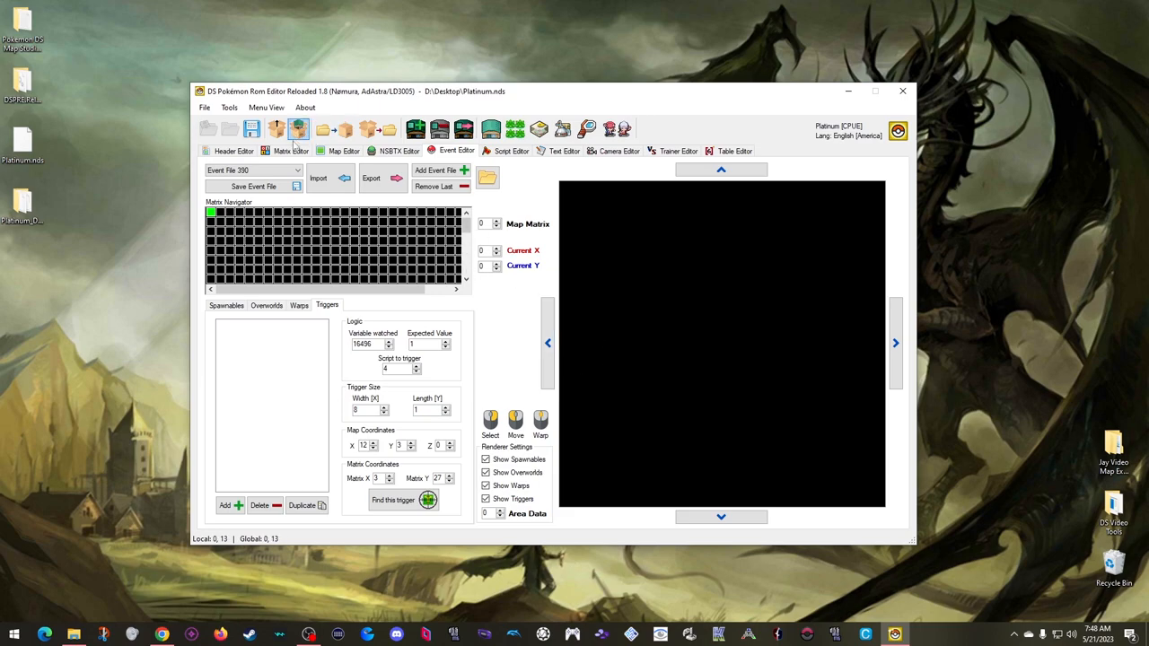
left_click(290, 150)
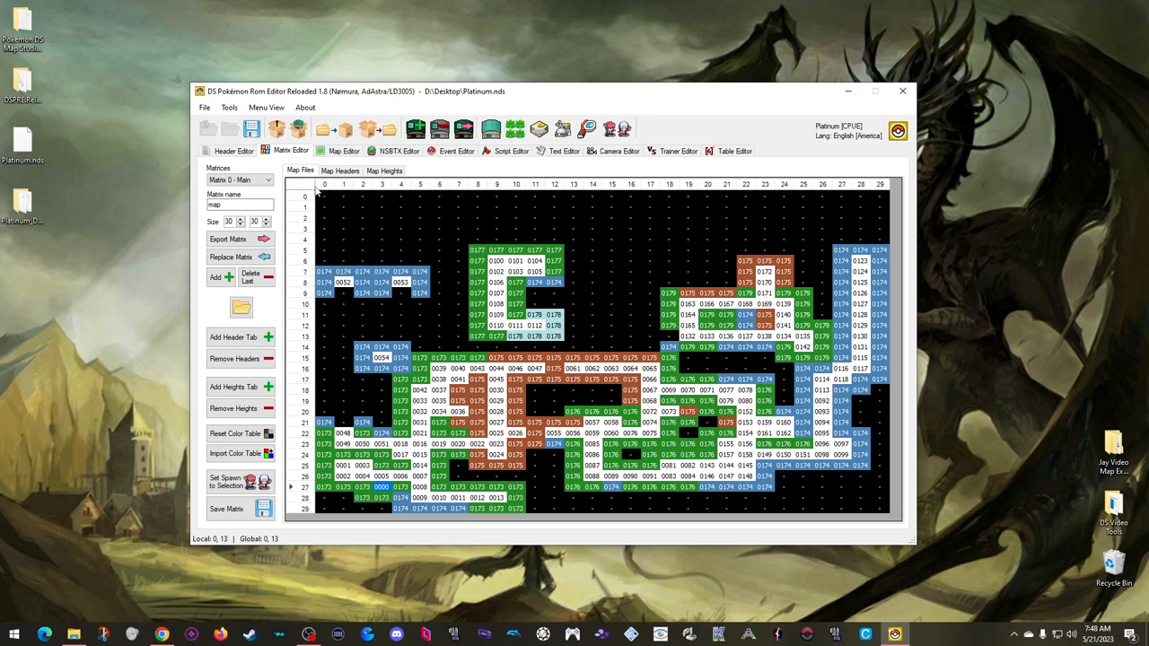
mouse_move(345, 206)
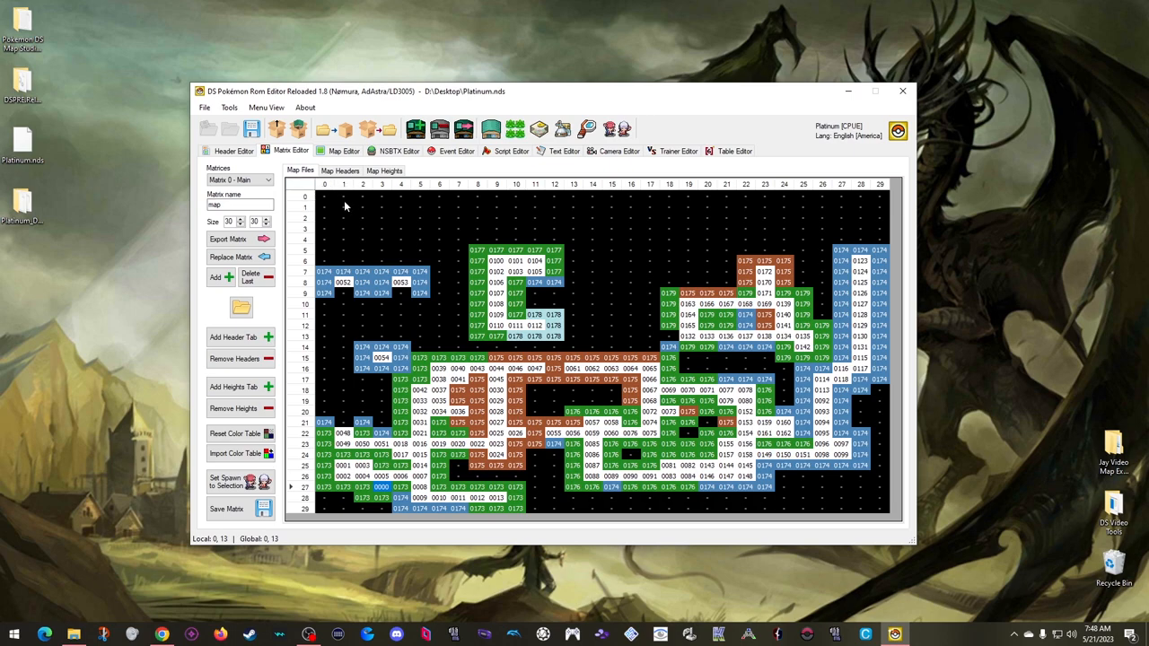
mouse_move(377, 485)
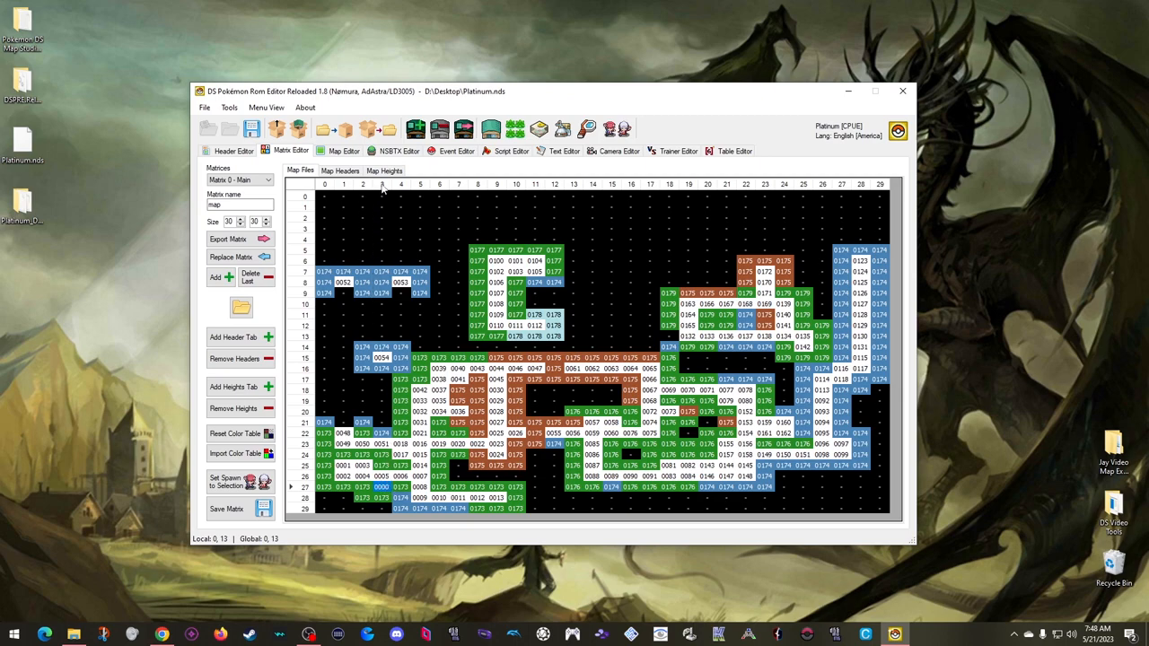
mouse_move(305, 489)
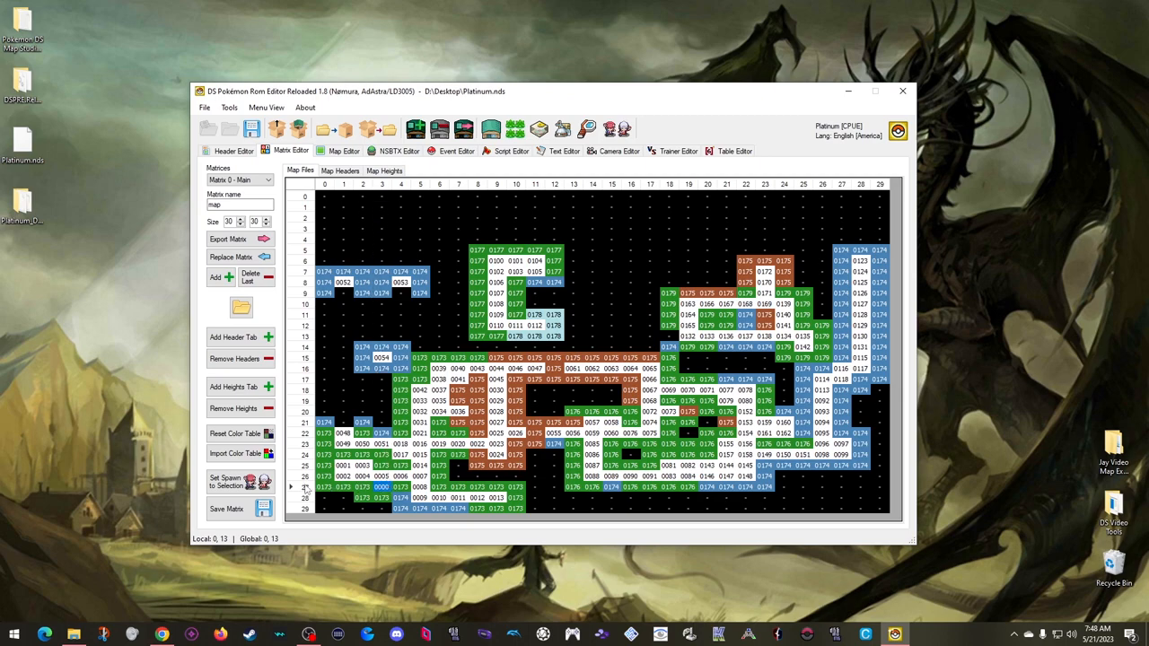
left_click(382, 497)
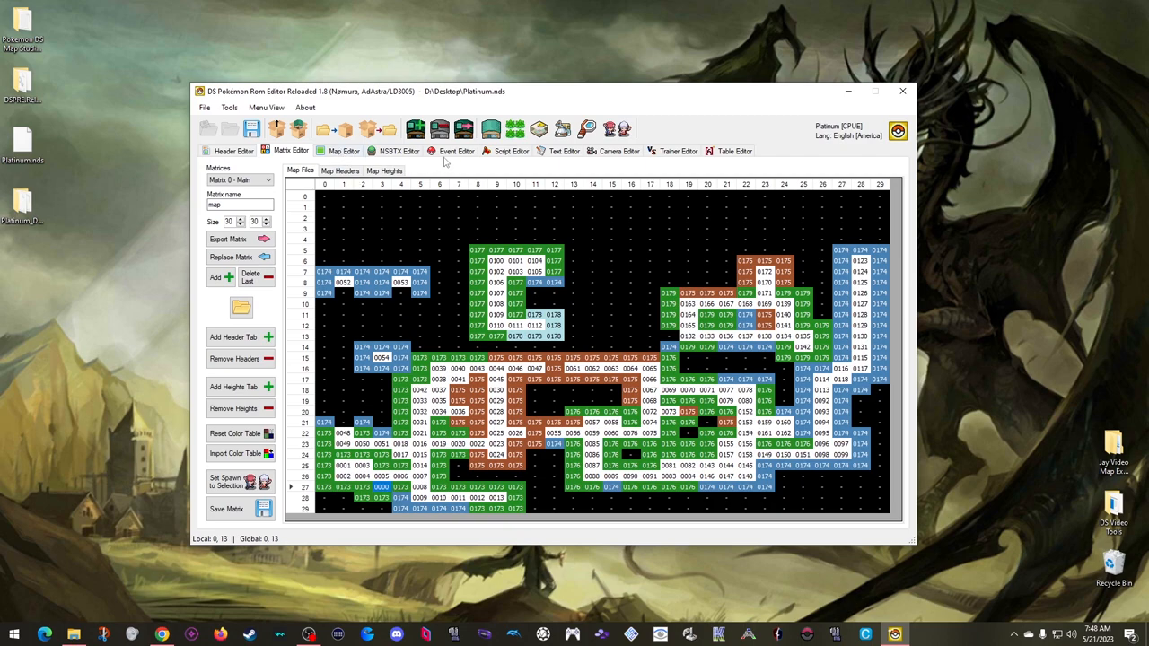
- Set the event editor's current matrix coordinates to 3, 27 so the custom map renders
left_click(455, 151)
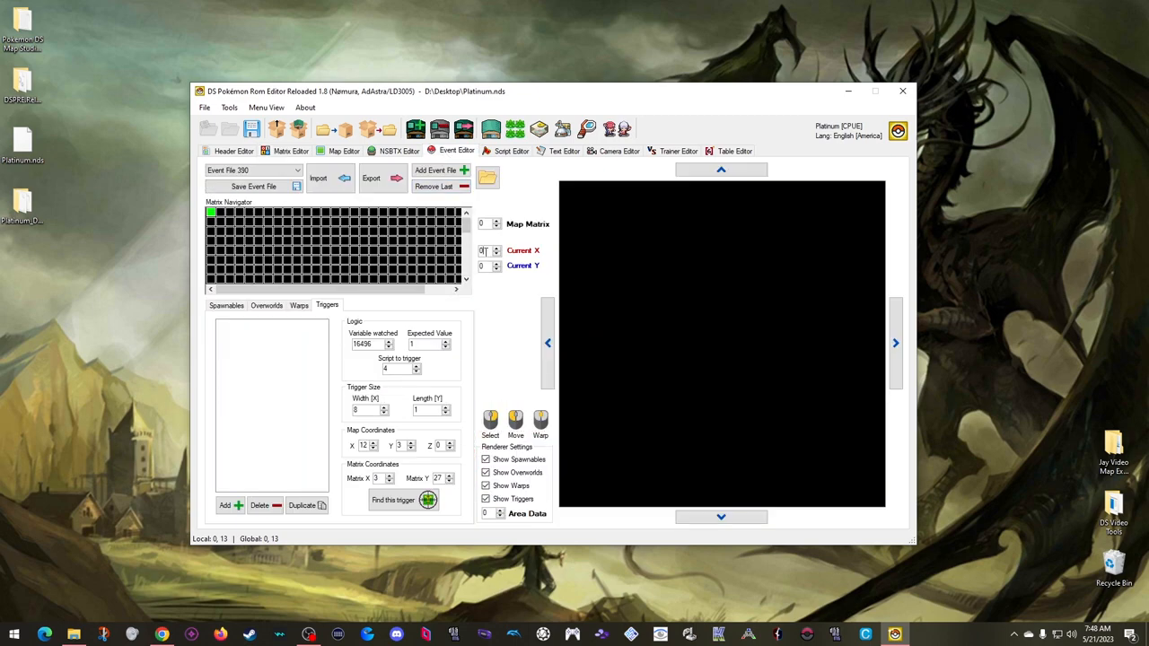
left_click(496, 247)
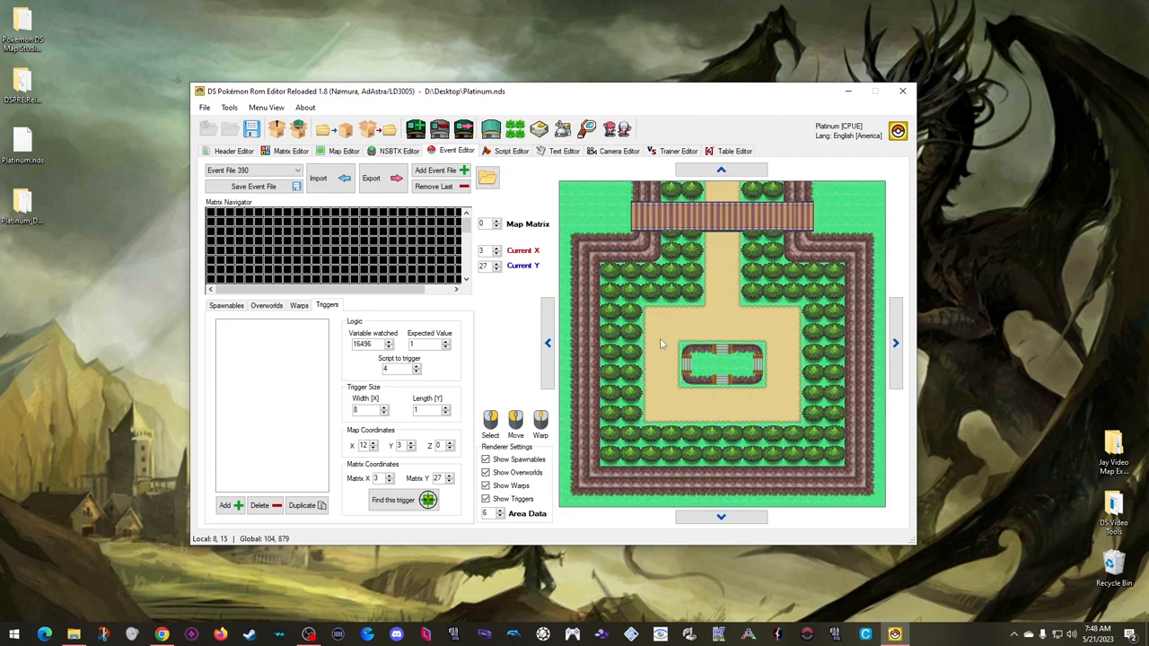
mouse_move(518, 359)
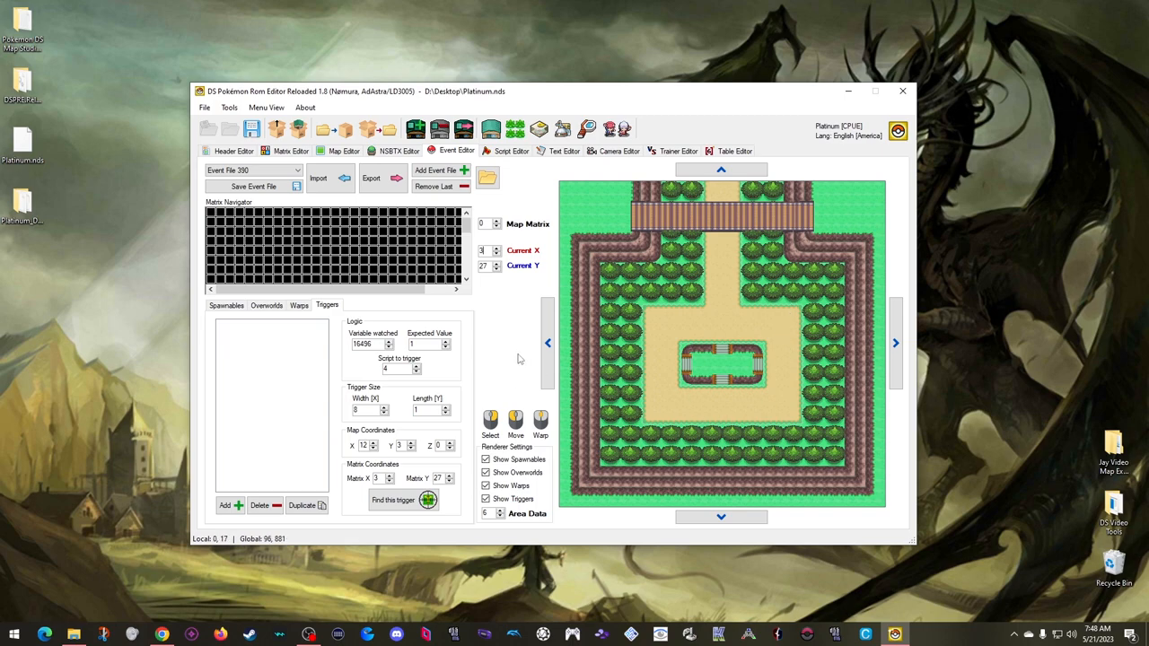
mouse_move(515, 356)
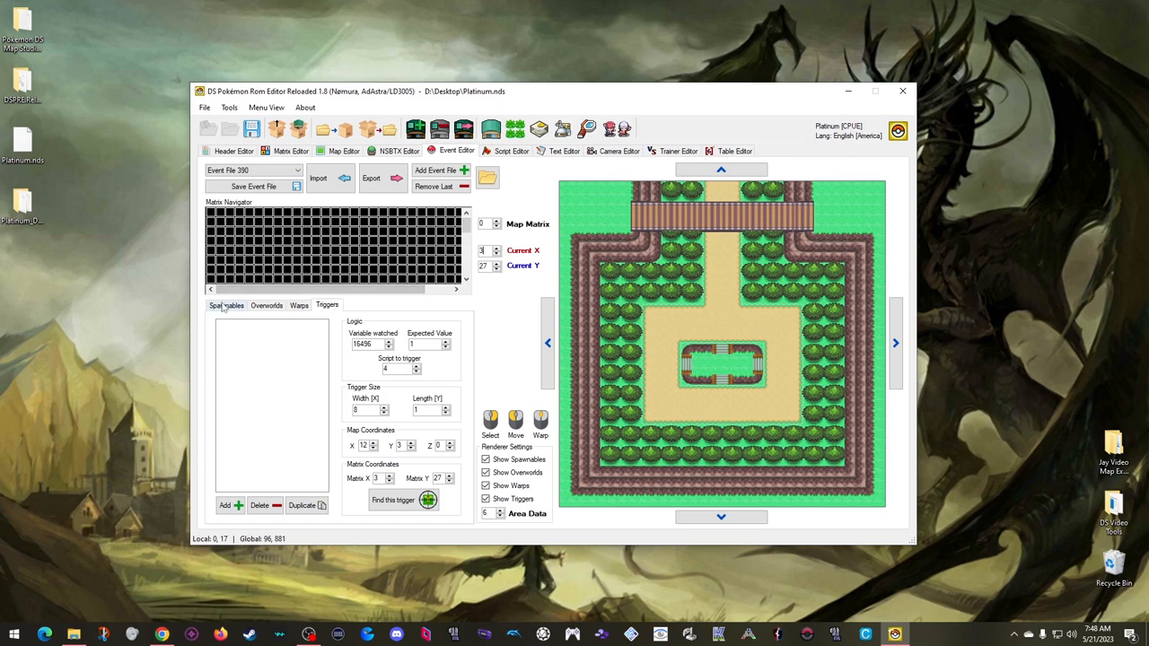
- Add a placeholder spawnable to event file 390, save it, and return to the town header
left_click(226, 305)
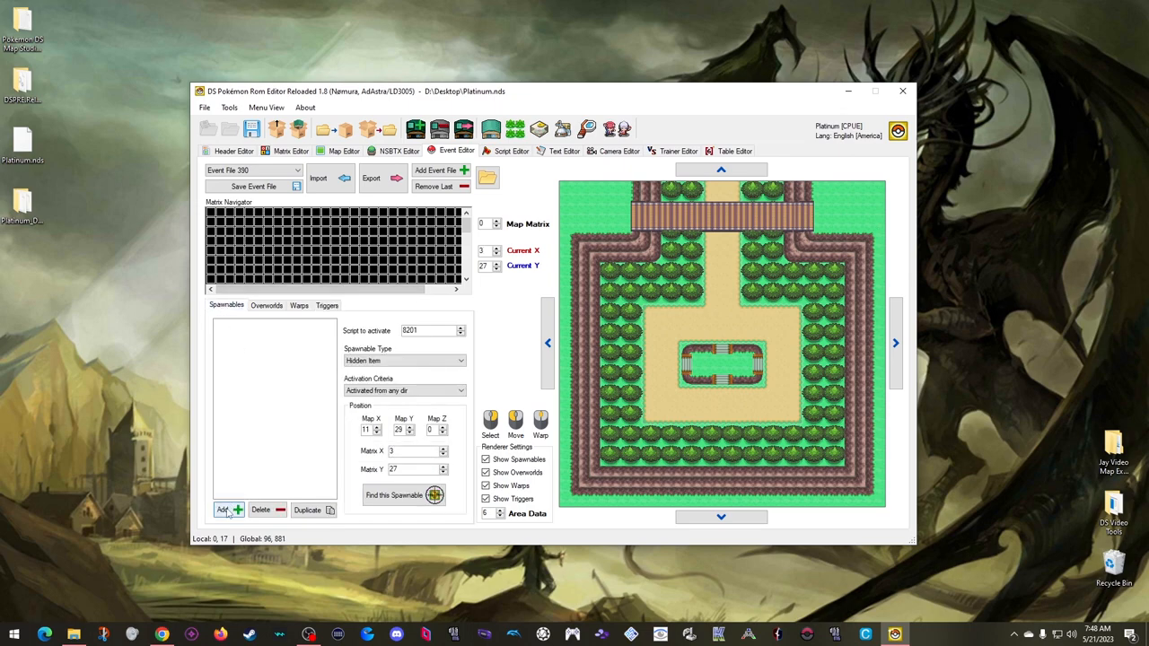
left_click(223, 509)
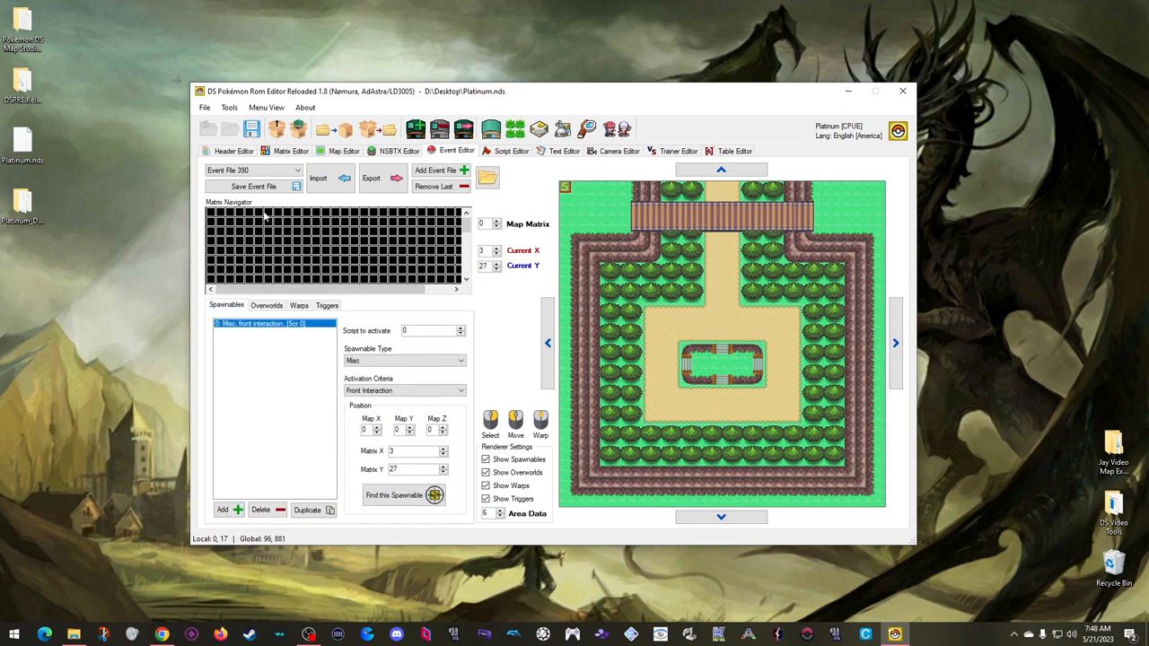
left_click(252, 186)
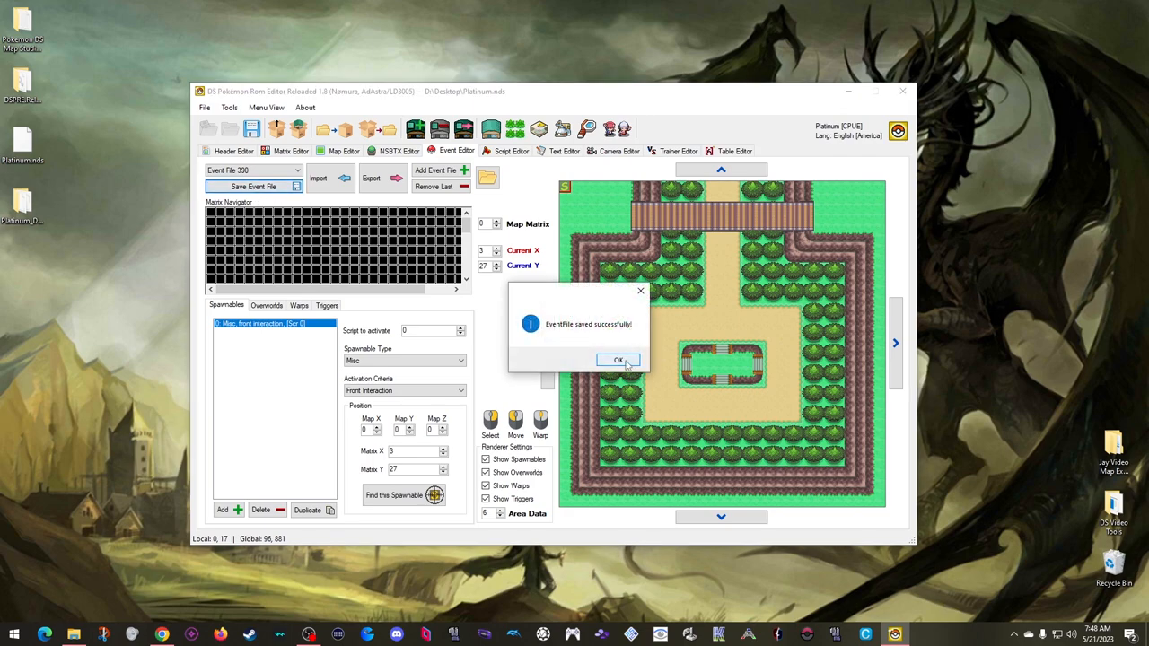
left_click(618, 360)
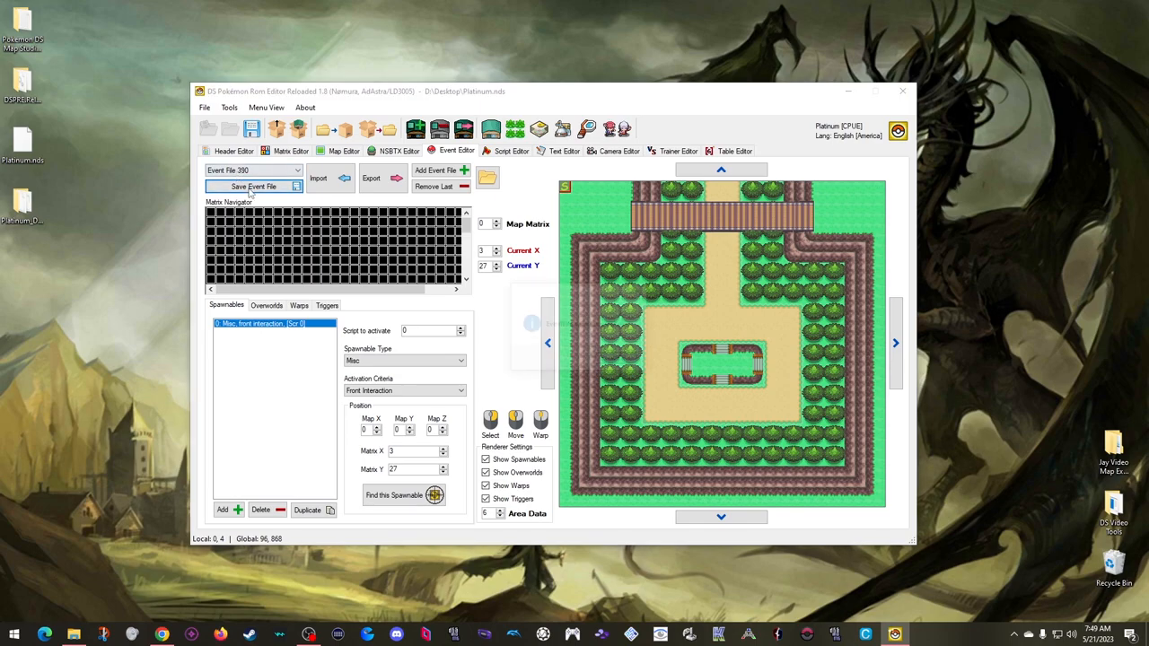
left_click(233, 151)
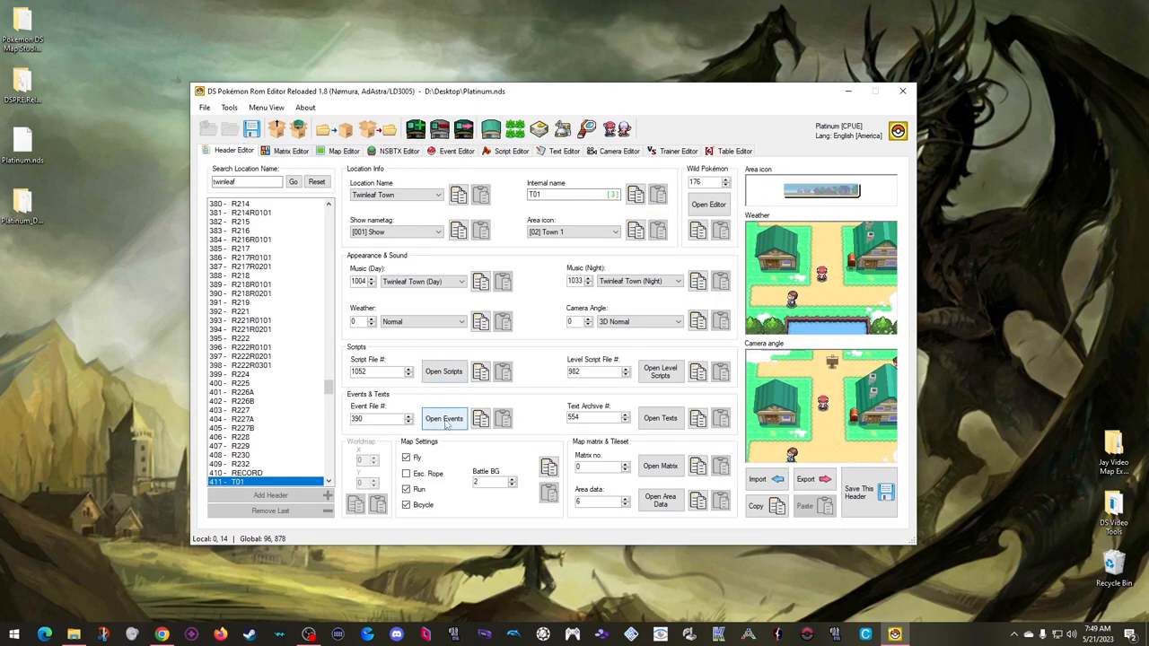
- Verify the spawnable in event file 390, return to Twinleaf's header and bring up script file 1052
left_click(443, 418)
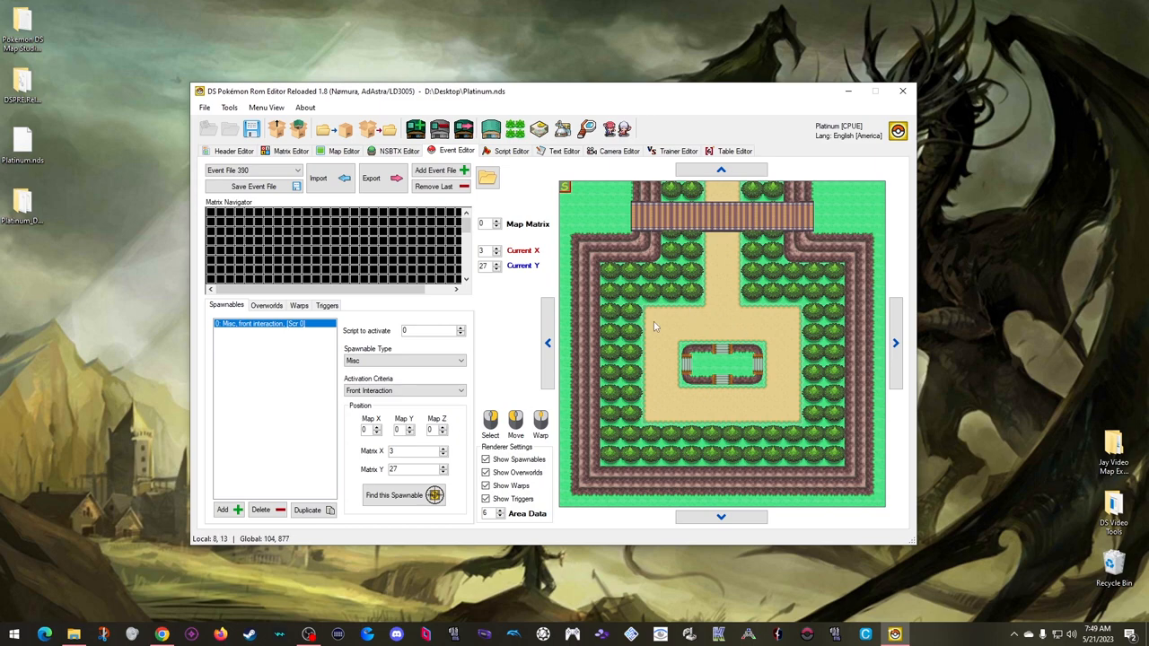
mouse_move(660, 324)
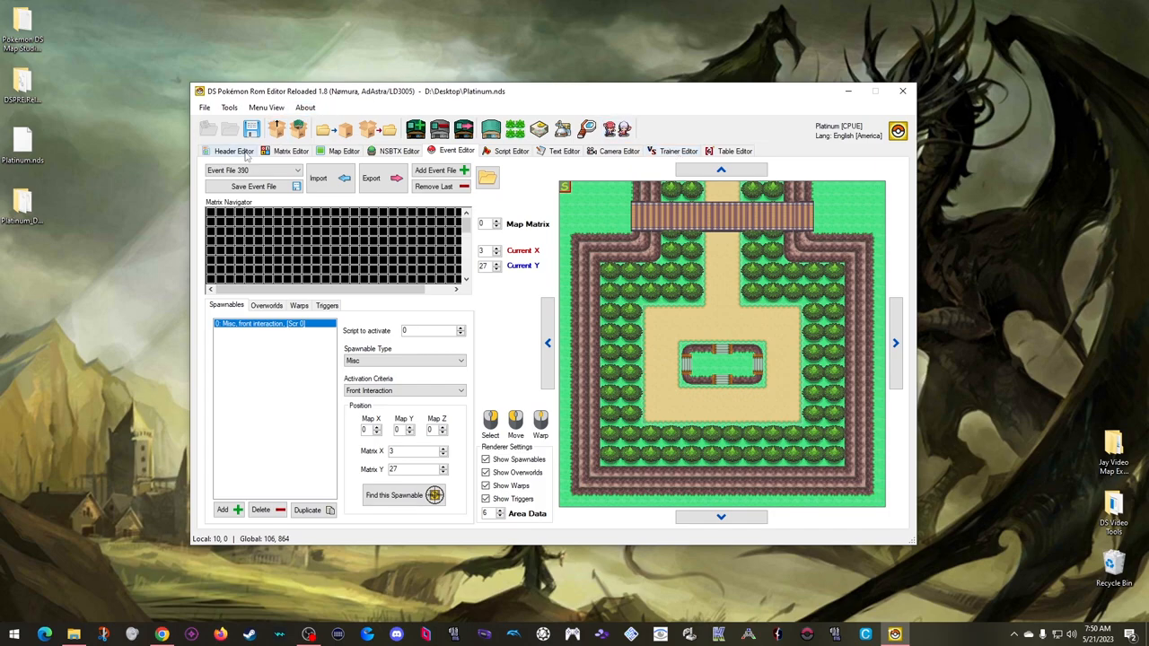
left_click(231, 150)
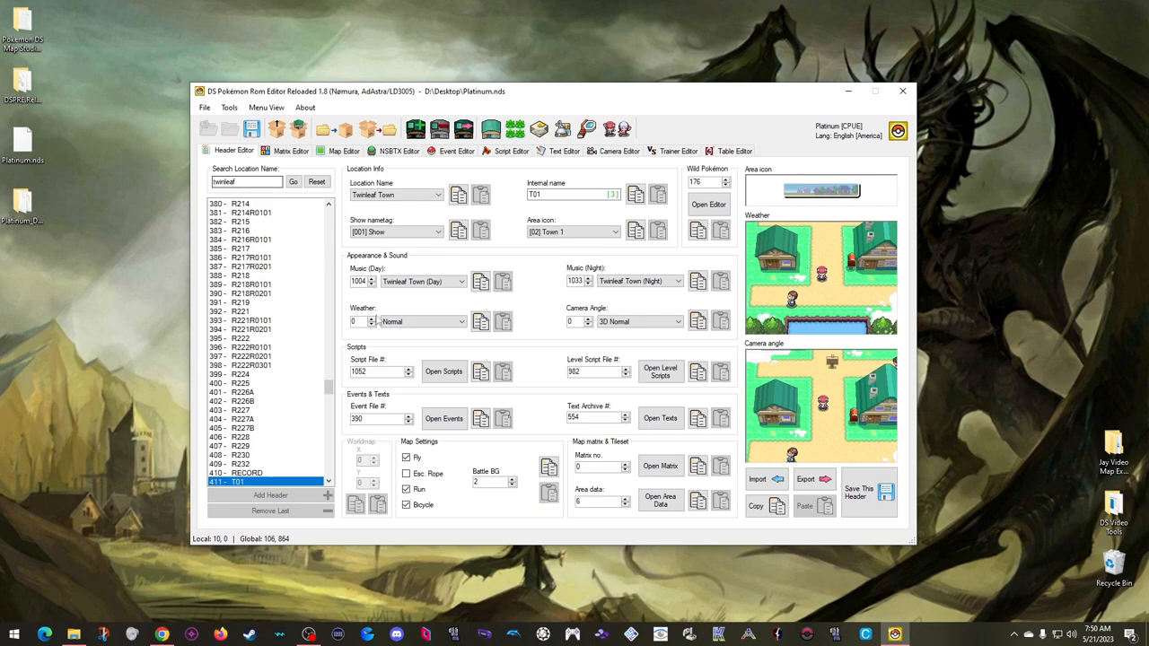
left_click(443, 371)
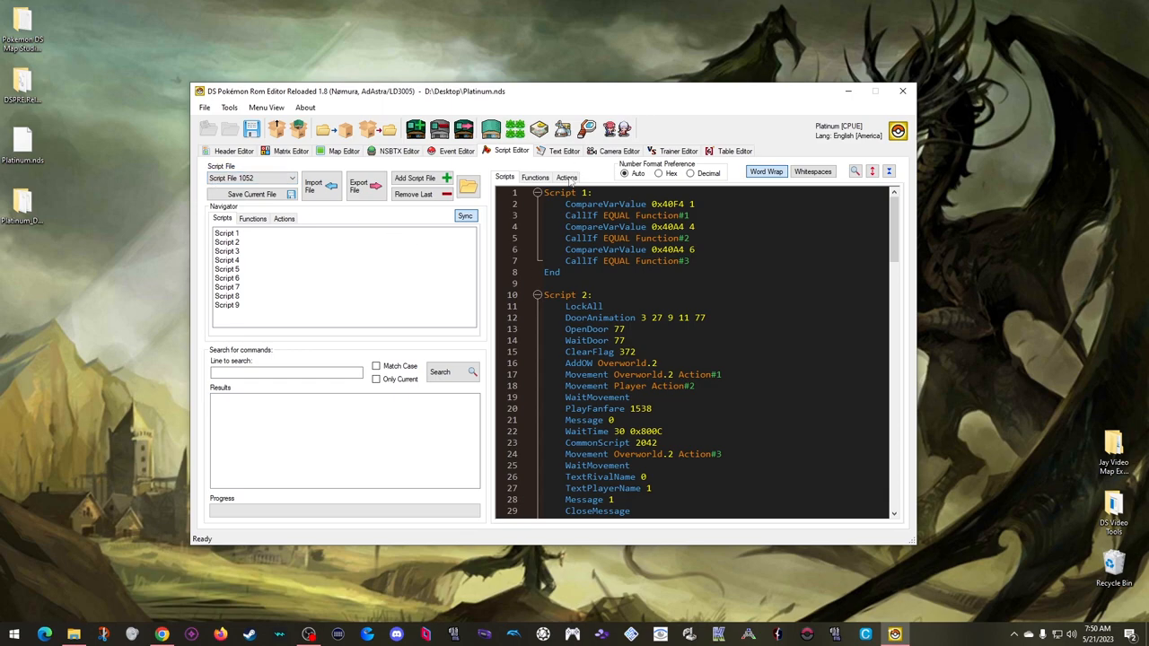
- Review script file 1052's functions and actions and start wiping the function code
left_click(535, 177)
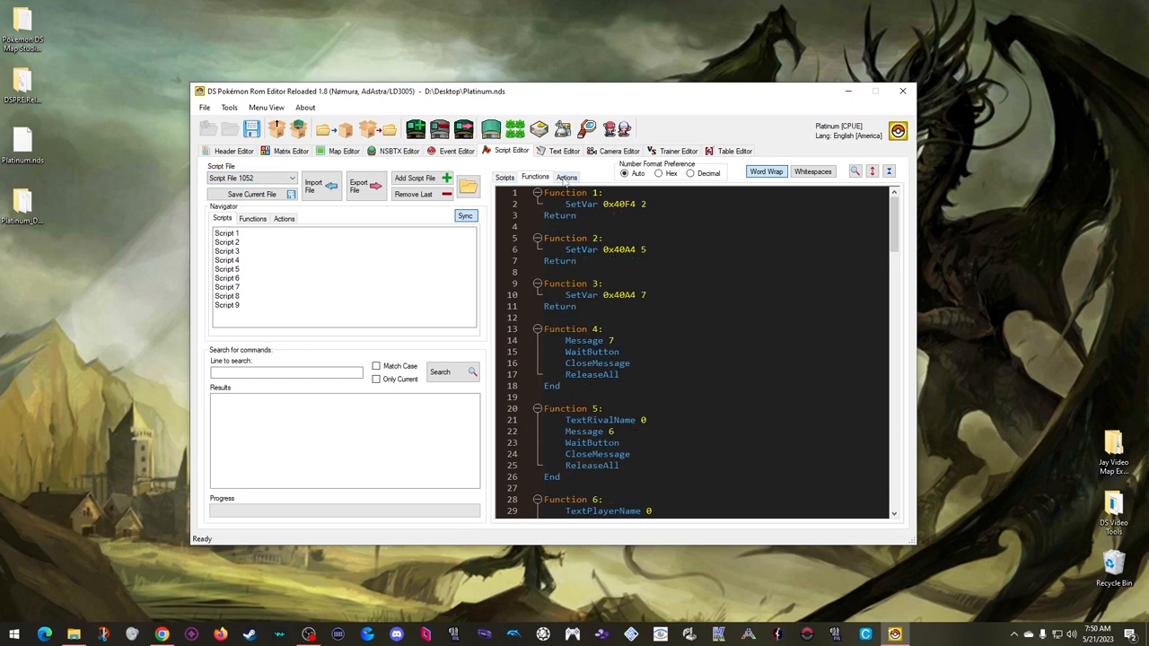
left_click(567, 176)
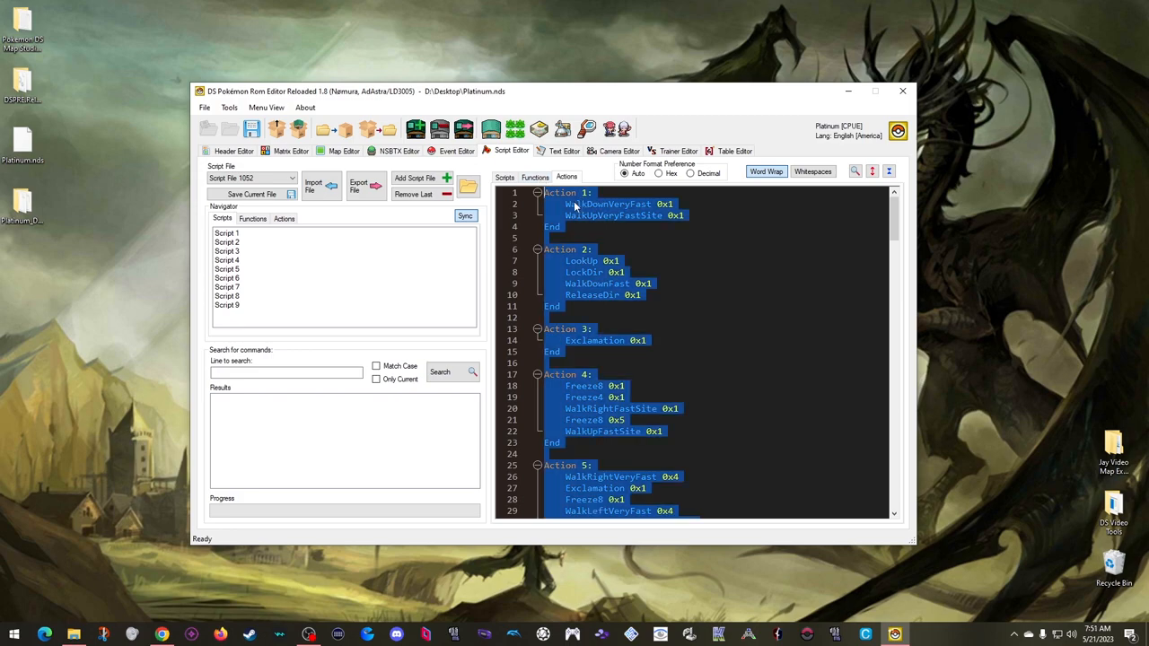
left_click(535, 177)
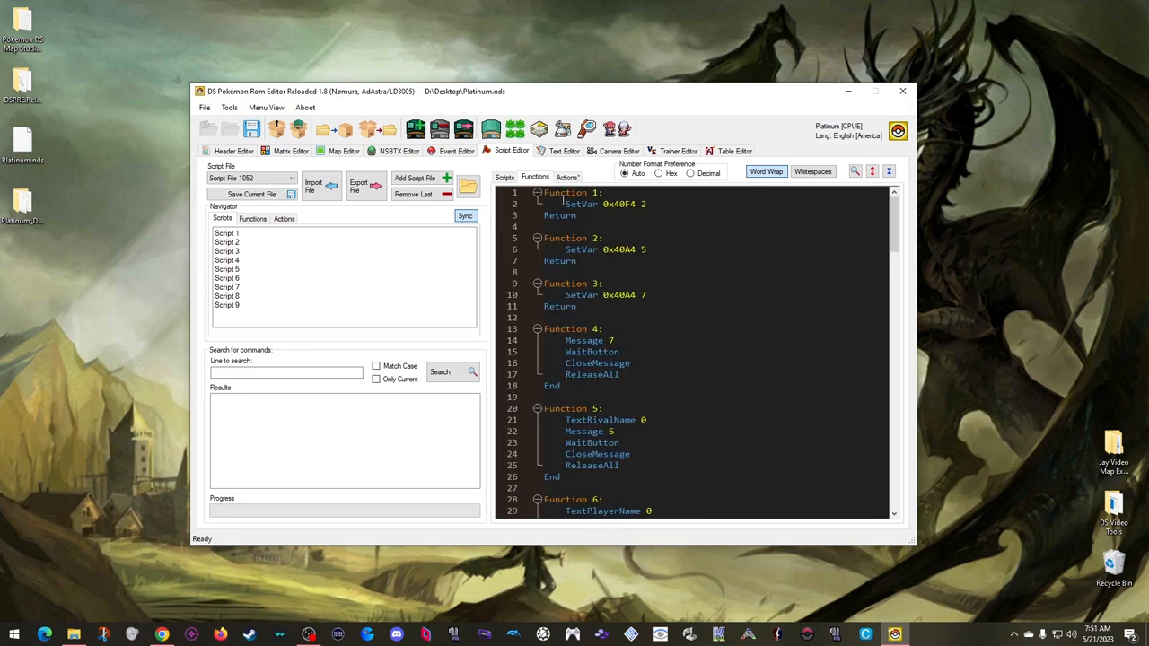
left_click(534, 177)
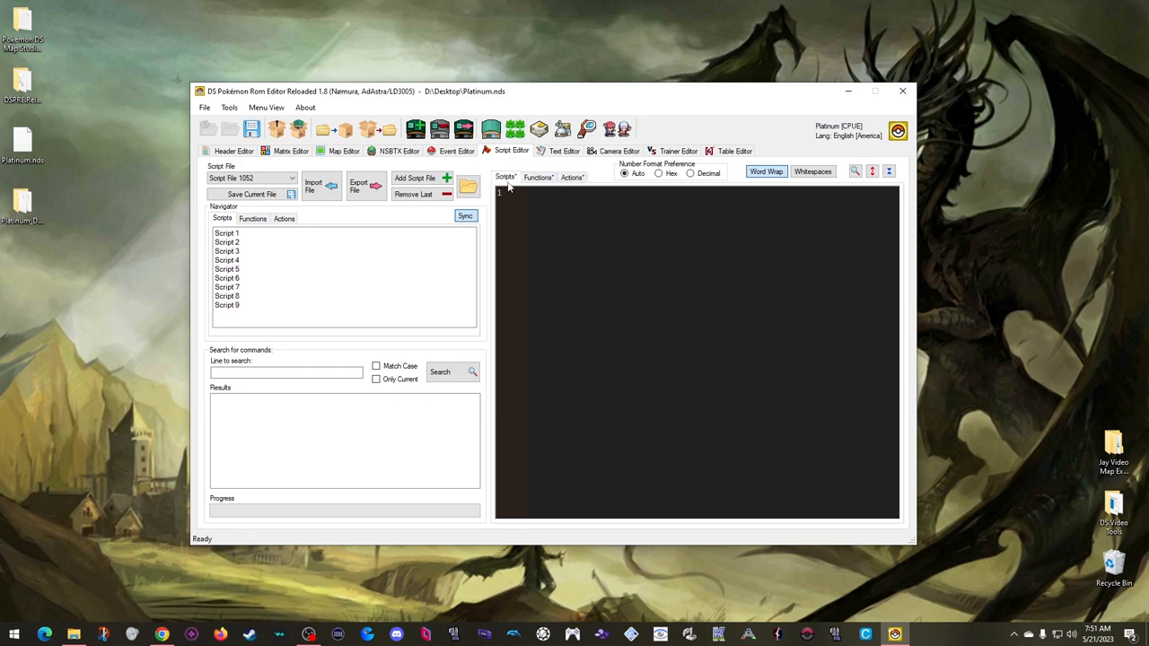
- Dismiss the empty-script warning, put just End under Script 1 and save file 1052
left_click(251, 193)
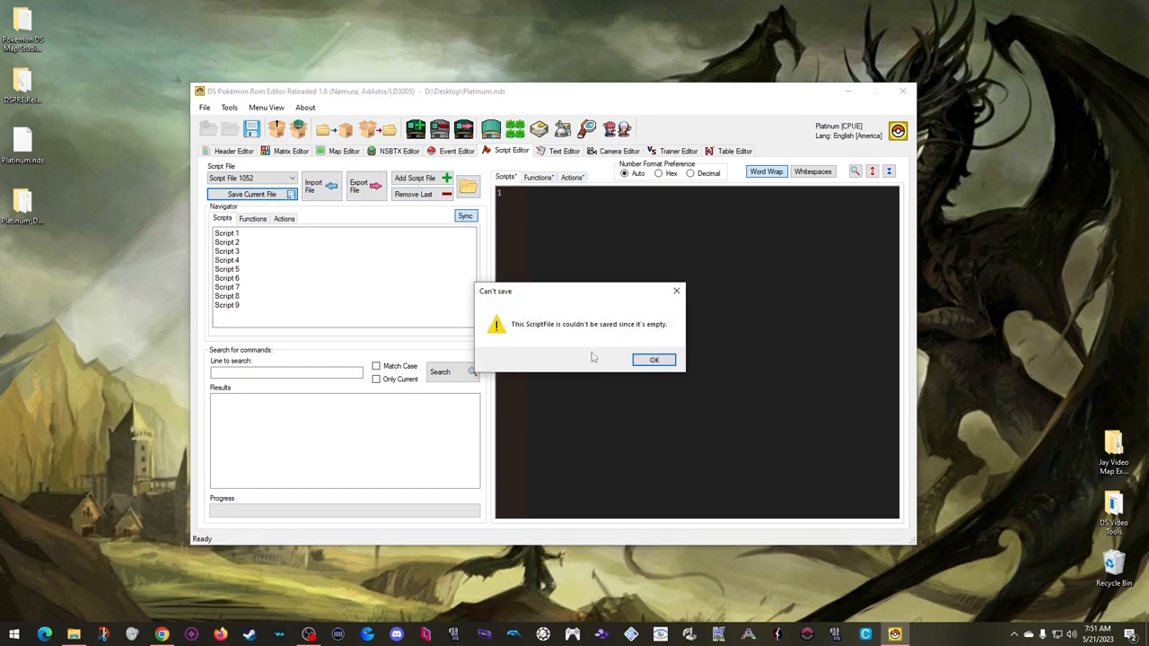
mouse_move(654, 360)
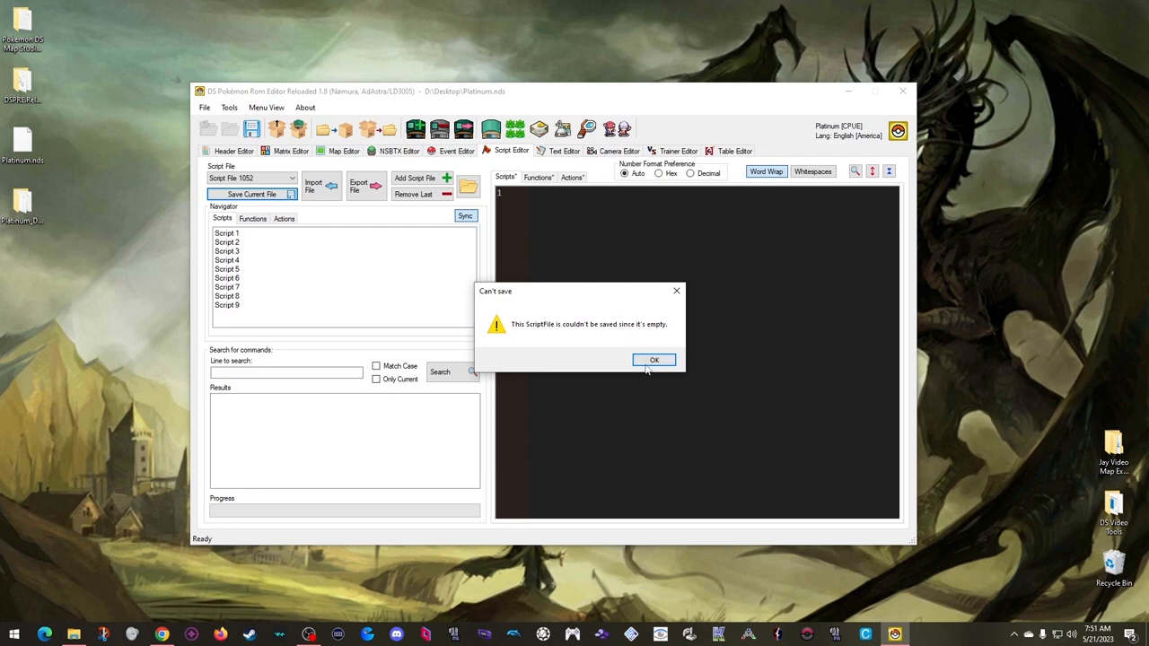
left_click(654, 360)
type("Script 1:")
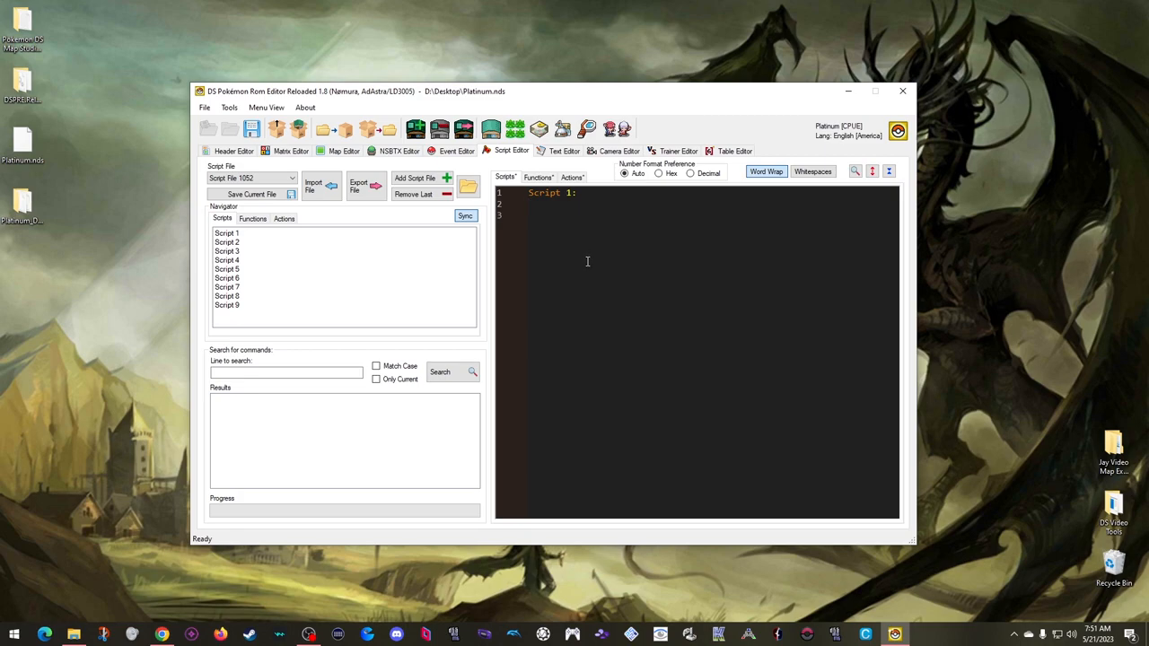
type("End")
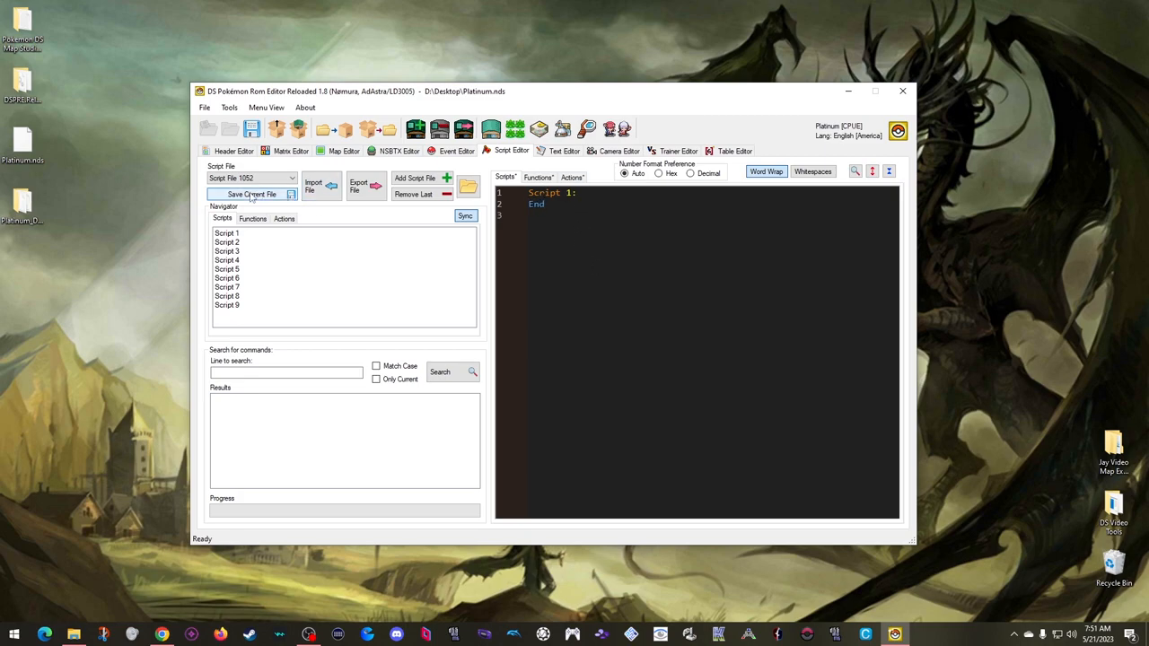
left_click(250, 193)
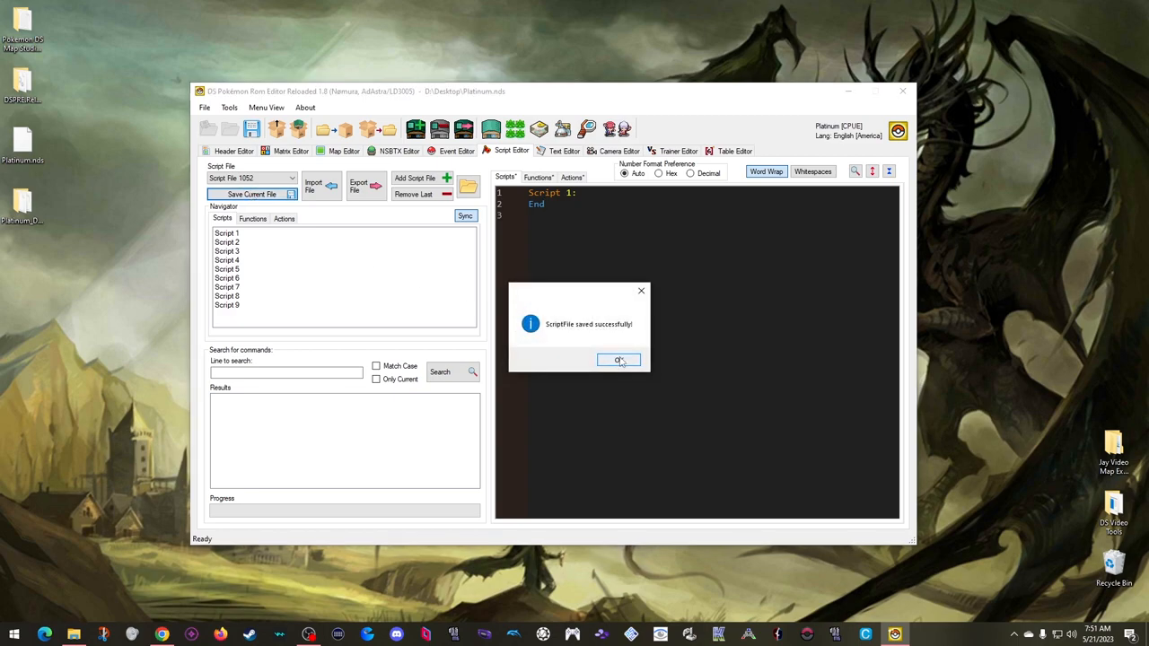
left_click(620, 360)
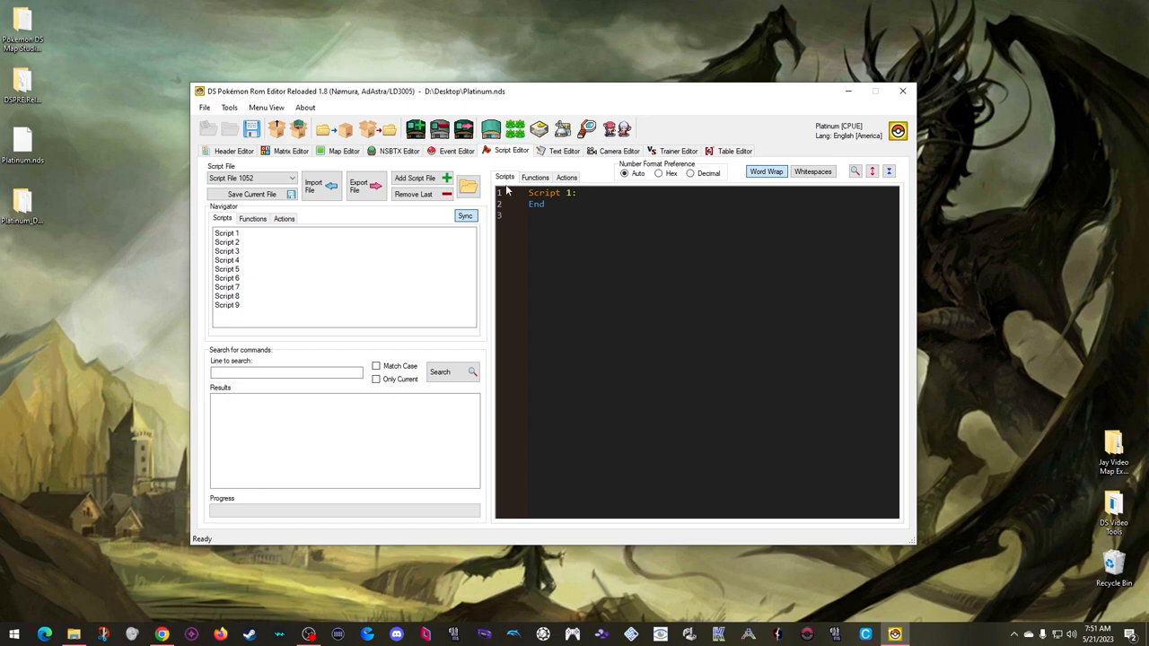
mouse_move(504, 199)
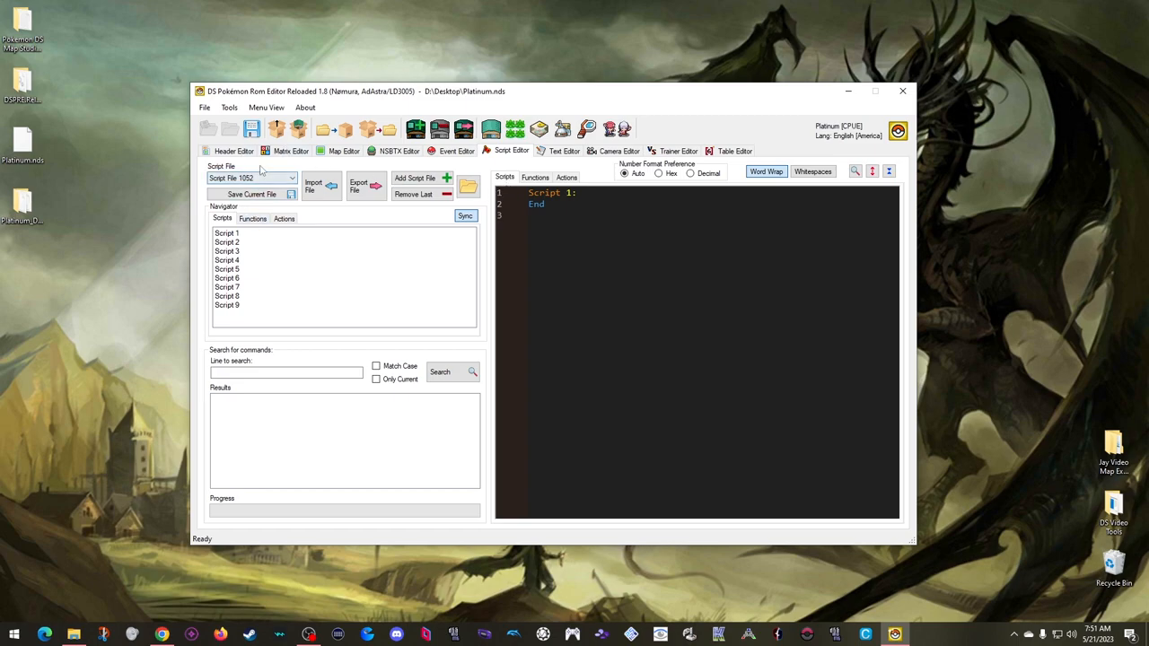
- Reload script file 1052 from the dropdown to confirm the single End script
left_click(251, 177)
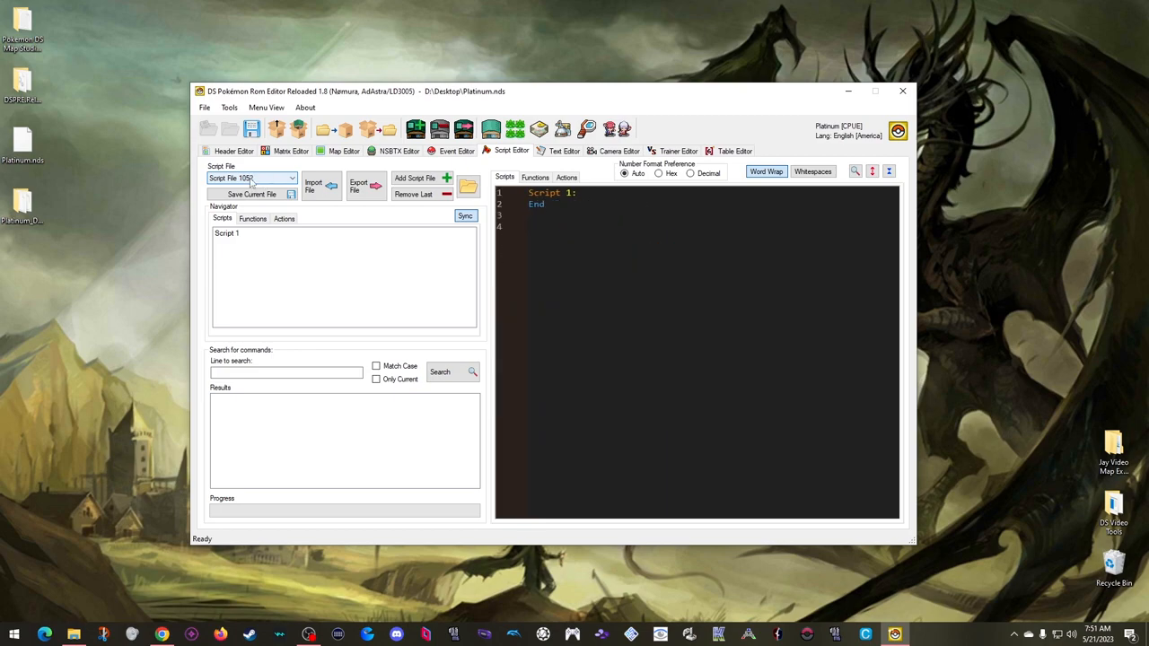
left_click(251, 177)
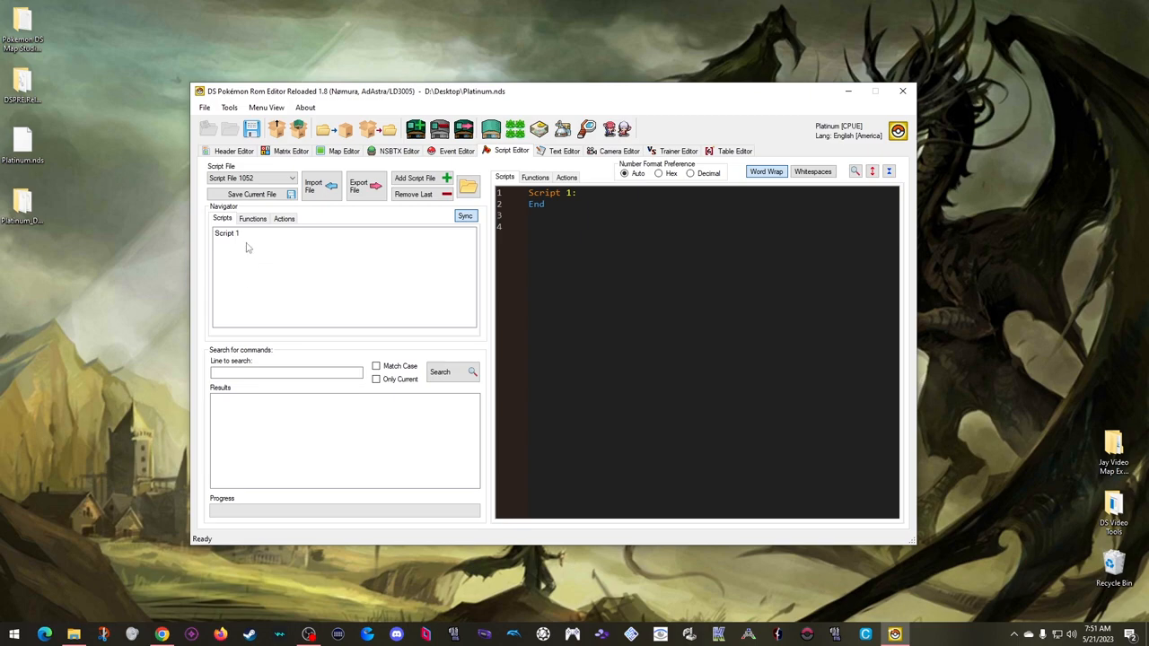
mouse_move(253, 298)
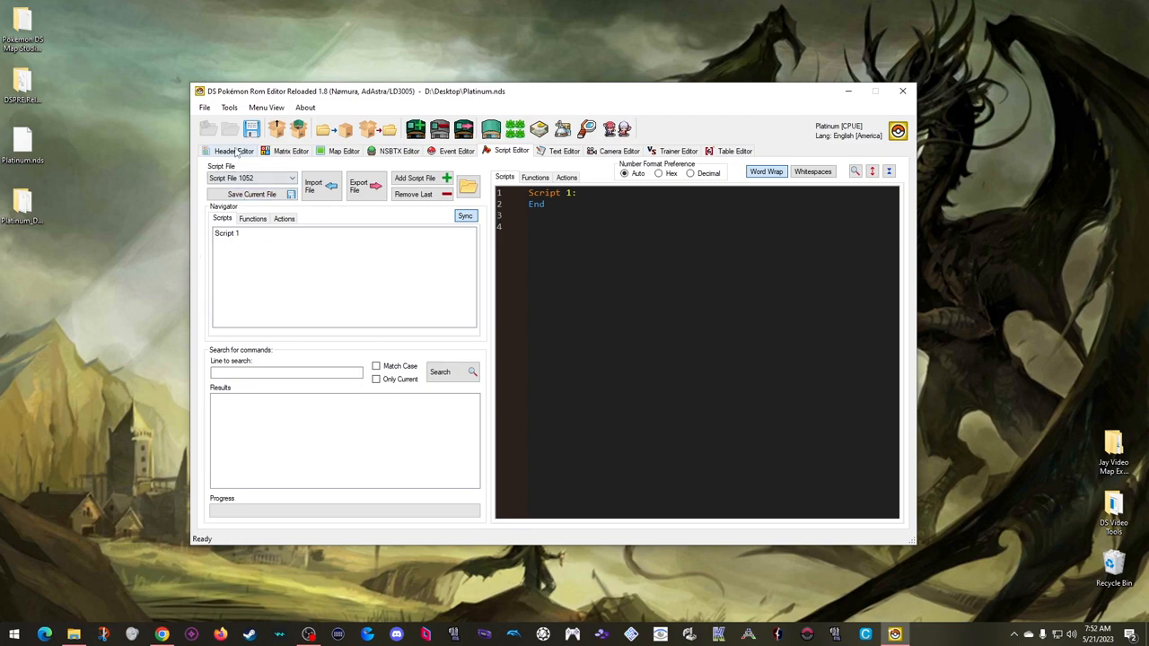
- Clear all level scripts from file 982 and acknowledge the success message
left_click(231, 151)
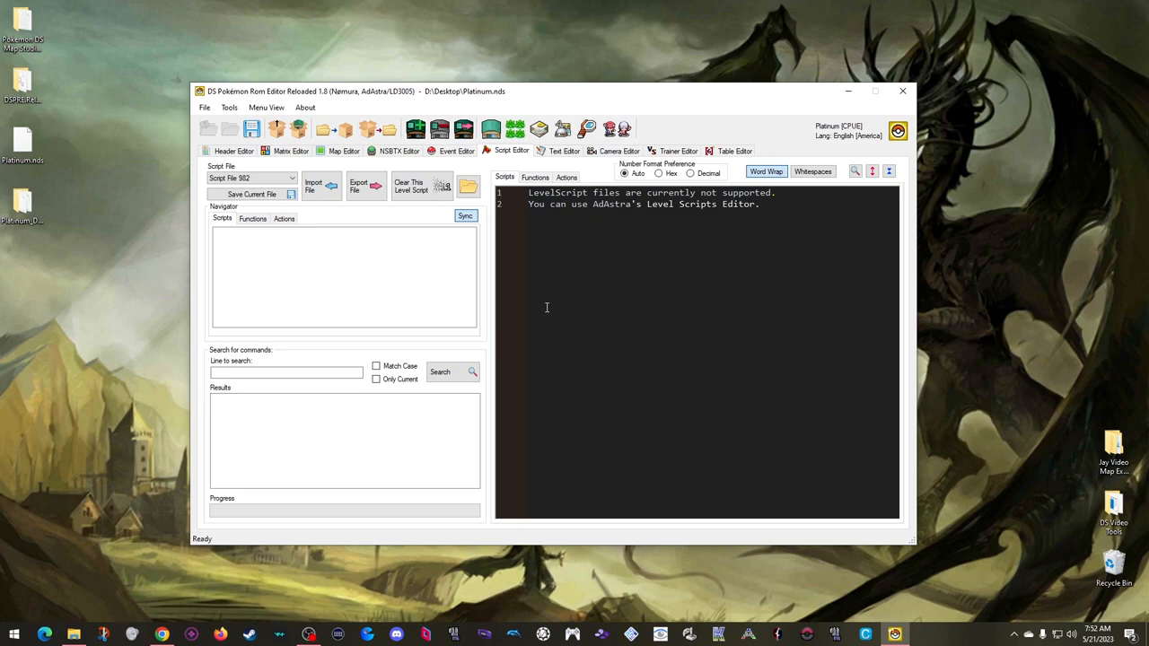
mouse_move(631, 303)
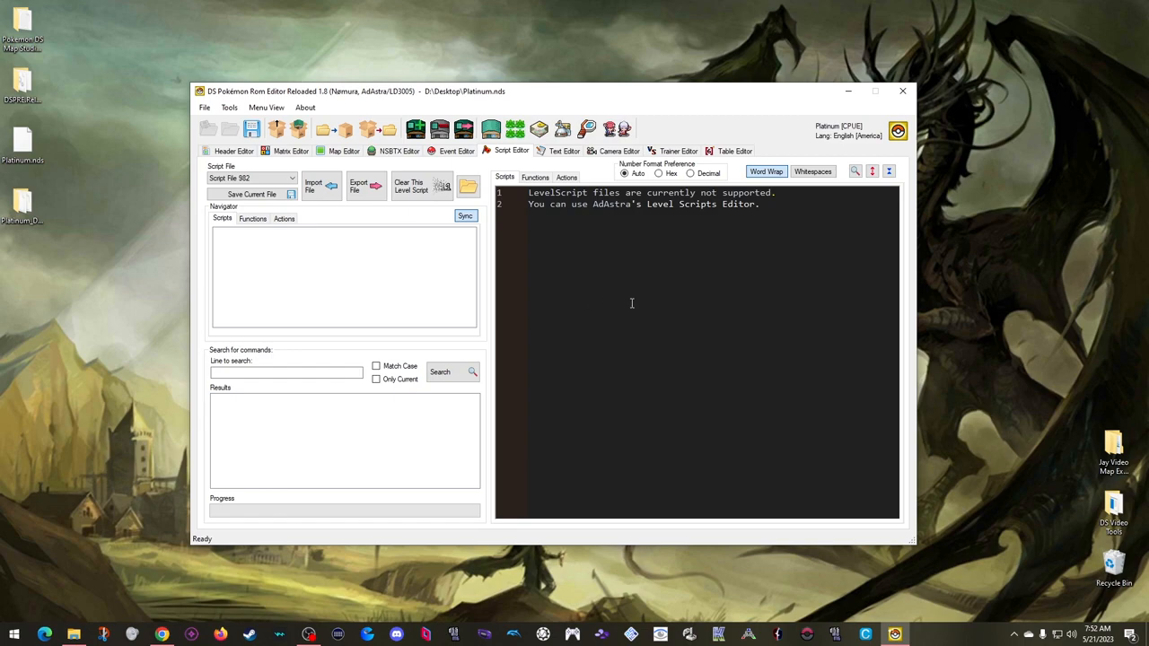
mouse_move(620, 248)
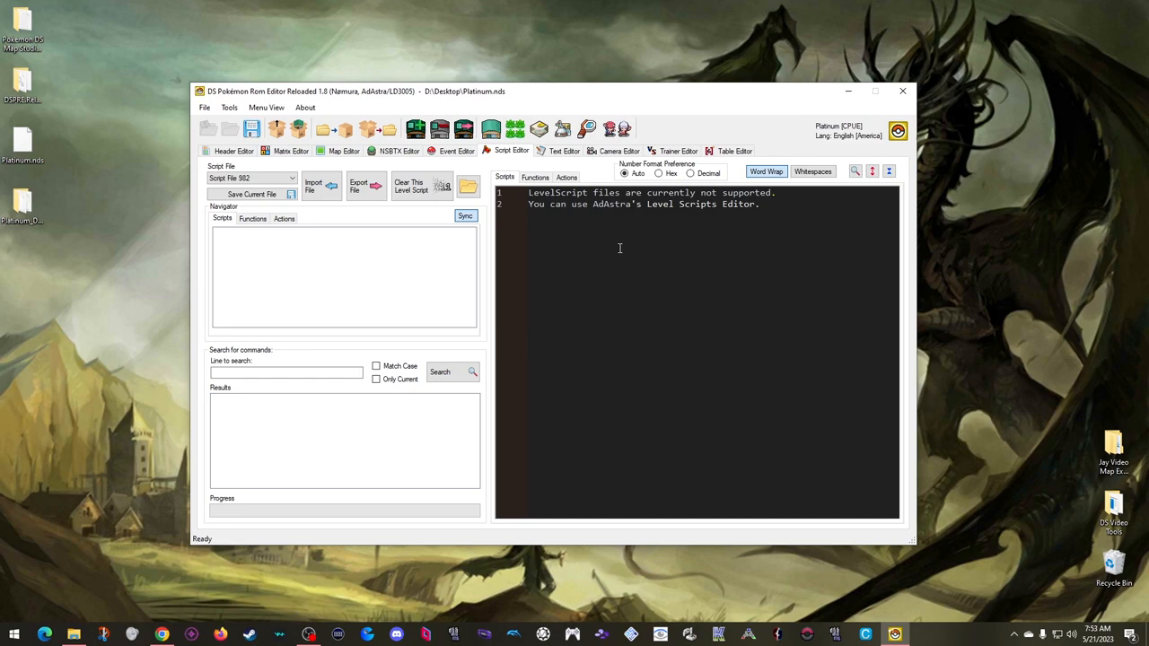
mouse_move(602, 243)
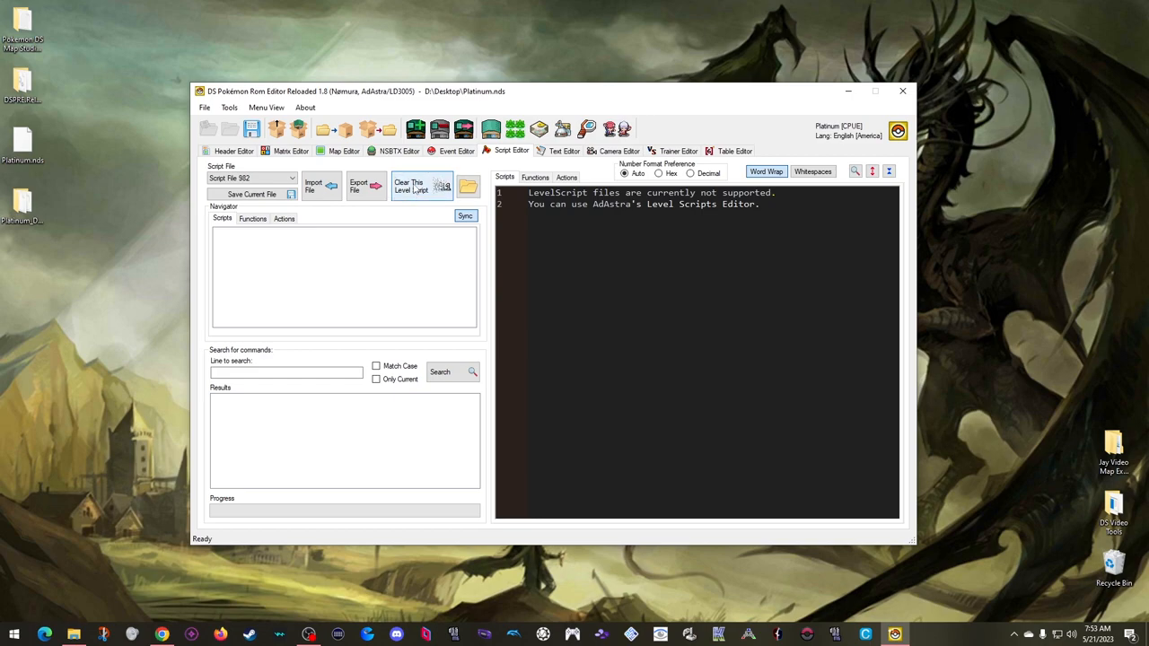
left_click(410, 185)
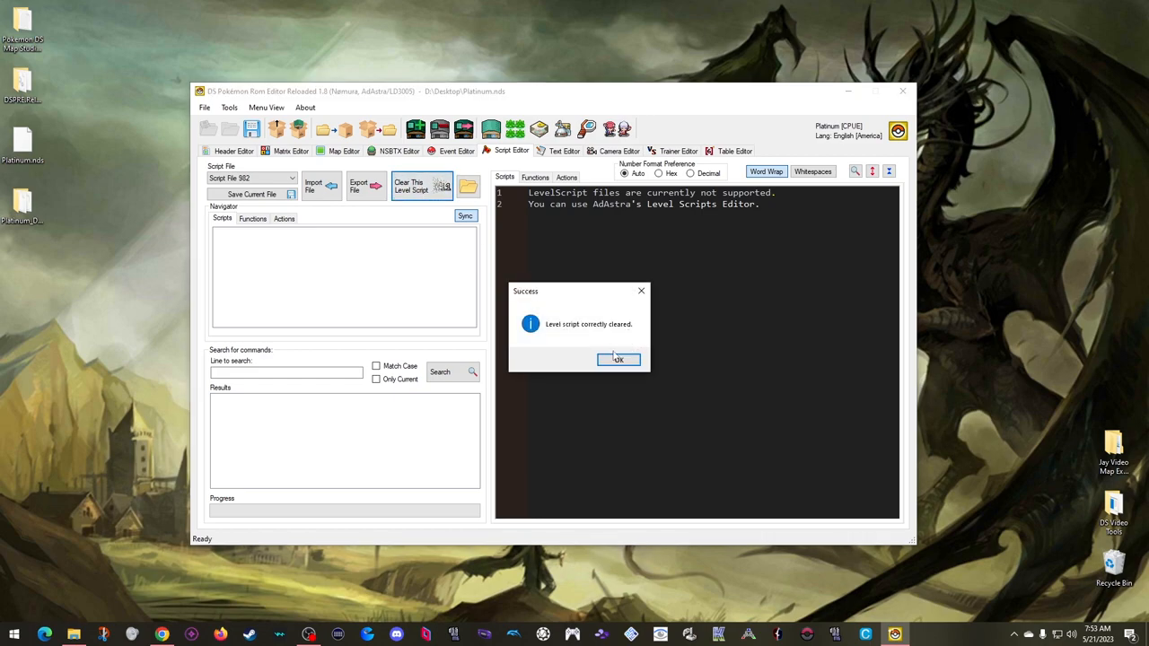
left_click(618, 359)
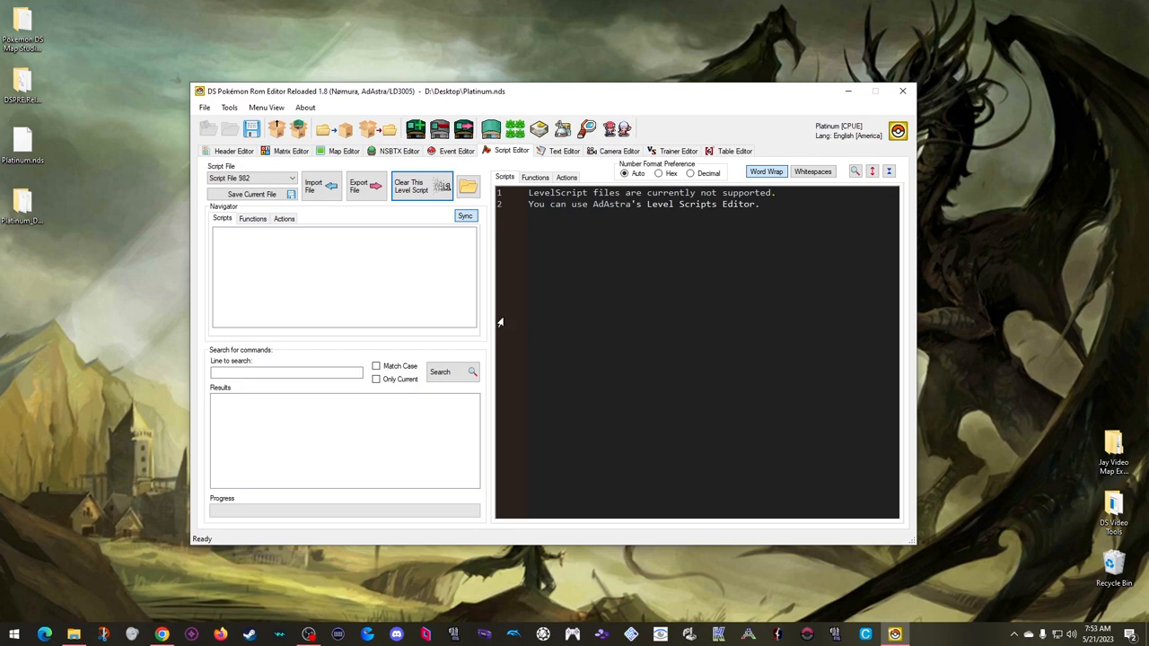
- Attempt to save the level script file and dismiss the keyword and save-failure errors
left_click(250, 194)
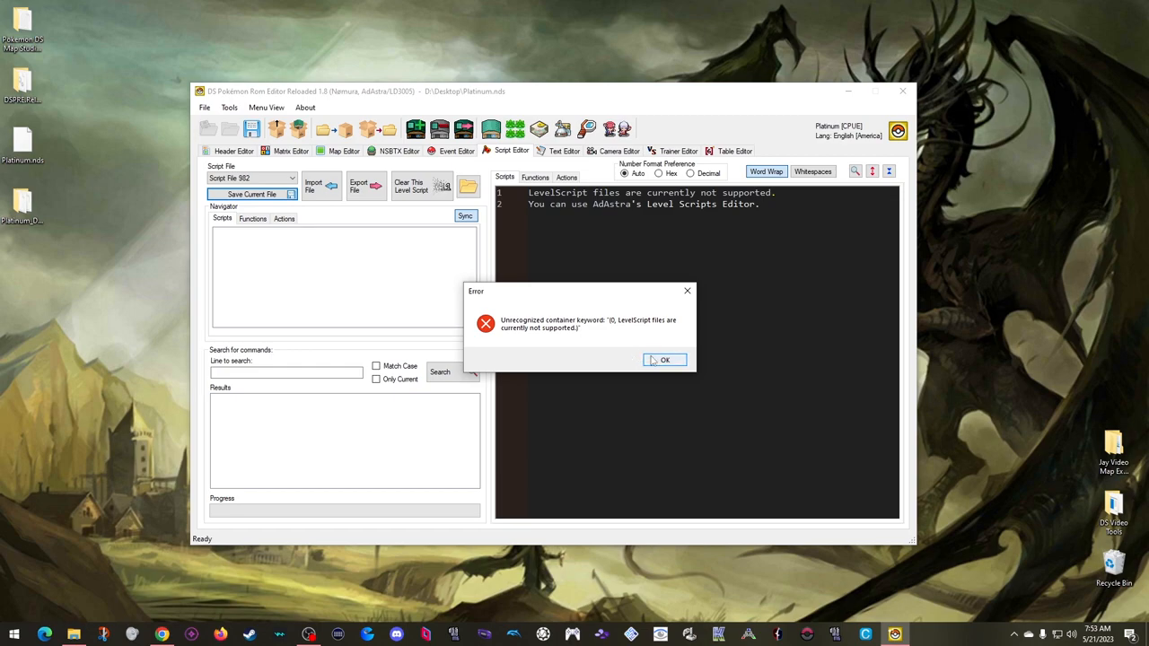
left_click(665, 359)
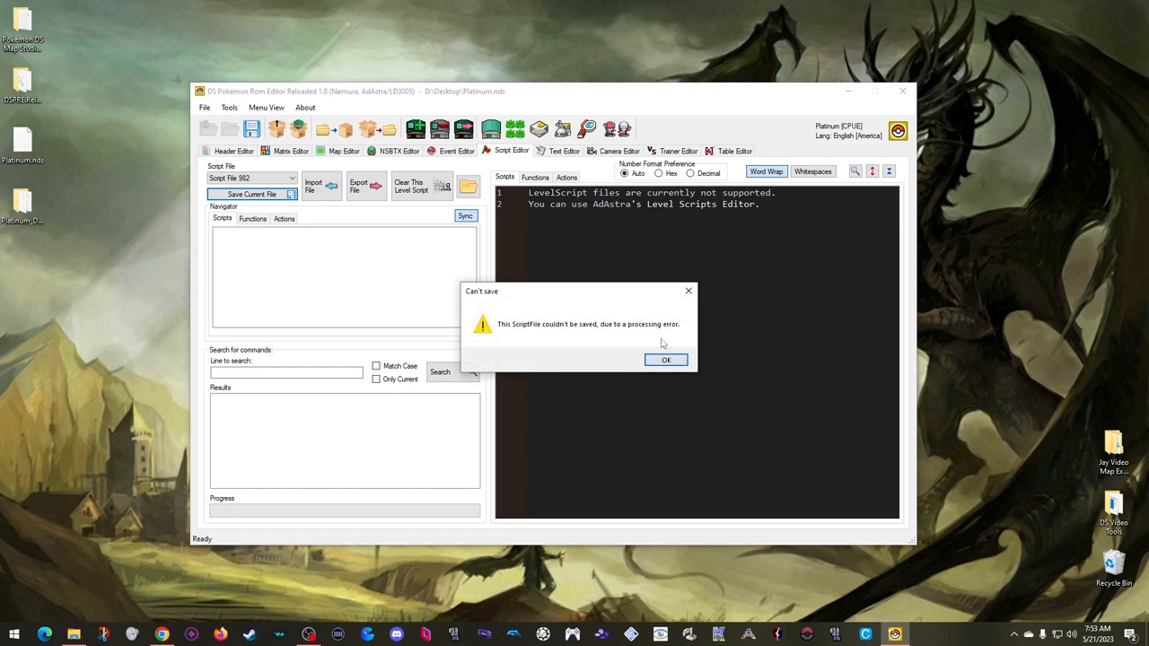
left_click(666, 359)
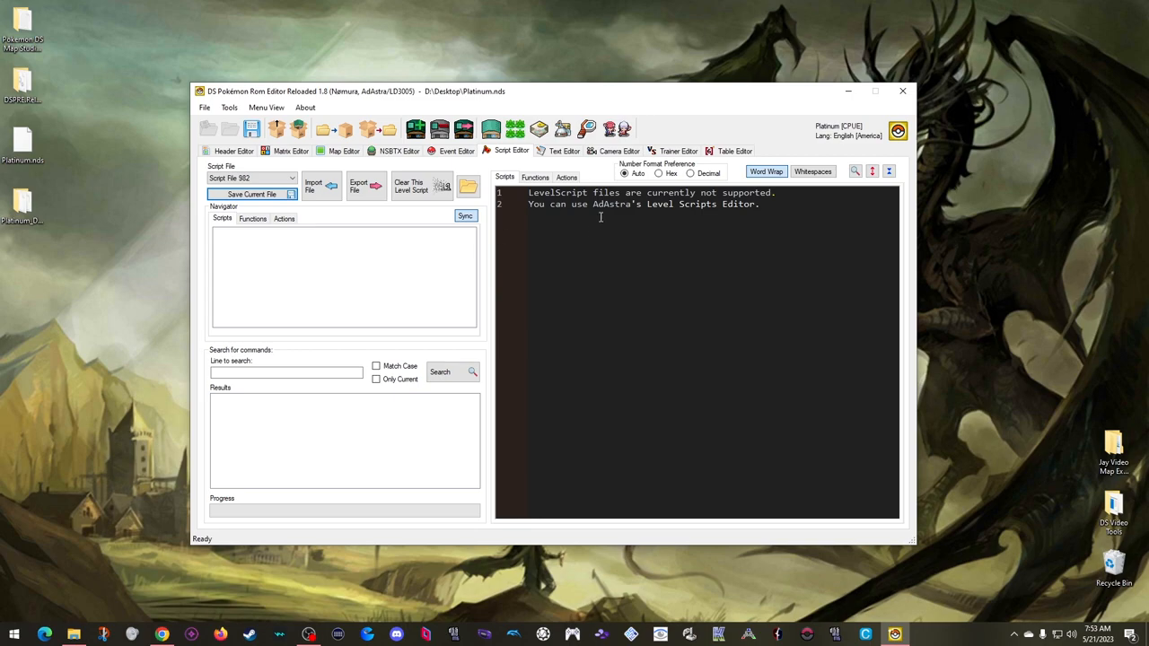
mouse_move(683, 237)
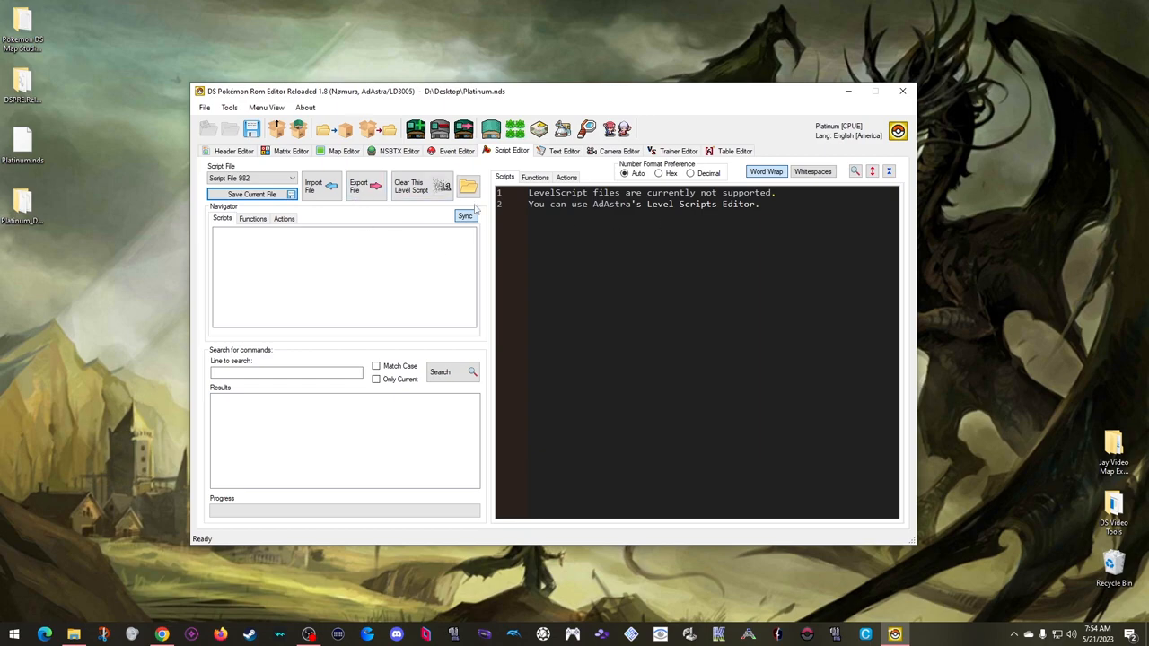
mouse_move(471, 287)
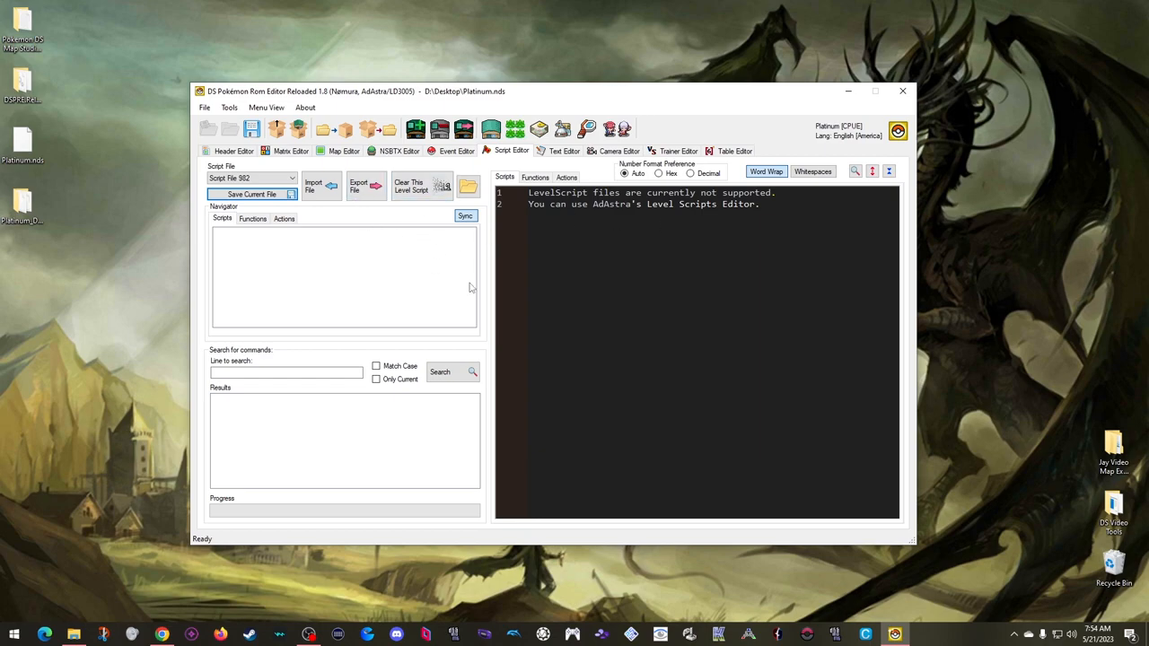
mouse_move(473, 294)
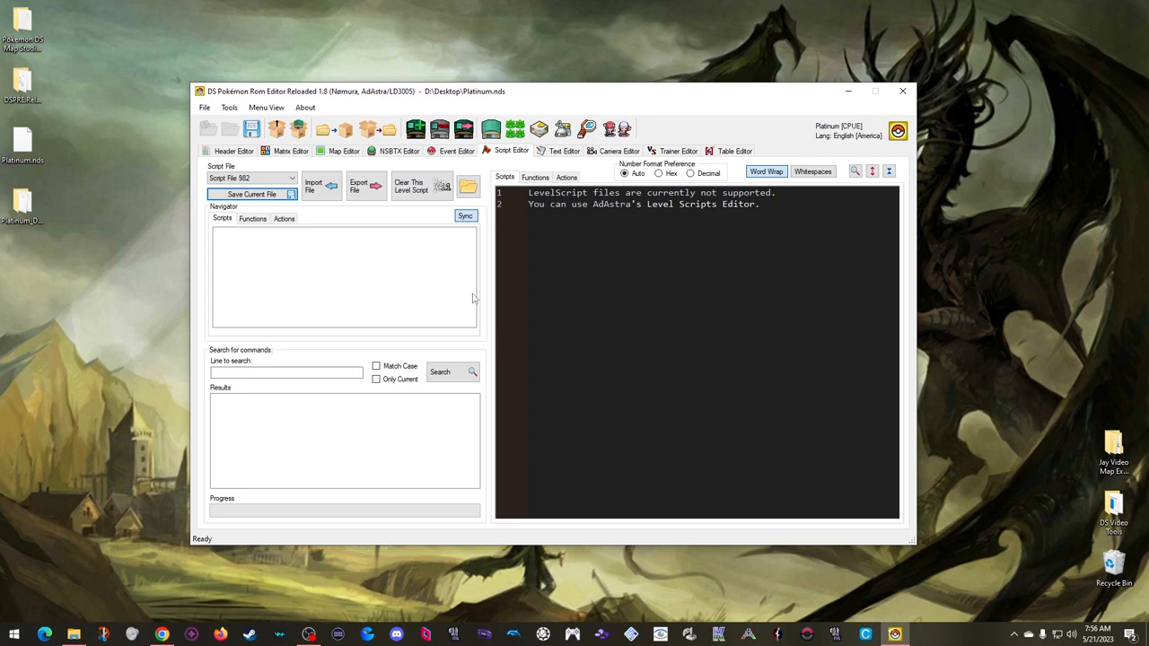
mouse_move(444, 256)
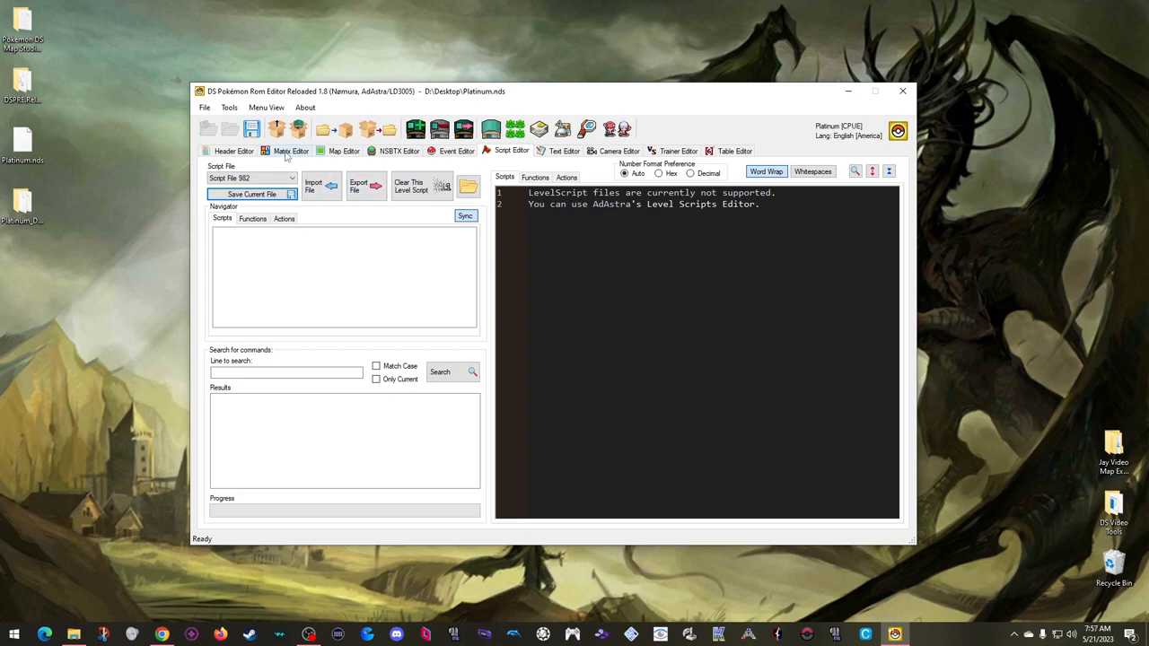
- From the Matrix Editor load the map at column 3, row 27 (005 map03_26c)
left_click(289, 151)
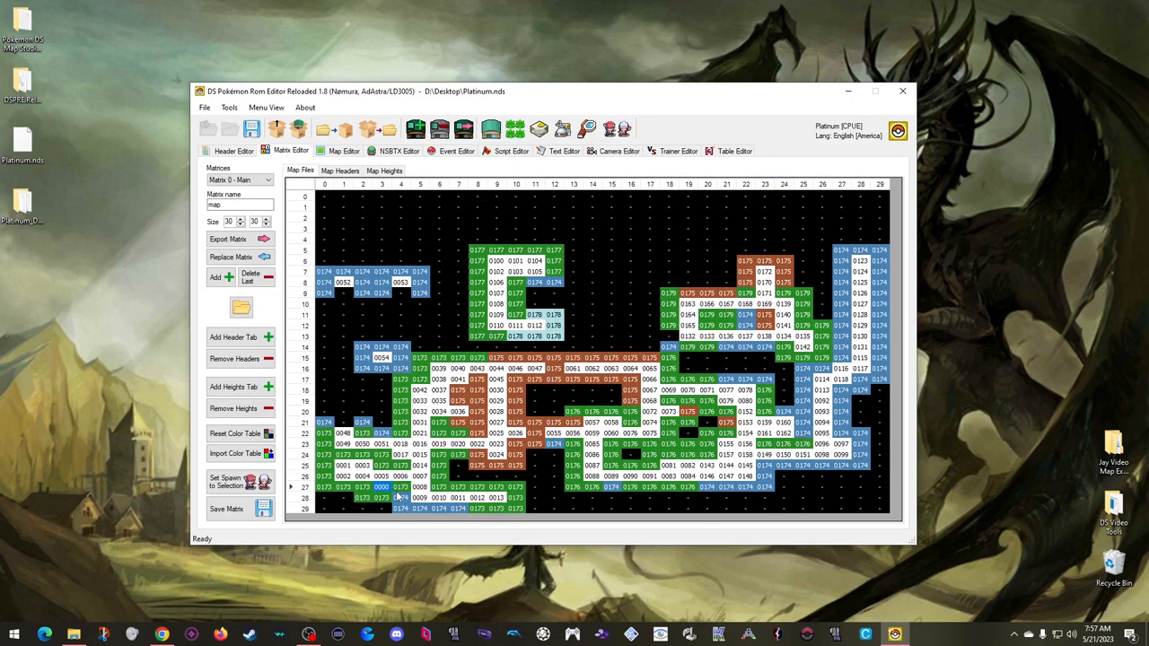
mouse_move(297, 170)
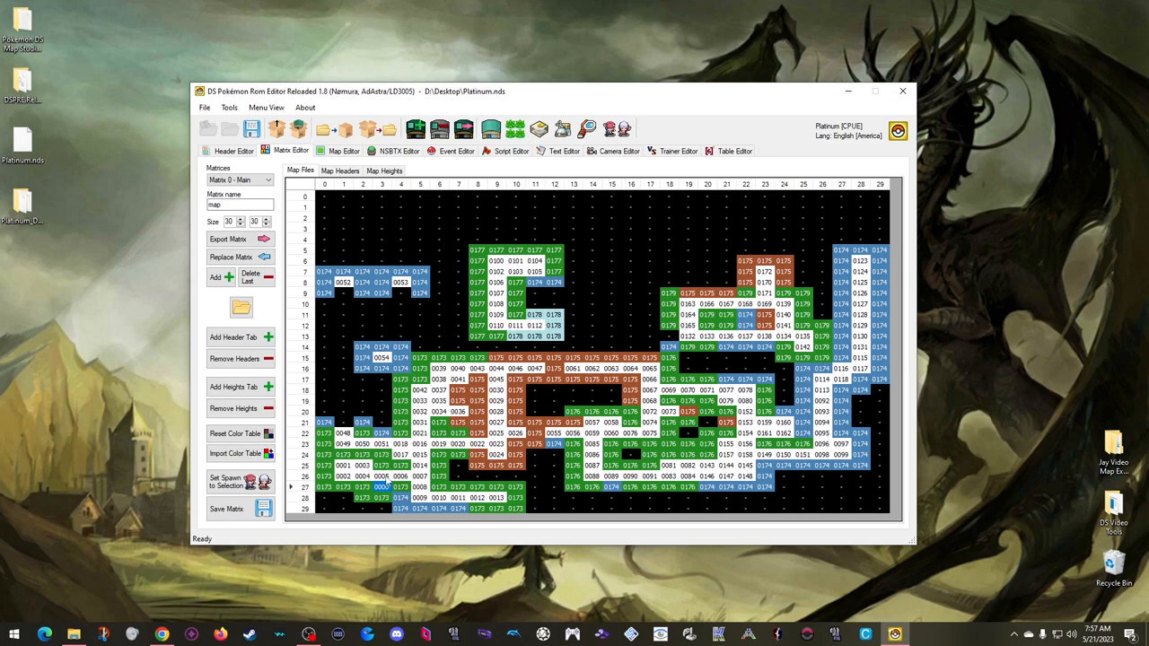
left_click(342, 150)
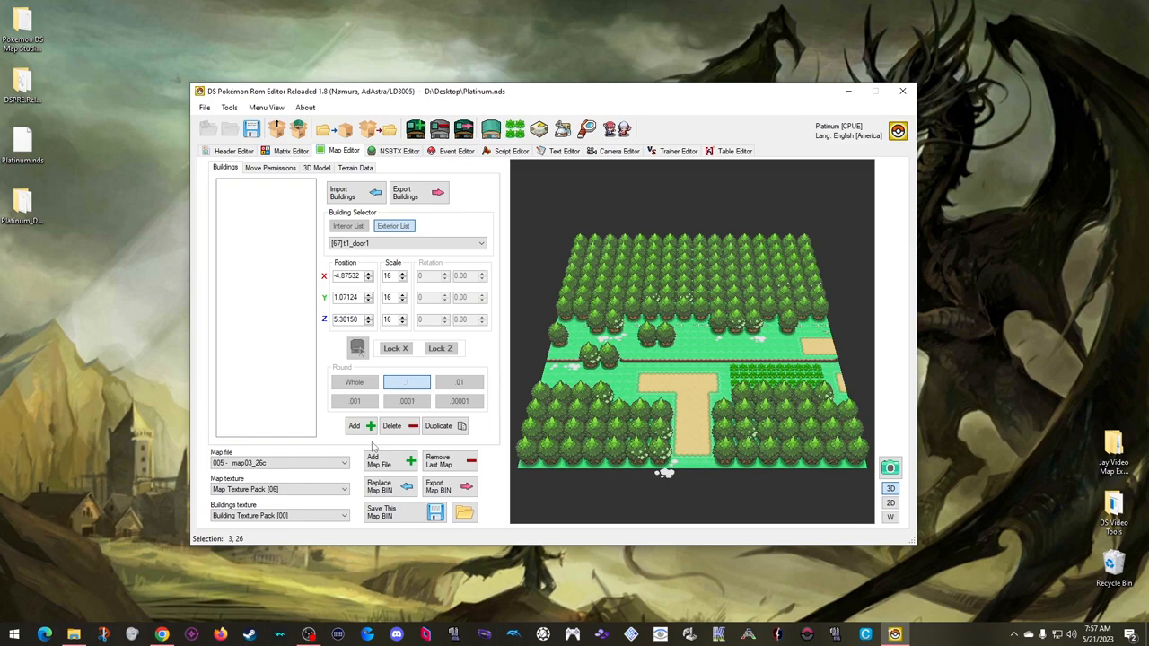
- Replace map 005's BIN with Northern Pool_00_00.bin from the Northern Pool v2.2 folder
left_click(379, 485)
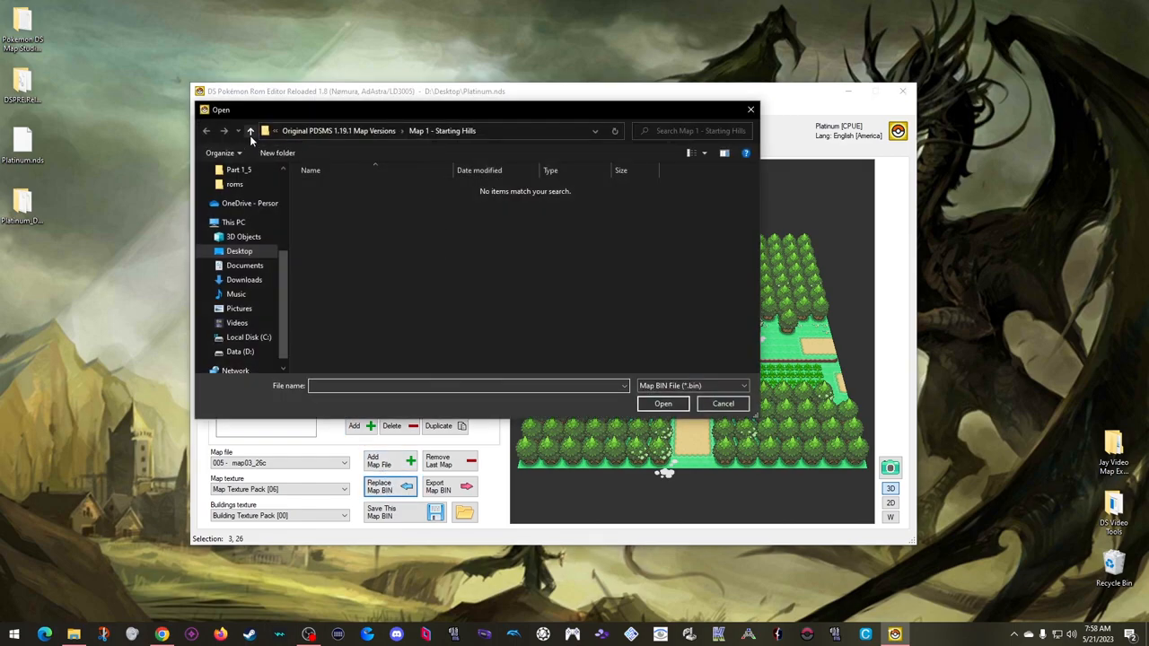
left_click(252, 131)
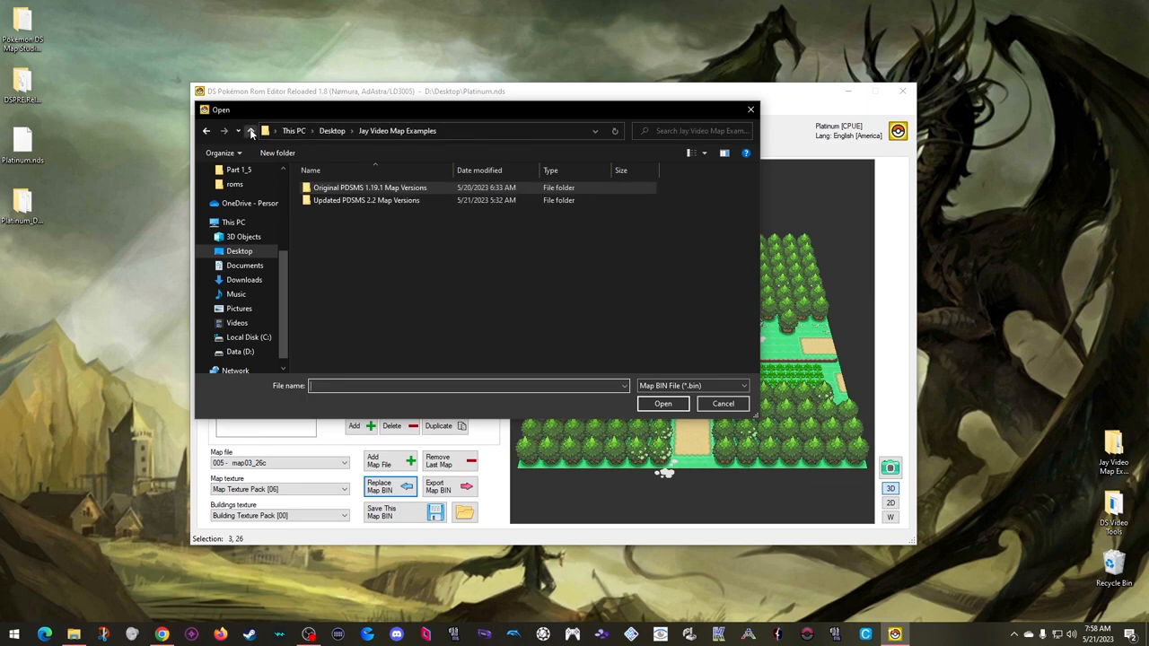
double_click(365, 200)
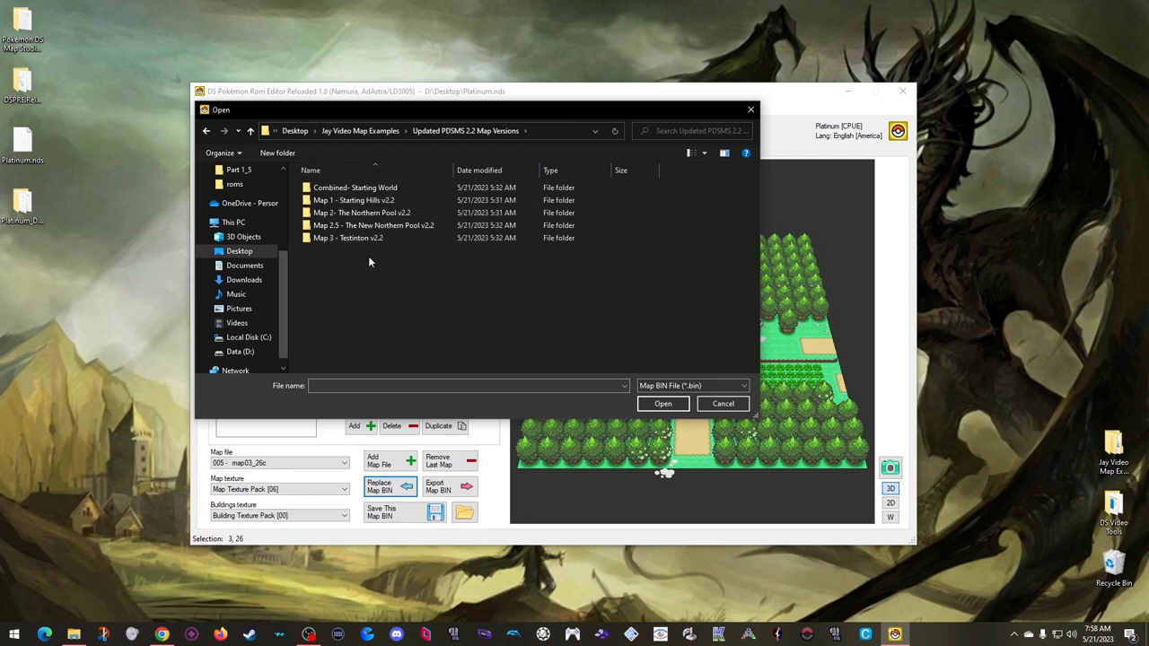
mouse_move(362, 212)
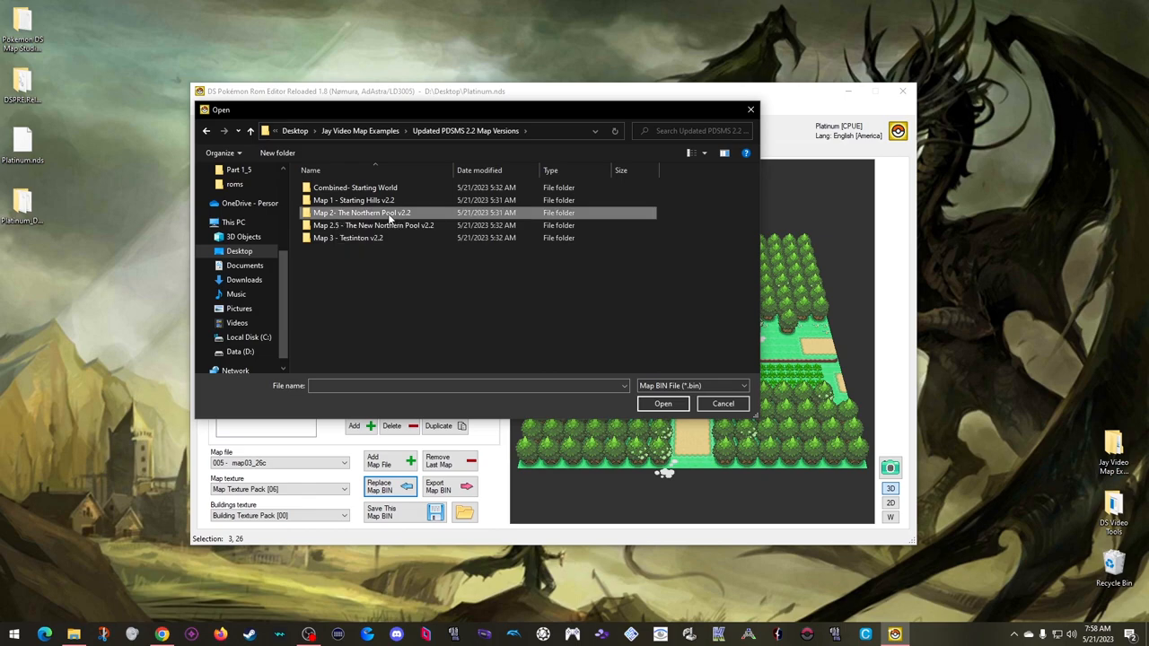
double_click(361, 213)
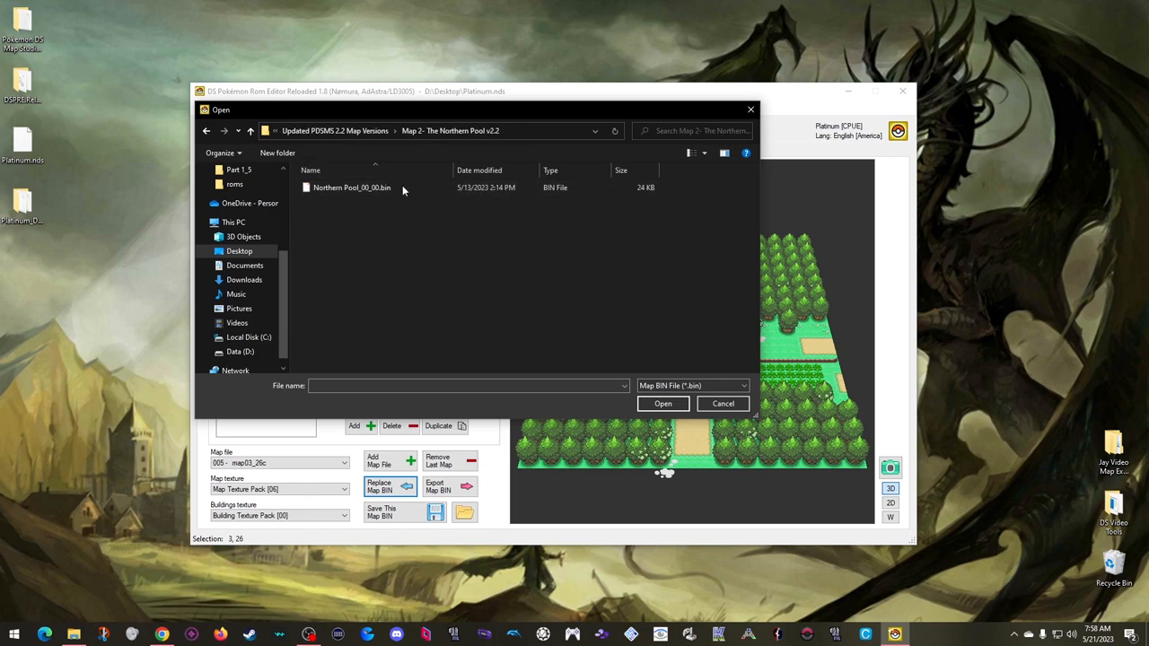
left_click(662, 403)
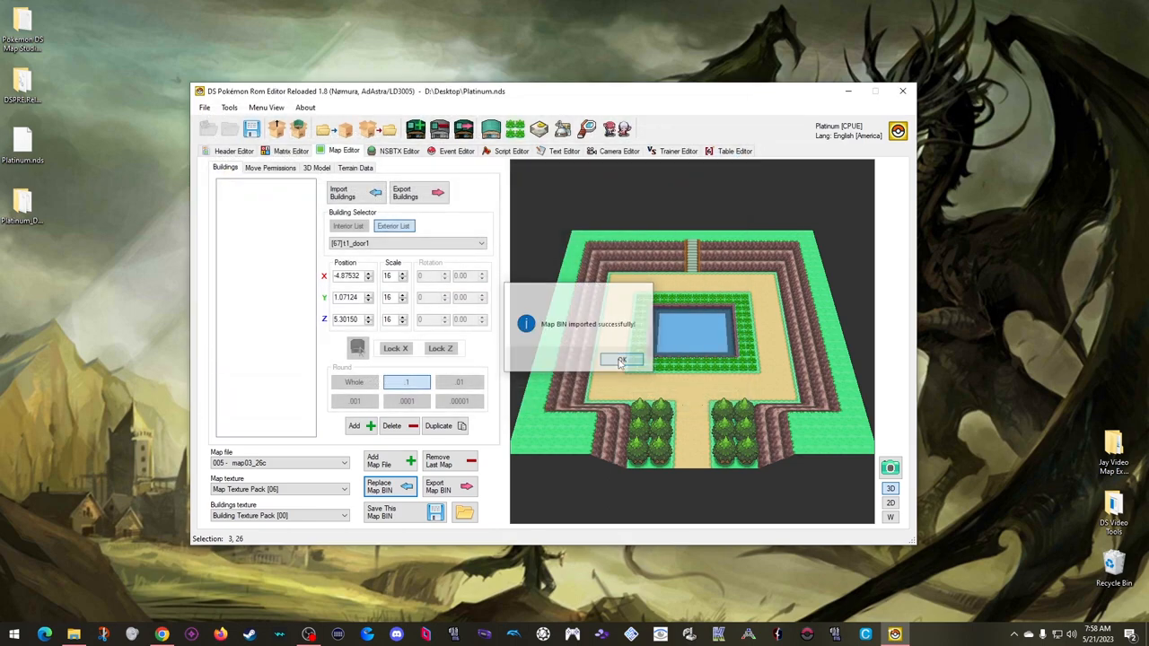
- Inspect the imported map's permissions, 3D model and terrain data, ending on buildings
left_click(270, 168)
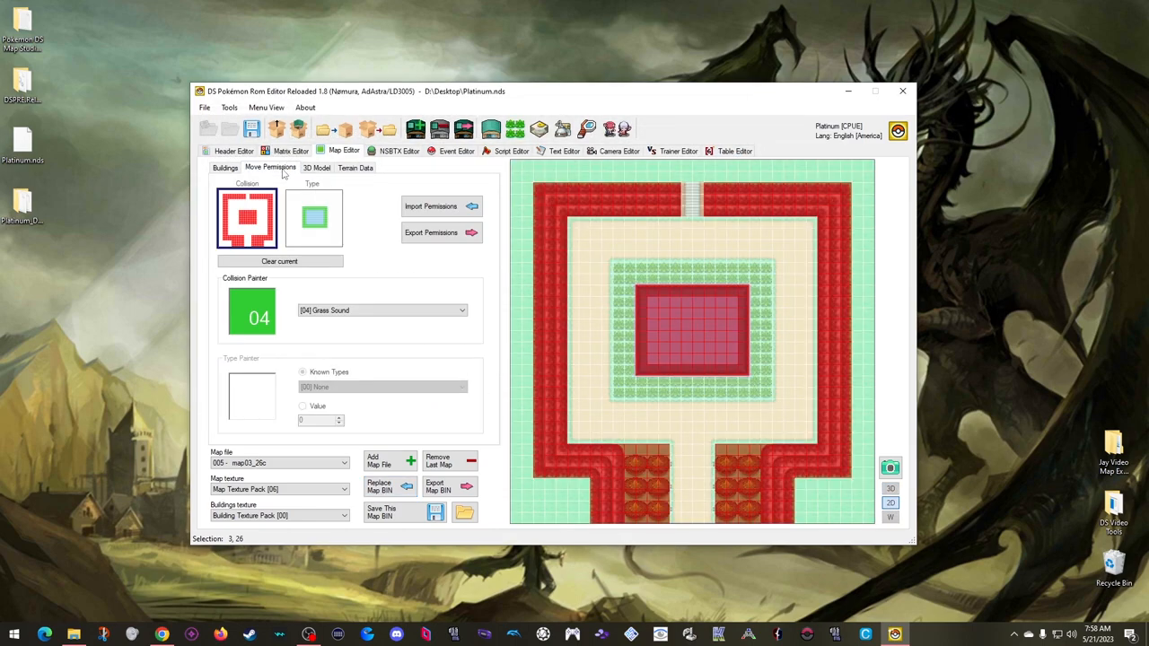
left_click(316, 168)
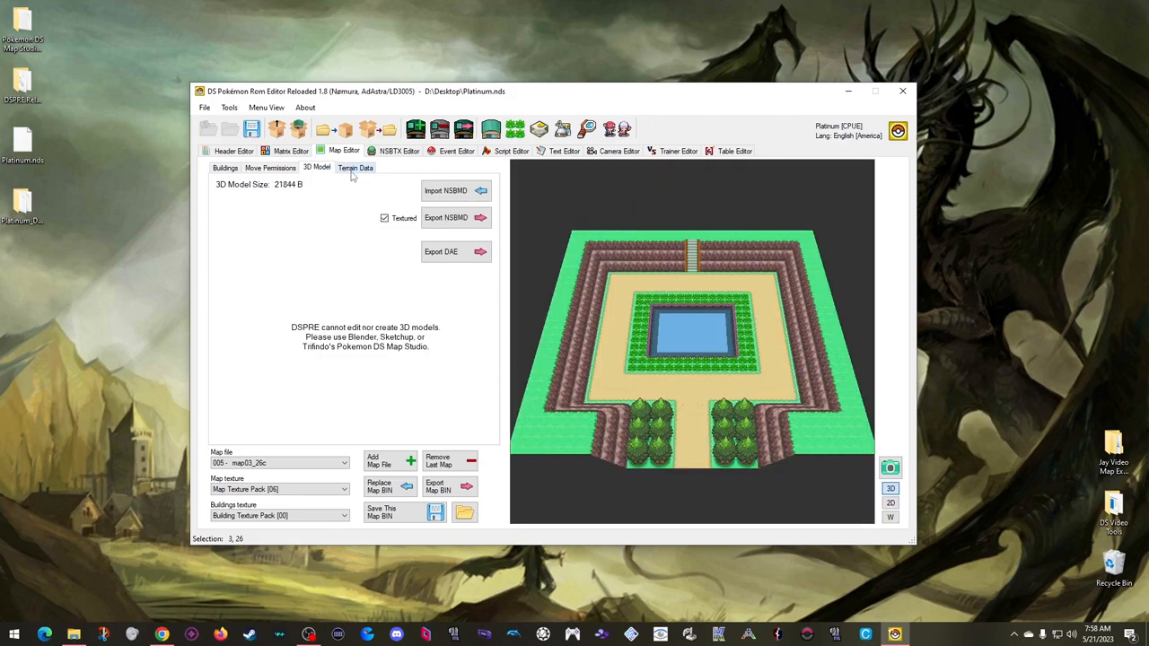
left_click(356, 167)
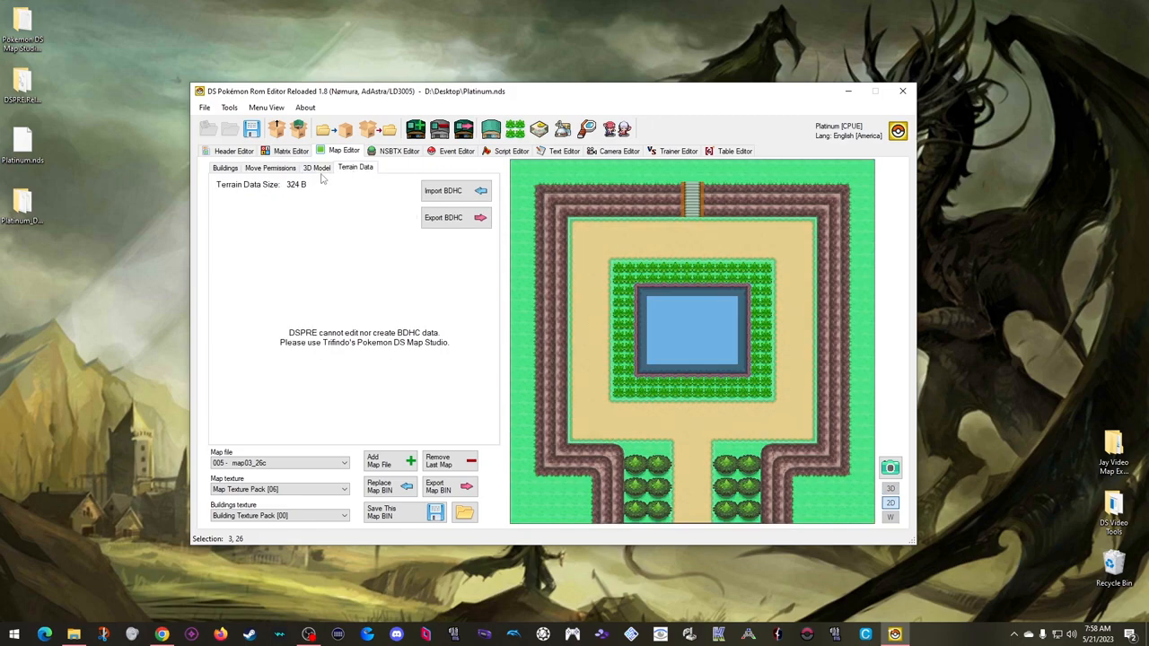
left_click(224, 168)
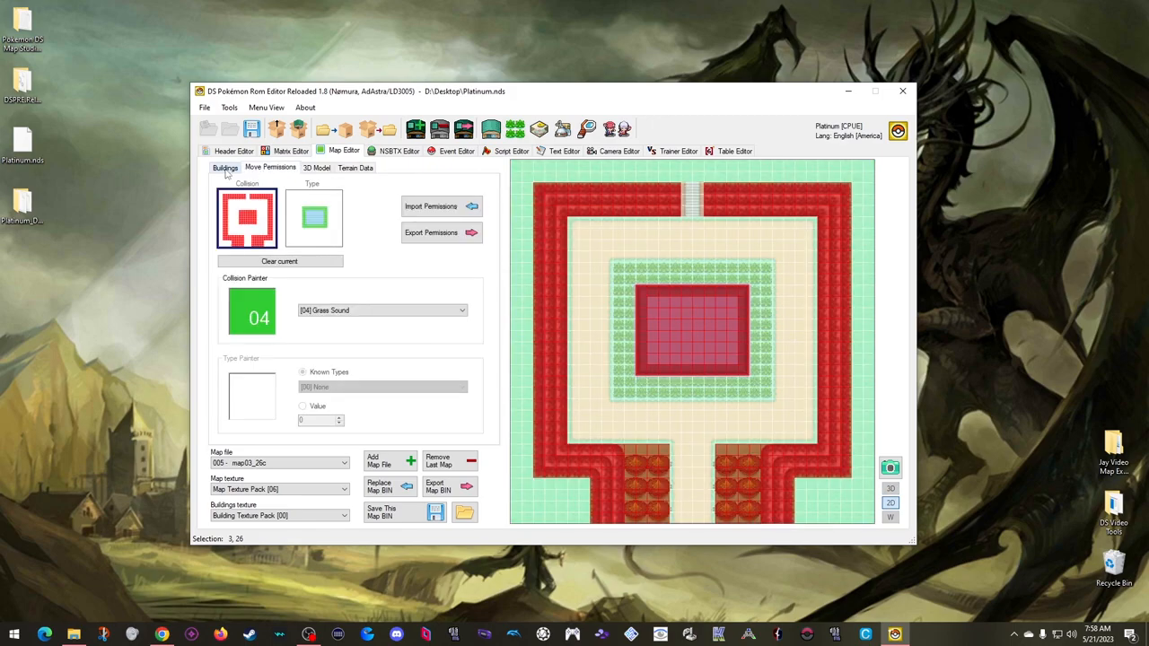
left_click(224, 168)
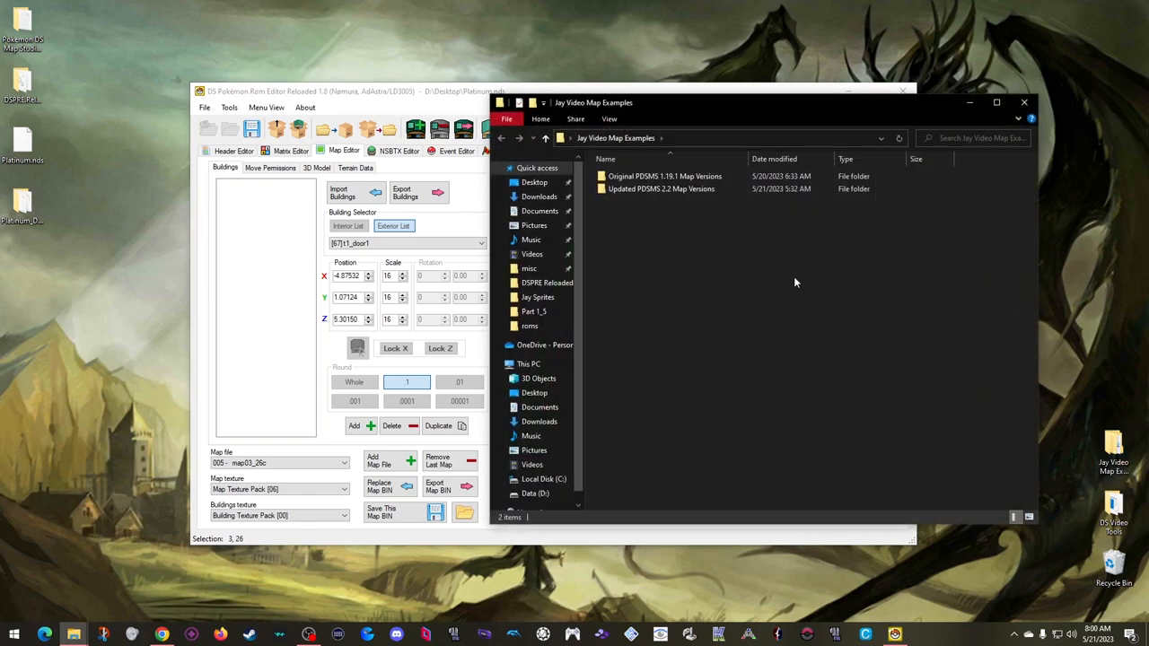
- Browse the Northern Pool v2.2 folder's textures and map files in File Explorer
double_click(661, 189)
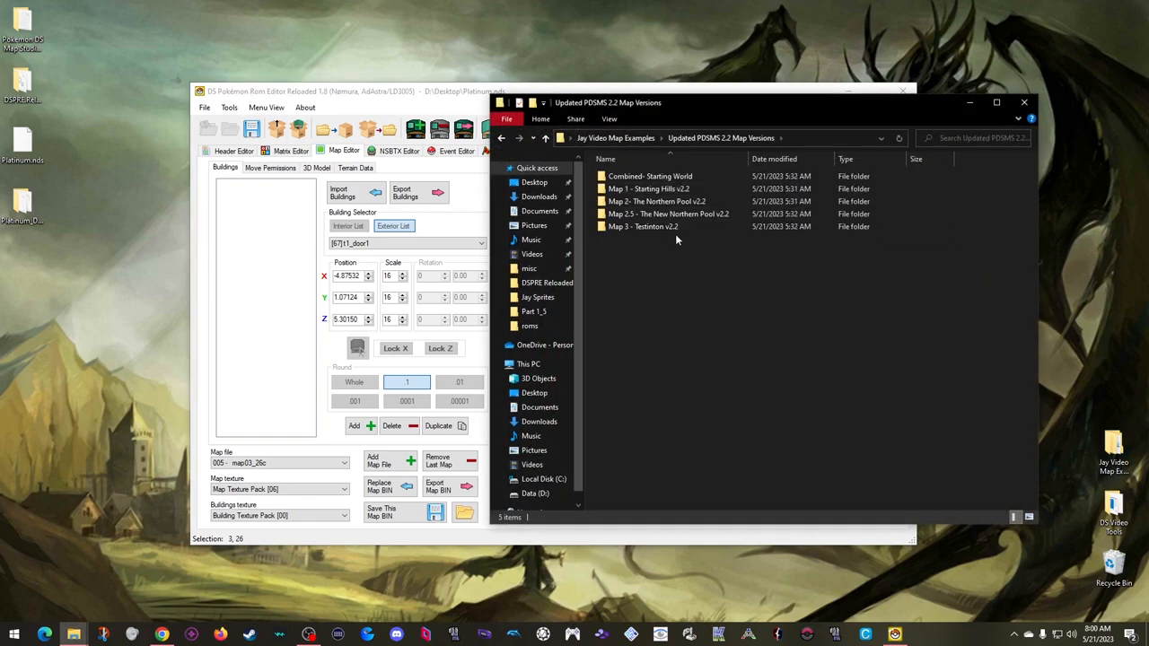
double_click(656, 201)
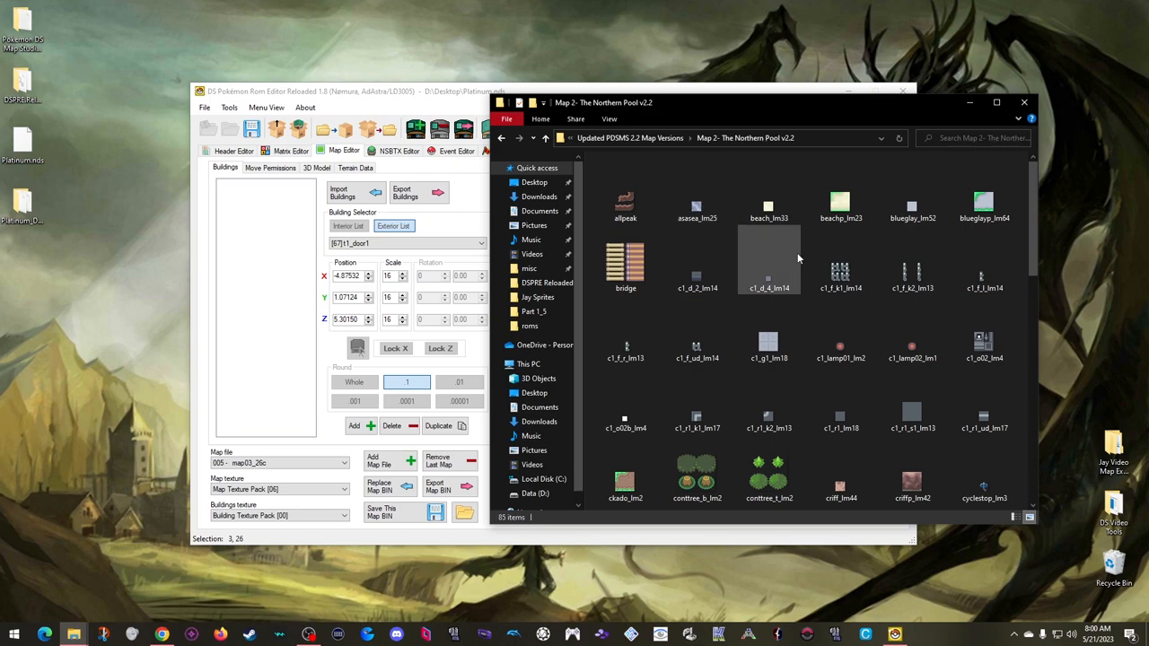
scroll("down", 3)
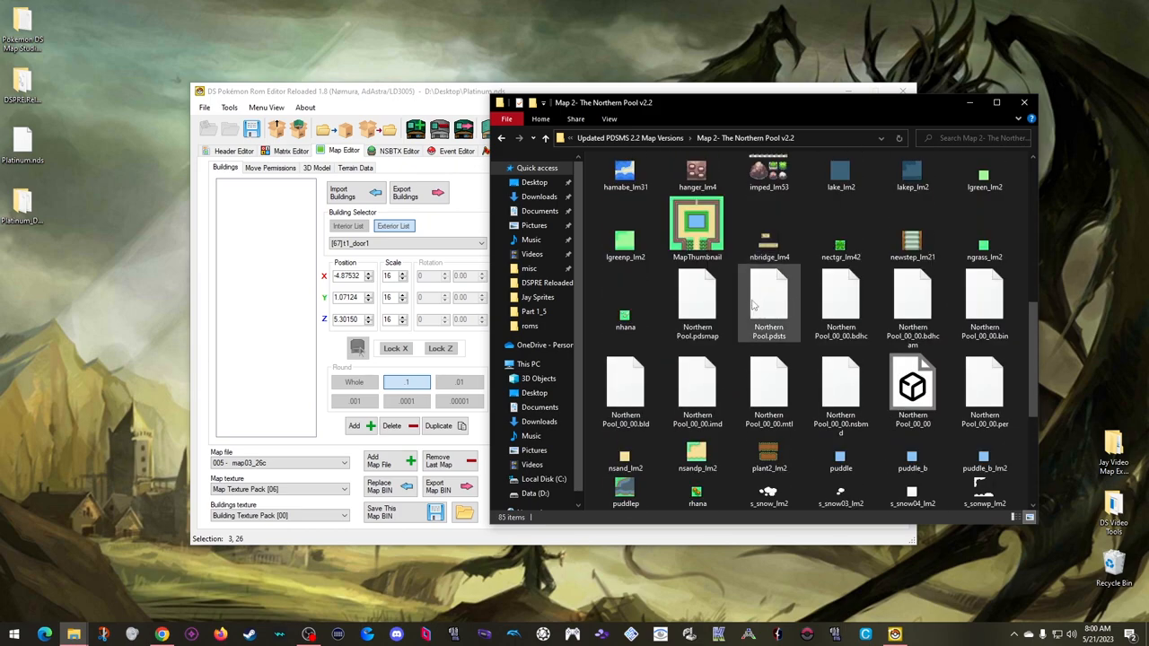
mouse_move(696, 305)
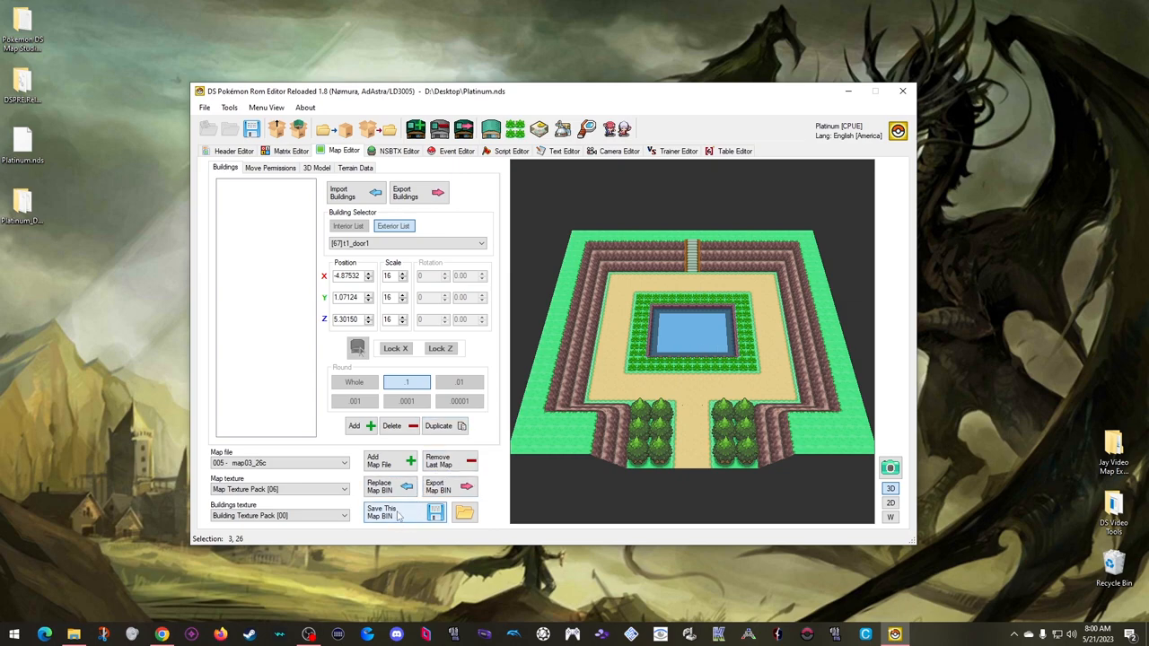
- Save map BIN 005 into the ROM, confirm, and bring up Route 201's header
left_click(381, 513)
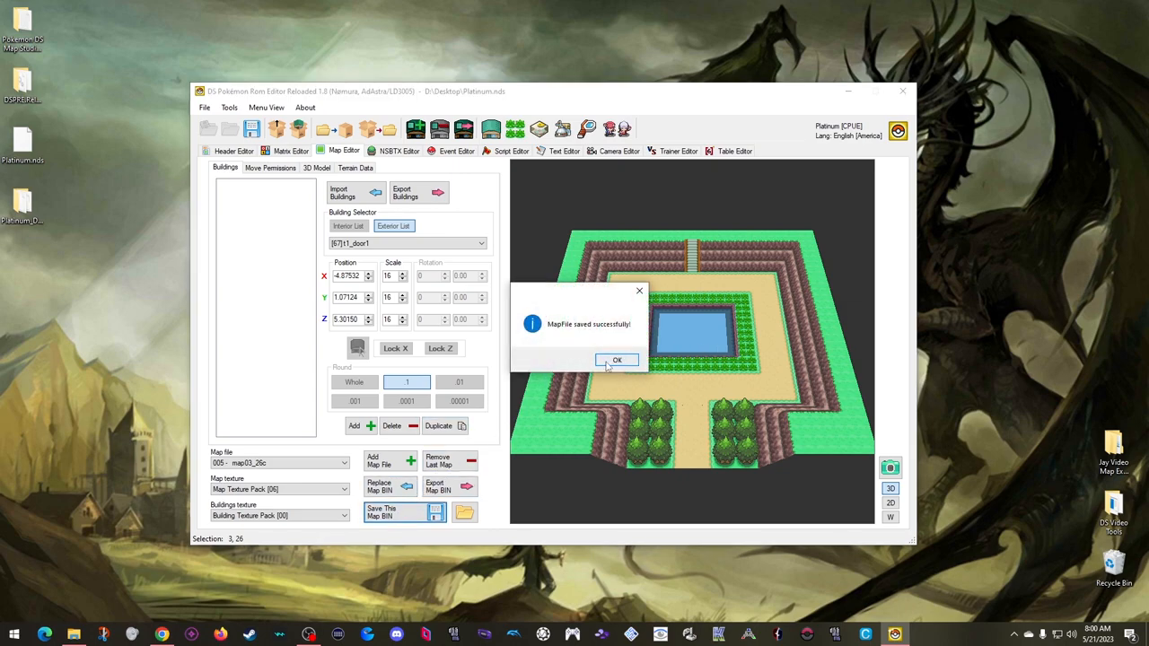
left_click(617, 360)
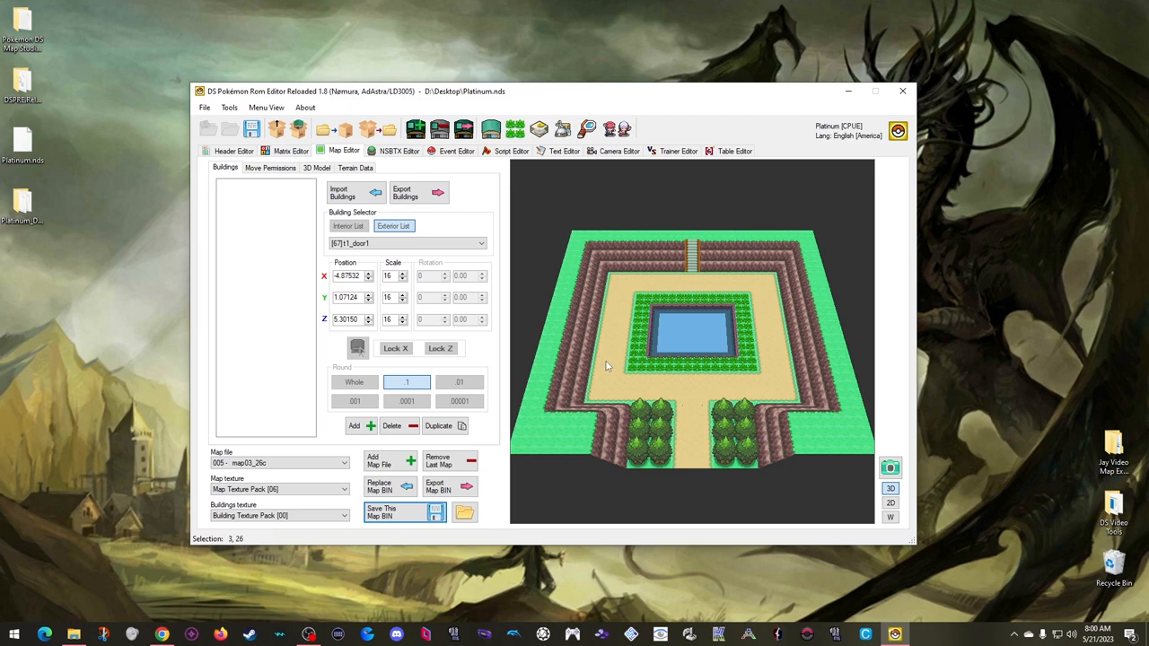
mouse_move(602, 339)
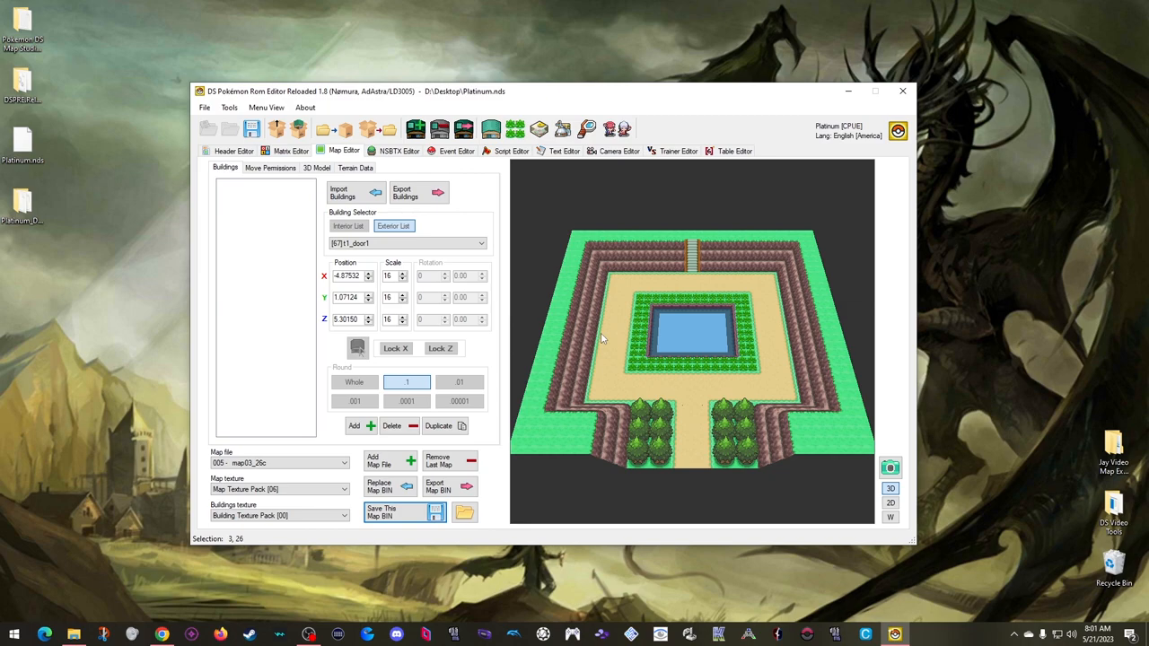
mouse_move(512, 261)
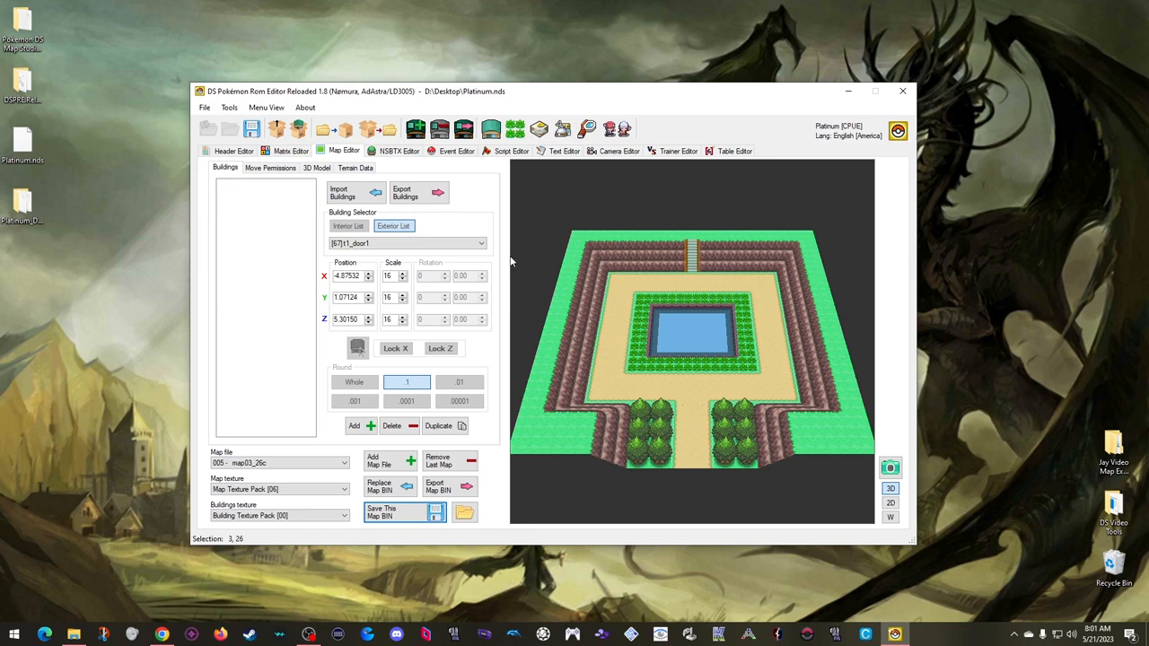
left_click(289, 151)
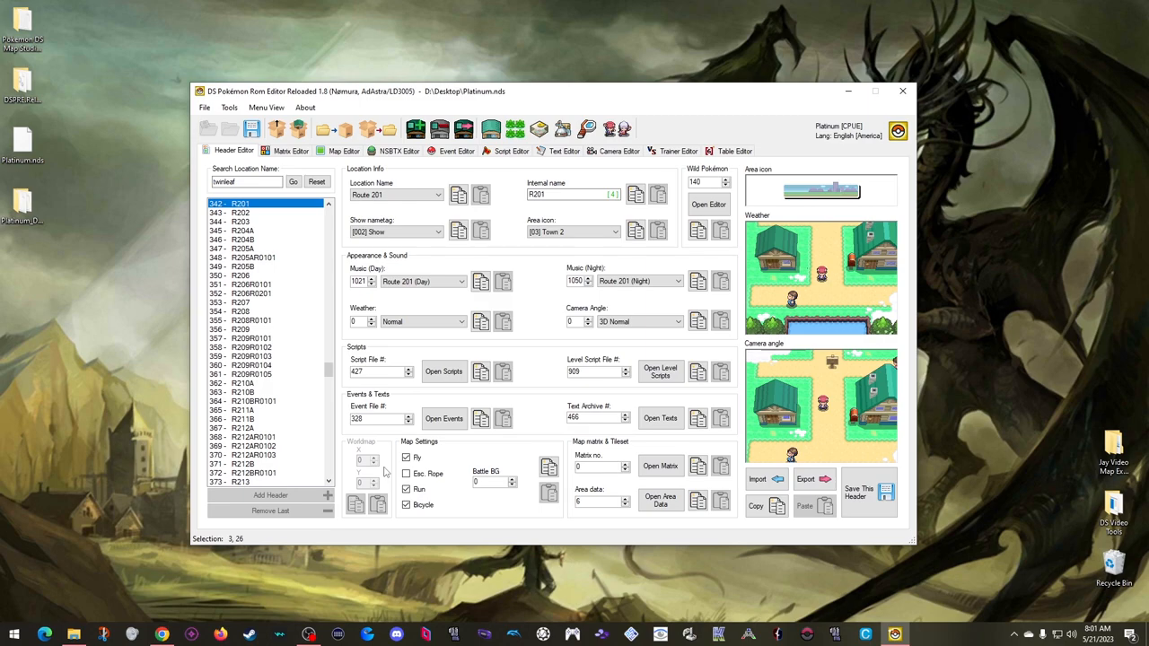
mouse_move(383, 468)
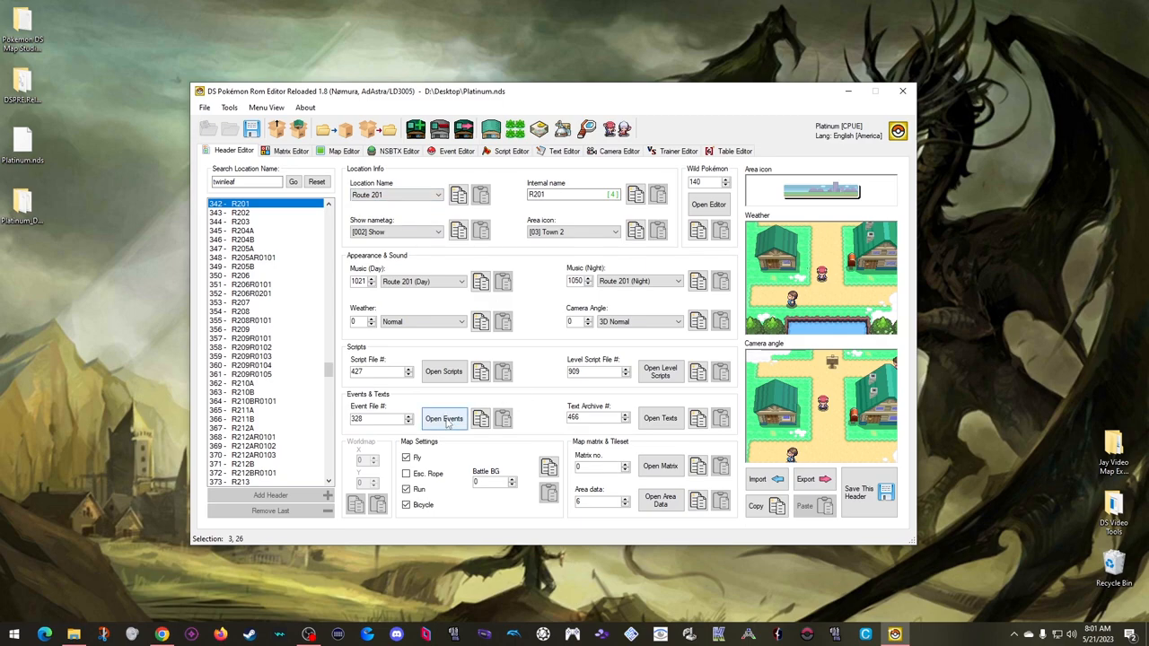
- In event file 328, review overworlds and delete Route 201's triggers
left_click(443, 419)
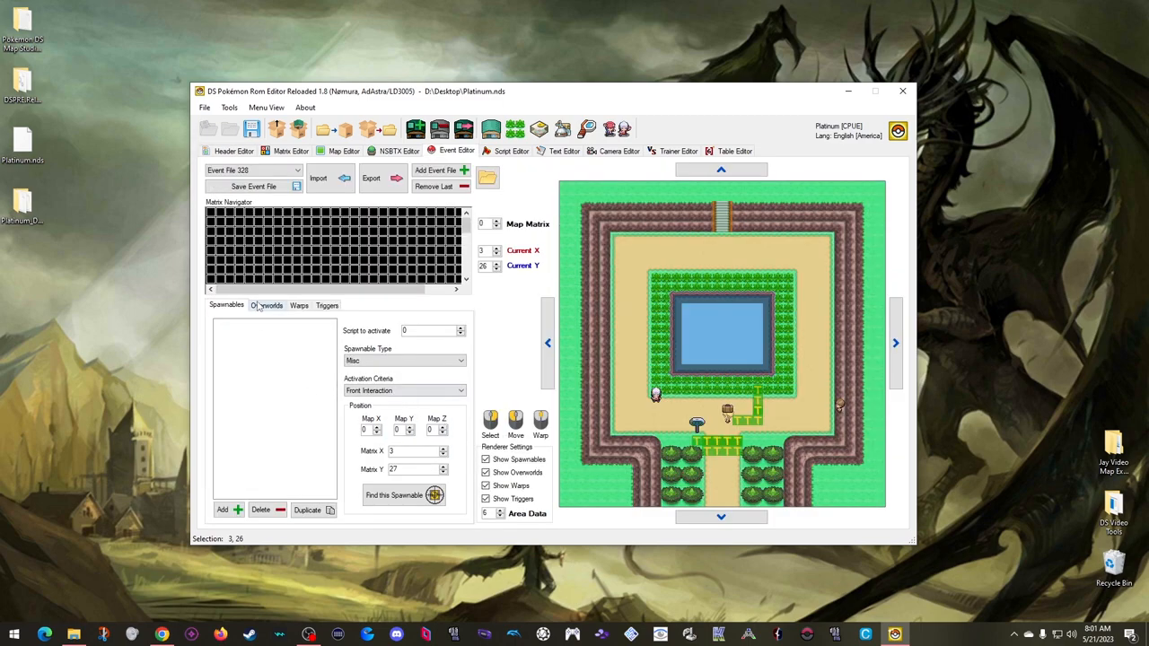
left_click(266, 306)
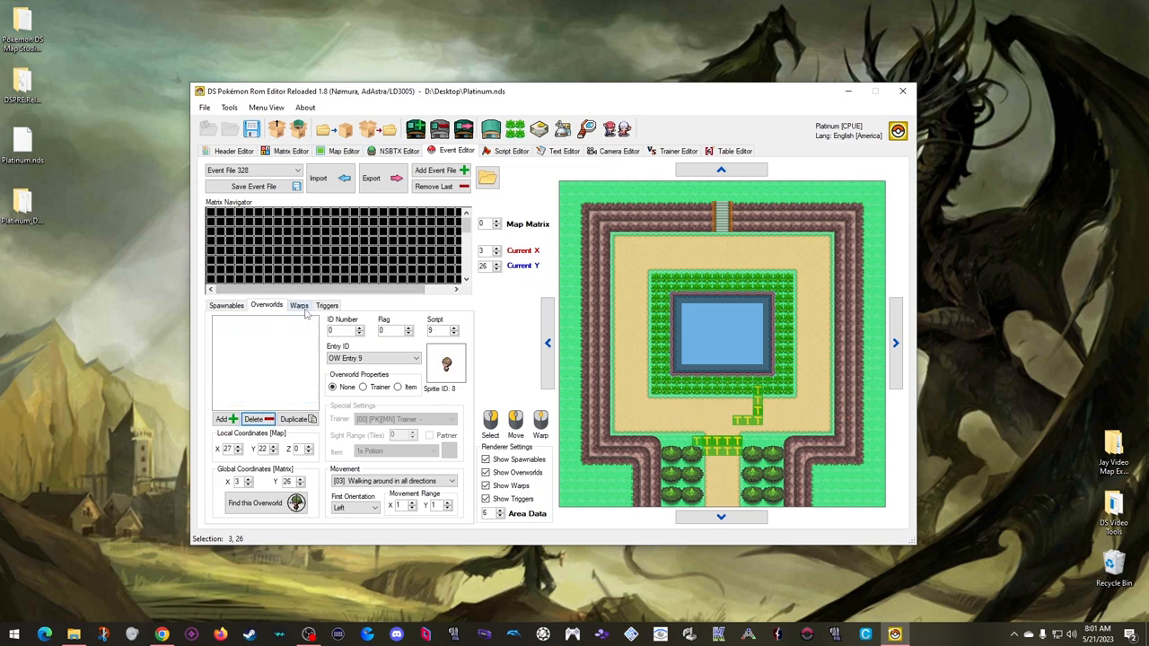
left_click(327, 305)
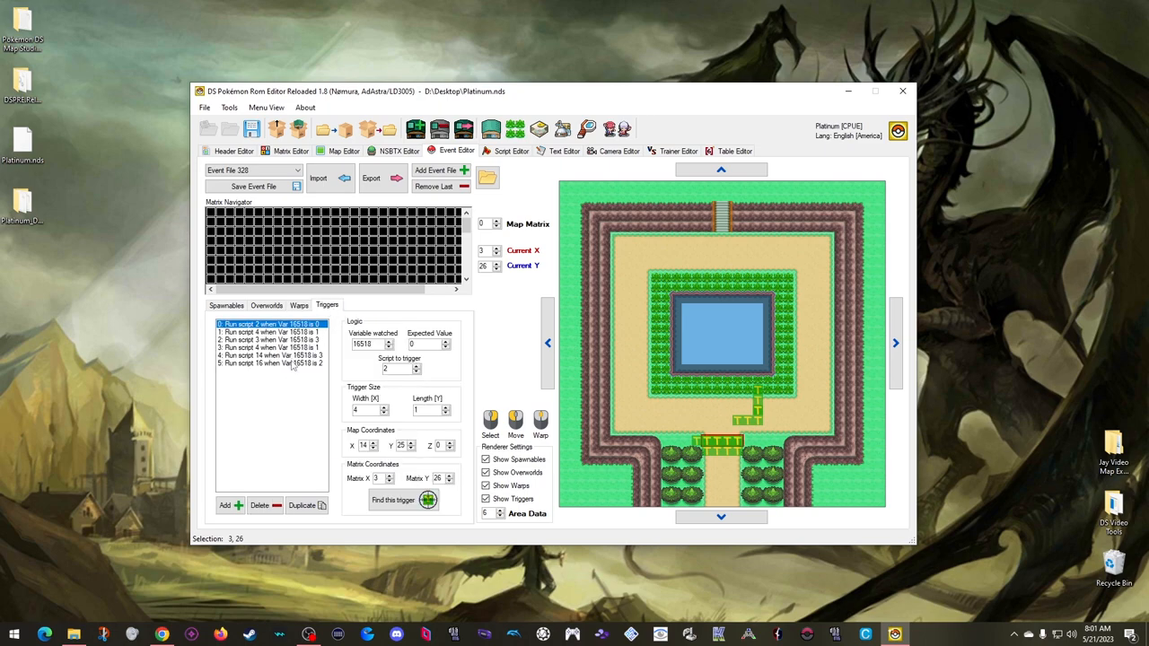
left_click(259, 504)
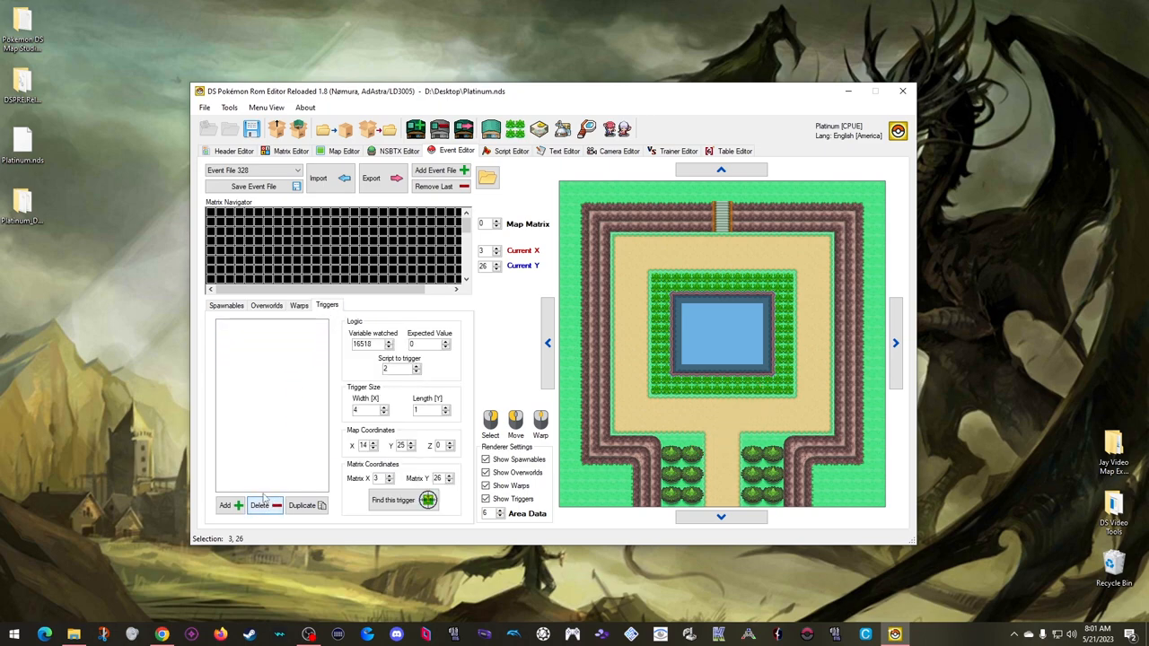
left_click(267, 305)
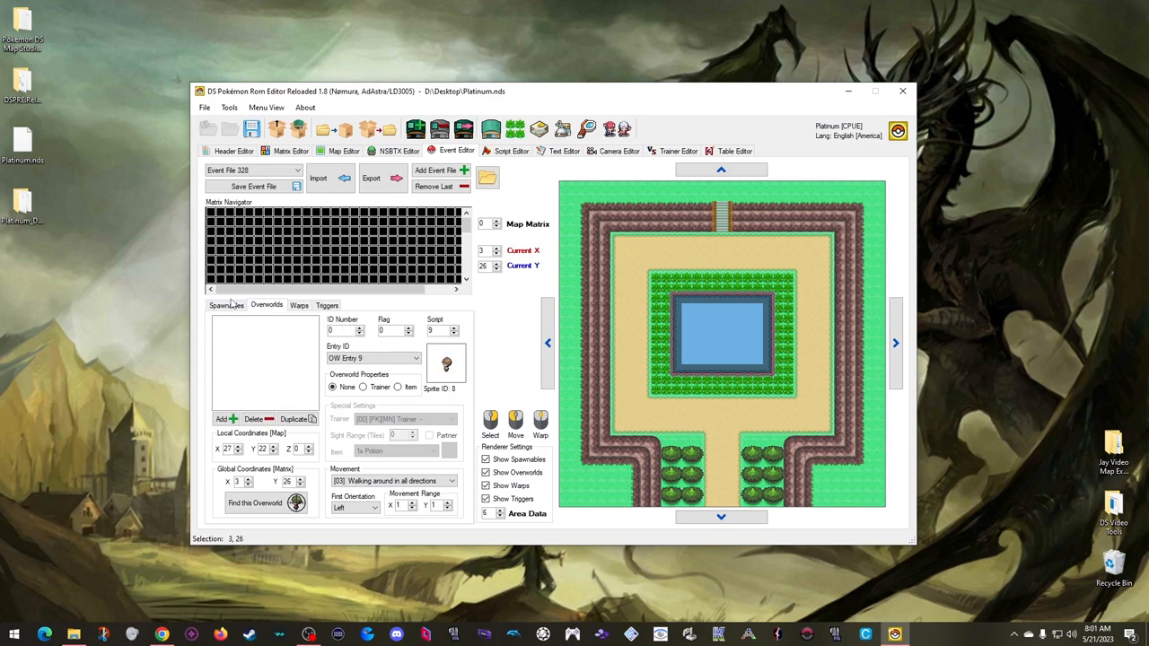
left_click(226, 305)
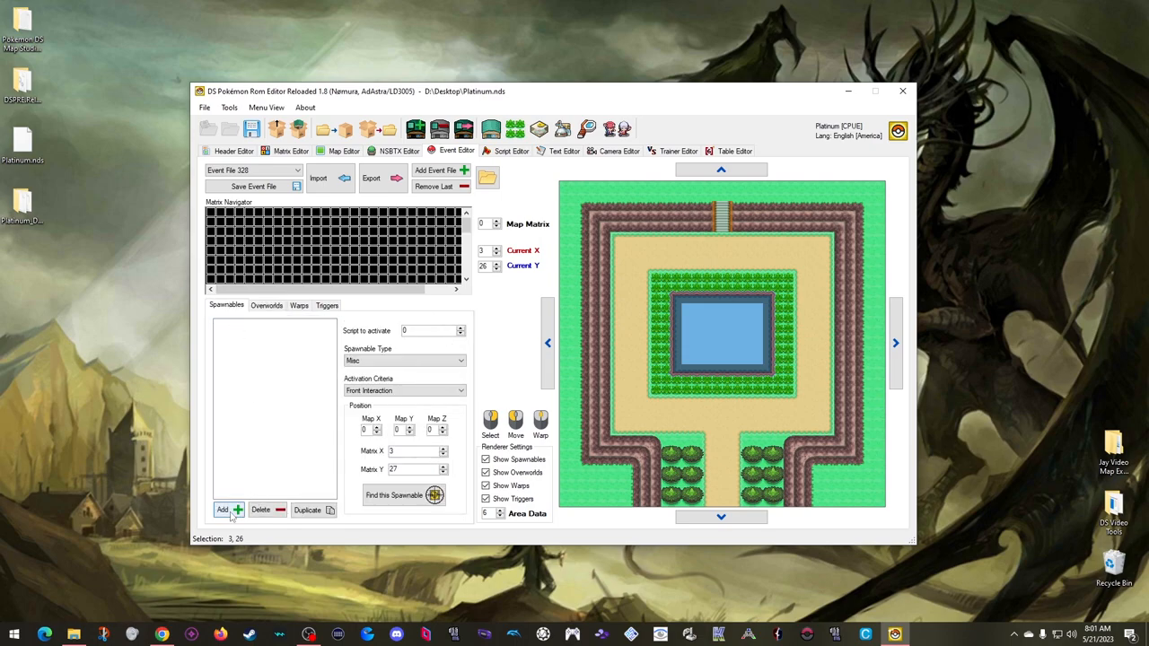
- Add one spawnable and save event file 328, confirming the success
left_click(222, 510)
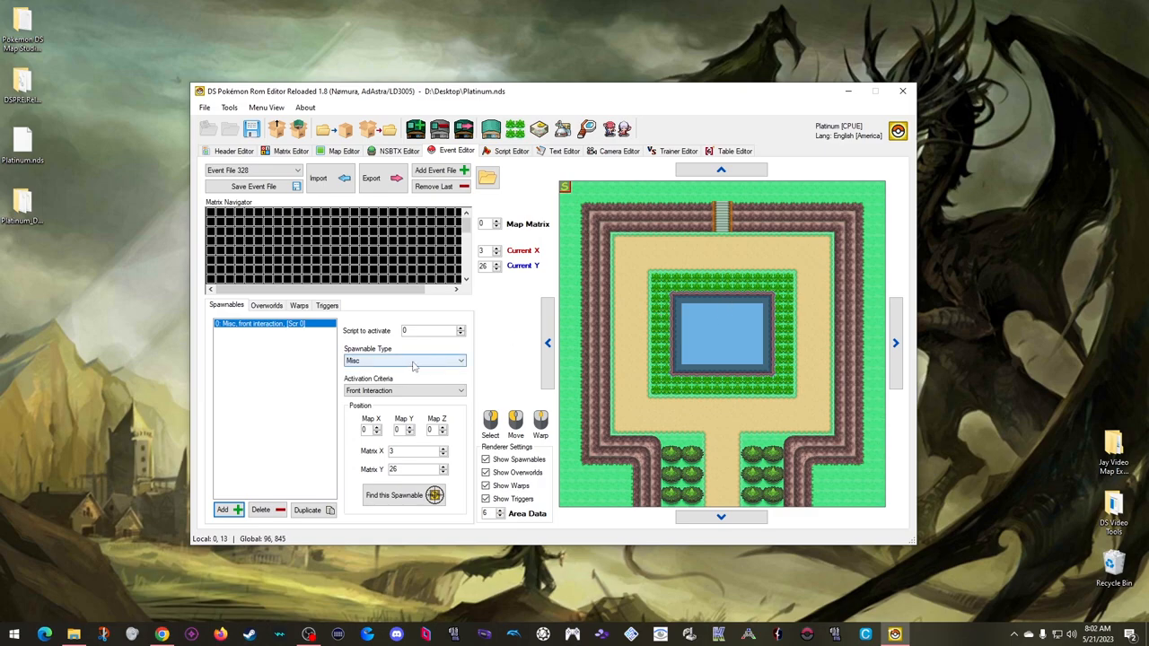
left_click(253, 186)
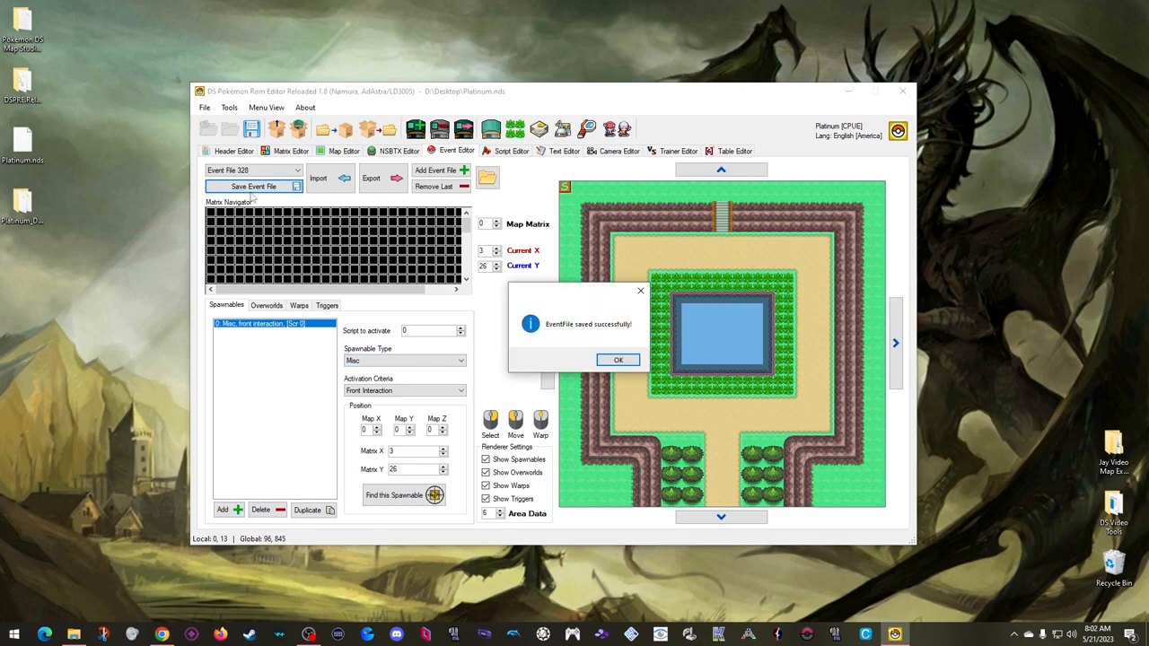
left_click(617, 359)
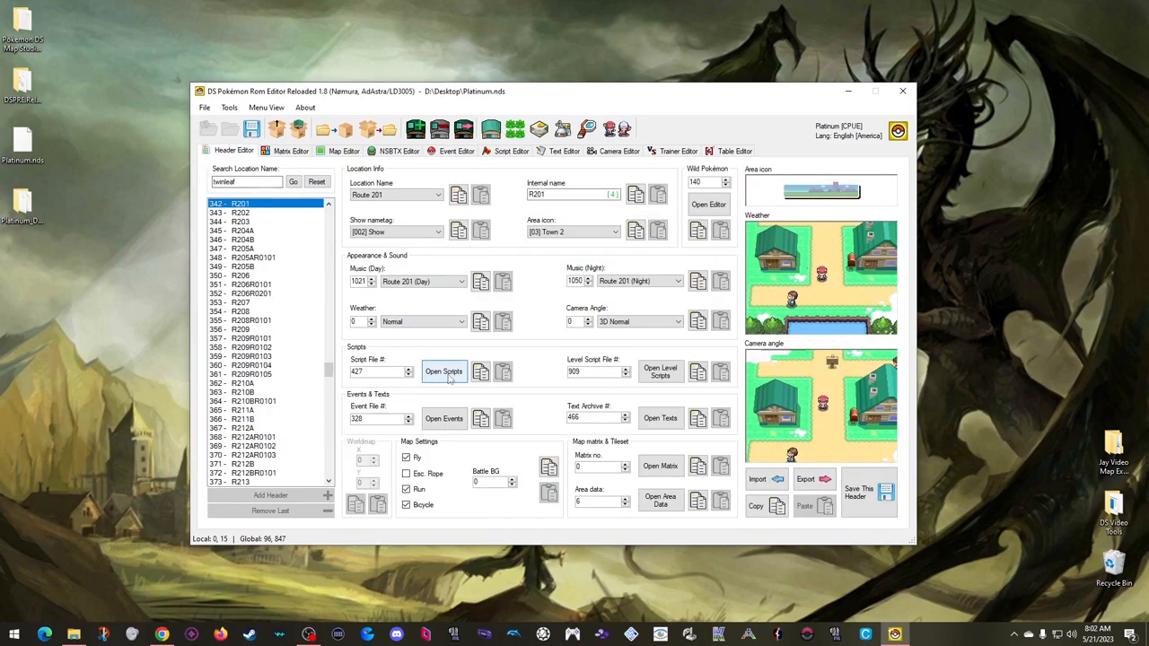
- Trim script file 427 to Script 1 with only End and save it
left_click(444, 372)
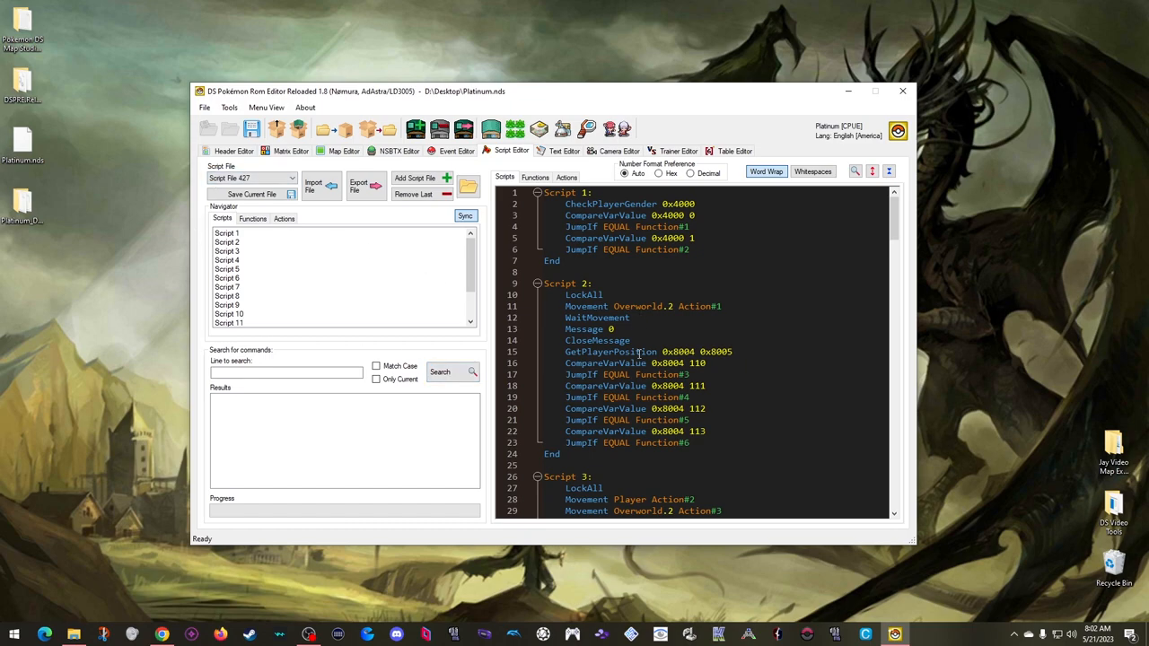
left_click(567, 177)
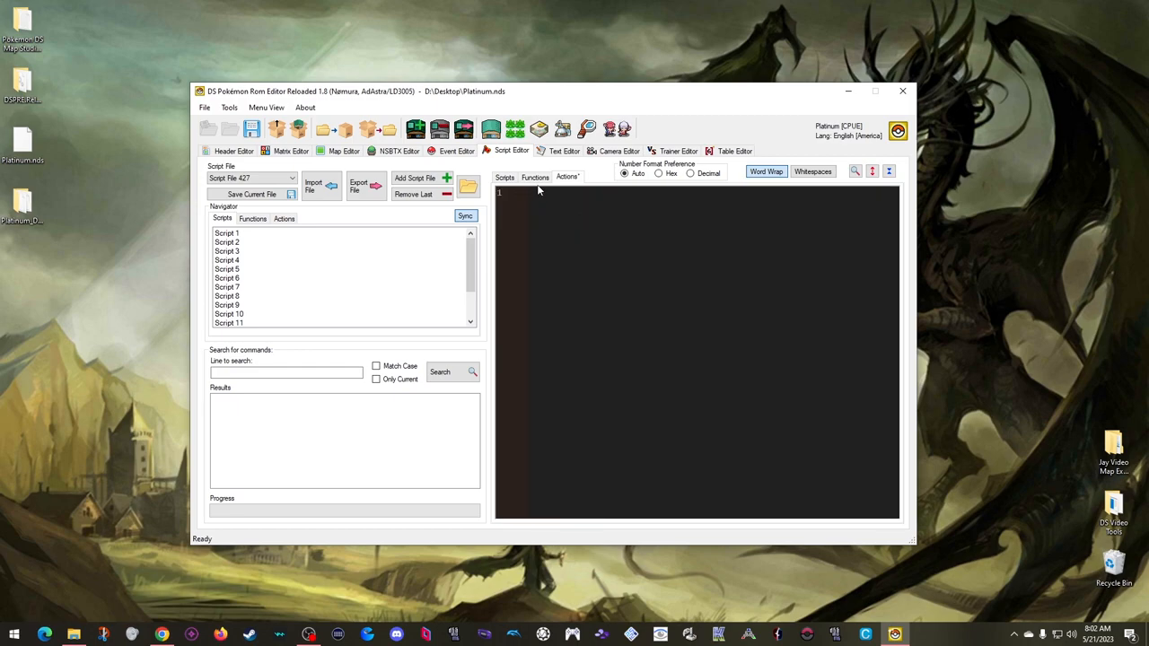
left_click(534, 176)
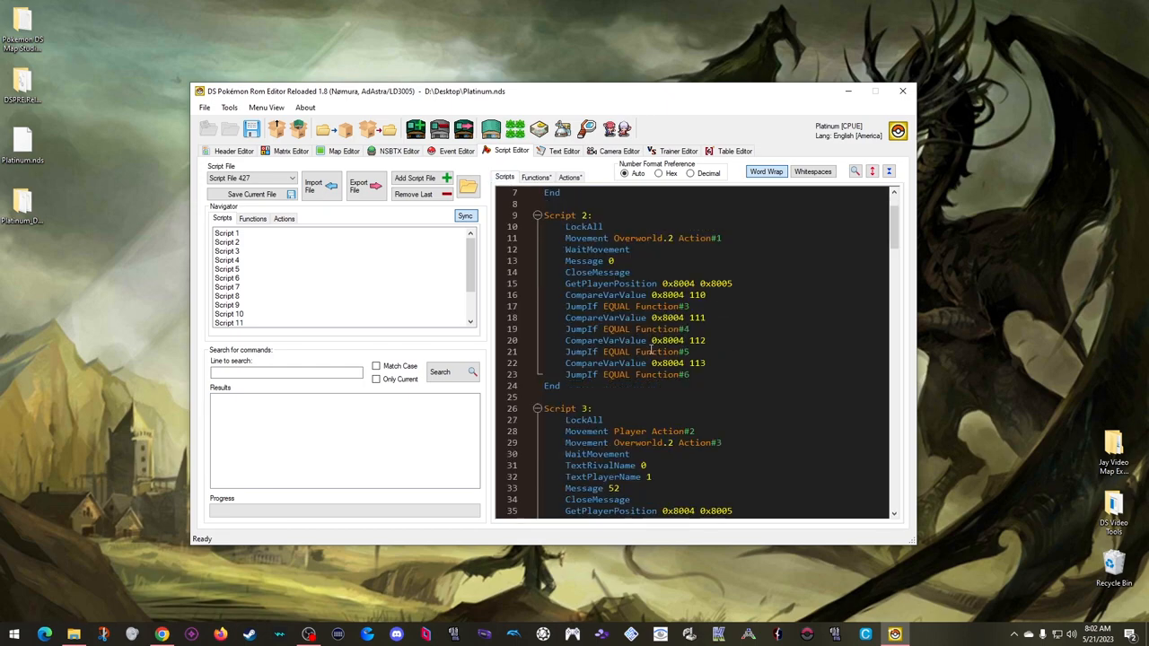
scroll("down", 3)
type("E")
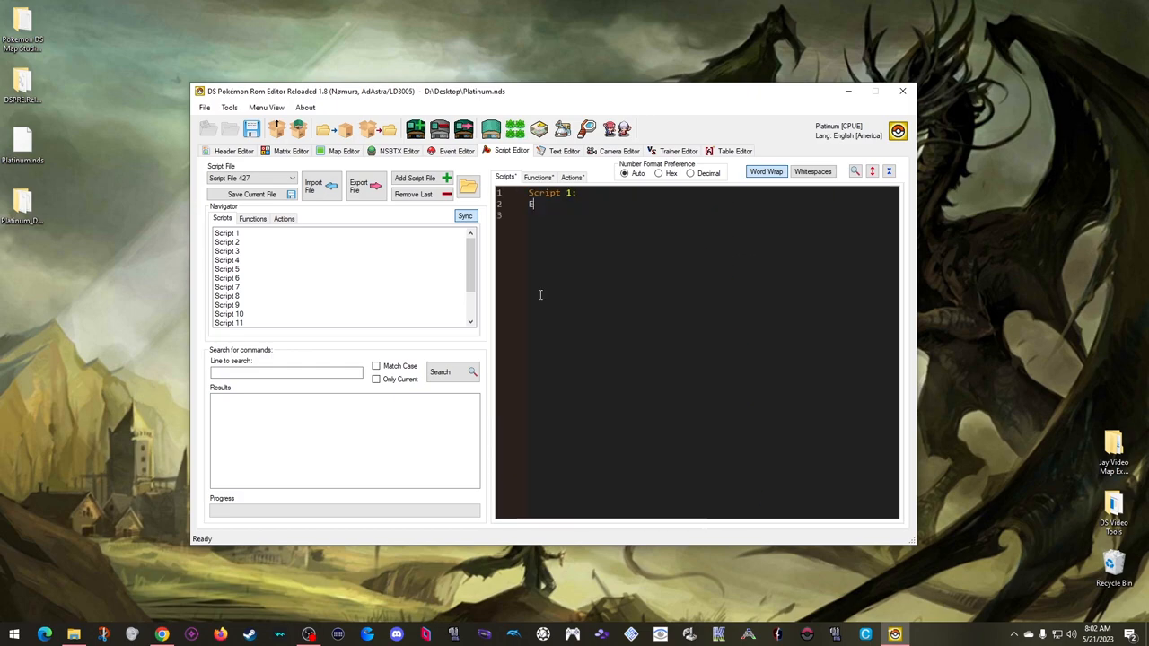
type("nd")
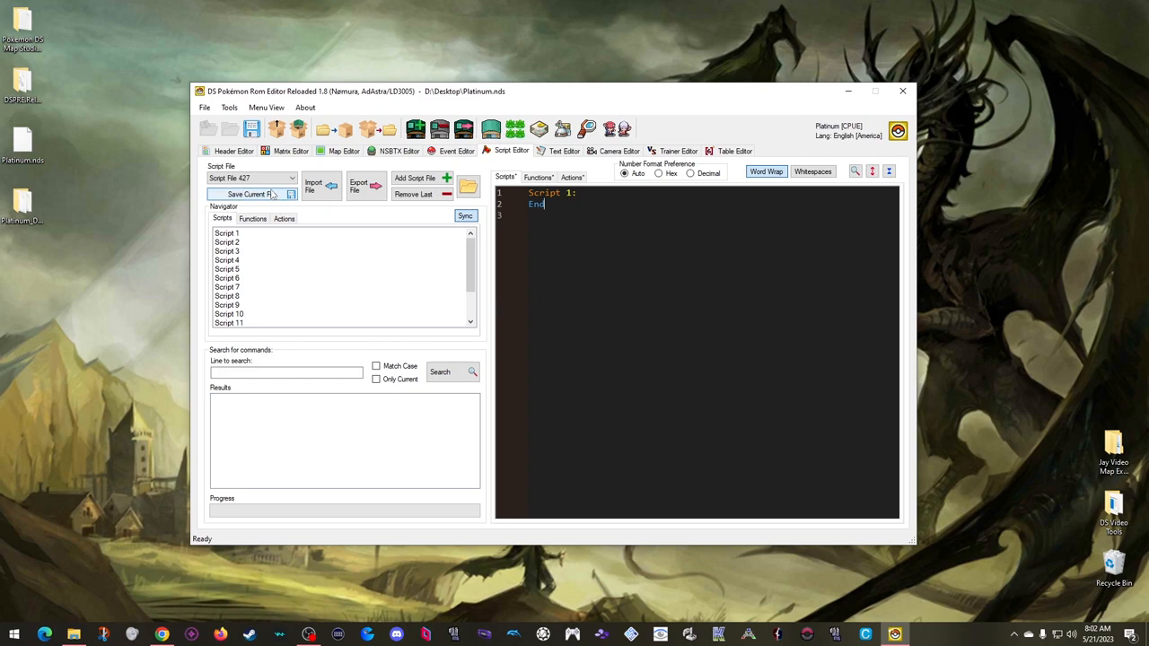
left_click(248, 194)
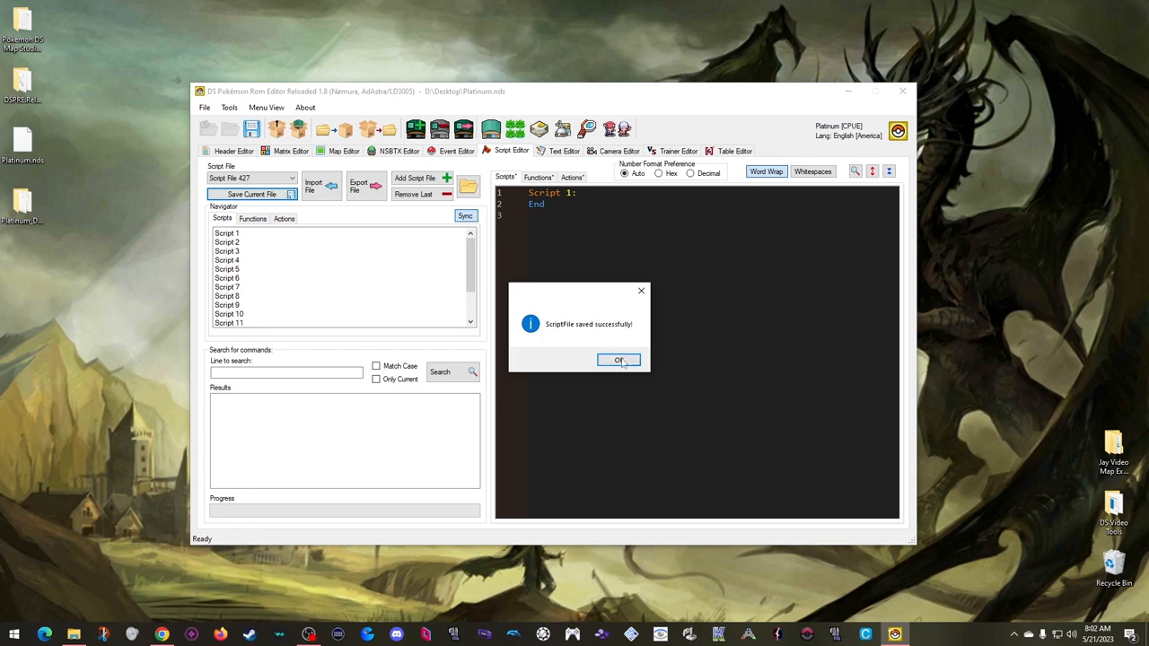
left_click(618, 360)
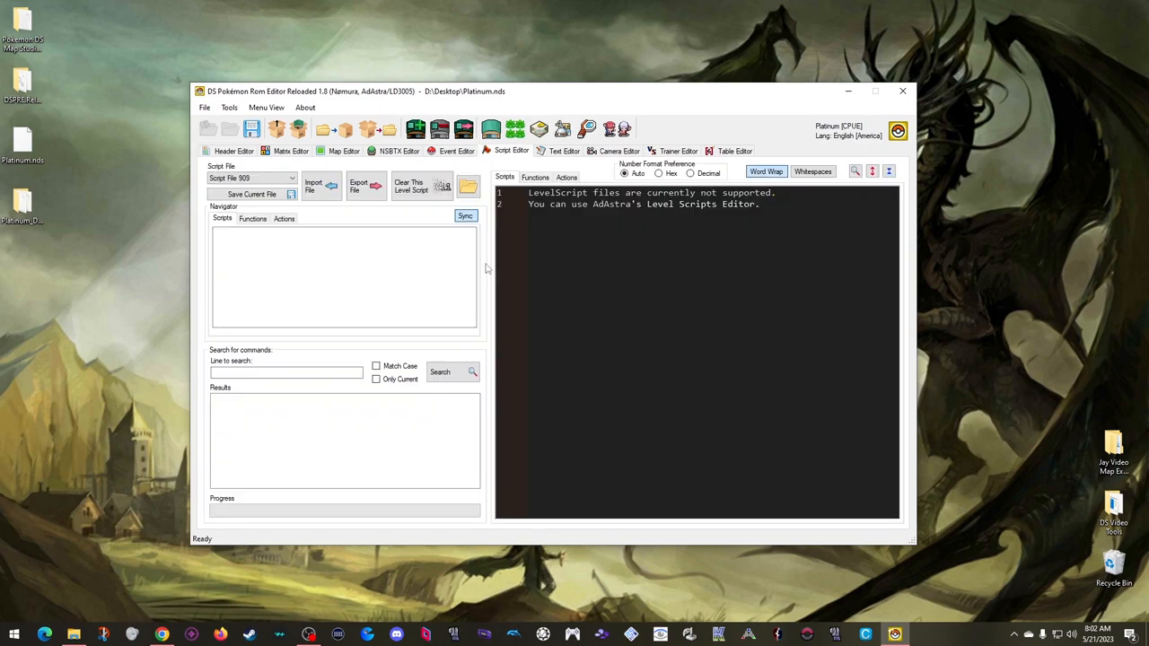
- Clear level script file 909 and acknowledge the confirmation
left_click(410, 186)
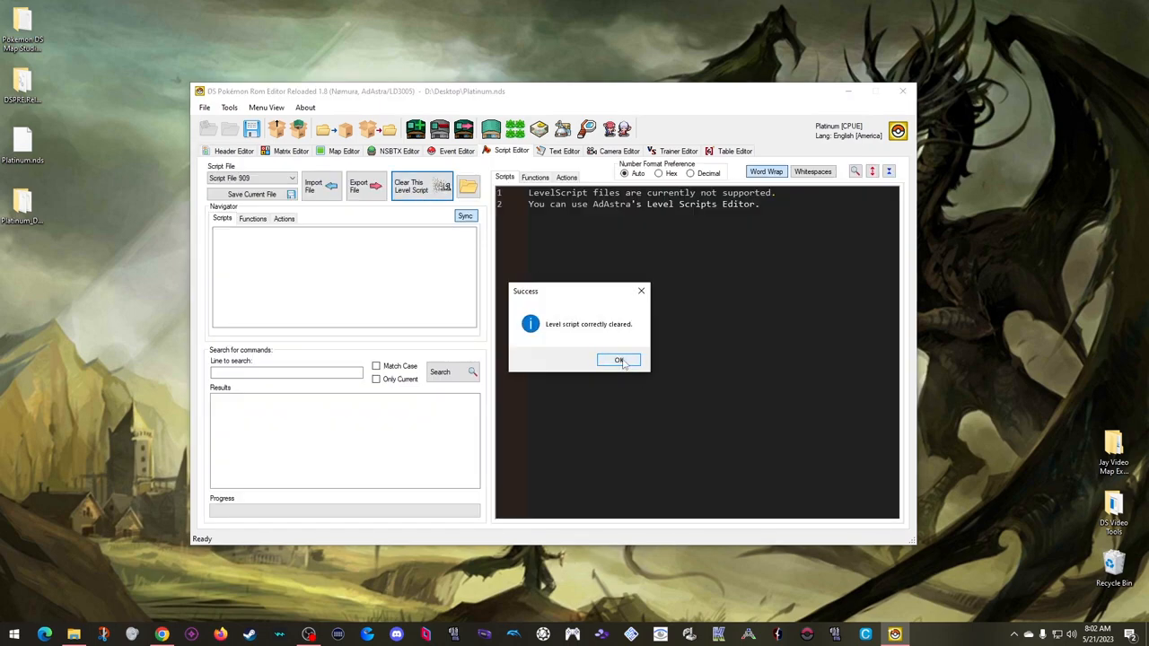
left_click(618, 360)
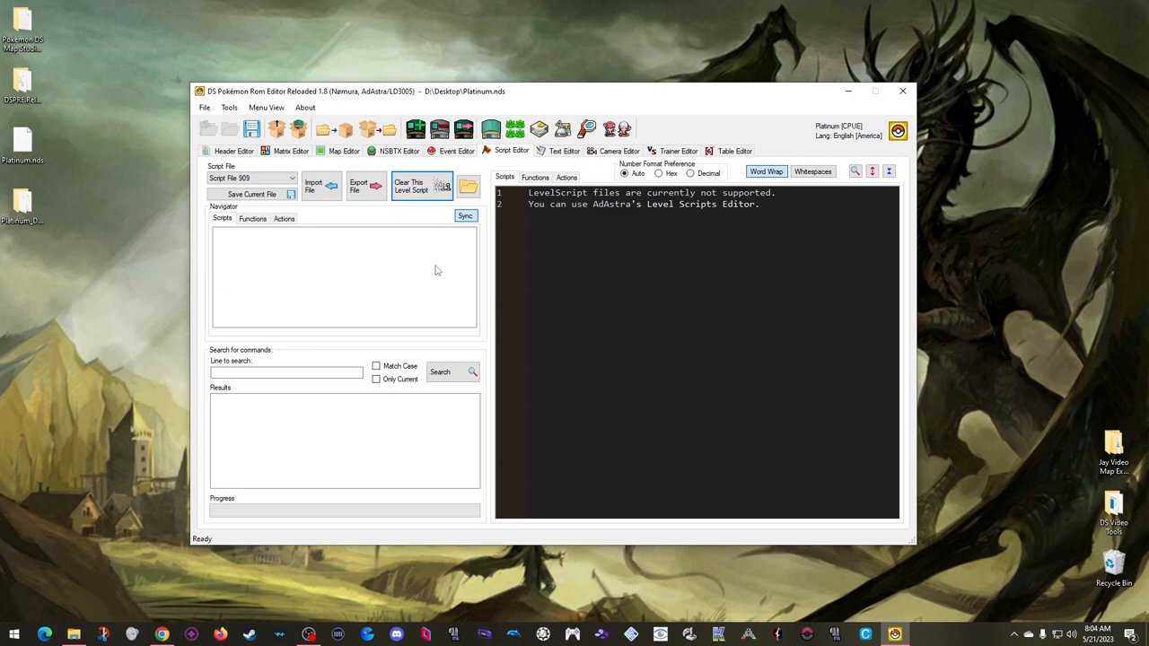
mouse_move(615, 161)
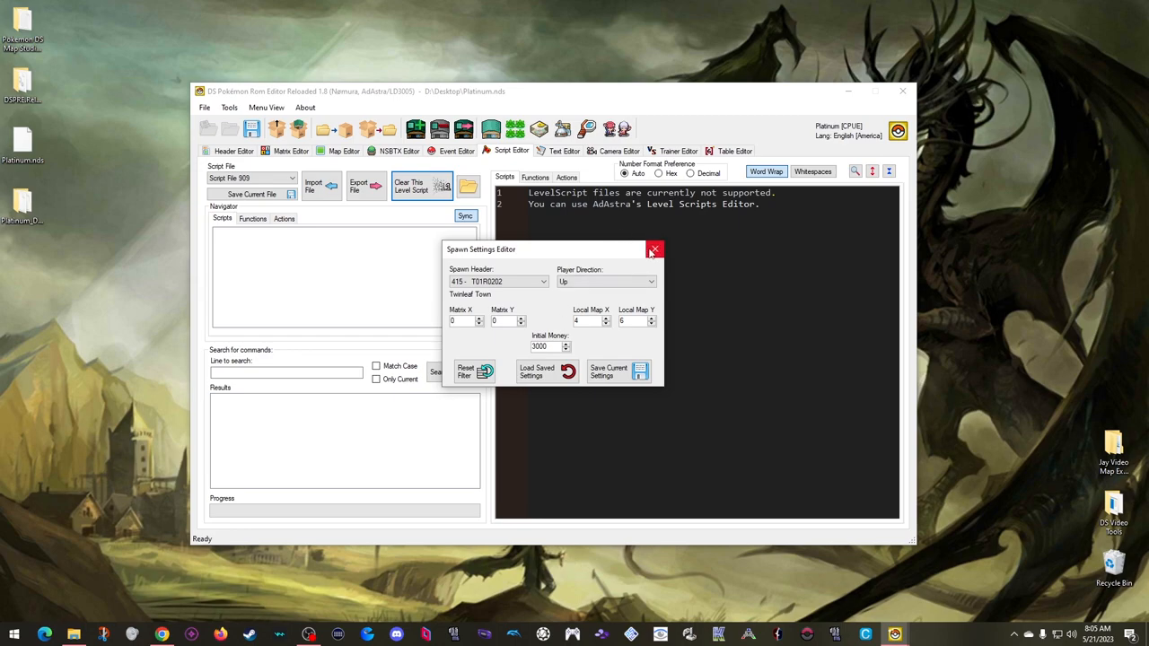
- Close the Spawn Settings Editor unchanged and show the world matrix of map headers
left_click(654, 249)
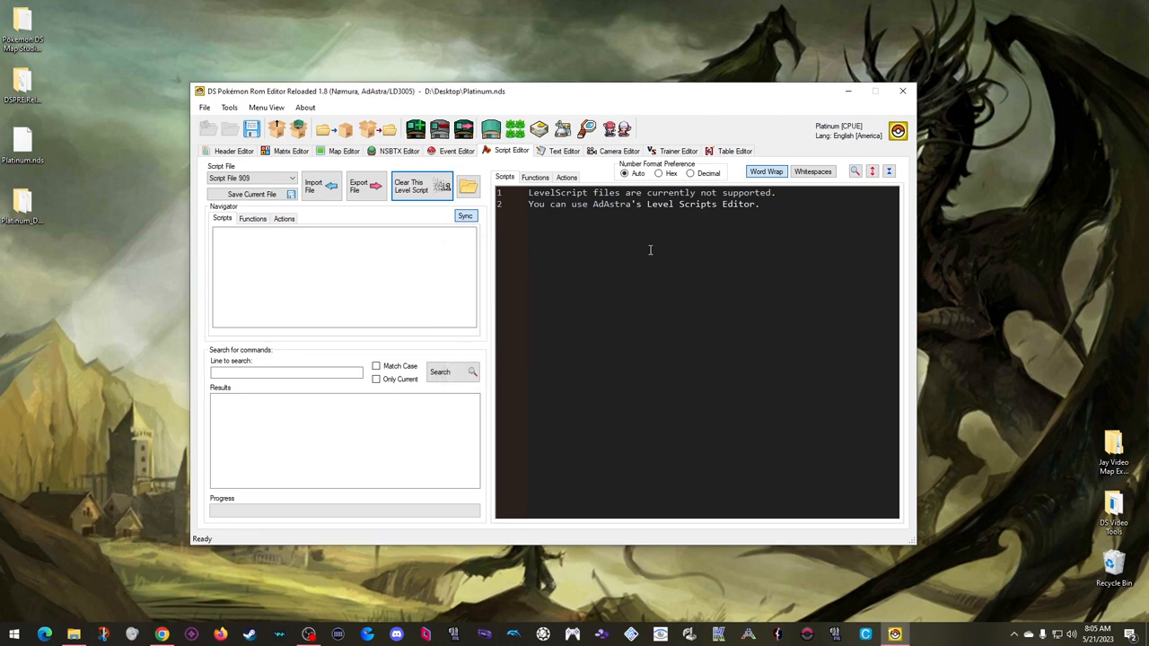
left_click(289, 151)
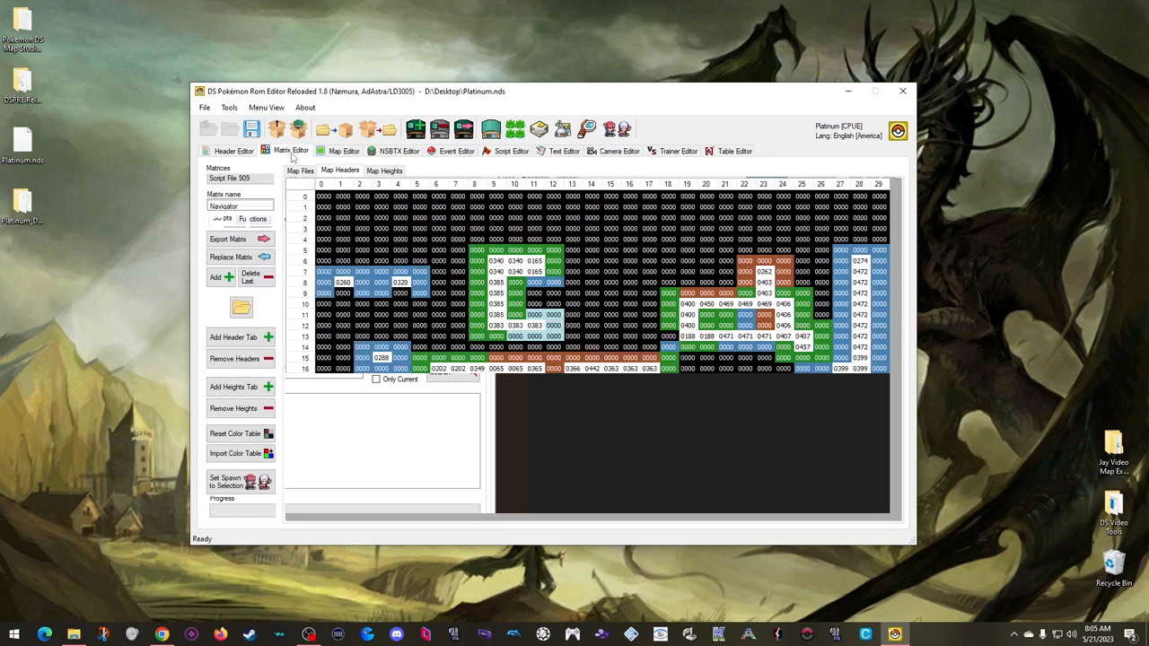
- Select the Twinleaf Town cell at 3, 27 in Matrix 0 and set it as the player spawn
left_click(238, 179)
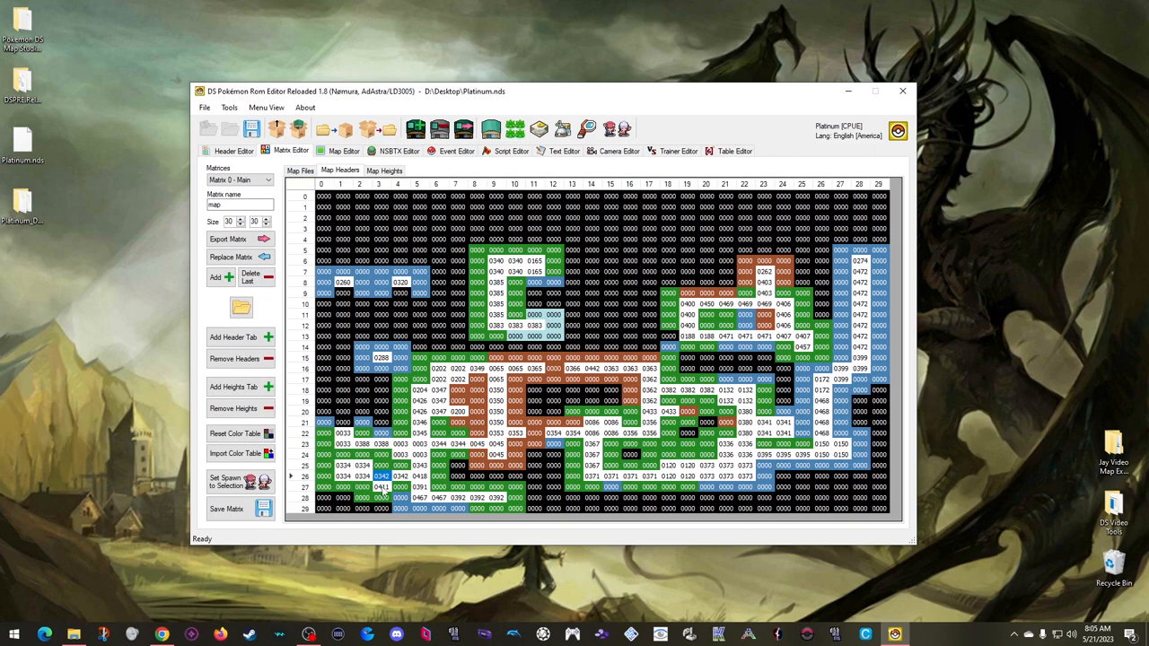
left_click(382, 487)
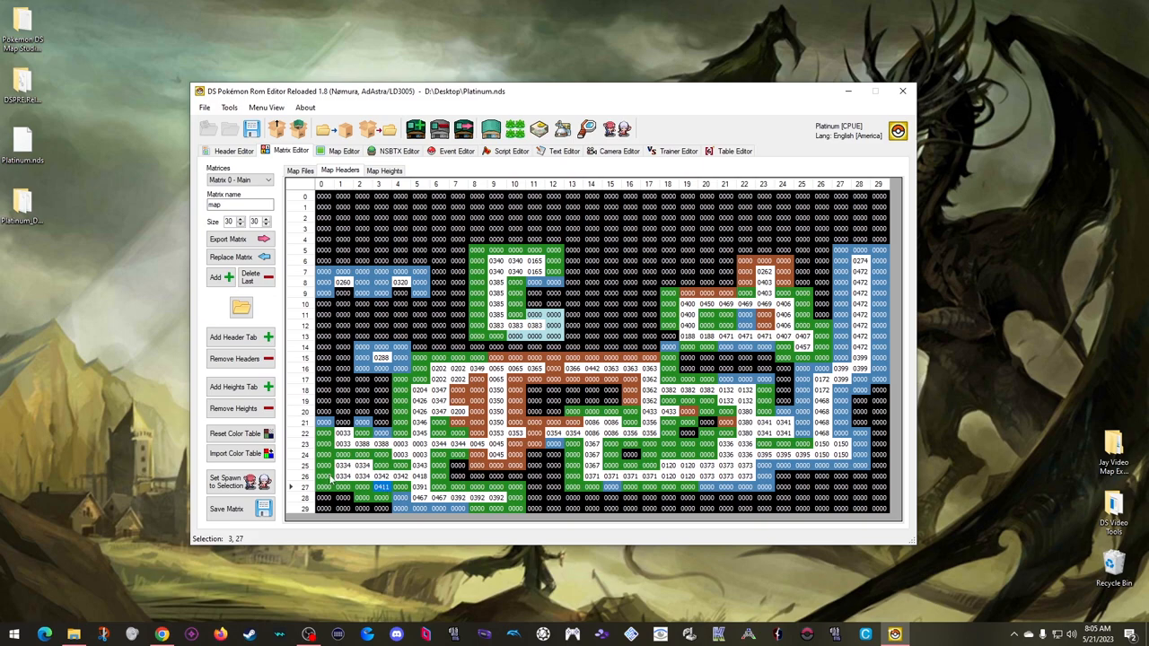
mouse_move(238, 482)
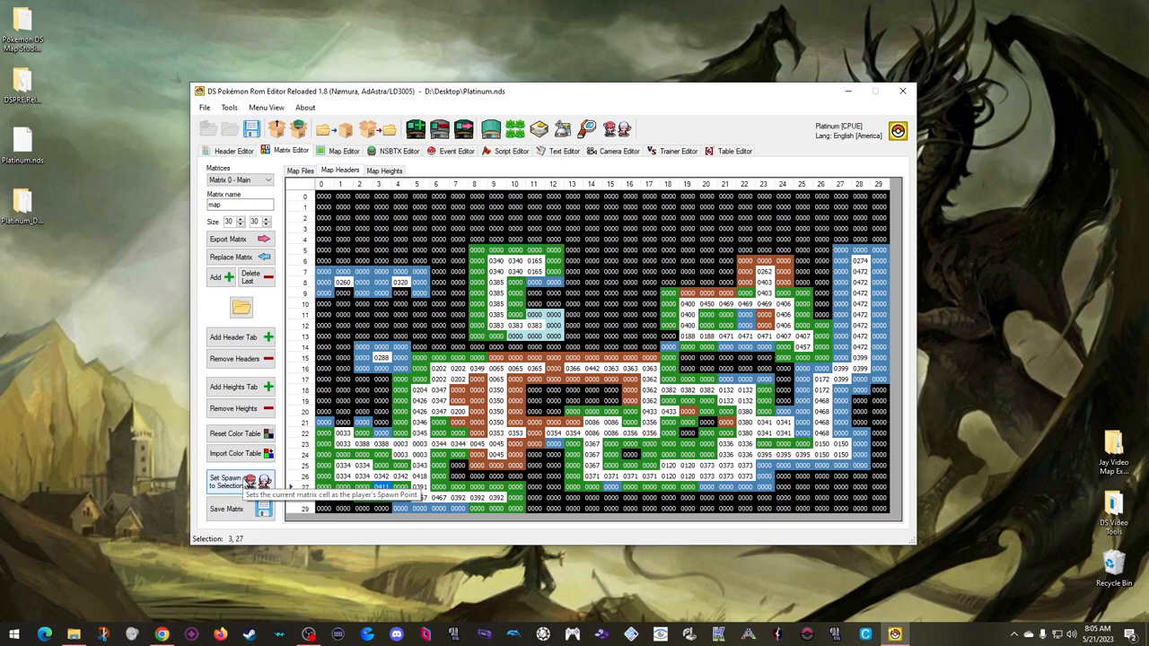
left_click(229, 481)
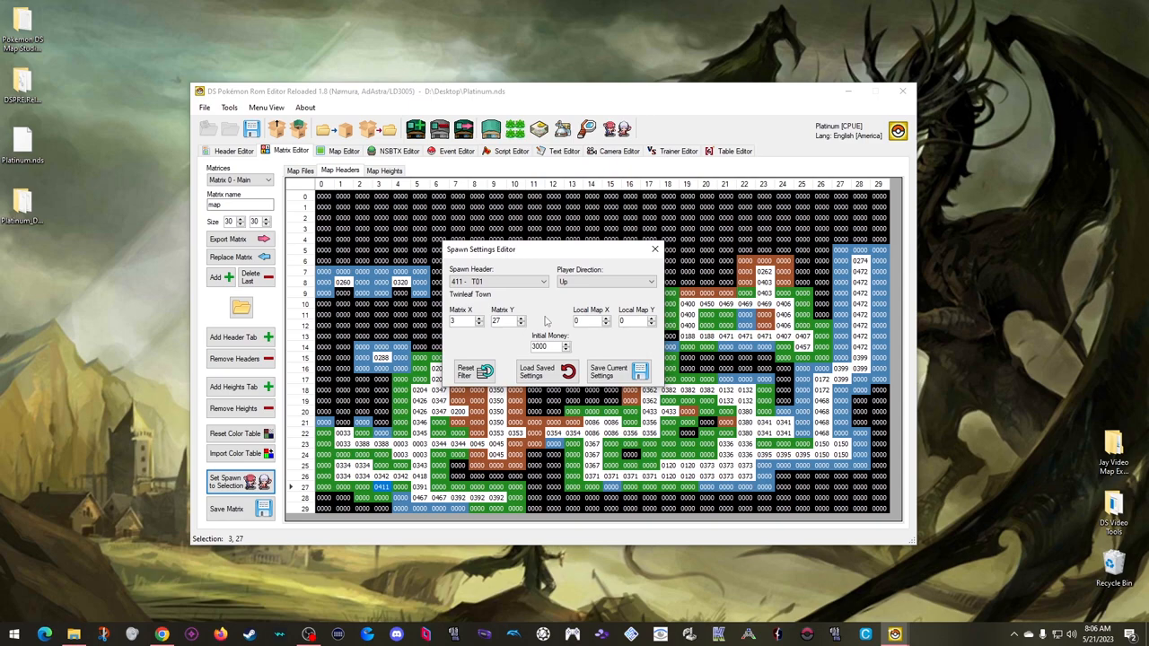
mouse_move(460, 265)
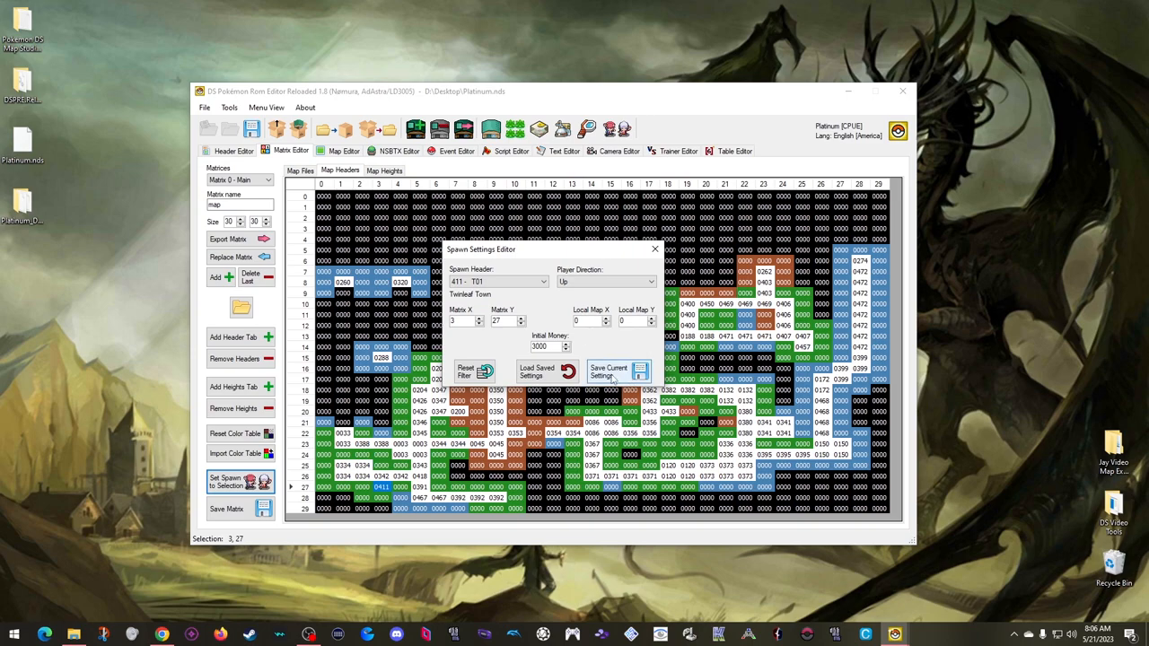
- Save the spawn settings, confirming the overwrite, and show Twinleaf Town's map header
left_click(614, 371)
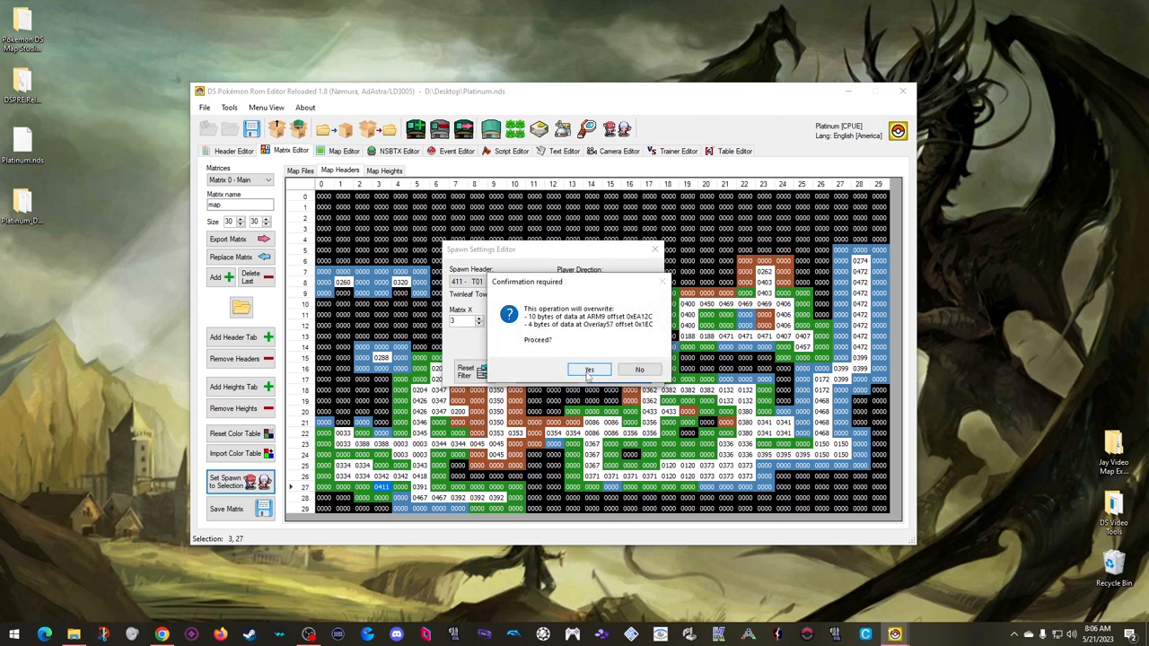
left_click(588, 369)
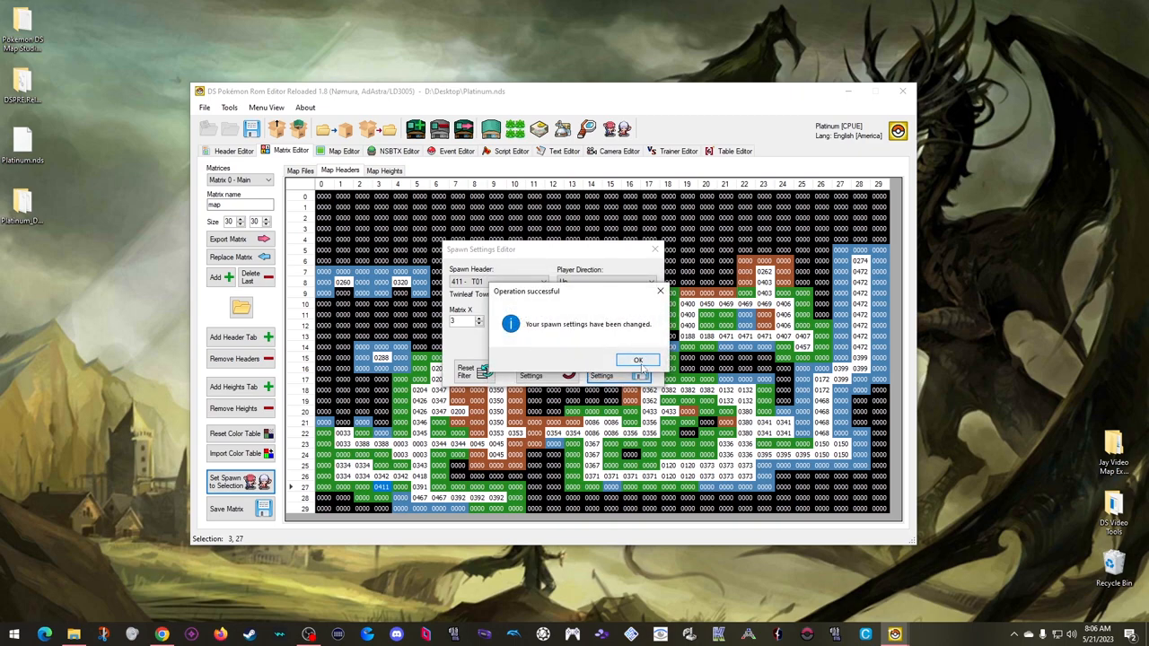
left_click(637, 359)
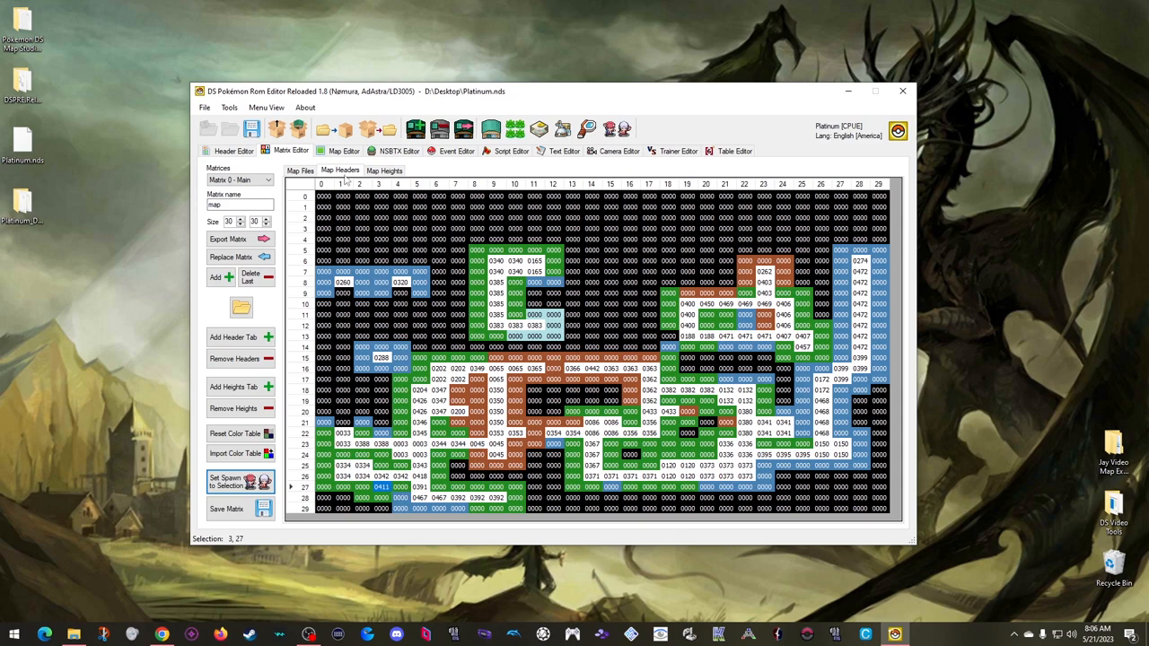
left_click(228, 150)
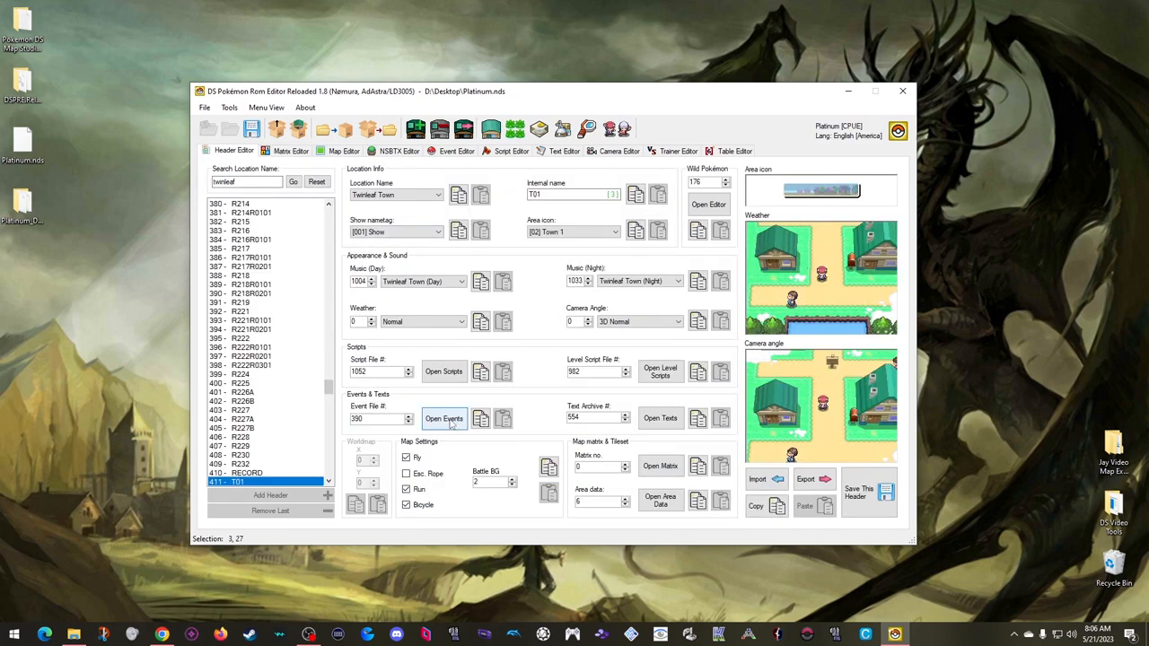
- In Twinleaf Town's events, add a temporary overworld to read coordinates 15, 17, then delete it
left_click(443, 418)
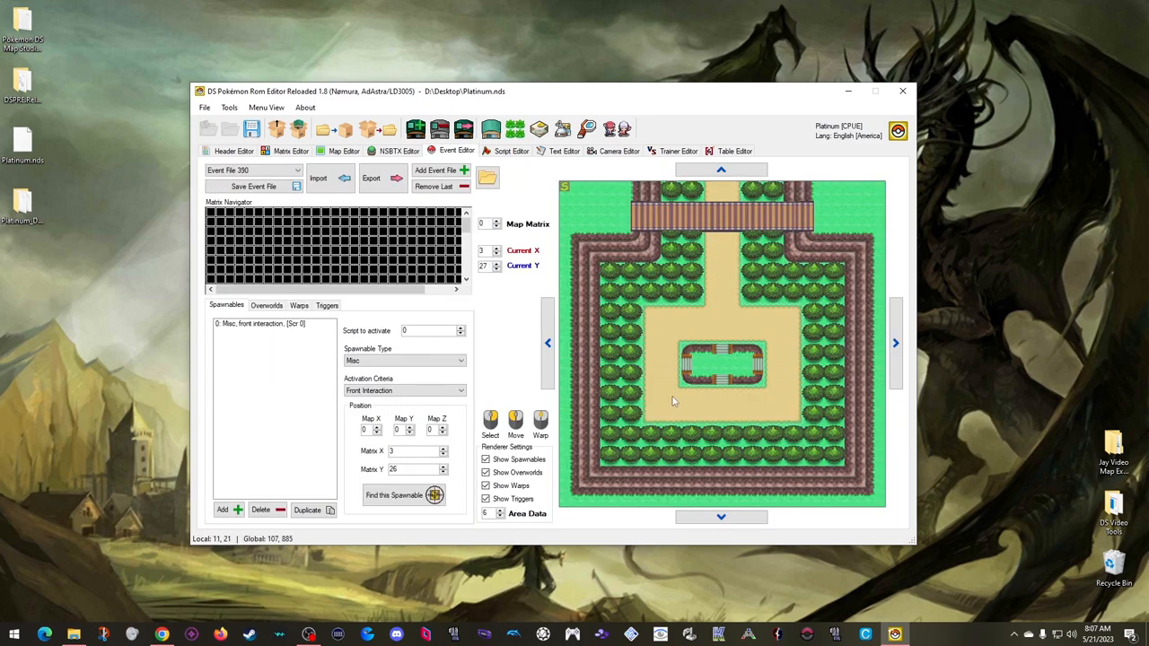
mouse_move(682, 338)
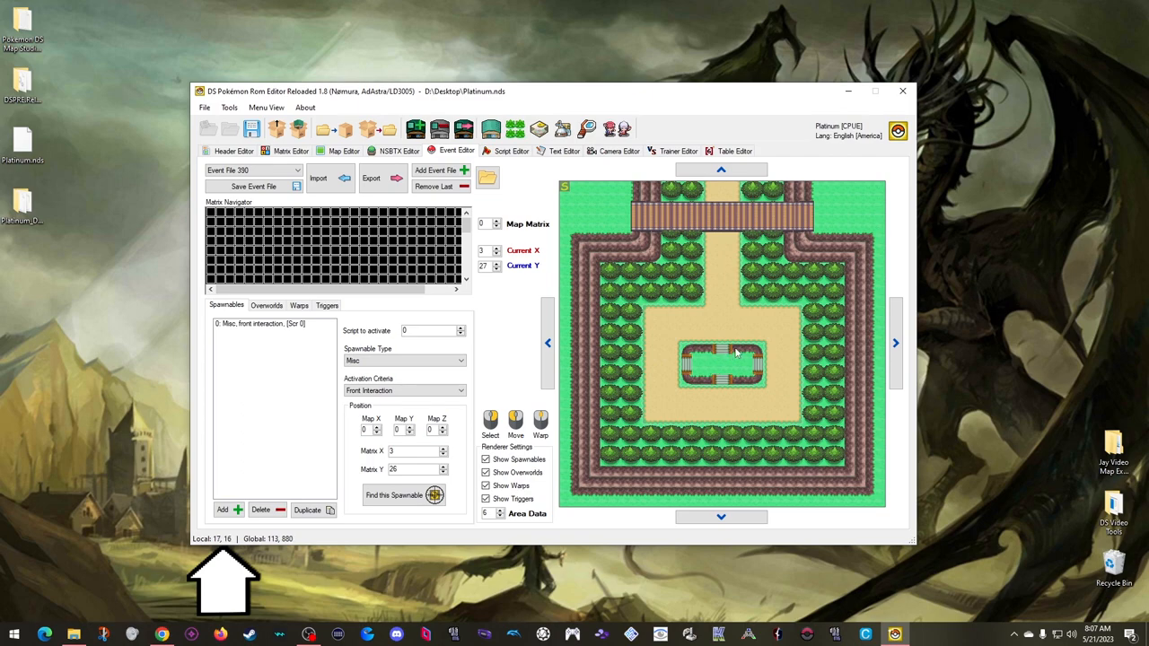
mouse_move(718, 361)
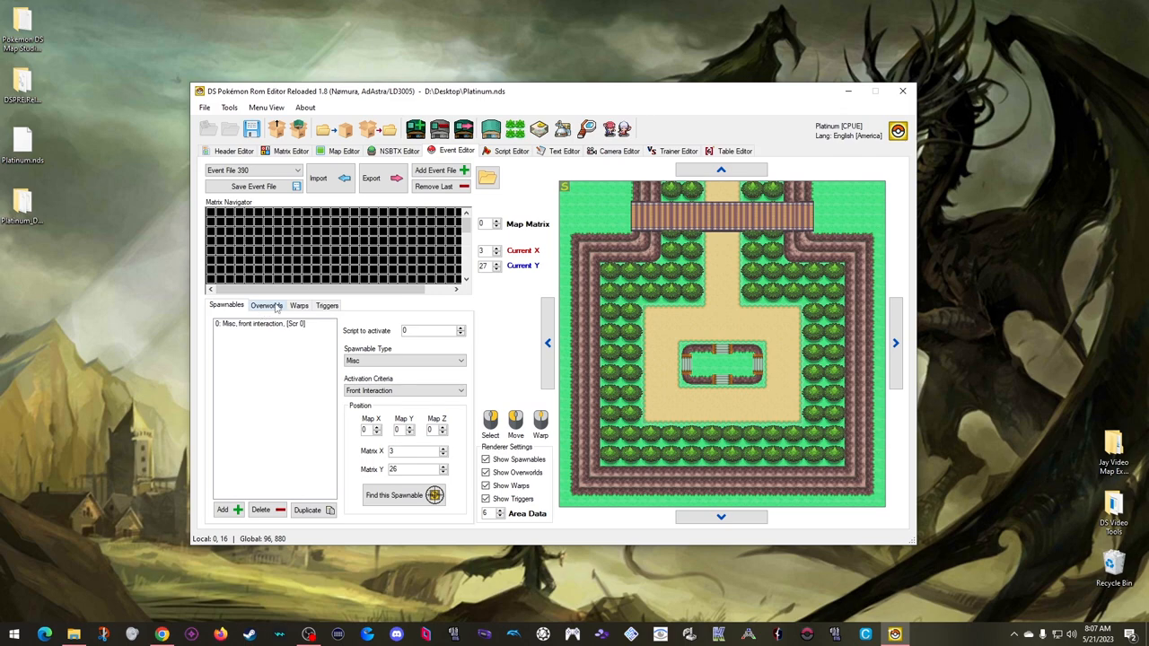
left_click(265, 305)
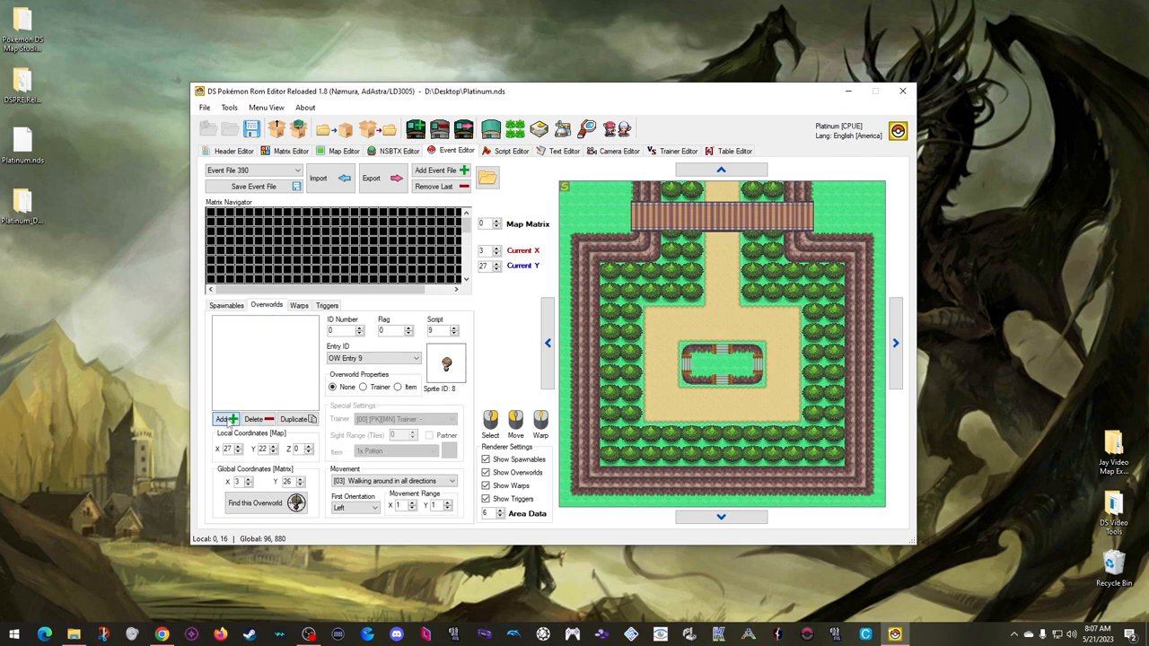
left_click(727, 345)
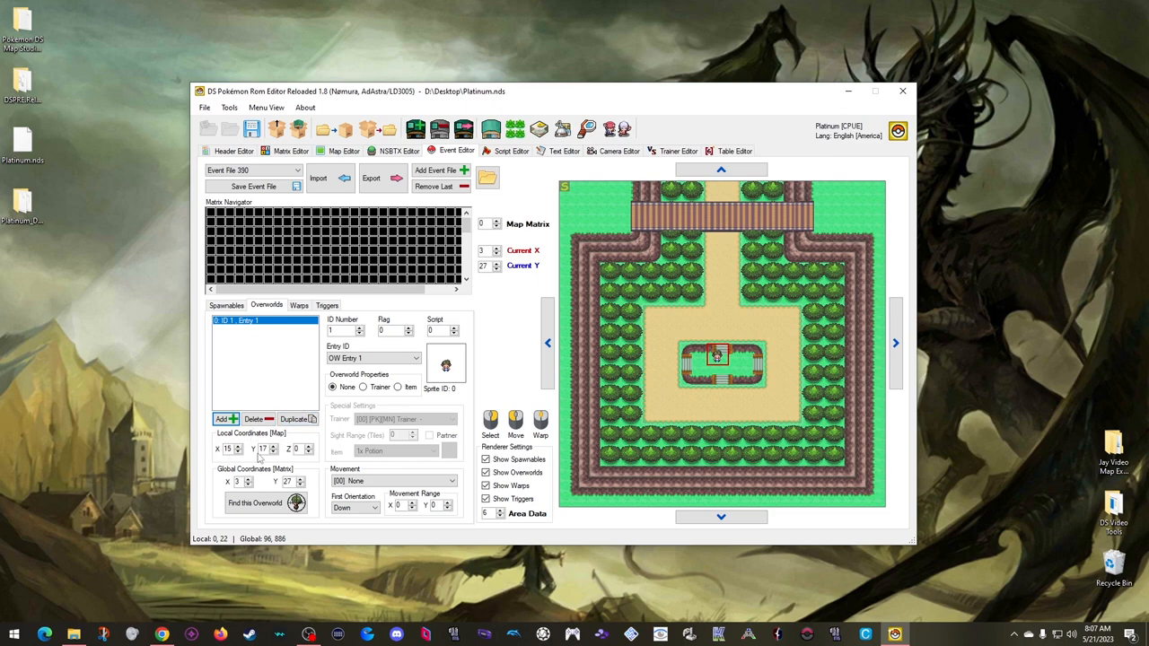
left_click(255, 419)
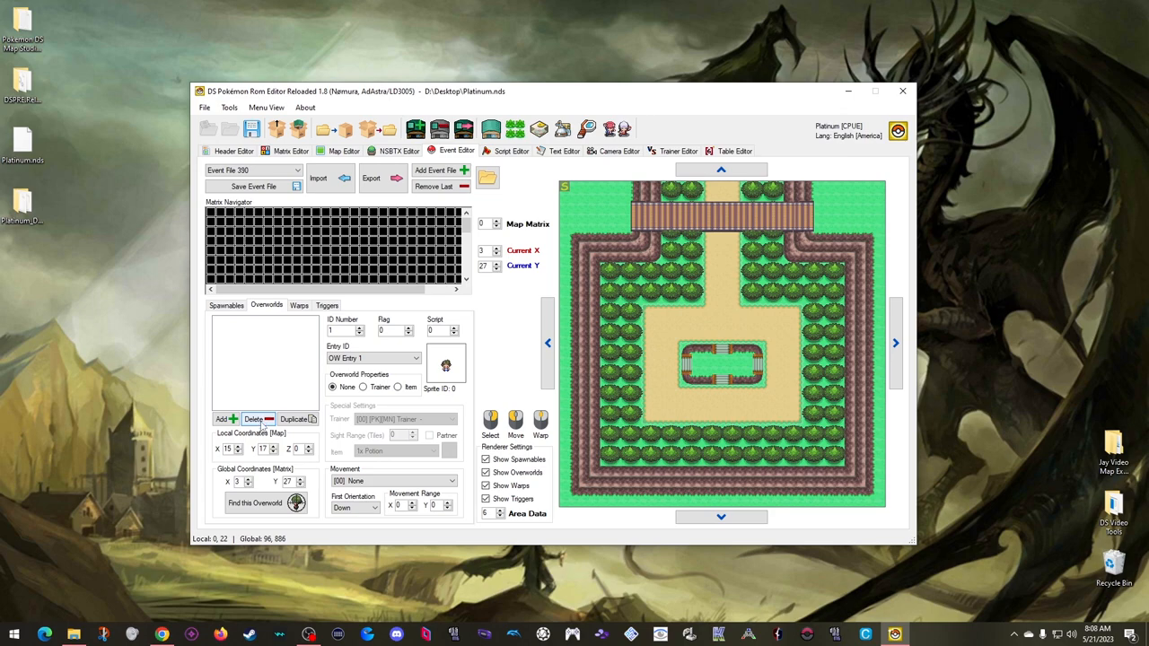
mouse_move(618, 129)
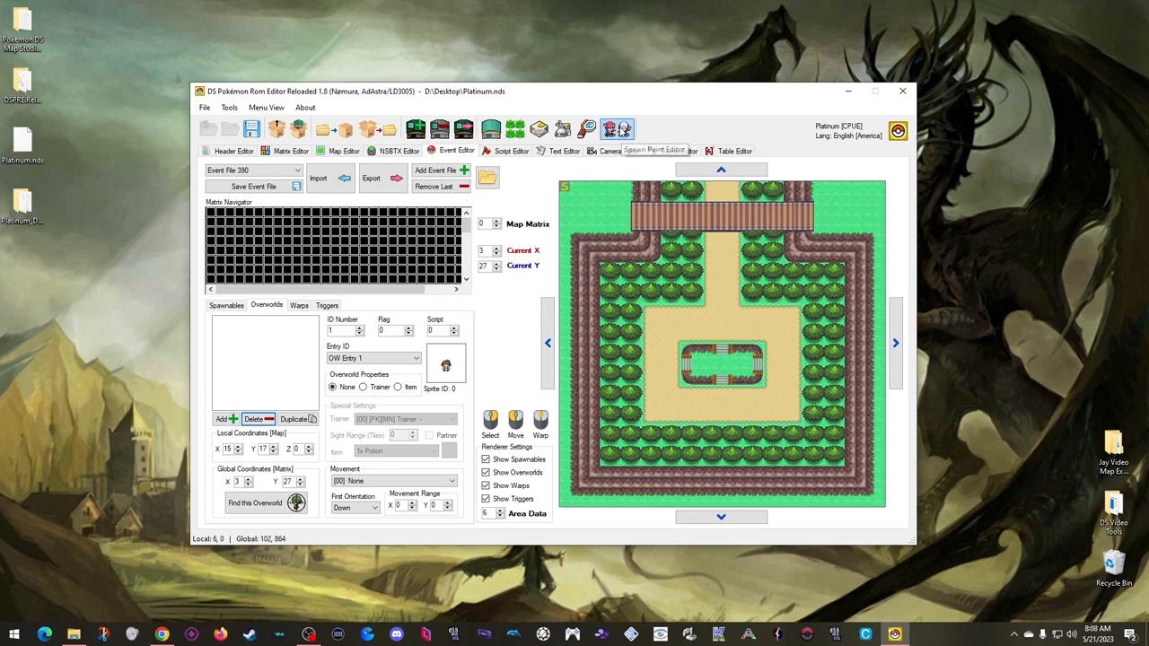
- Save the spawn at local 15, 17 facing up in Twinleaf Town and close the spawn settings
left_click(617, 128)
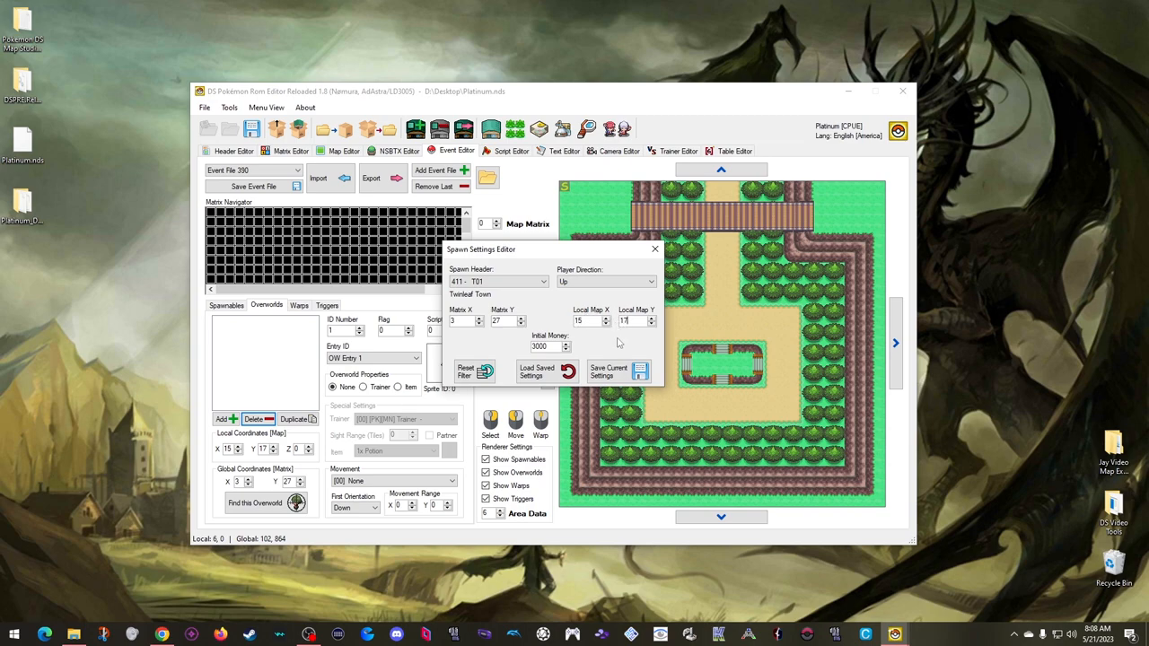
left_click(609, 372)
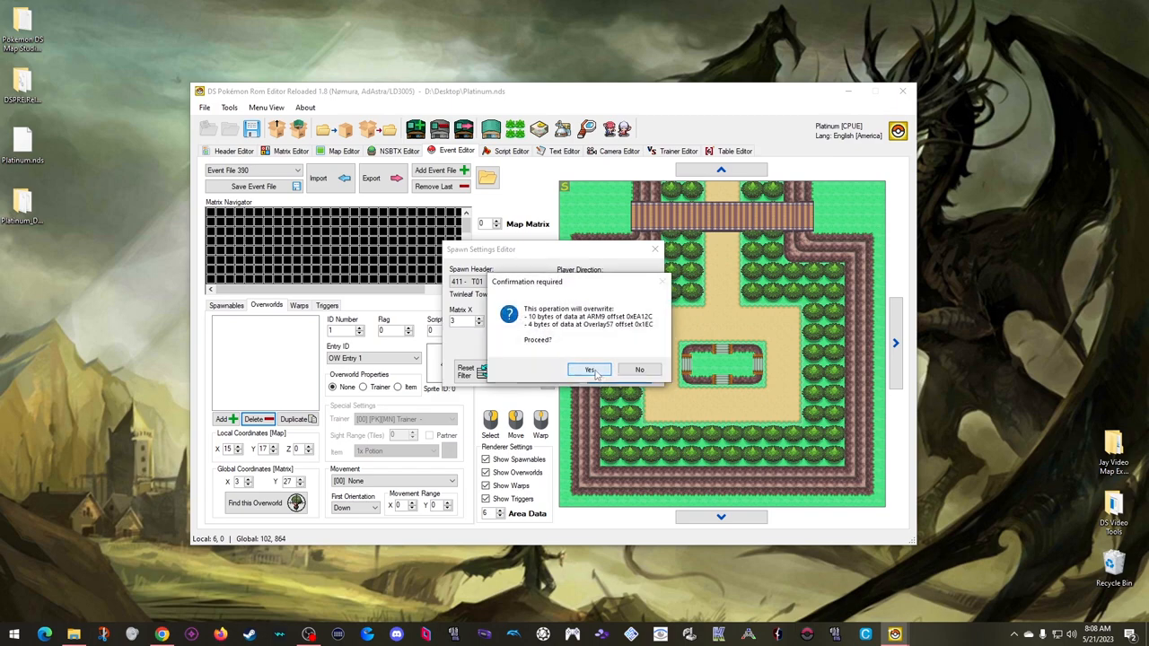
left_click(590, 369)
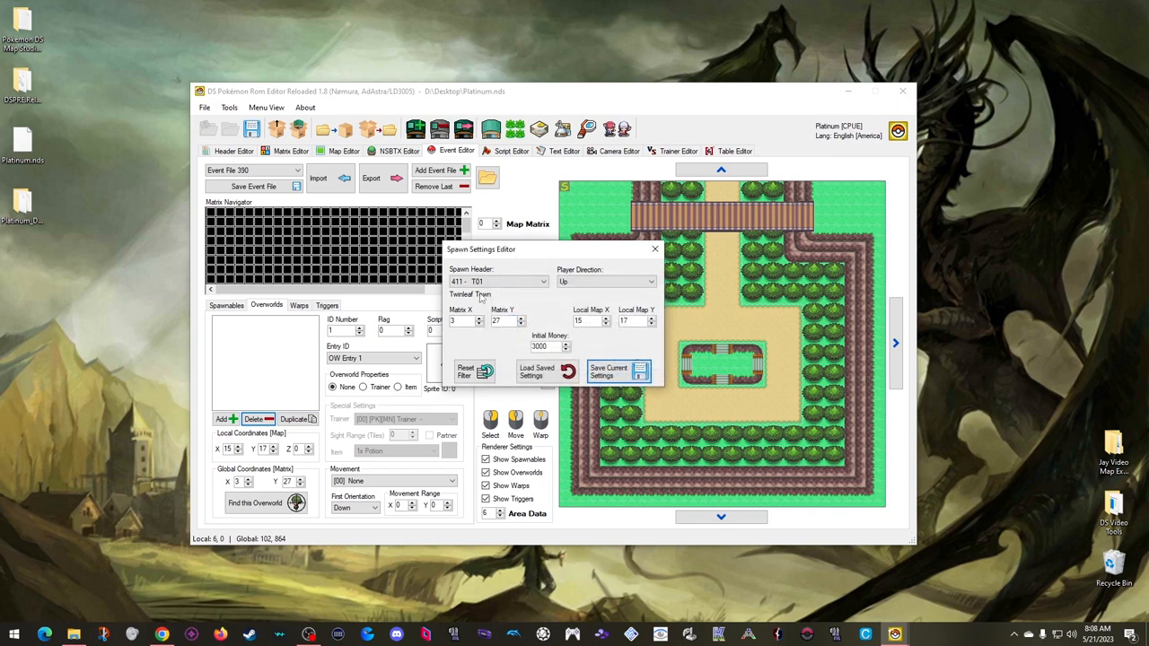
mouse_move(551, 310)
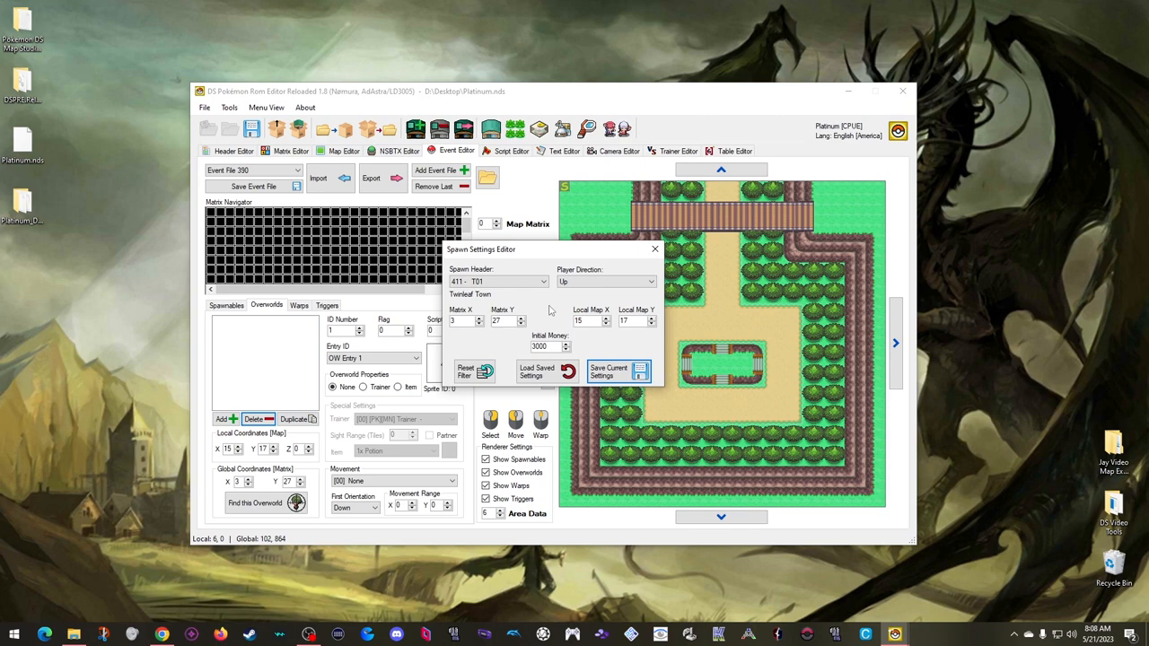
mouse_move(549, 316)
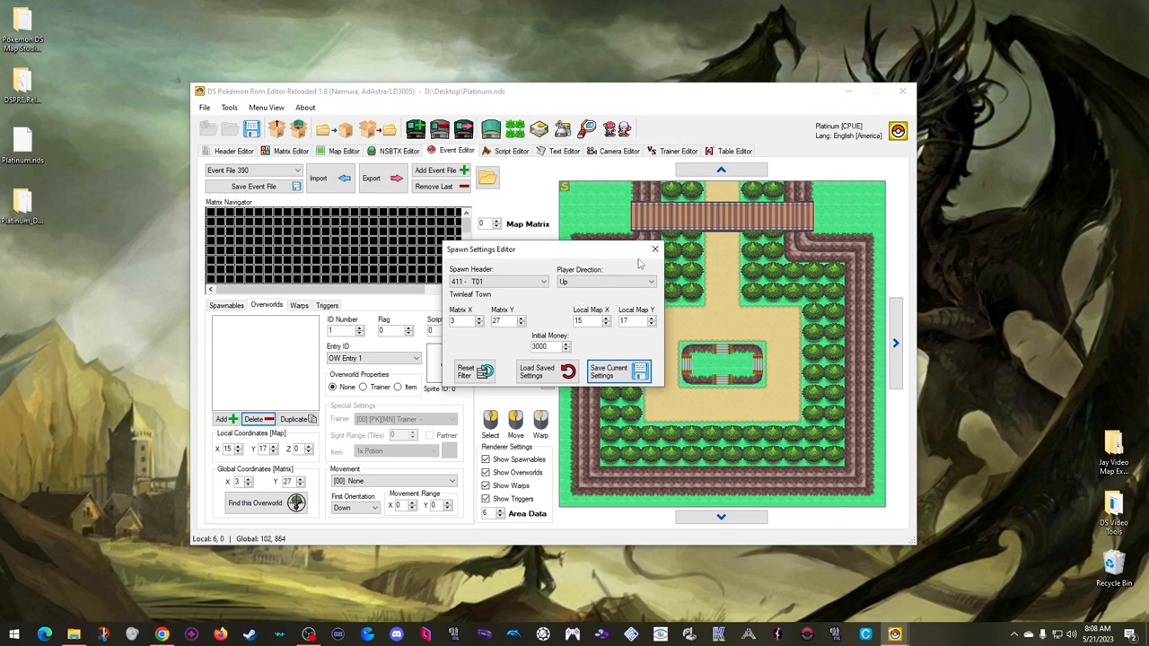
left_click(654, 249)
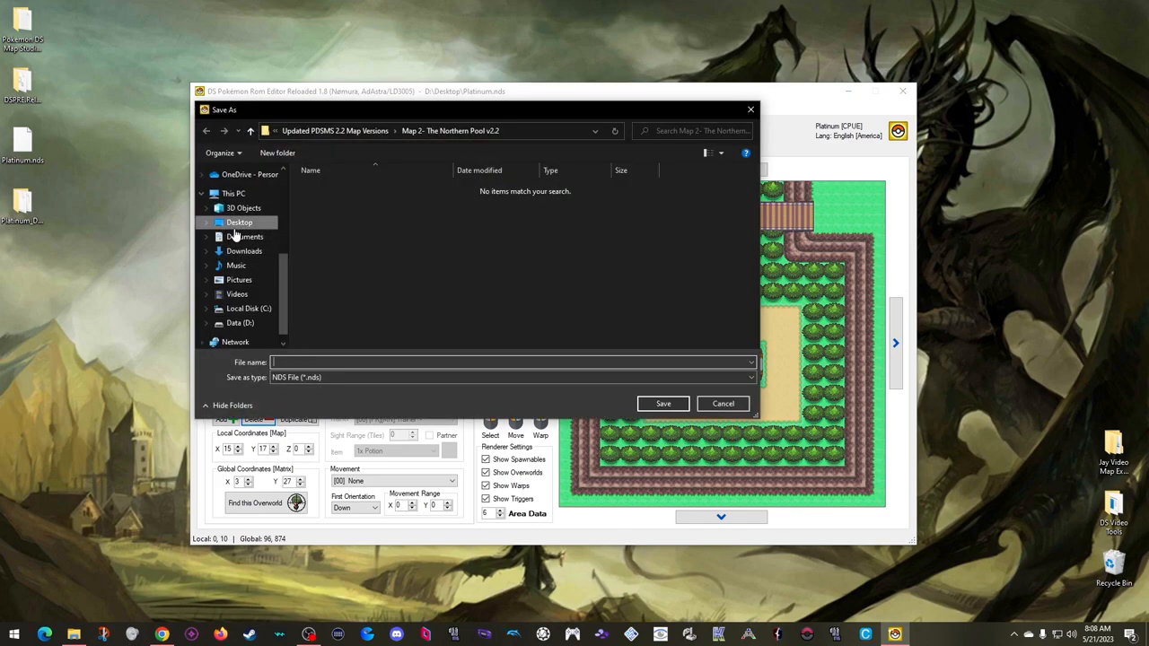
- Save the edited ROM to the Desktop as Platinum_Maps_Clean.nds
left_click(239, 222)
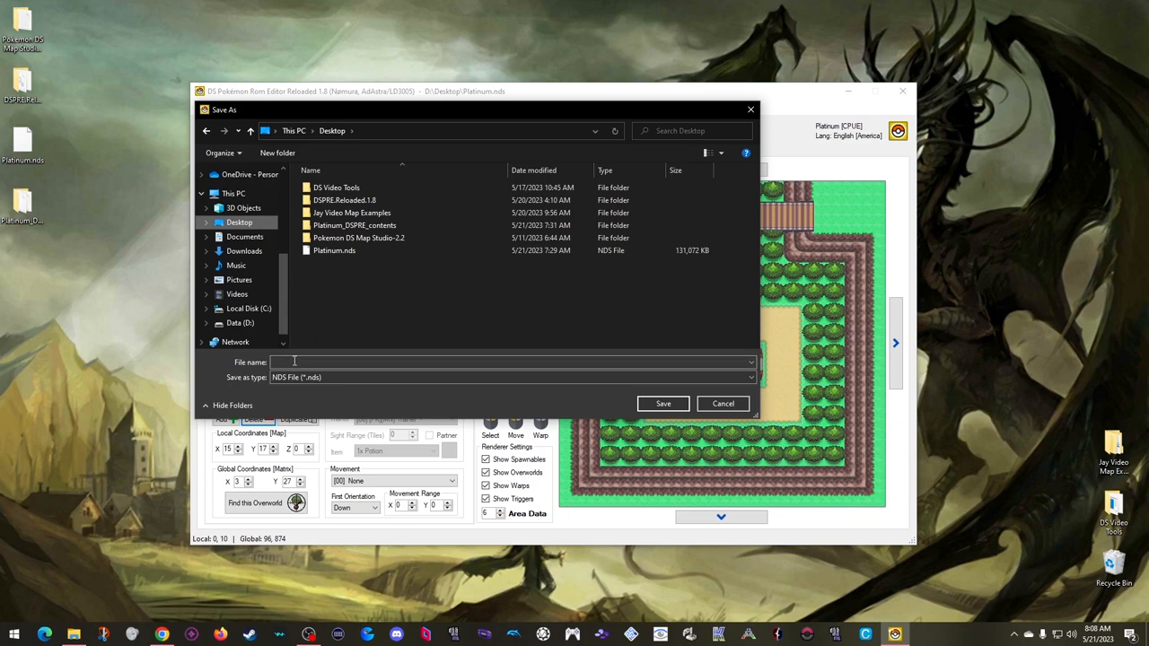
type("Platinum_Maps_")
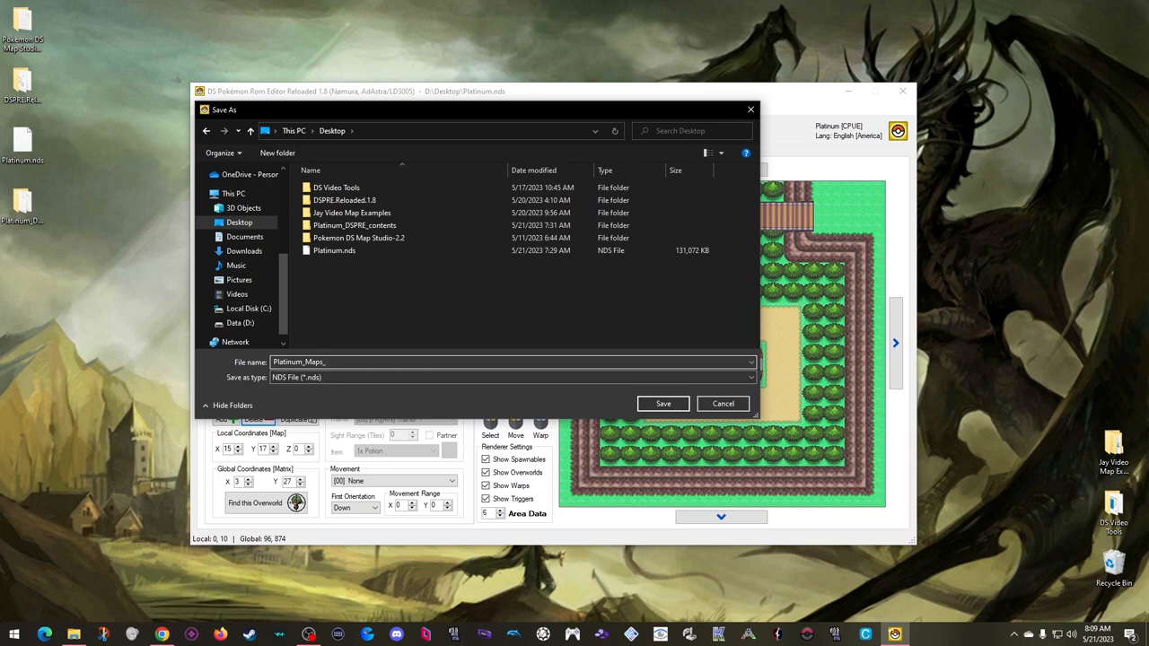
type("Clean")
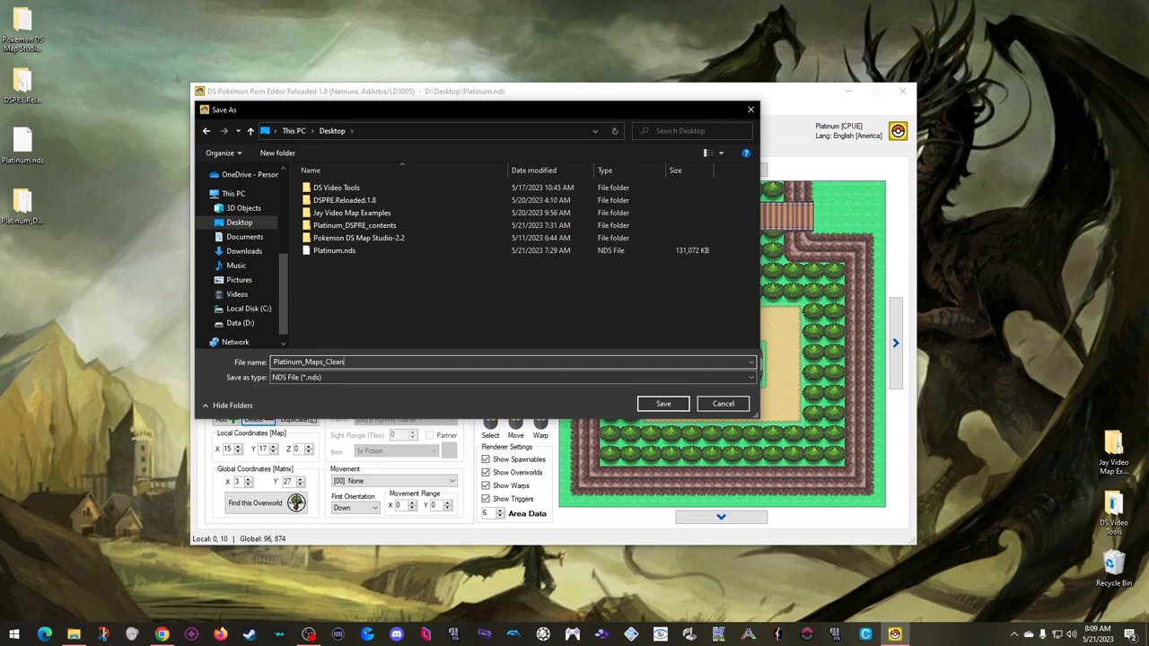
left_click(662, 403)
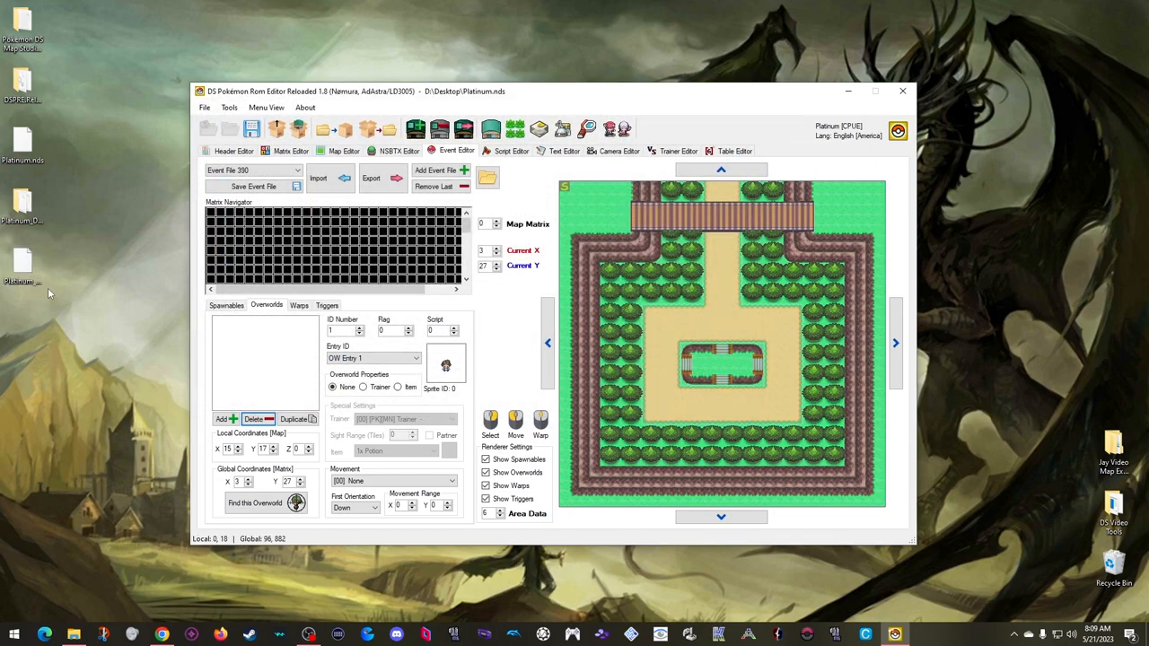
mouse_move(836, 87)
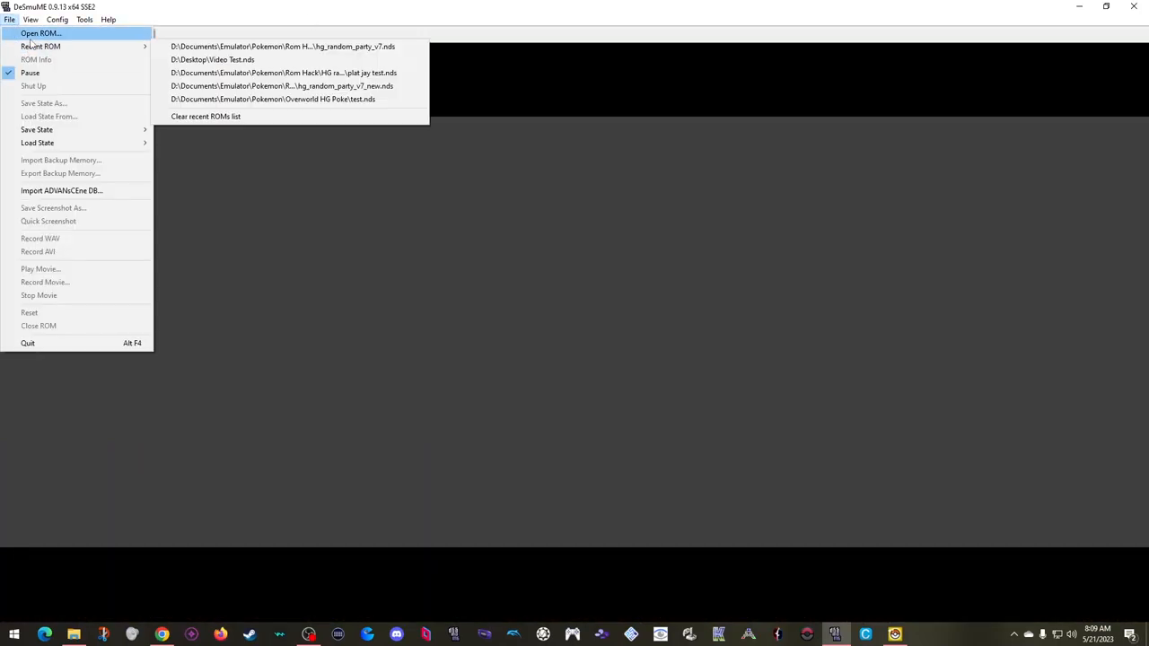
- Load Platinum_Maps_Clean.nds from the Desktop in DeSmuME
left_click(42, 34)
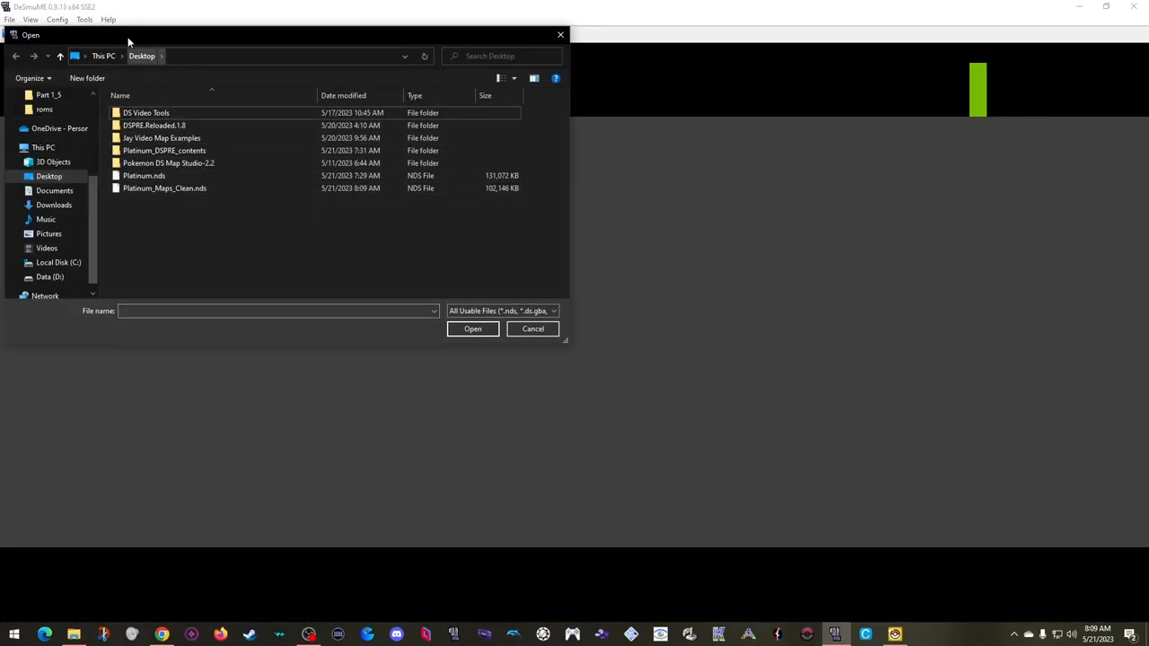
left_click(165, 188)
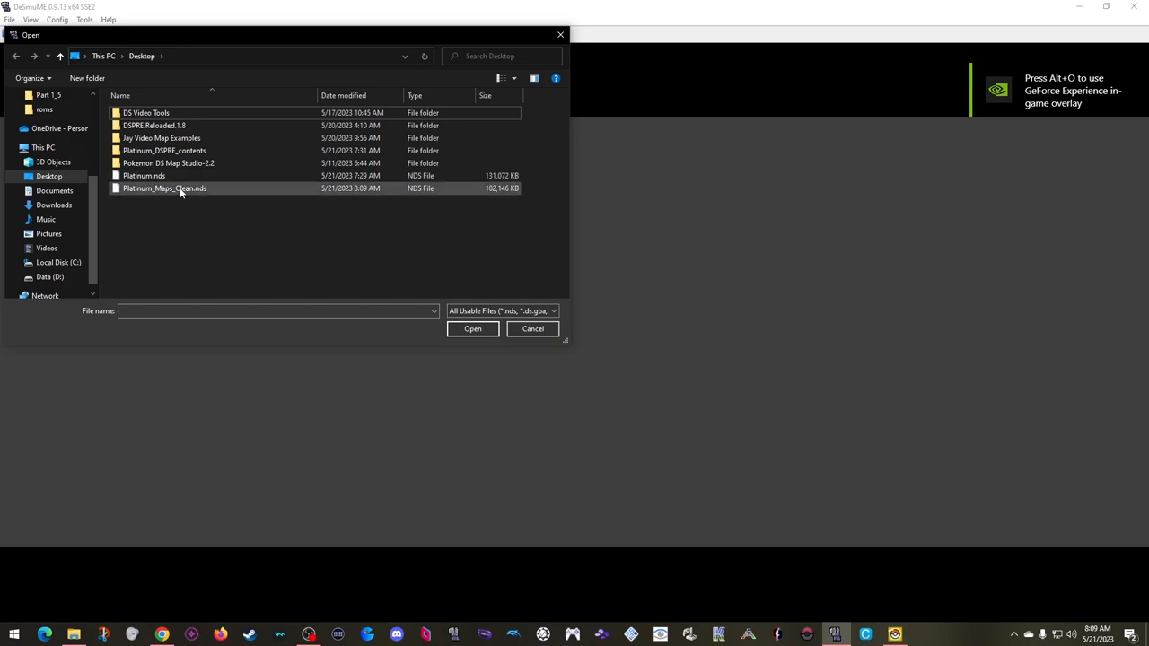
double_click(164, 188)
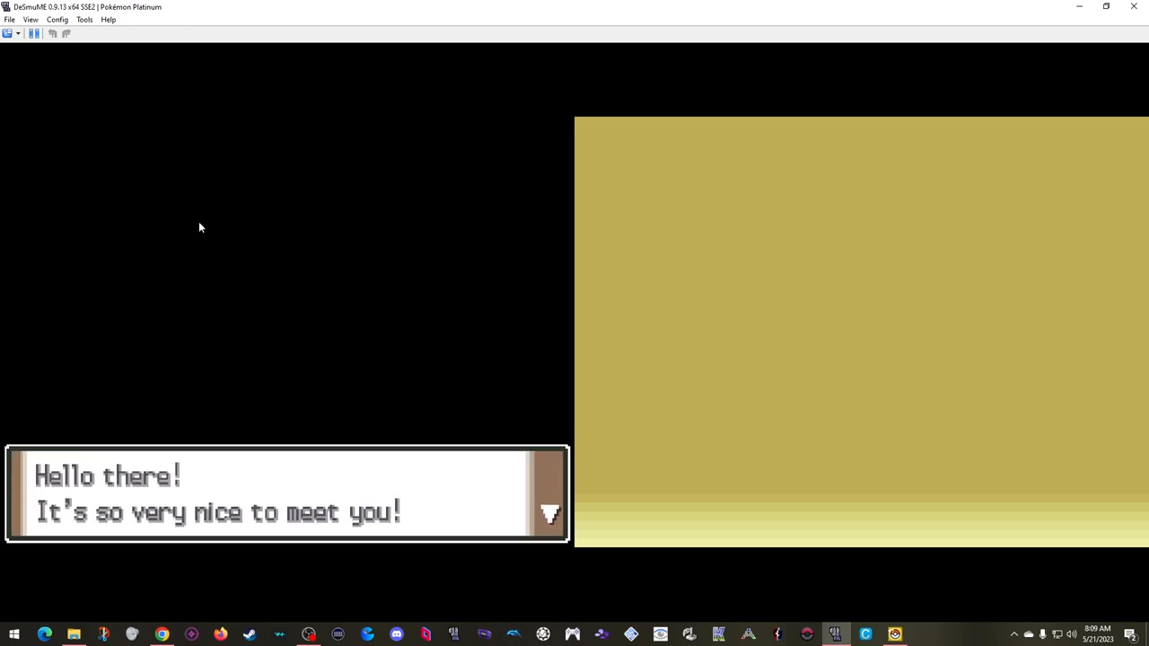
- Advance the intro, name the player JAY on the touch keyboard, and pass the rival naming
left_click(56, 19)
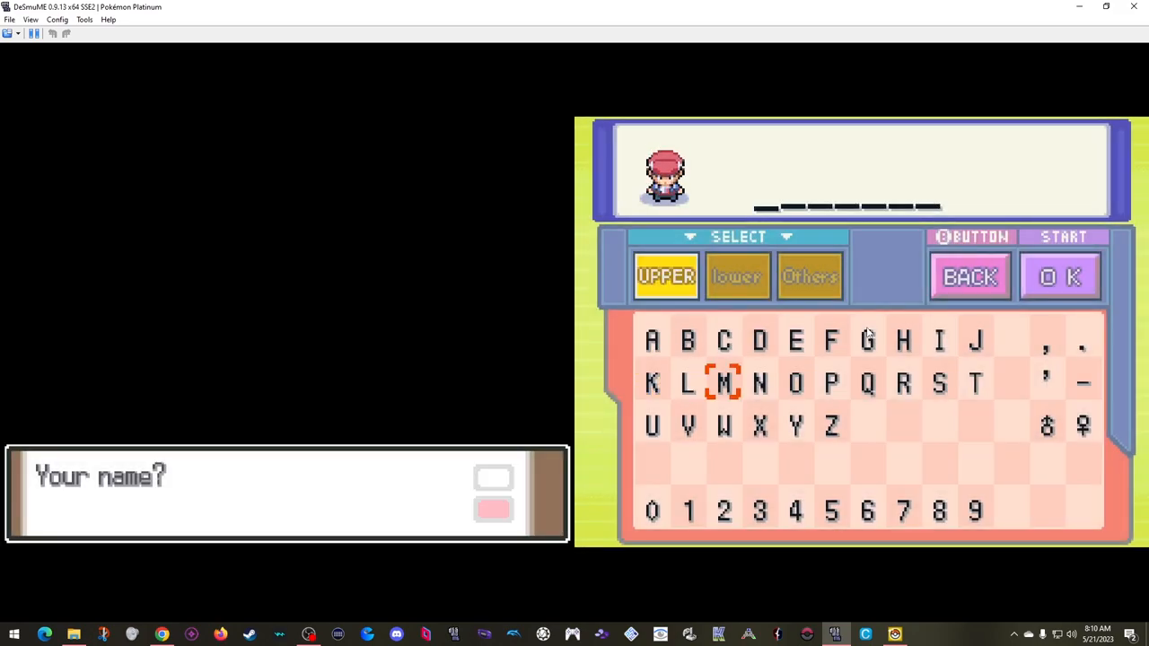
left_click(974, 339)
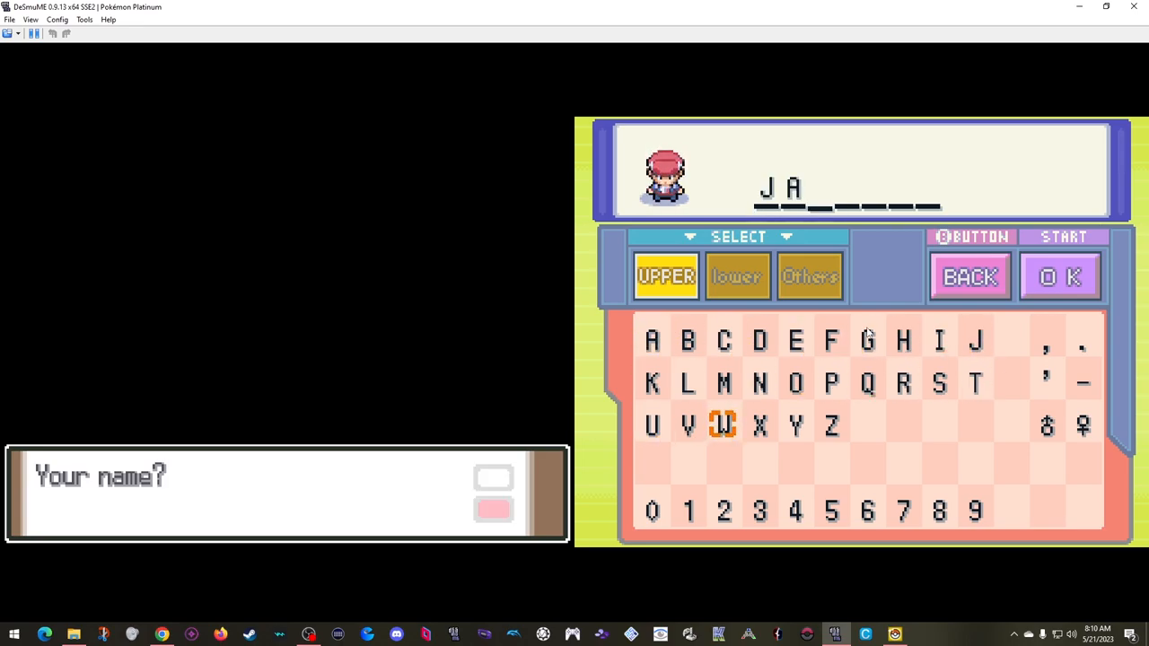
left_click(794, 425)
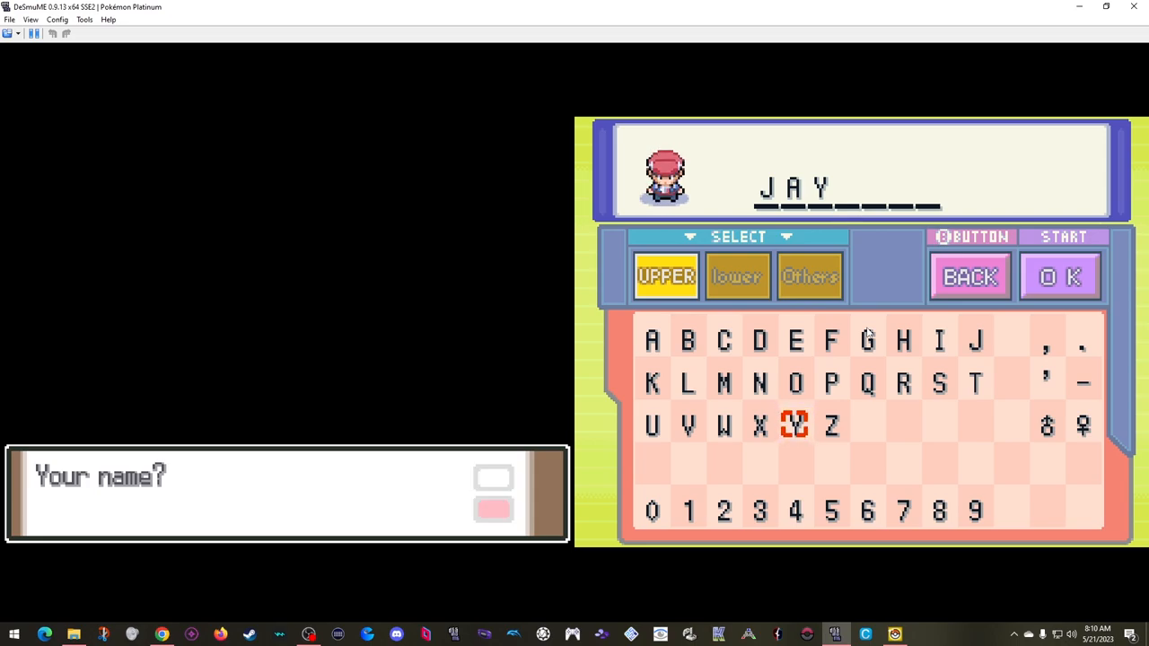
left_click(1060, 276)
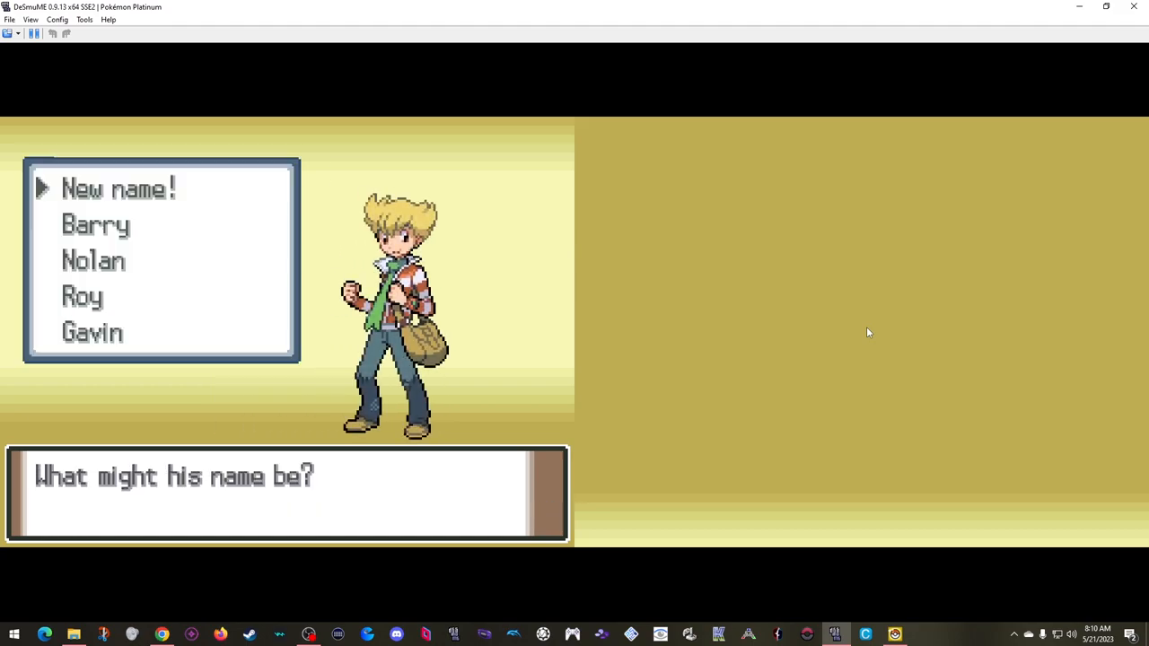
left_click(81, 296)
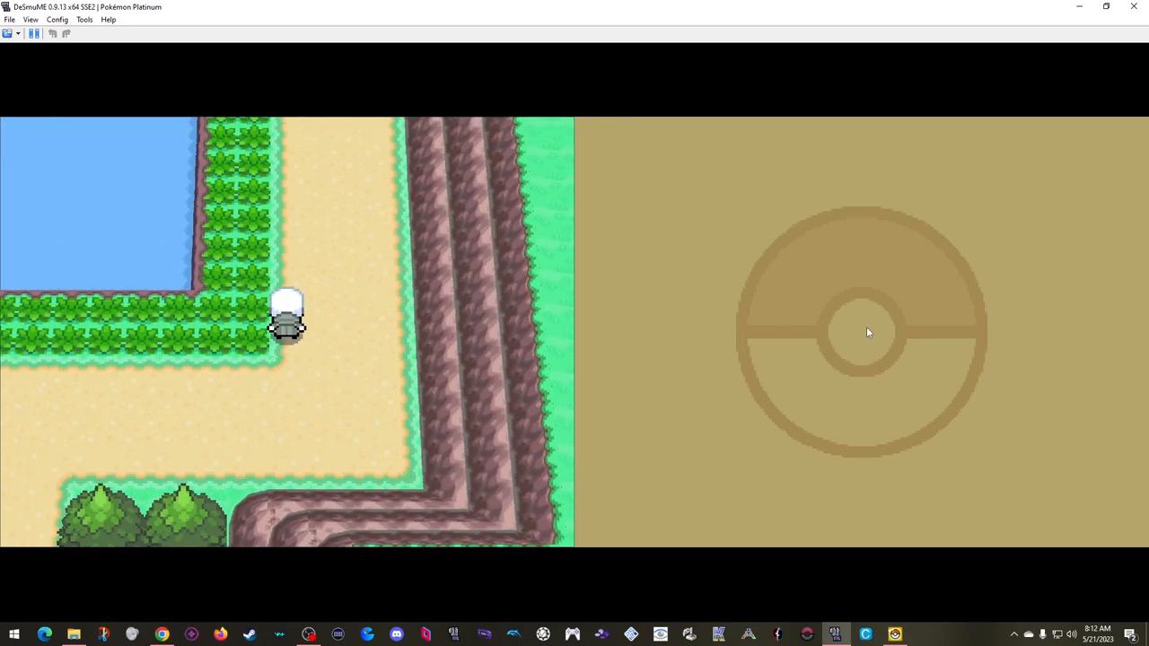
- Walk the player north up the stairs to the Northern Pool ledge and back down toward the pond
key("up")
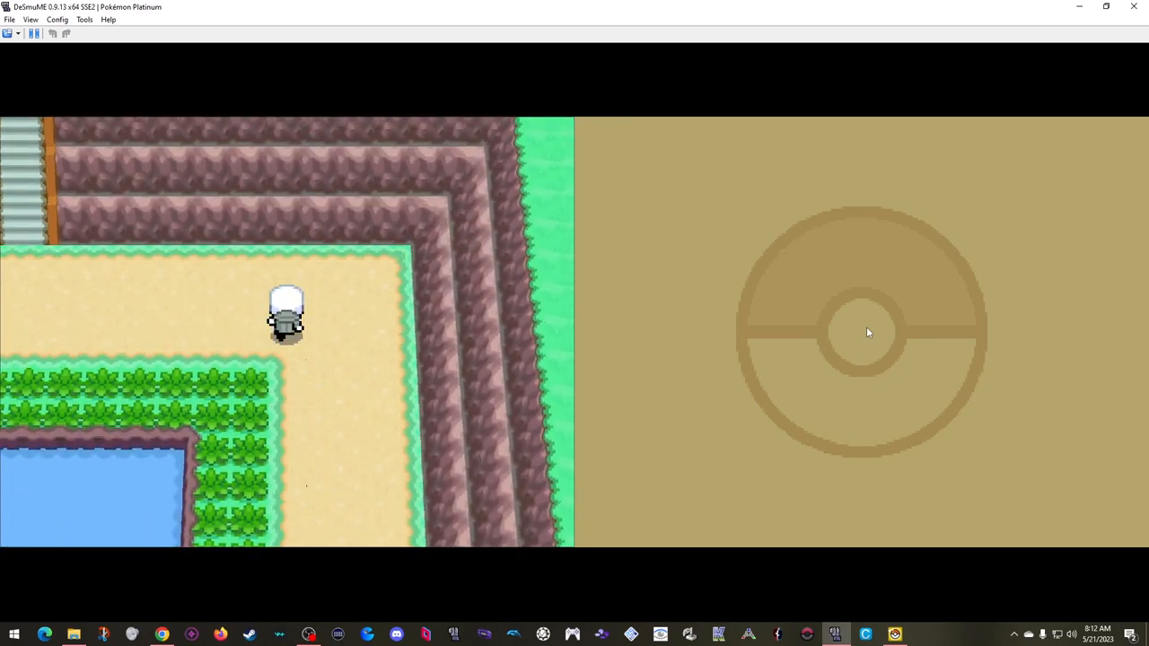
key("Up")
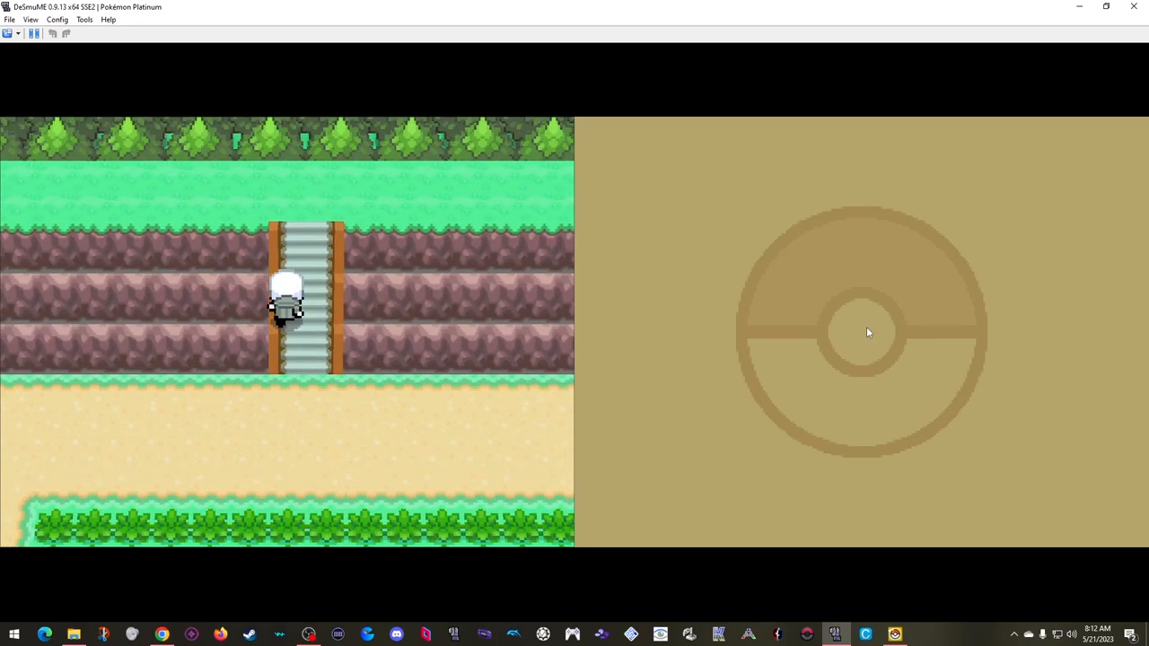
key("Up")
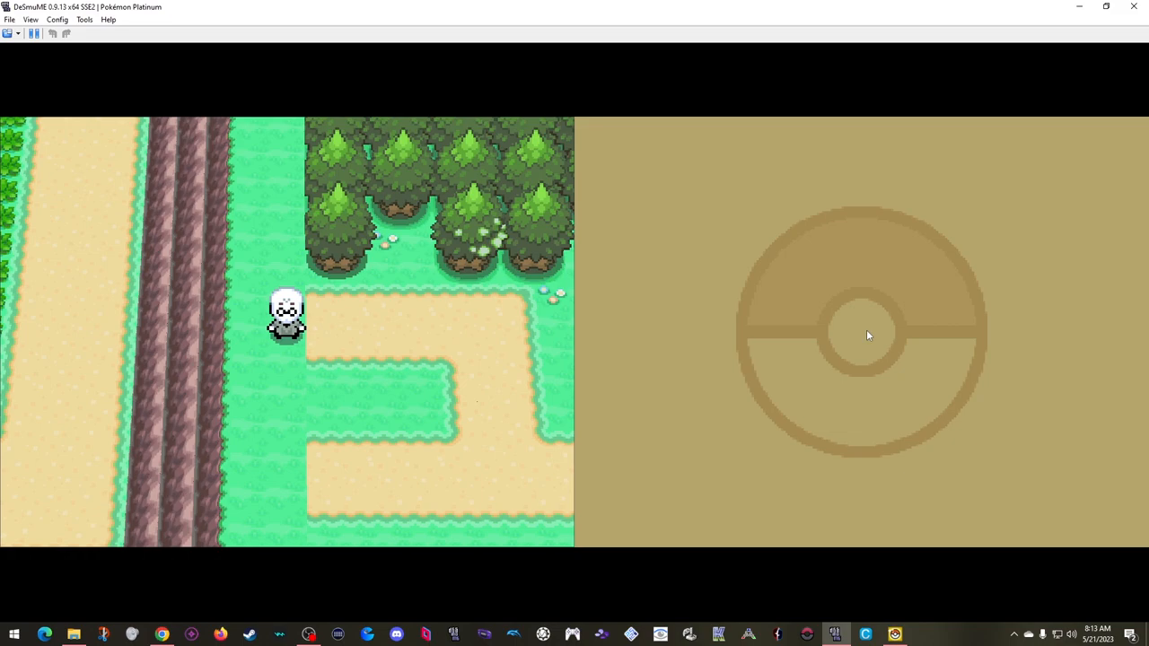
mouse_move(867, 339)
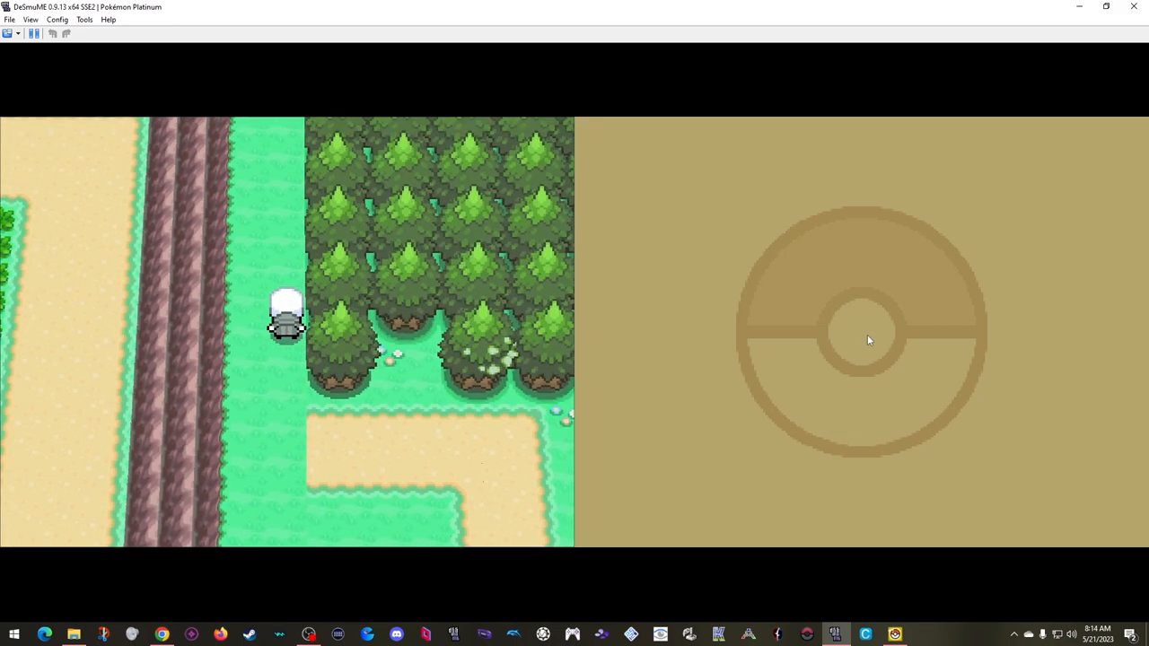
key("up")
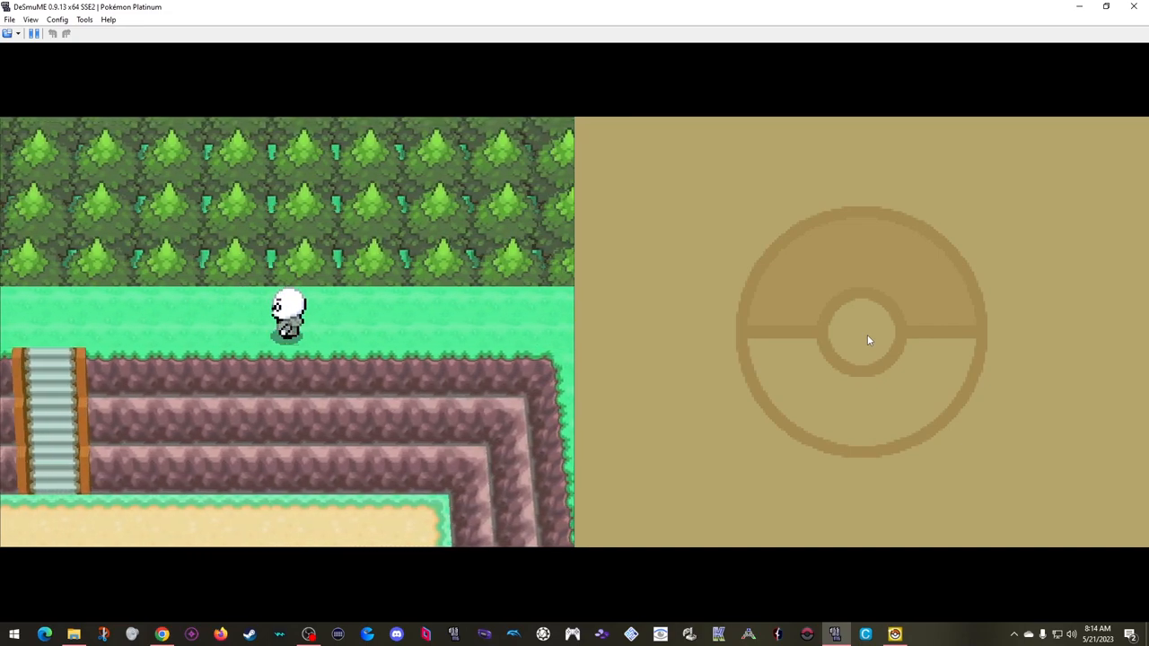
key("Down")
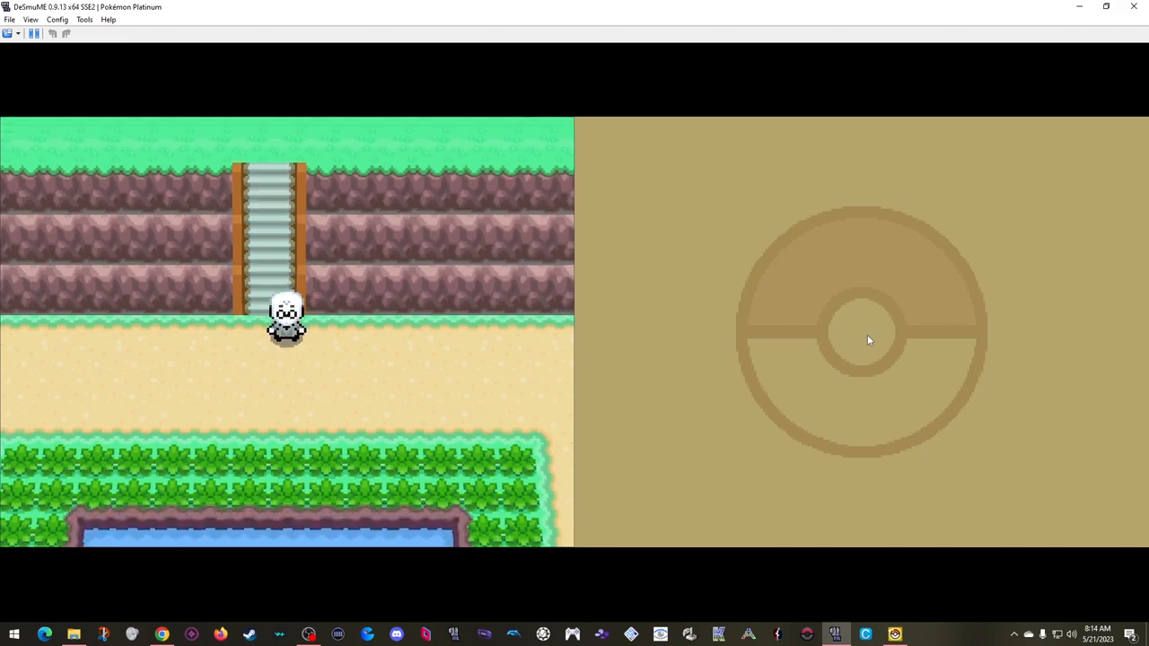
key("Down")
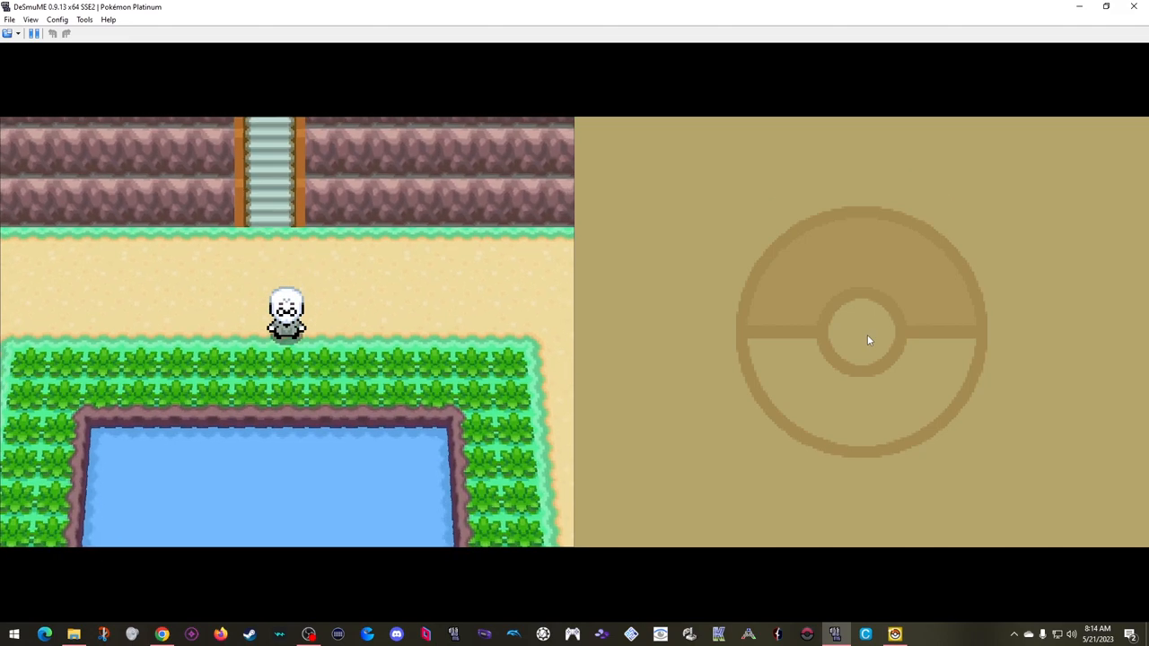